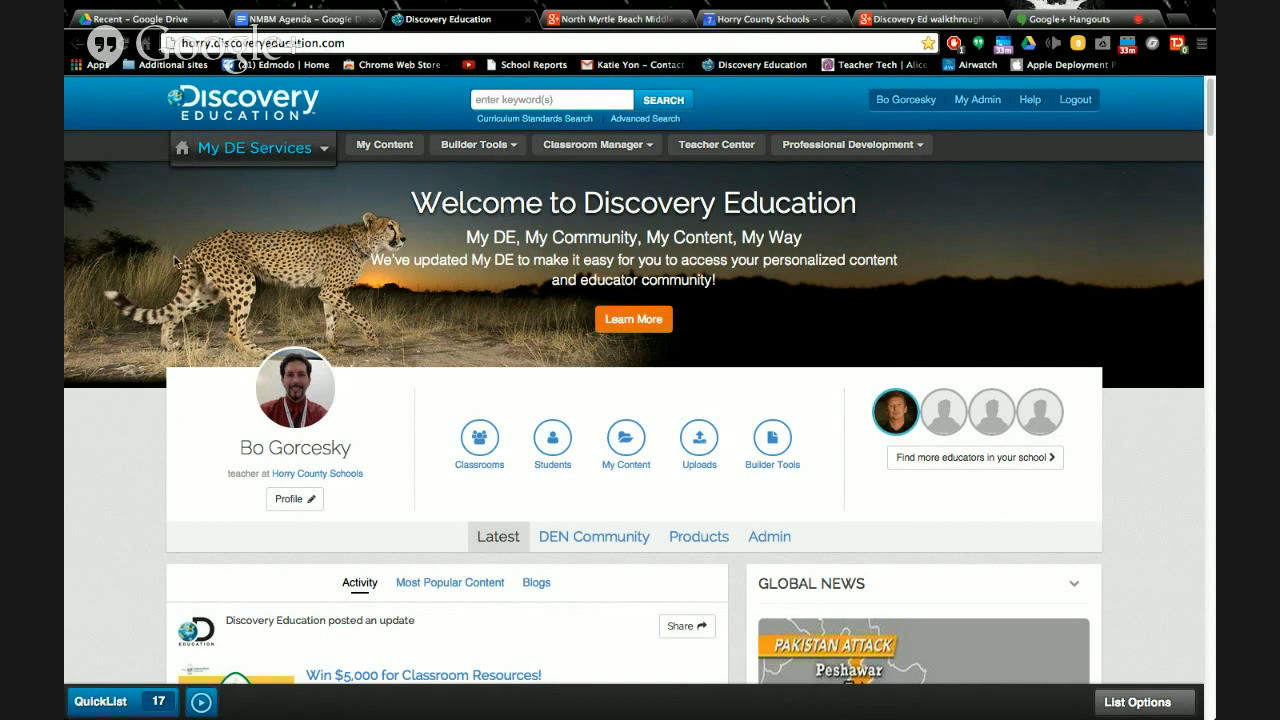
{"action": "mouse_move", "coordinate": [137, 223]}
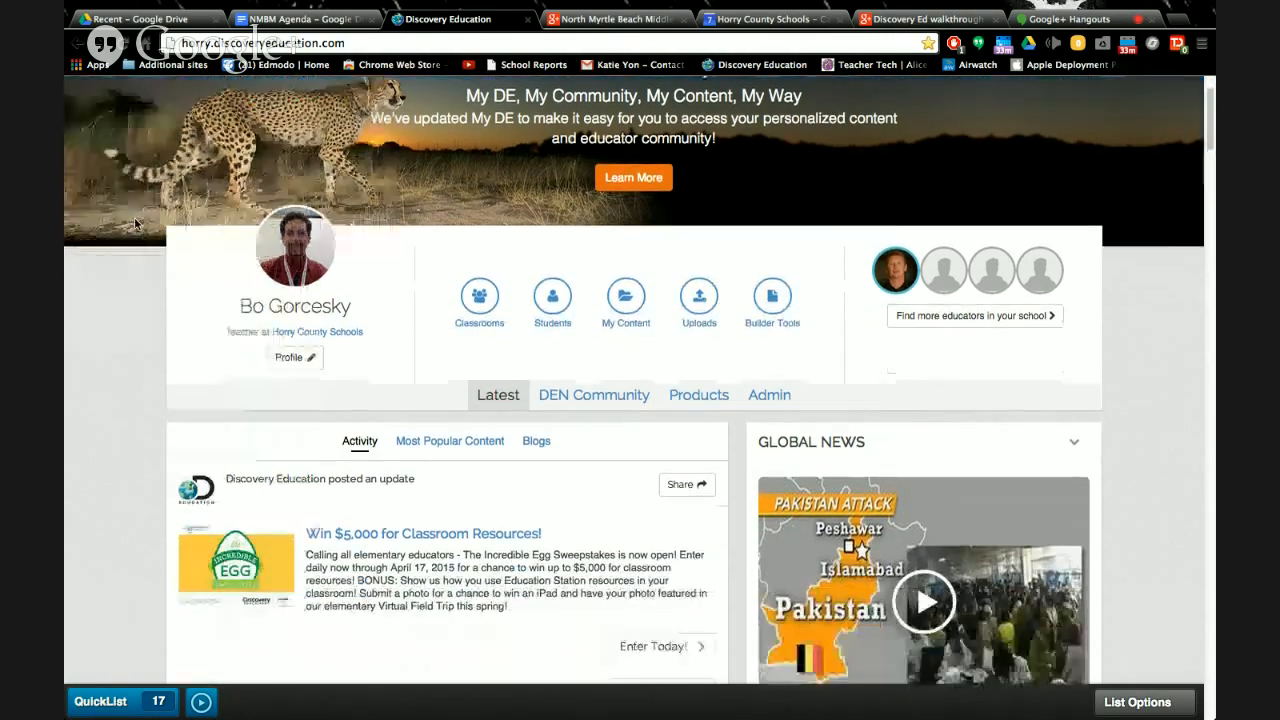
Scroll the My DE home page down to the Global Wrap: 2014-12-17 video in Global News
{"action": "scroll", "scroll_direction": "down", "scroll_amount": 3}
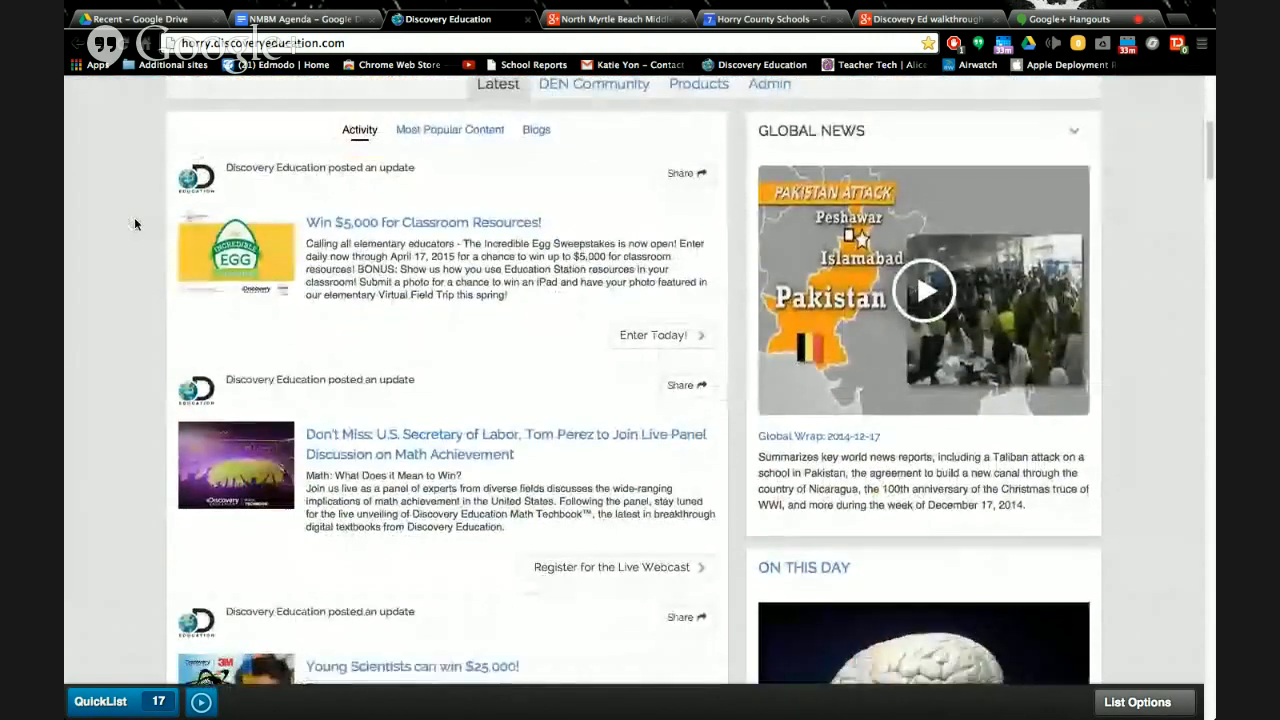
{"action": "scroll", "scroll_direction": "down", "scroll_amount": 3}
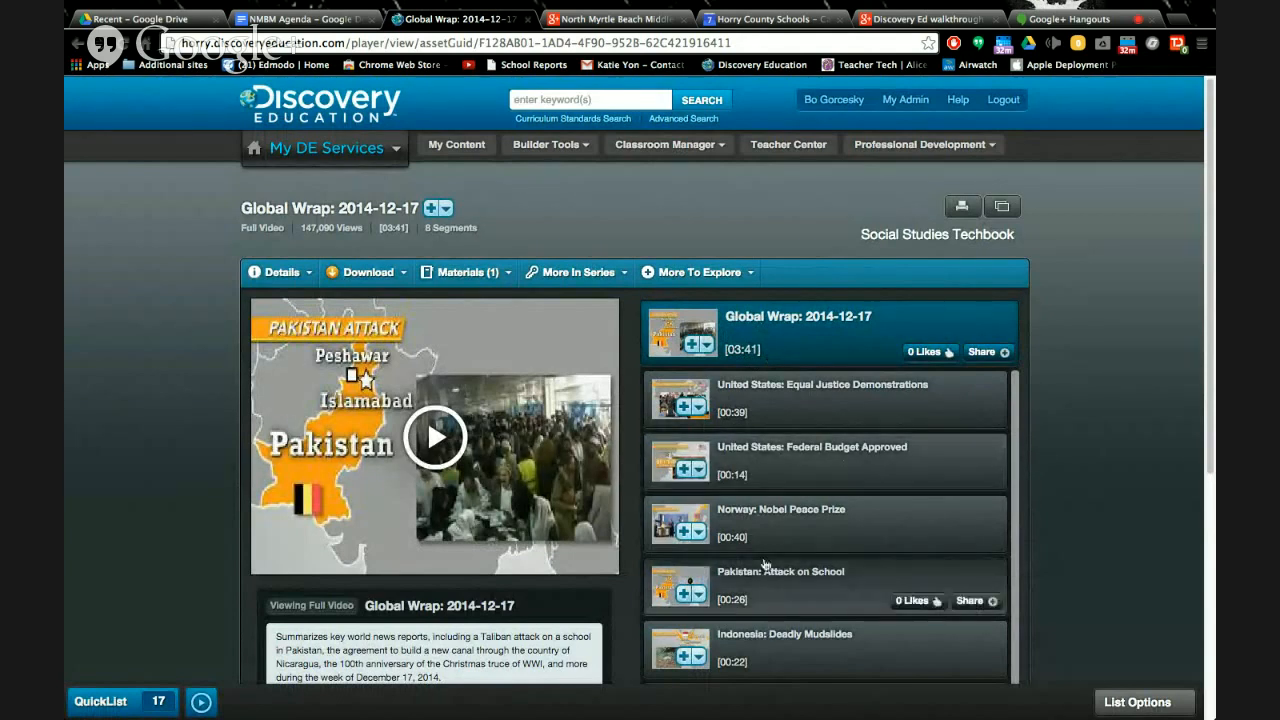
Scroll the Global Wrap segment list and load the Norway: Nobel Peace Prize segment
{"action": "scroll", "scroll_direction": "down", "scroll_amount": 3}
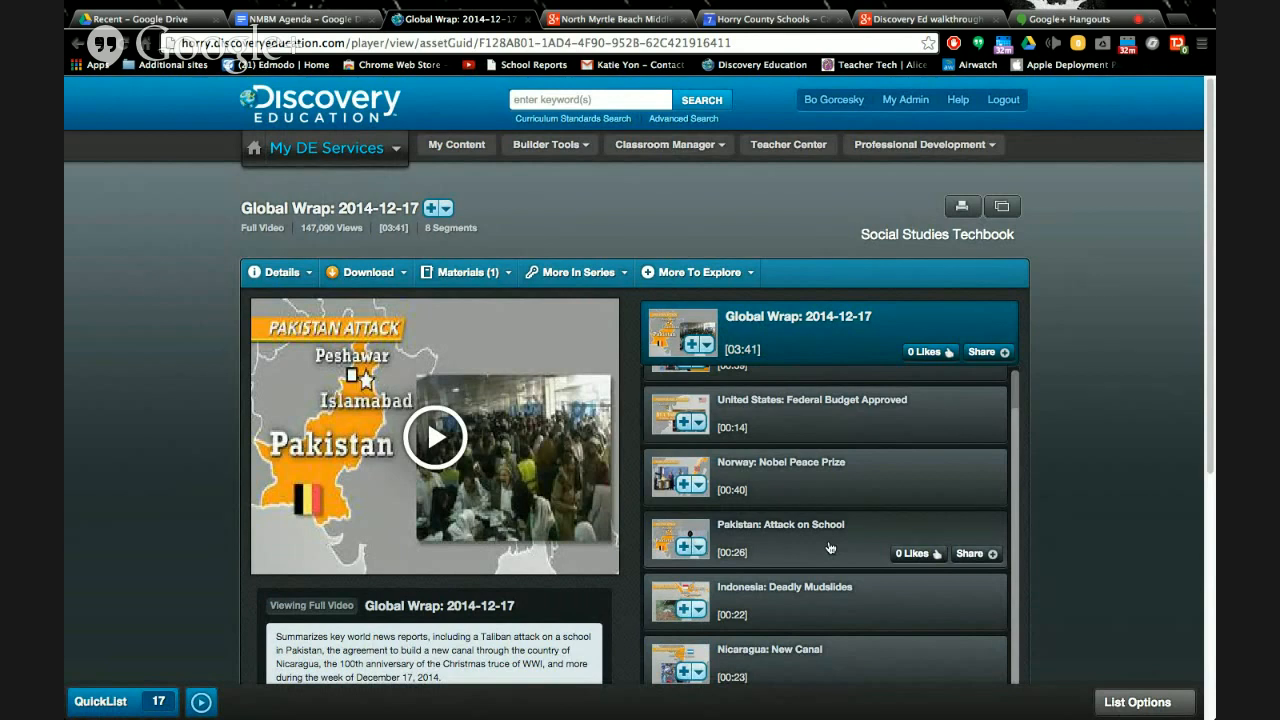
{"action": "mouse_move", "coordinate": [757, 555]}
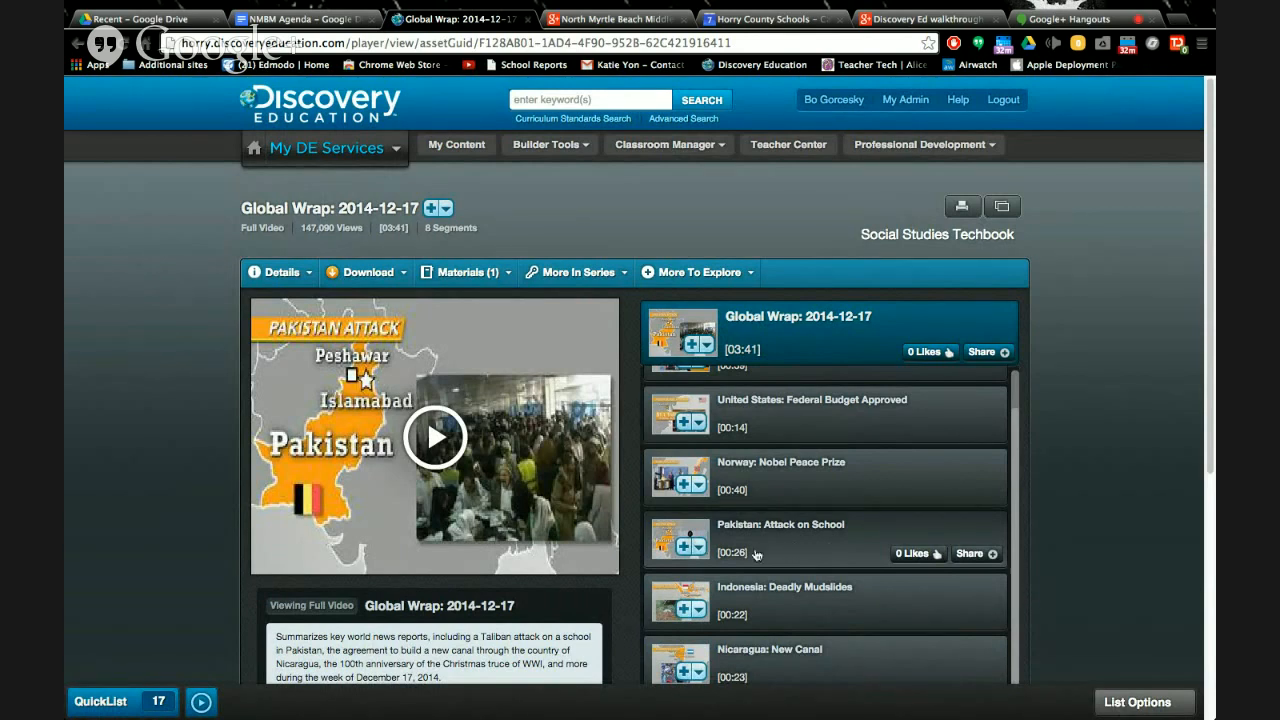
{"action": "mouse_move", "coordinate": [760, 559]}
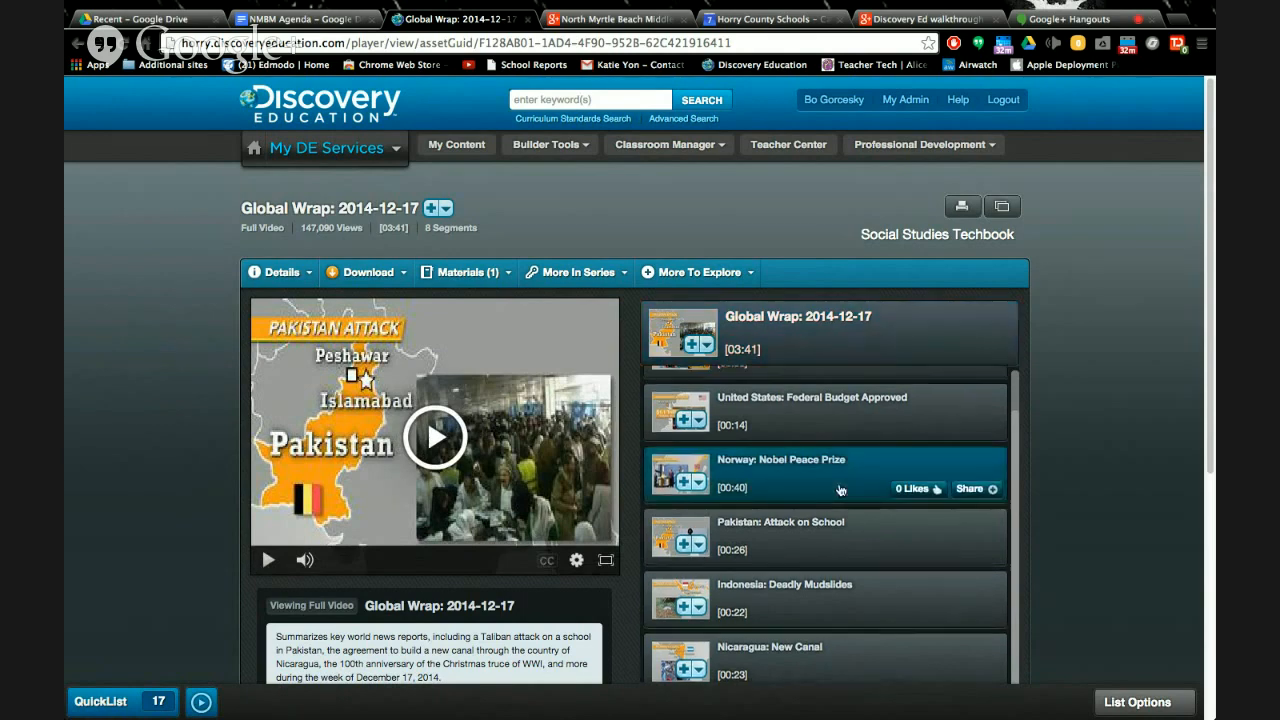
{"action": "left_click", "coordinate": [780, 460]}
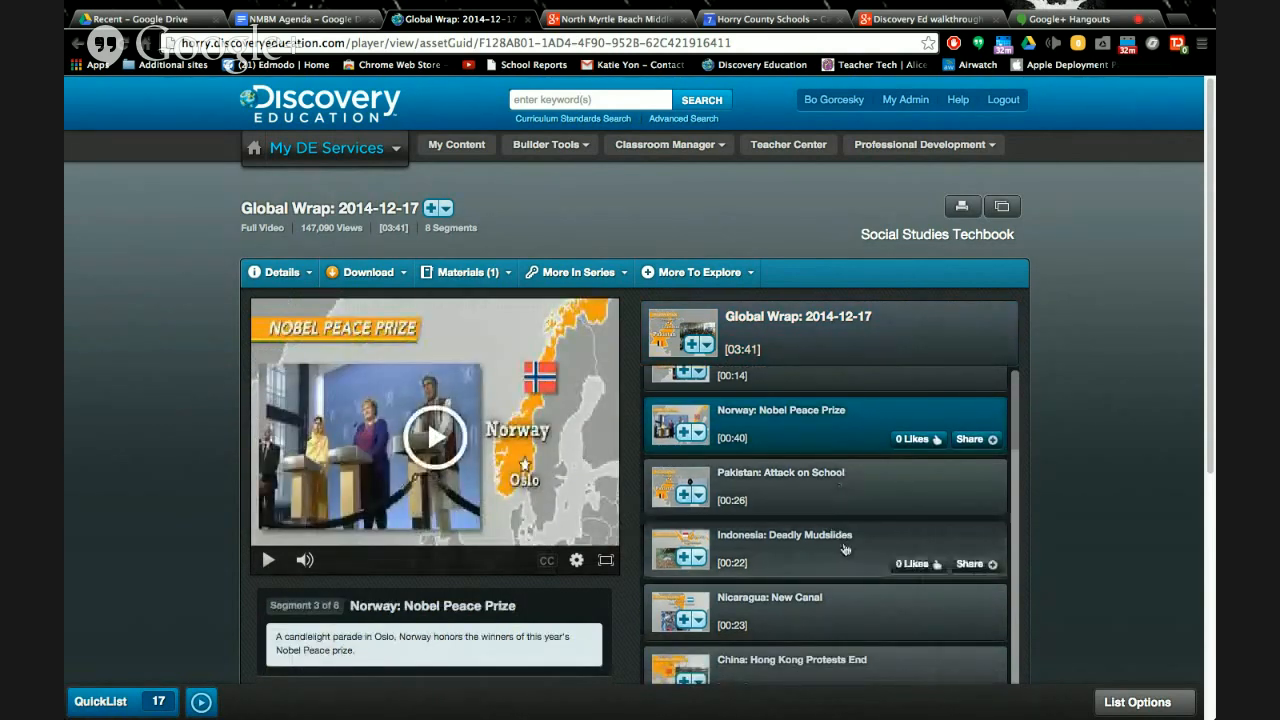
{"action": "left_click", "coordinate": [810, 548]}
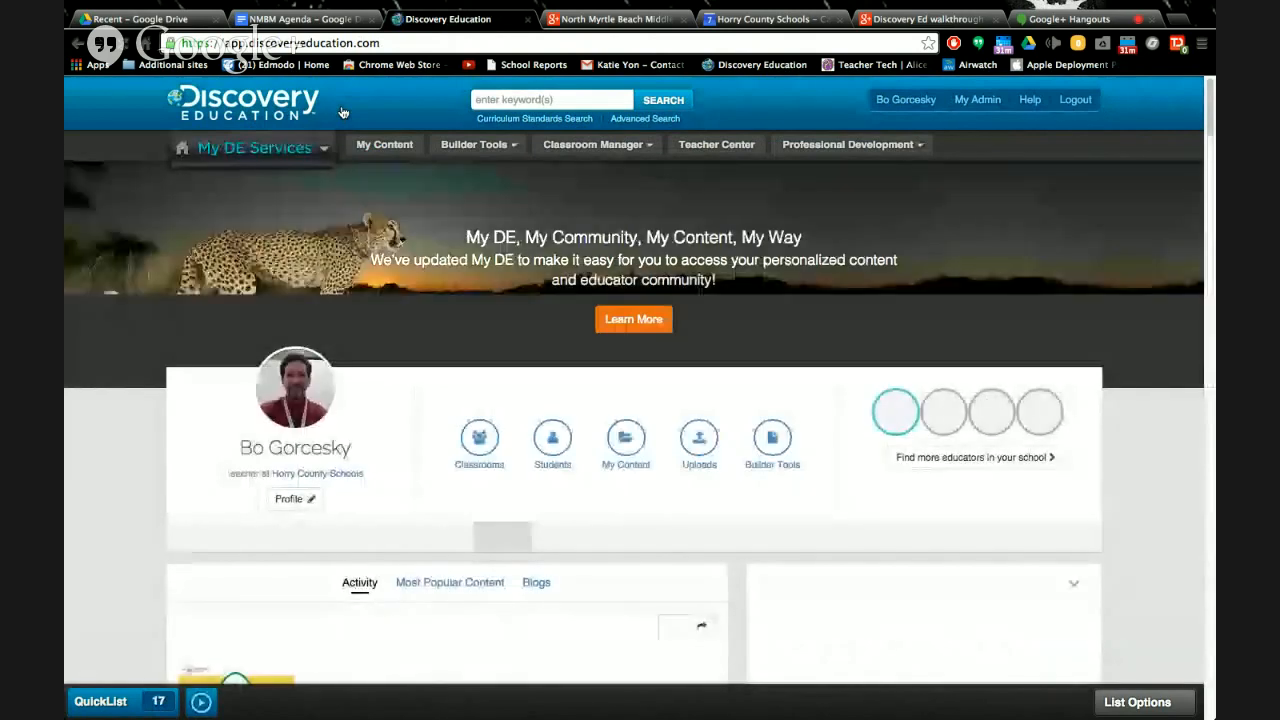
Scroll My DE home down past the activity feed to Global News, On This Day and Events
{"action": "scroll", "scroll_direction": "down", "scroll_amount": 3}
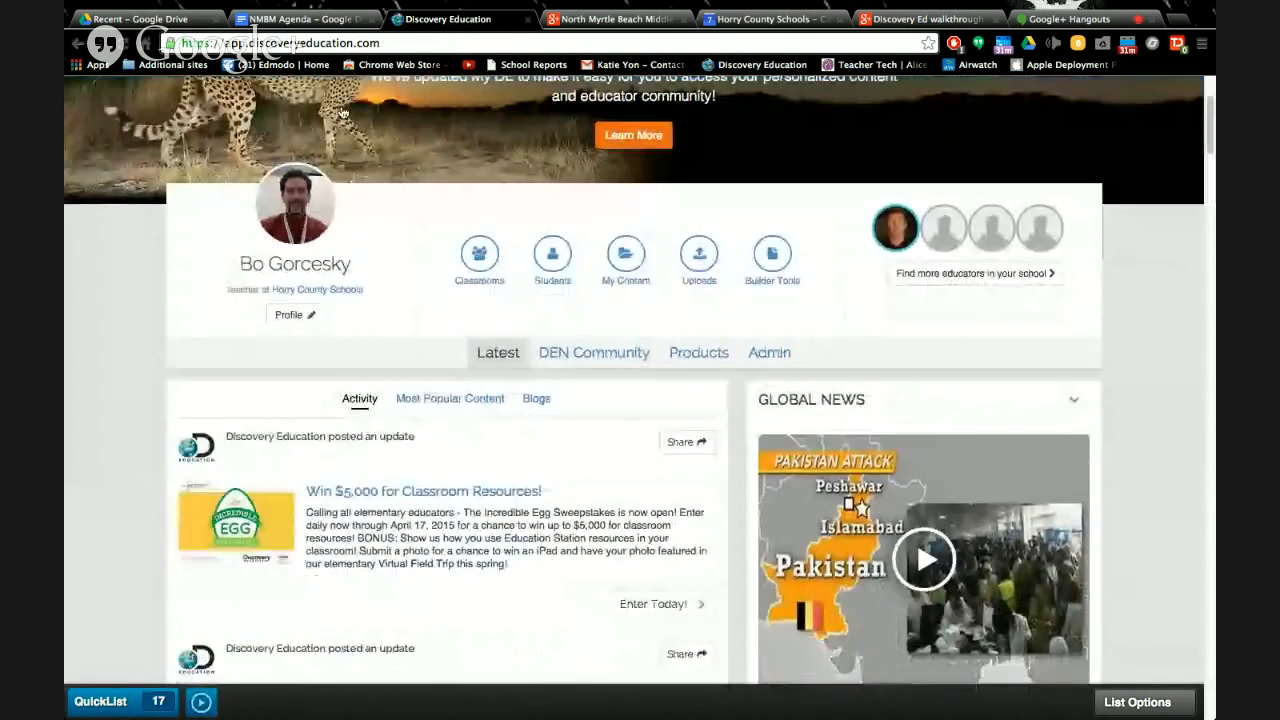
{"action": "scroll", "scroll_direction": "down", "scroll_amount": 3}
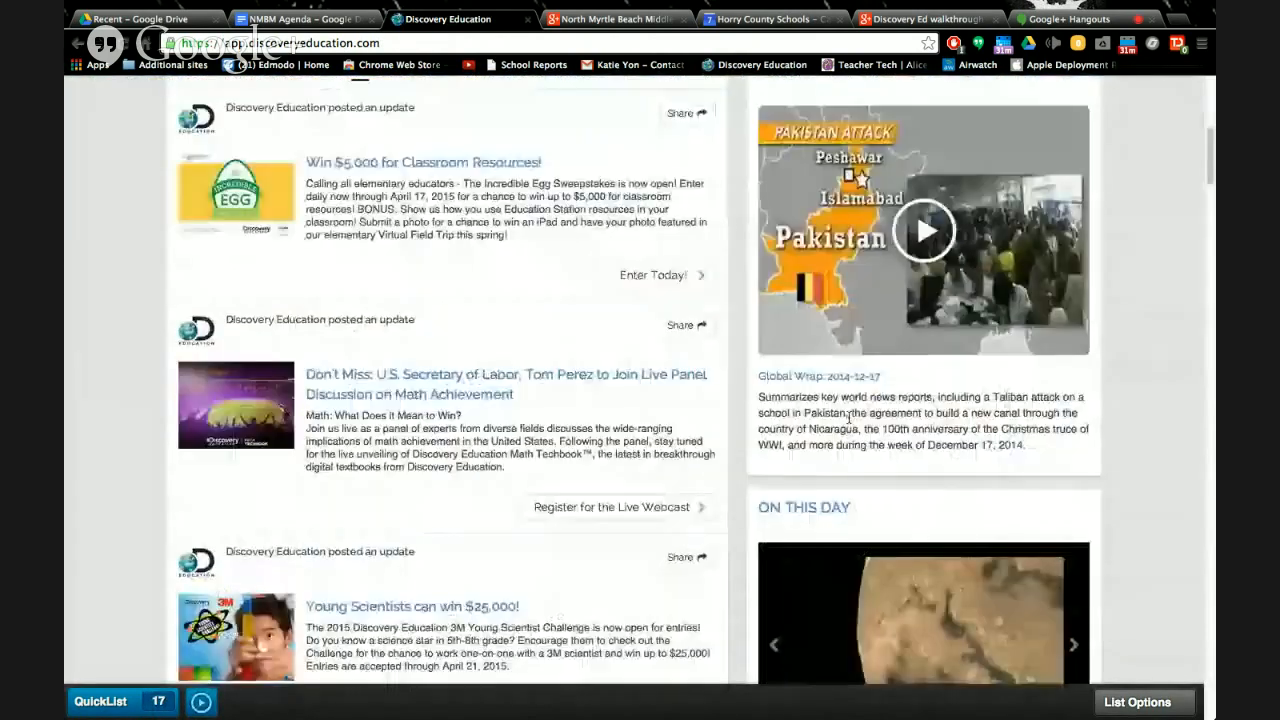
{"action": "scroll", "scroll_direction": "down", "scroll_amount": 3}
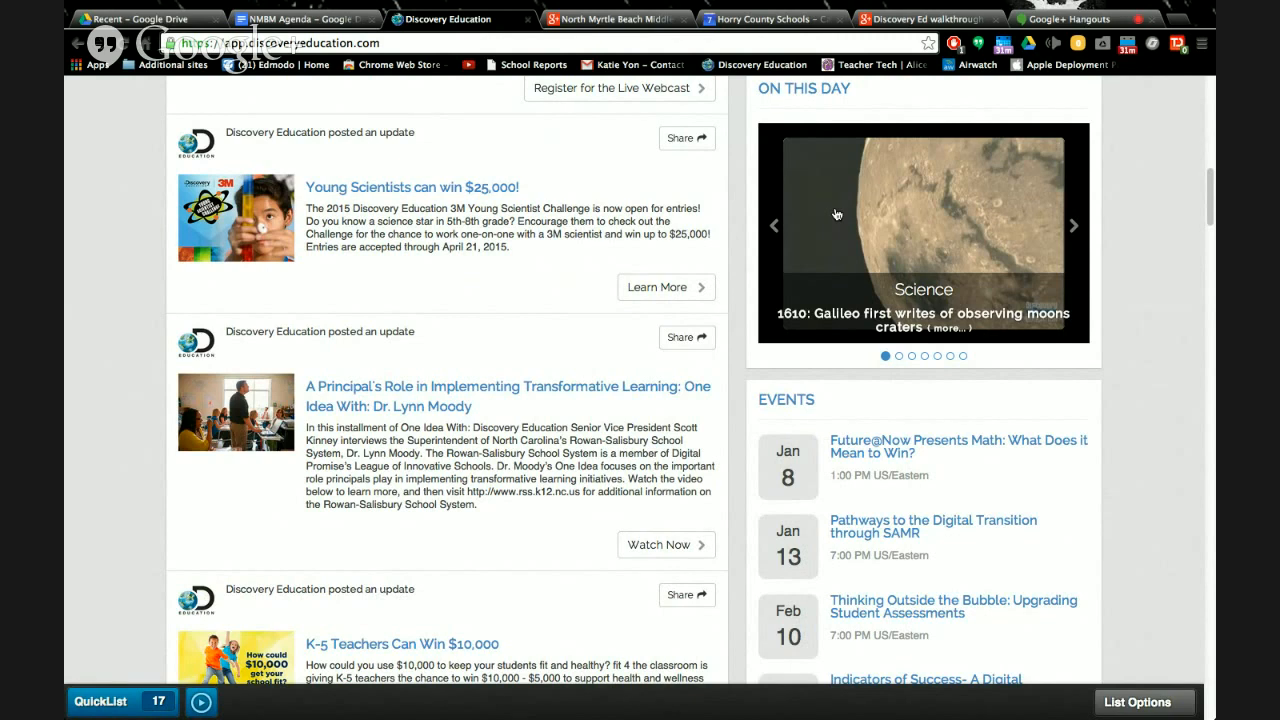
{"action": "mouse_move", "coordinate": [771, 195]}
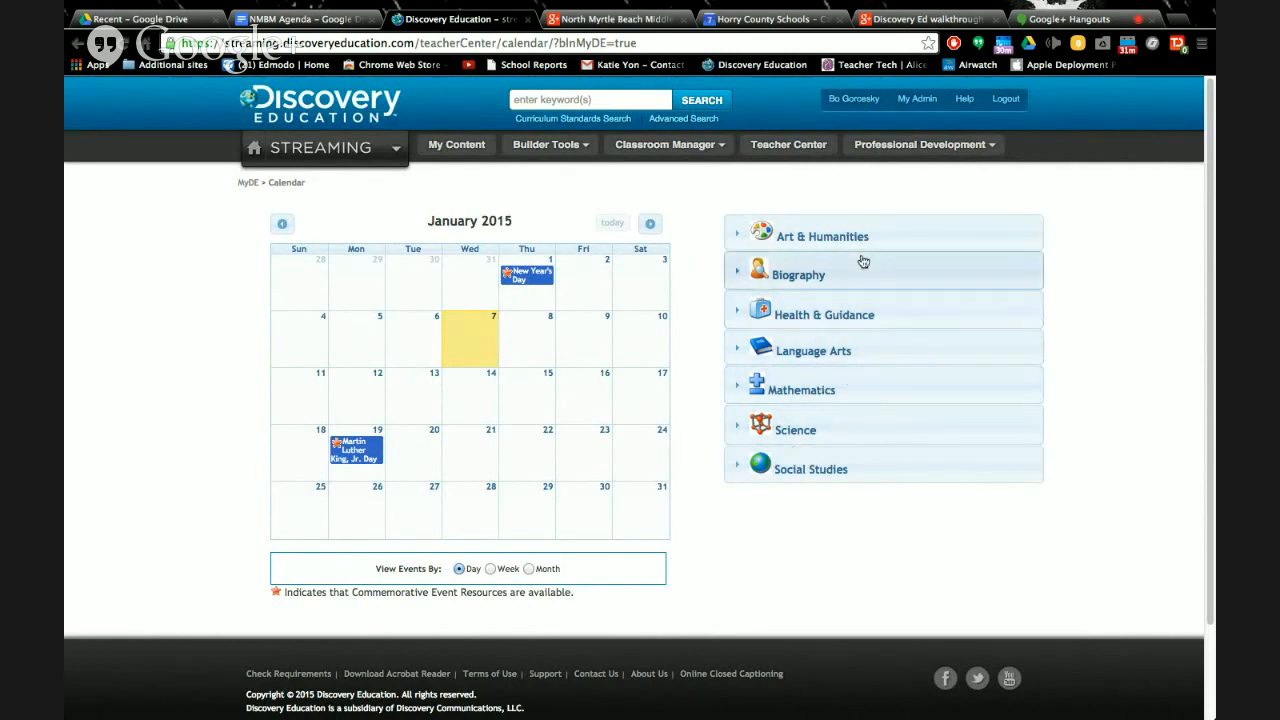
{"action": "mouse_move", "coordinate": [872, 238]}
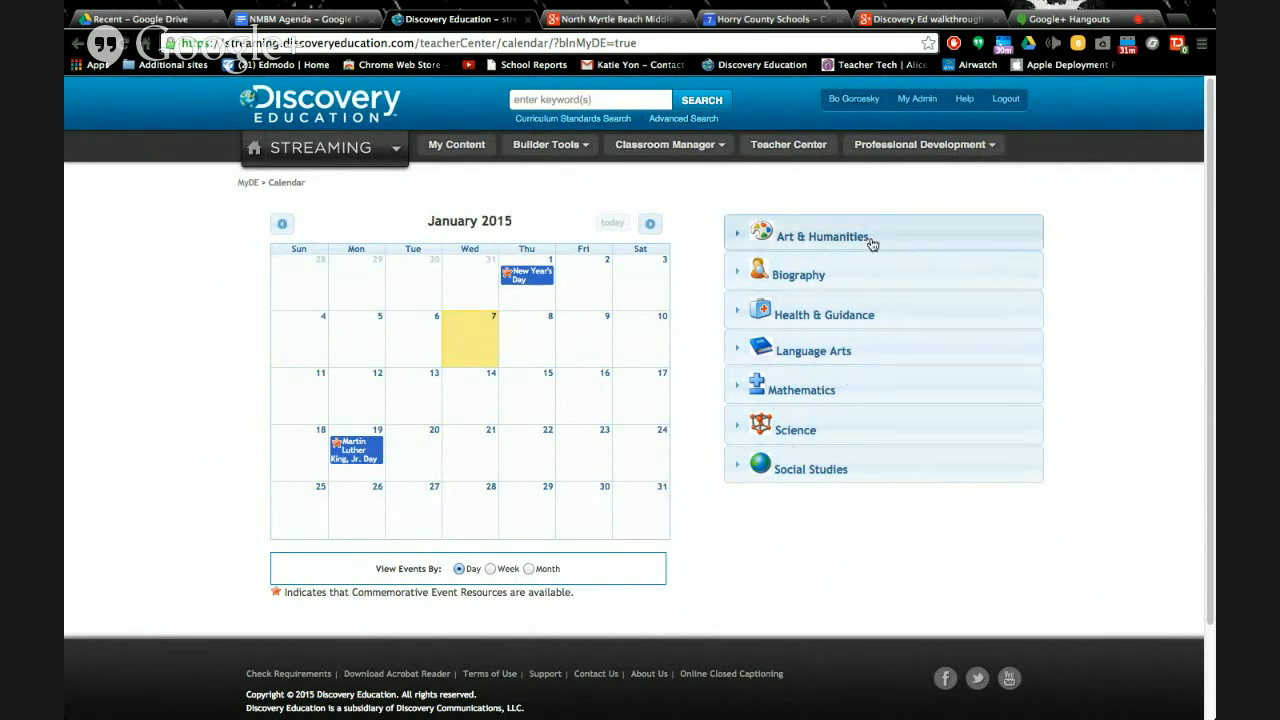
Expand Art & Humanities to show 1918: Magician Harry Blackstone's first performance
{"action": "left_click", "coordinate": [822, 236]}
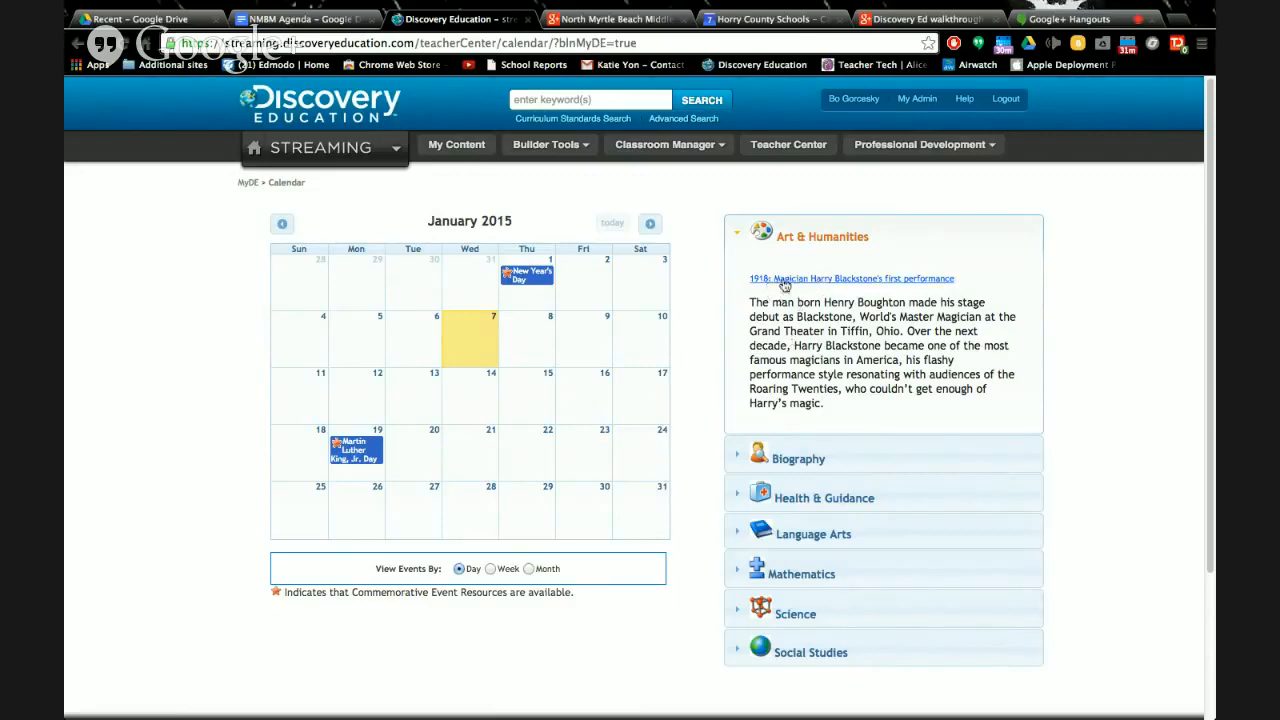
{"action": "mouse_move", "coordinate": [795, 285]}
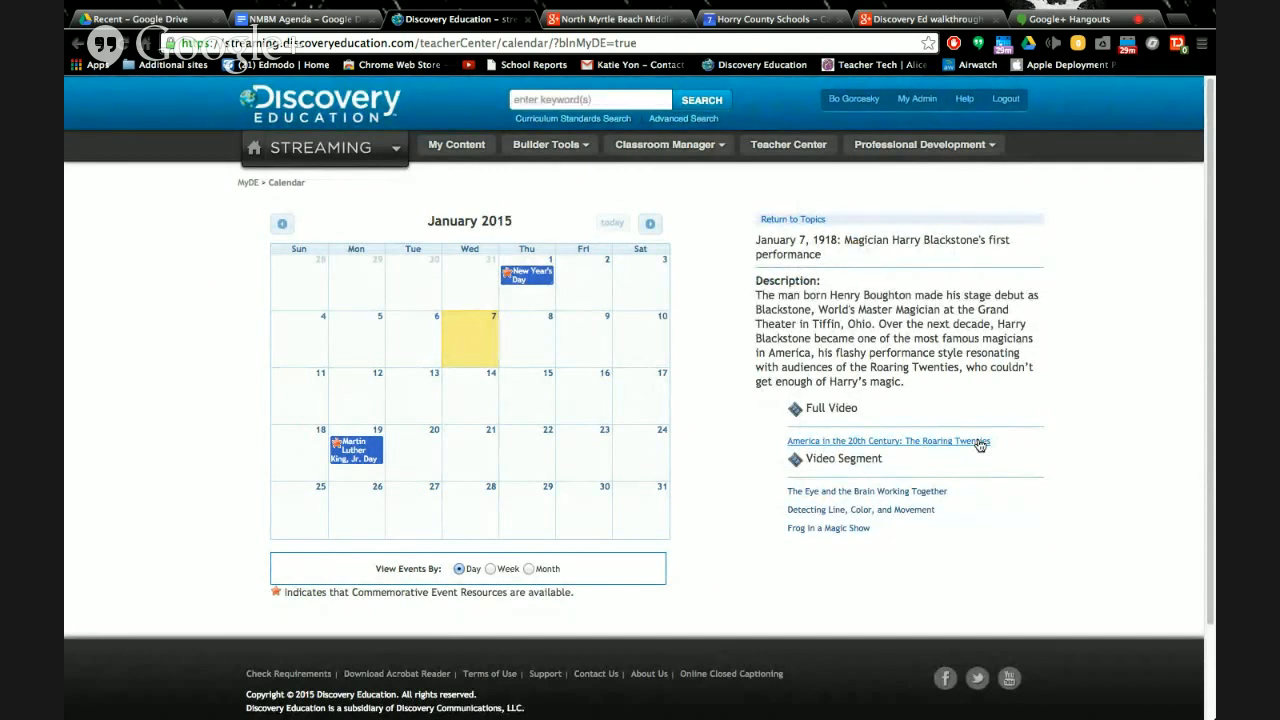
{"action": "mouse_move", "coordinate": [880, 510]}
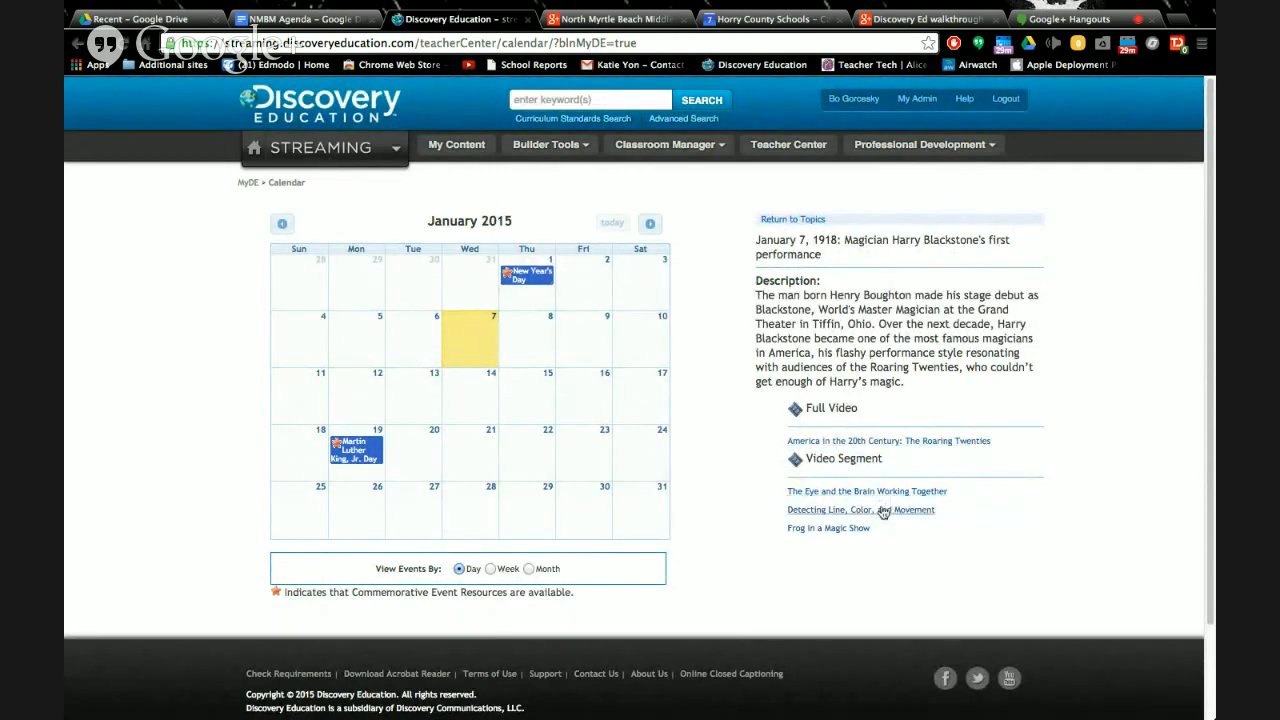
{"action": "mouse_move", "coordinate": [875, 501]}
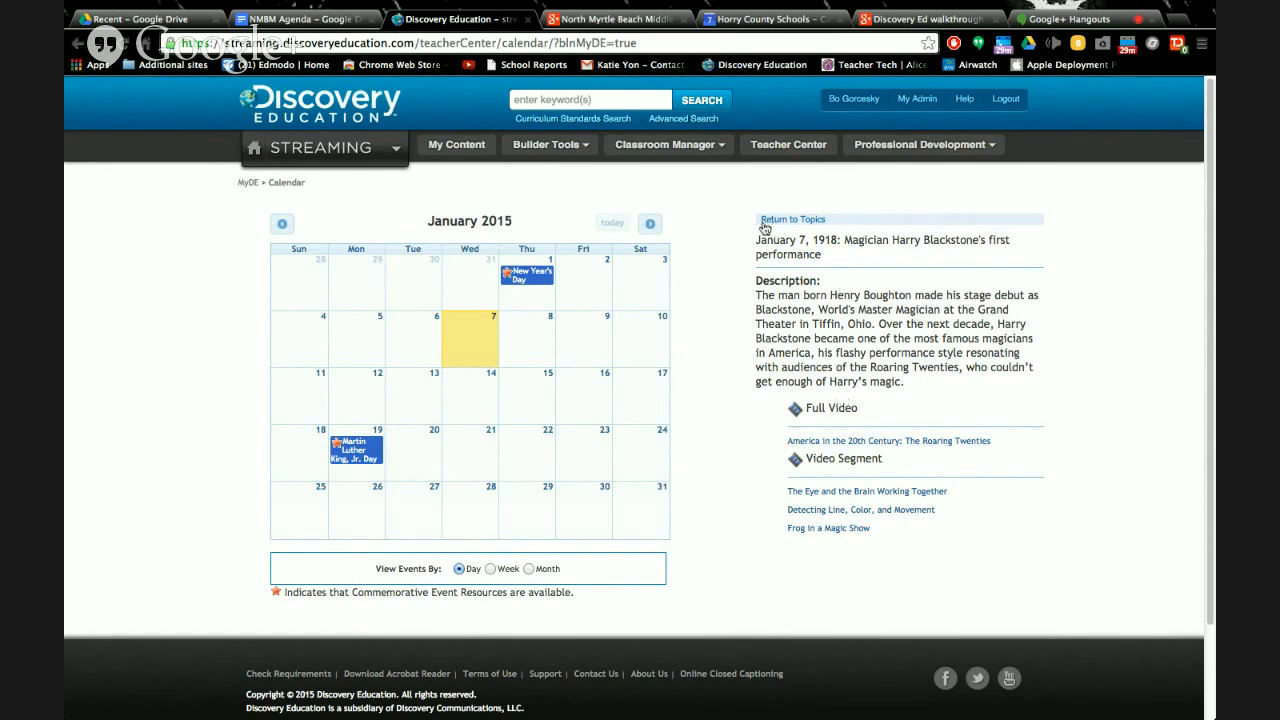
{"action": "mouse_move", "coordinate": [797, 224]}
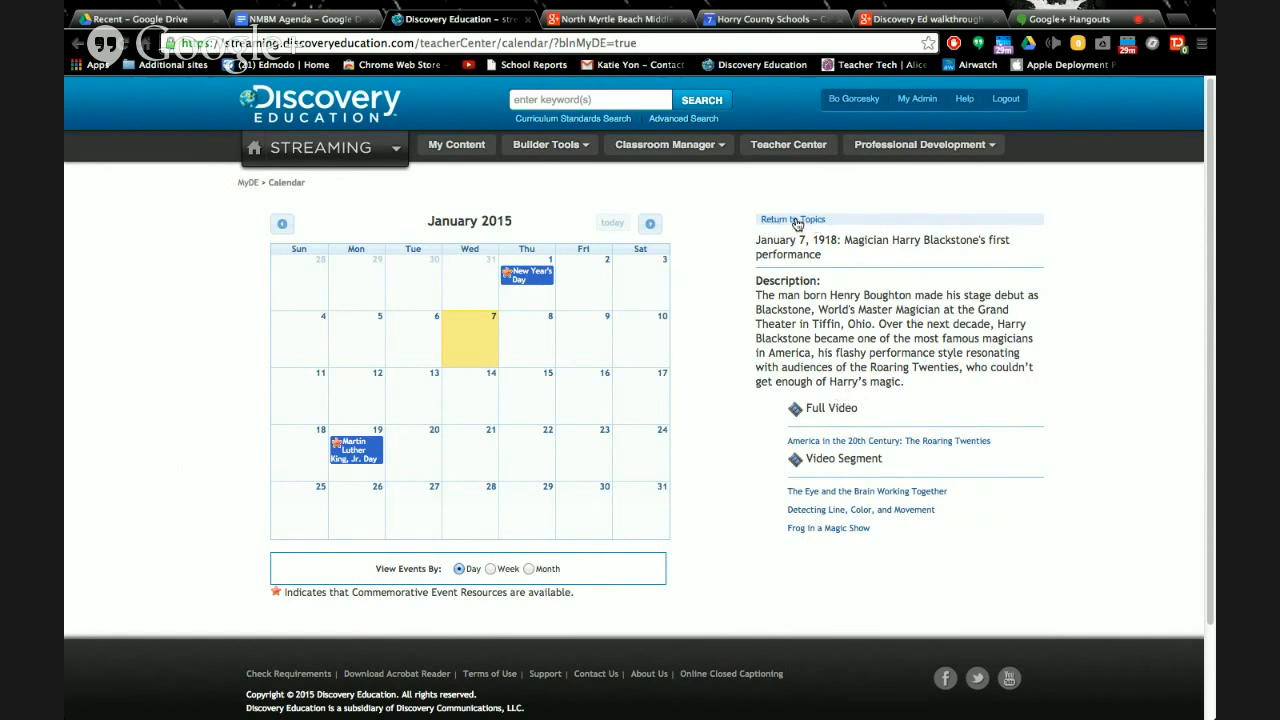
Return to topics, expand Mathematics and open the 1904 Gordon Whyburn birthdate topic
{"action": "left_click", "coordinate": [792, 219]}
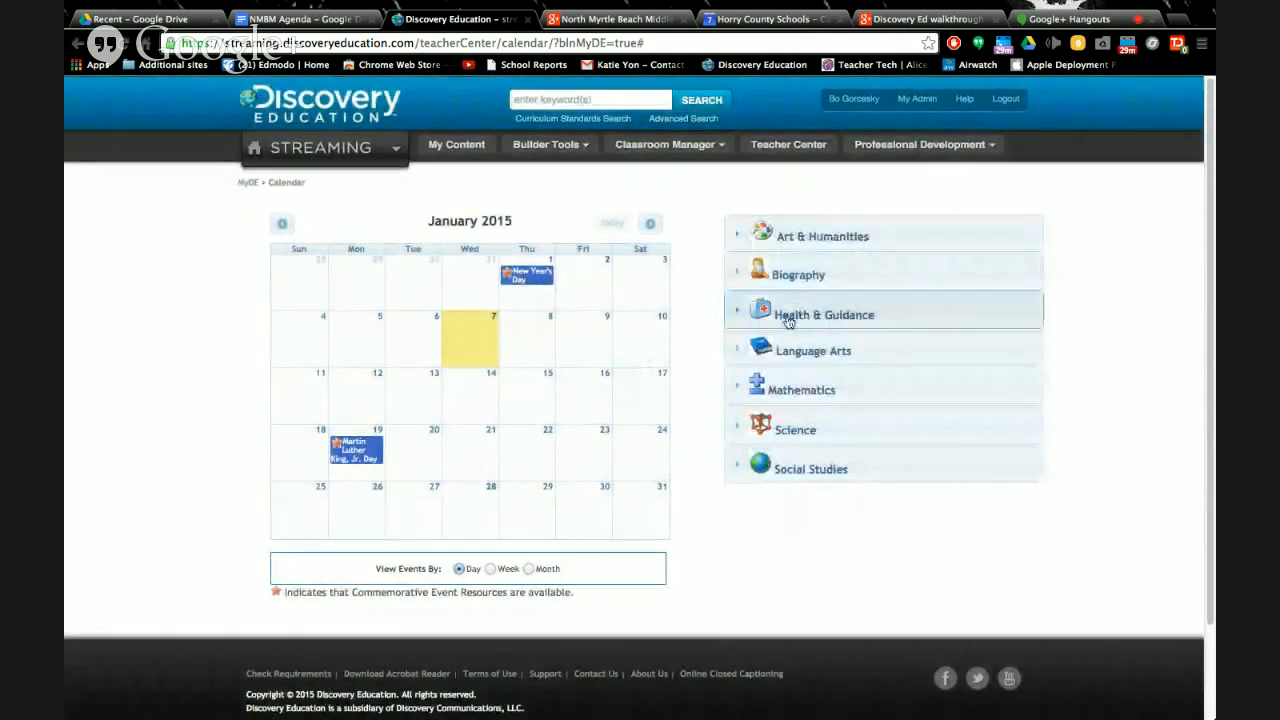
{"action": "mouse_move", "coordinate": [842, 400]}
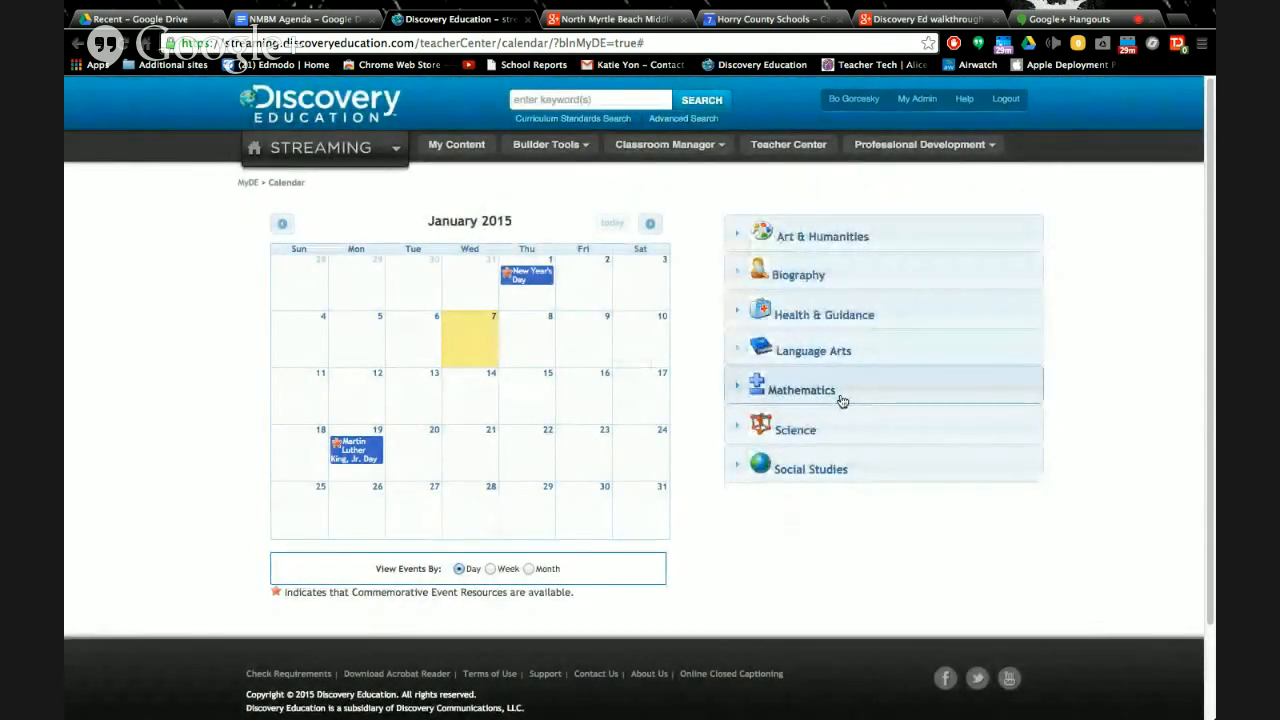
{"action": "left_click", "coordinate": [800, 390]}
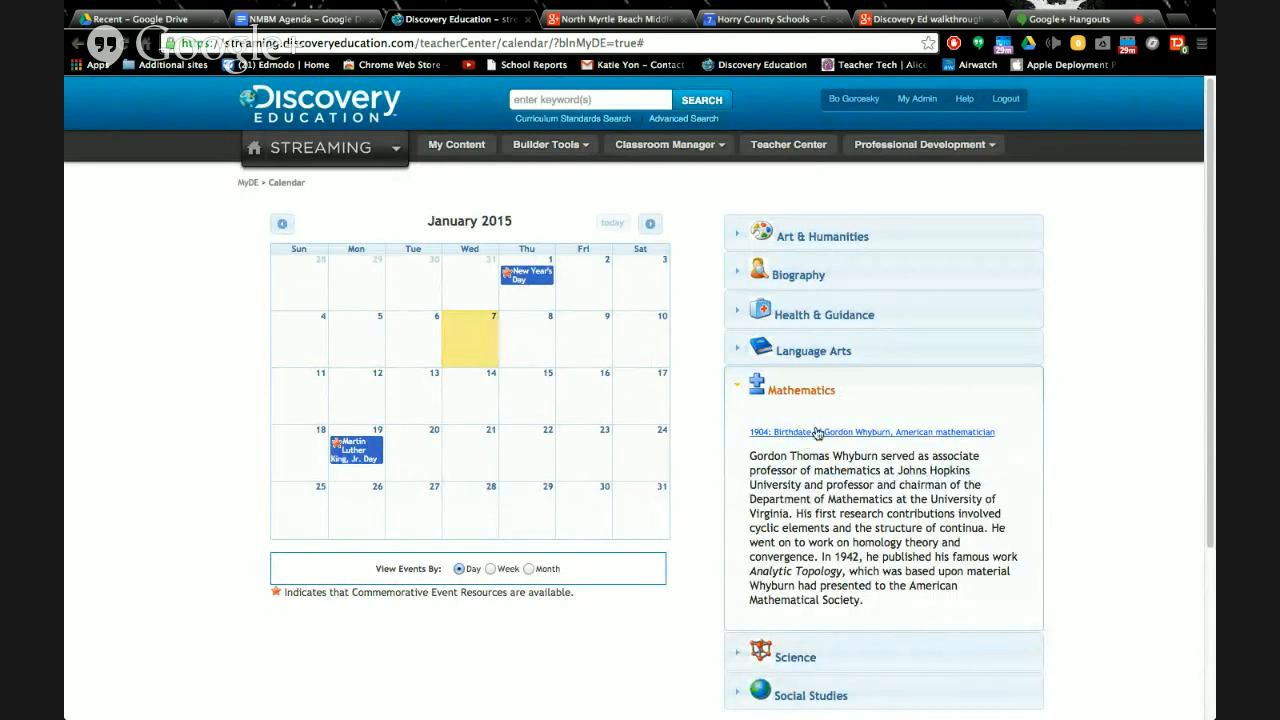
{"action": "left_click", "coordinate": [870, 432]}
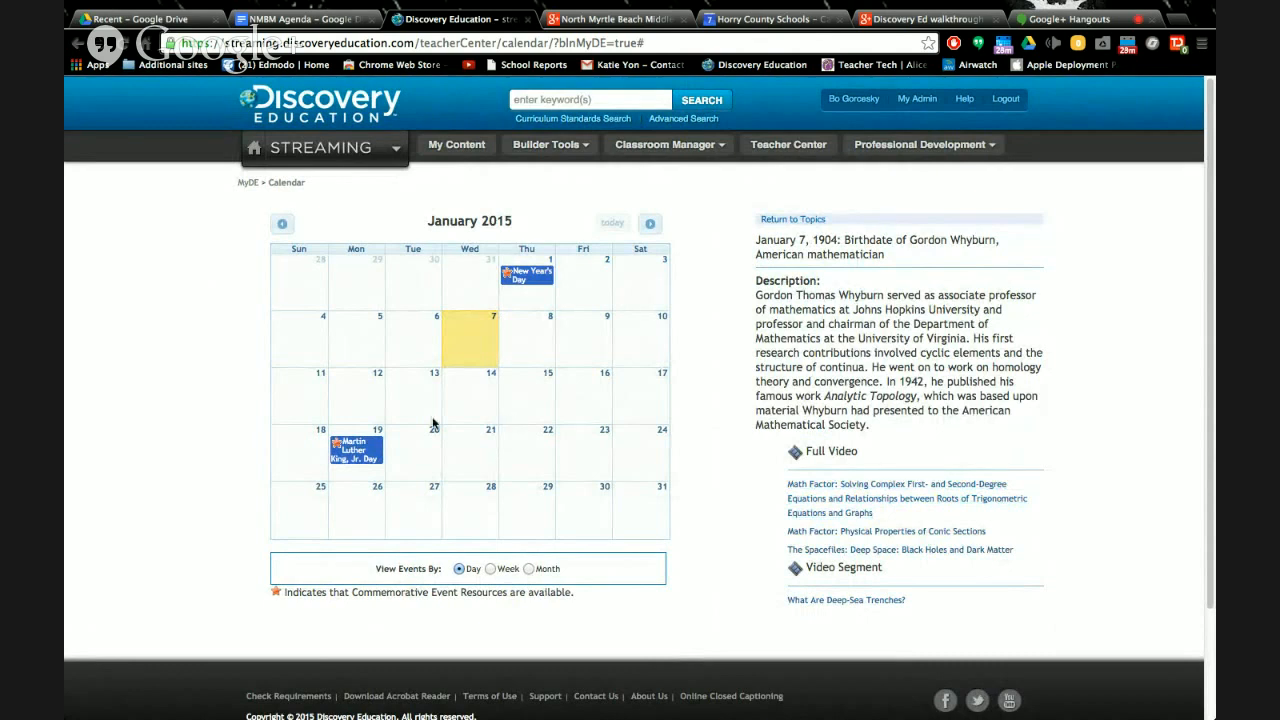
{"action": "mouse_move", "coordinate": [352, 404]}
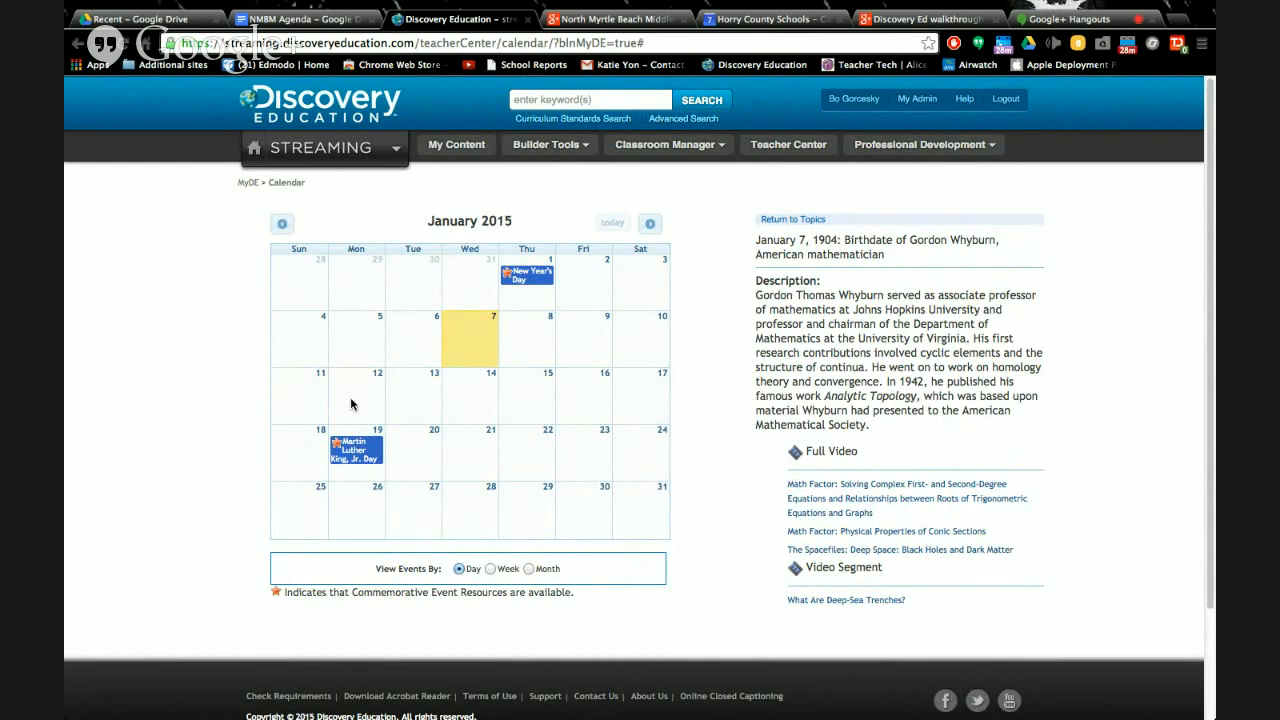
Pick January 12, try the month view, then return to My DE home via the logo
{"action": "left_click", "coordinate": [792, 219]}
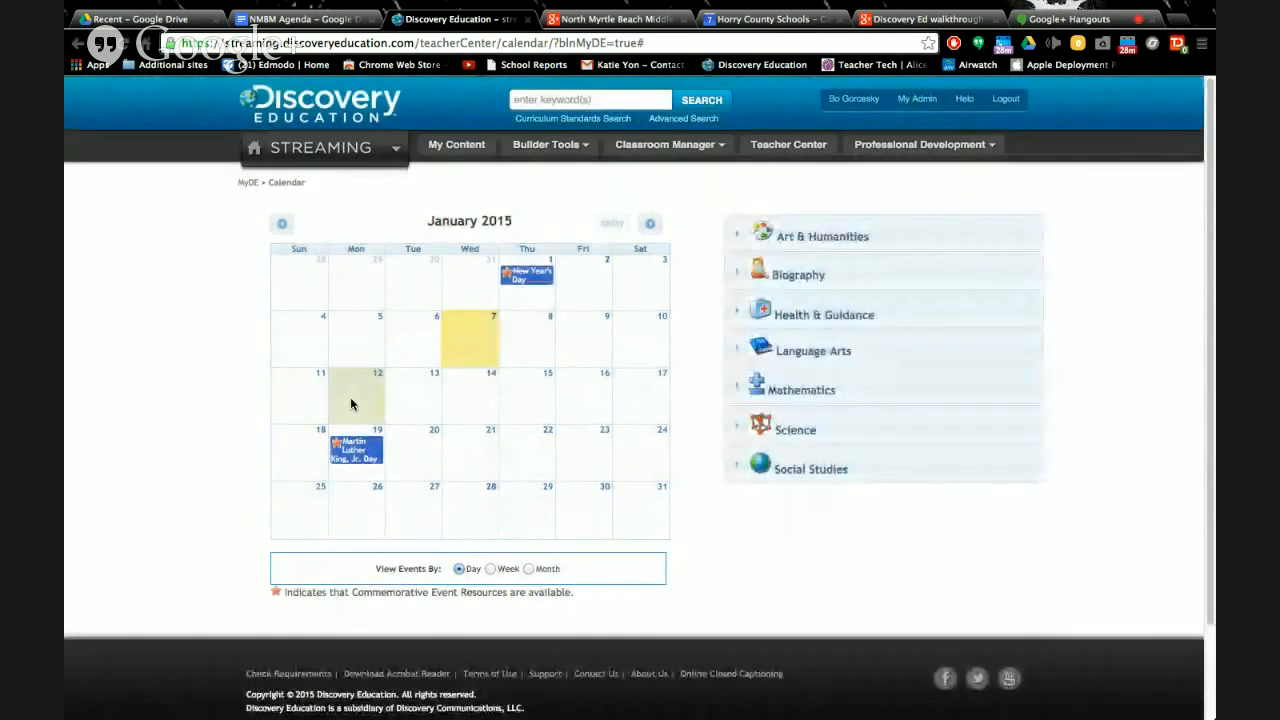
{"action": "mouse_move", "coordinate": [799, 344]}
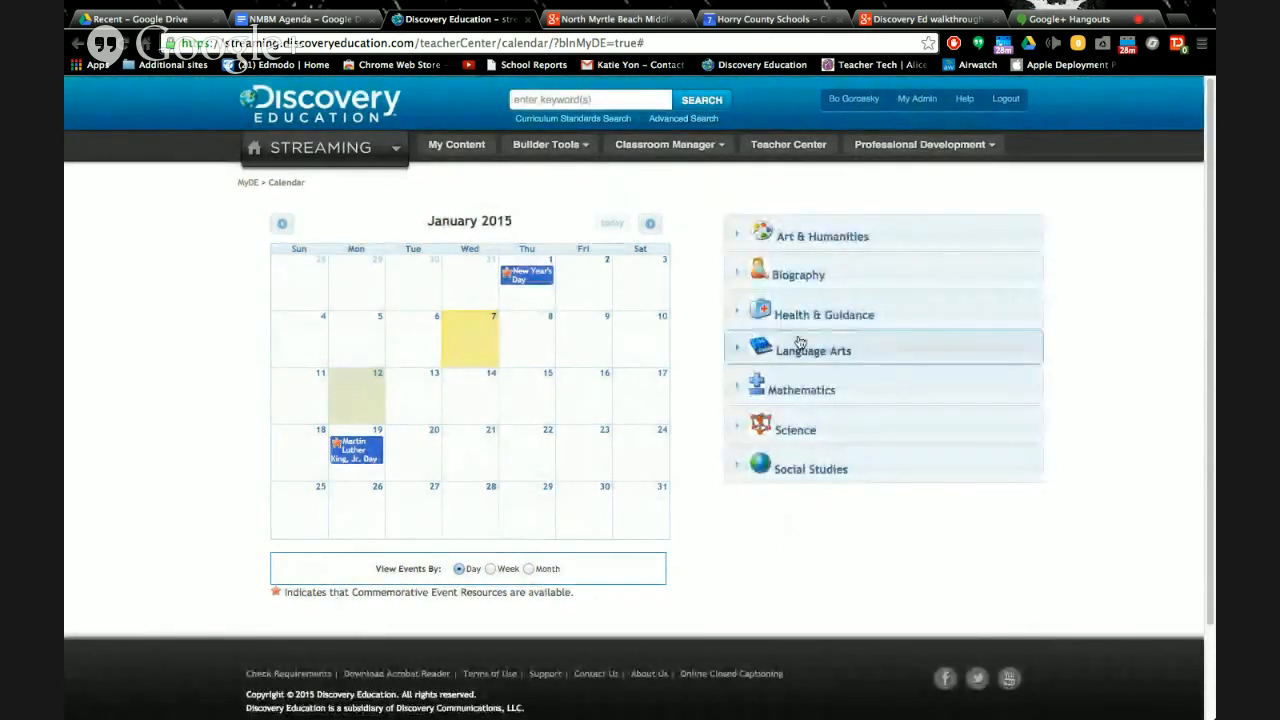
{"action": "left_click", "coordinate": [822, 236]}
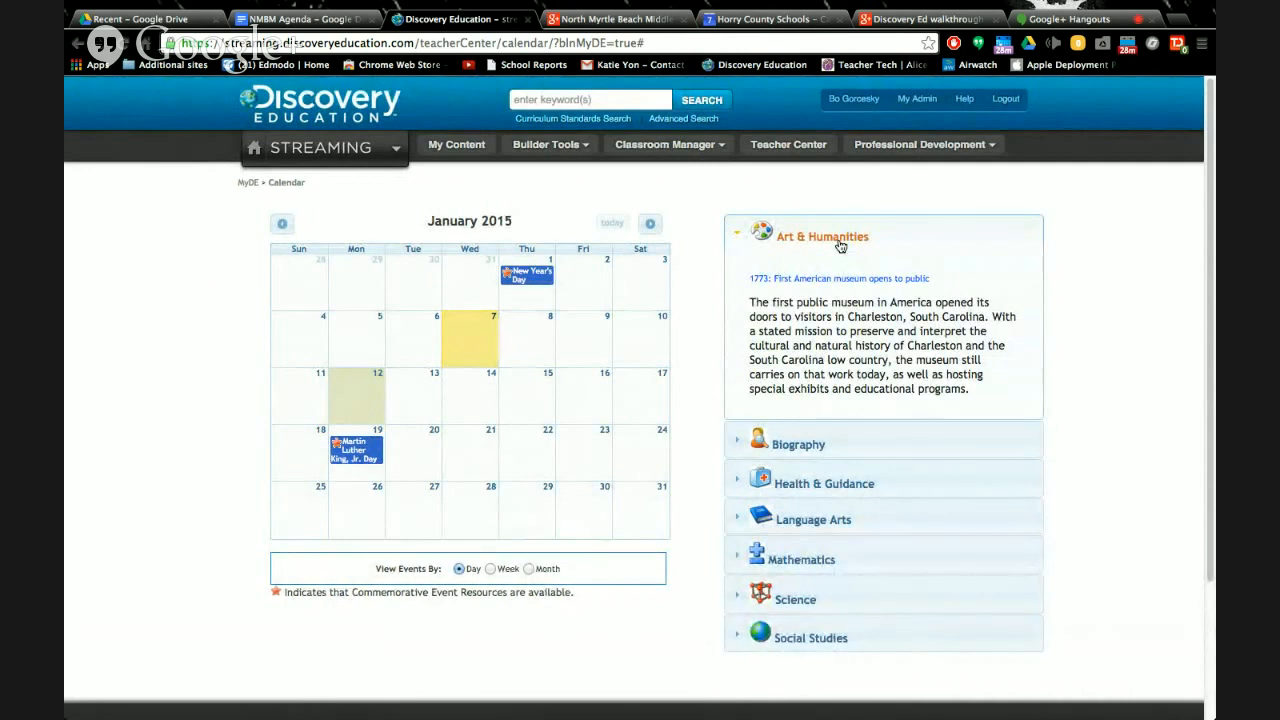
{"action": "mouse_move", "coordinate": [426, 448]}
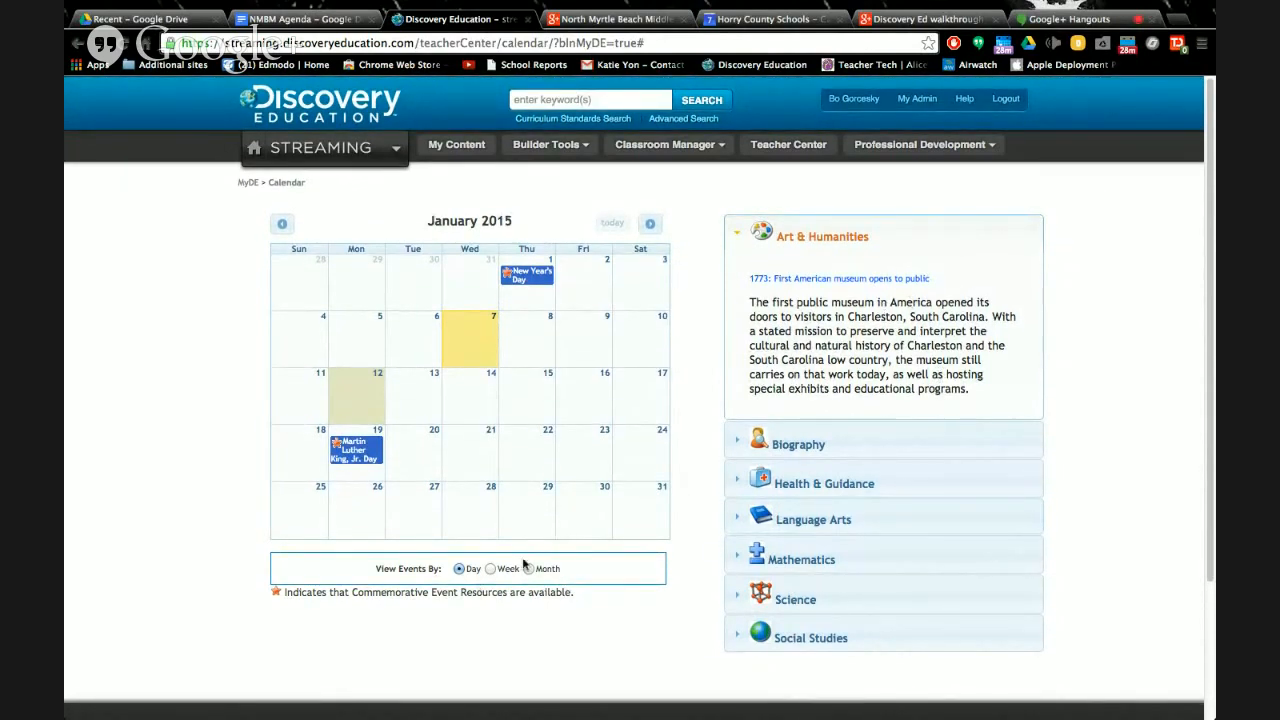
{"action": "left_click", "coordinate": [490, 568]}
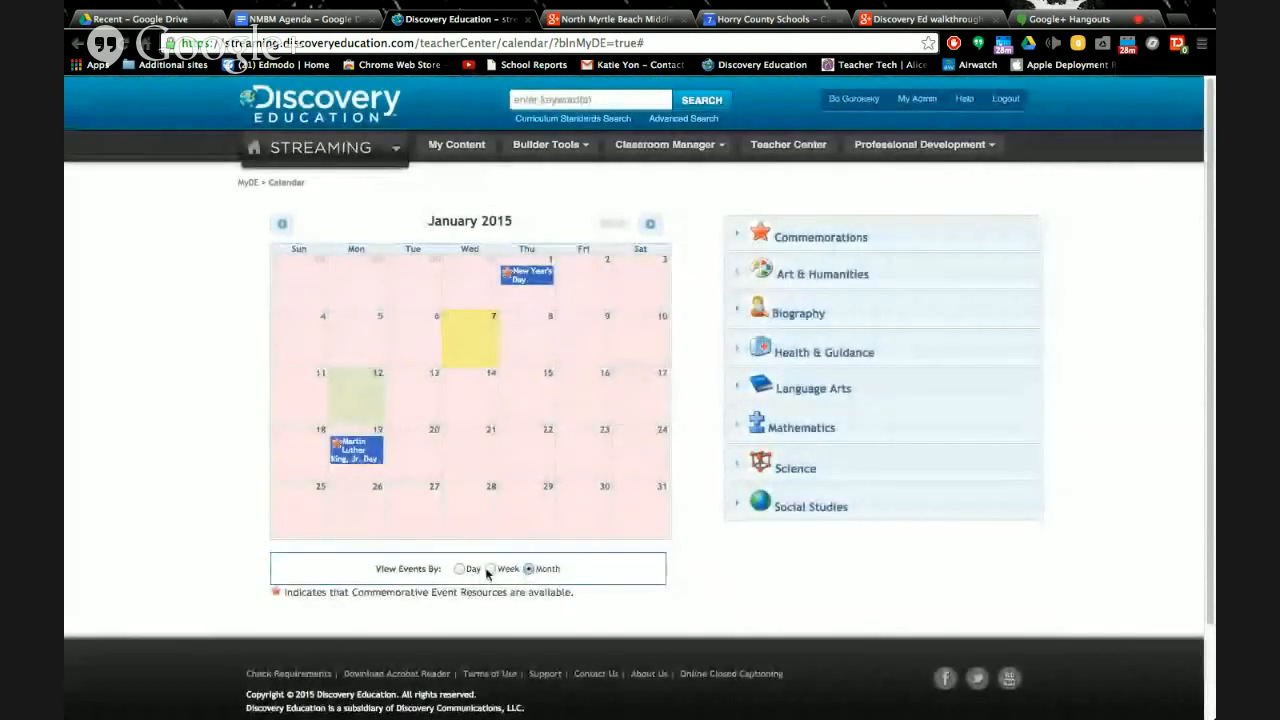
{"action": "left_click", "coordinate": [490, 569]}
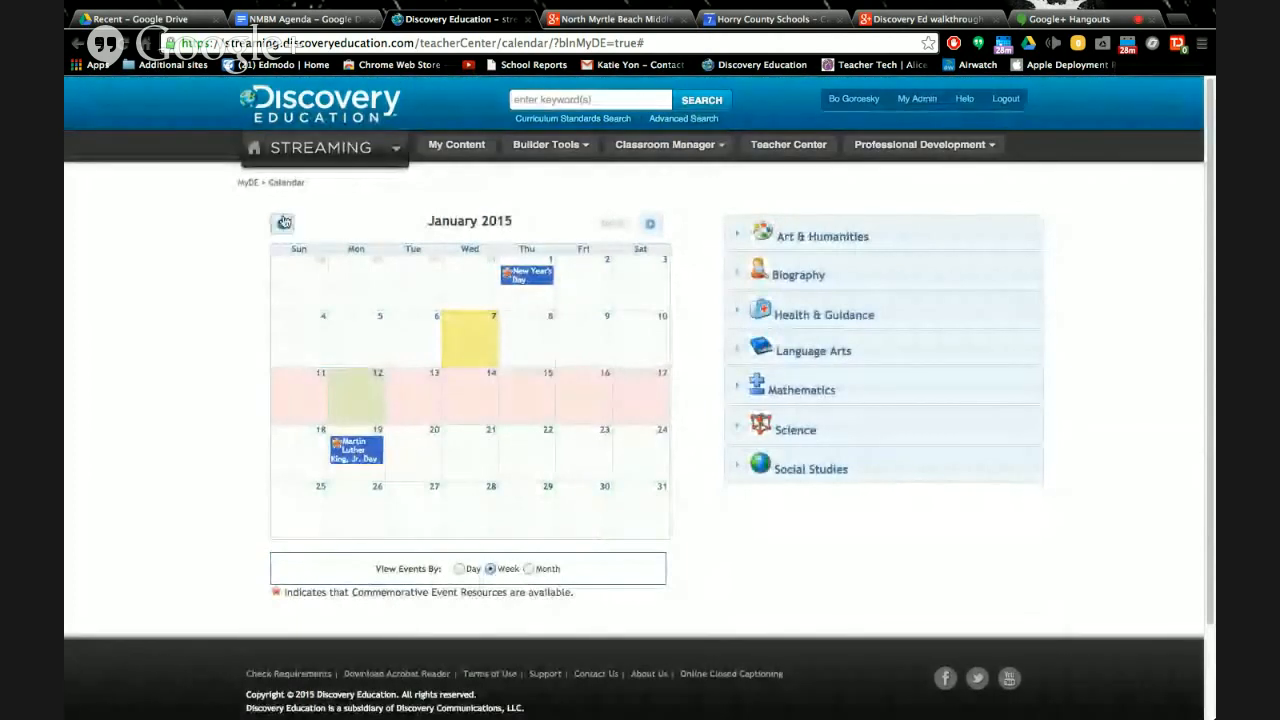
{"action": "left_click", "coordinate": [283, 222]}
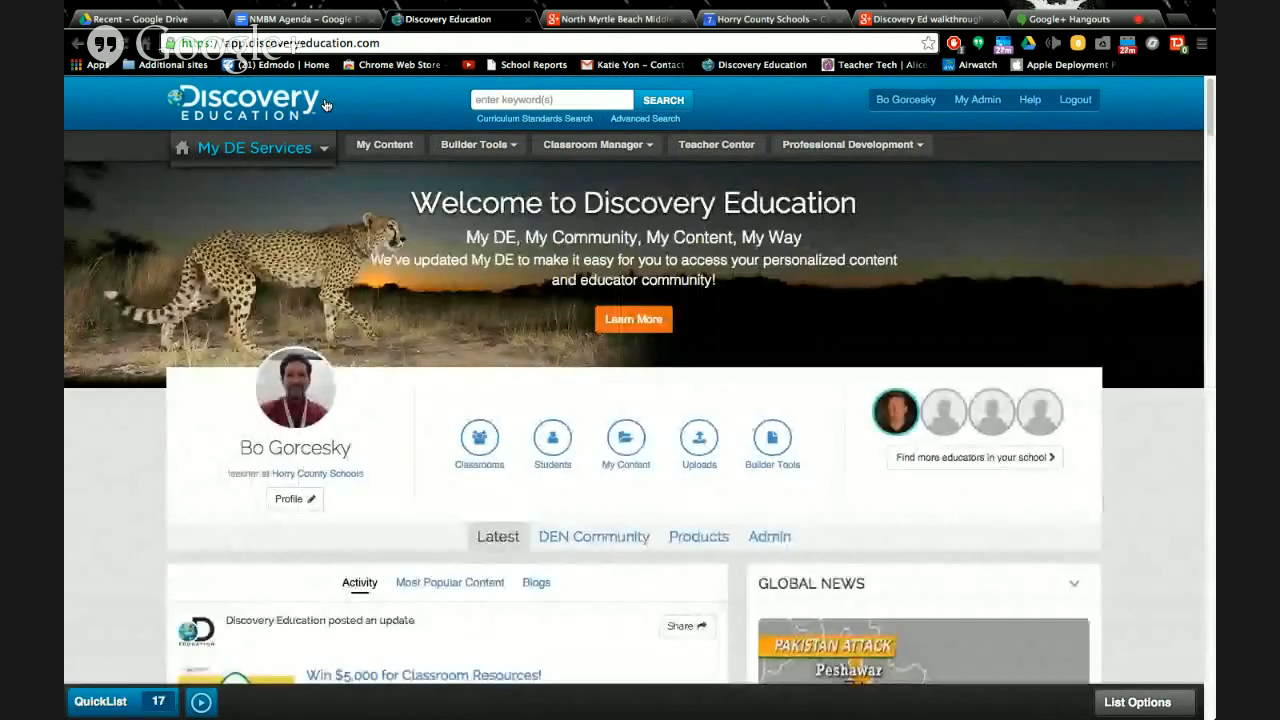
{"action": "scroll", "scroll_direction": "down", "scroll_amount": 3}
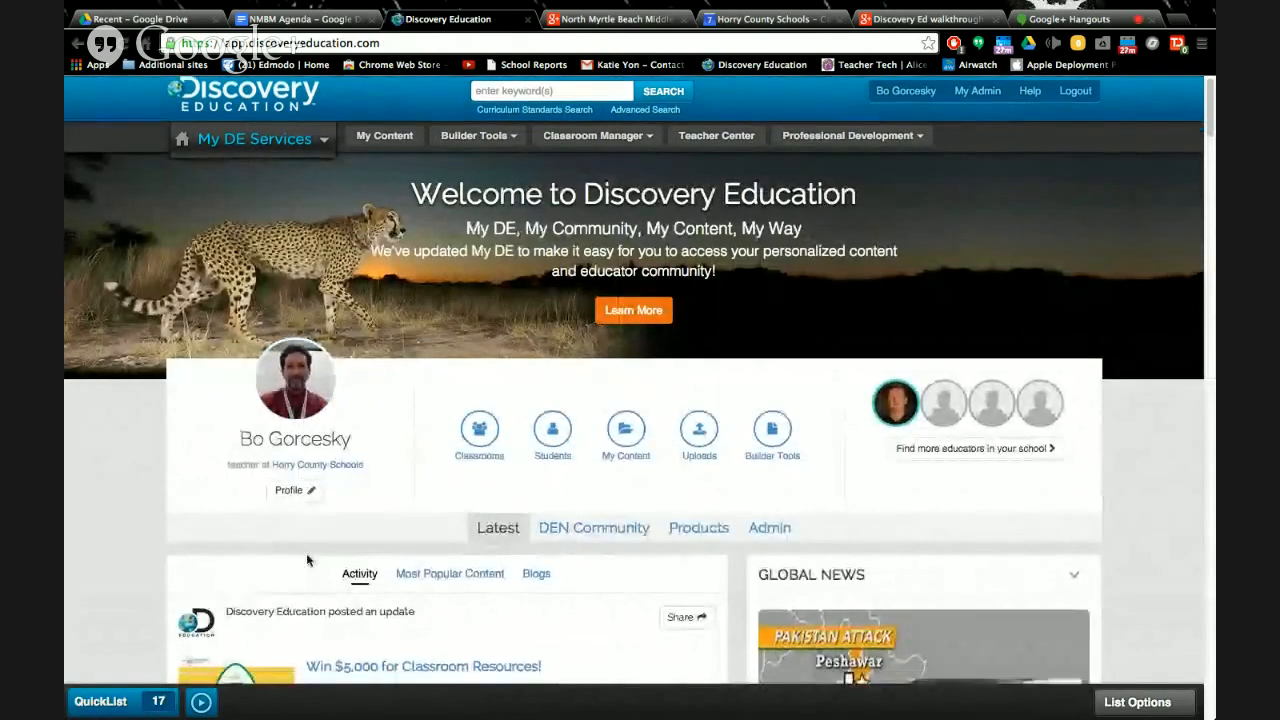
{"action": "scroll", "scroll_direction": "down", "scroll_amount": 3}
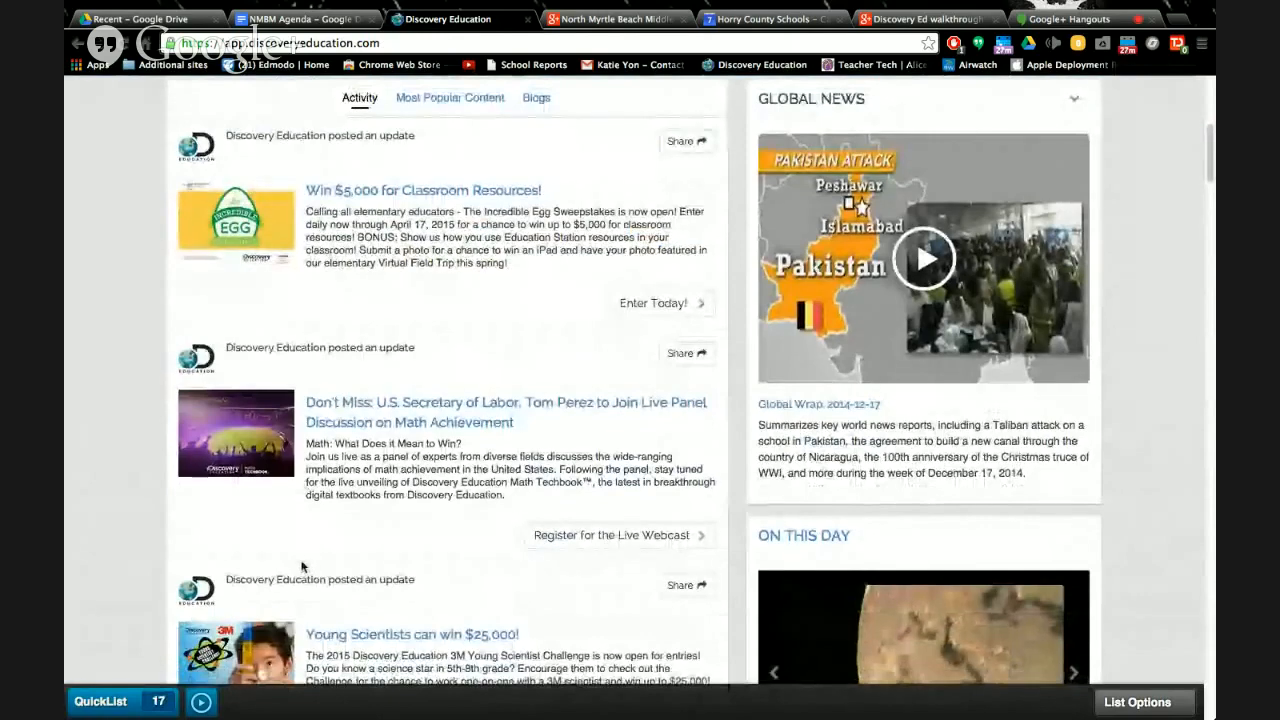
{"action": "scroll", "scroll_direction": "down", "scroll_amount": 3}
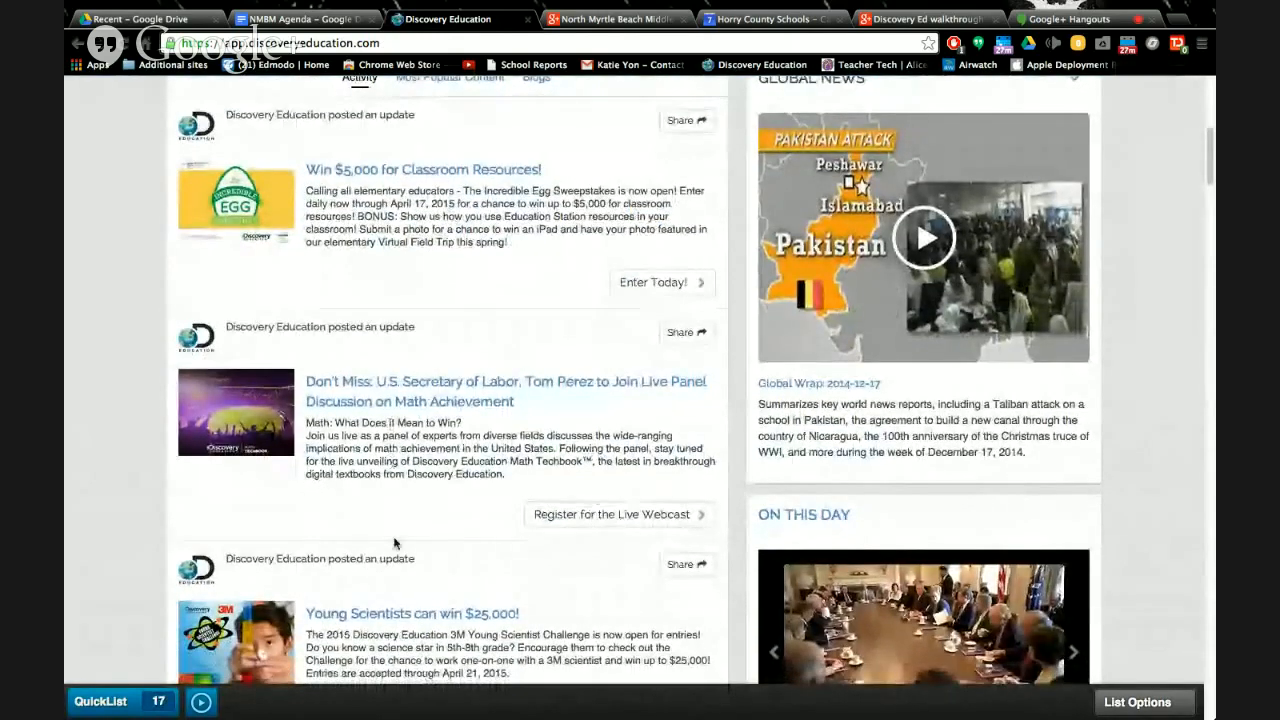
{"action": "scroll", "scroll_direction": "up", "scroll_amount": 3}
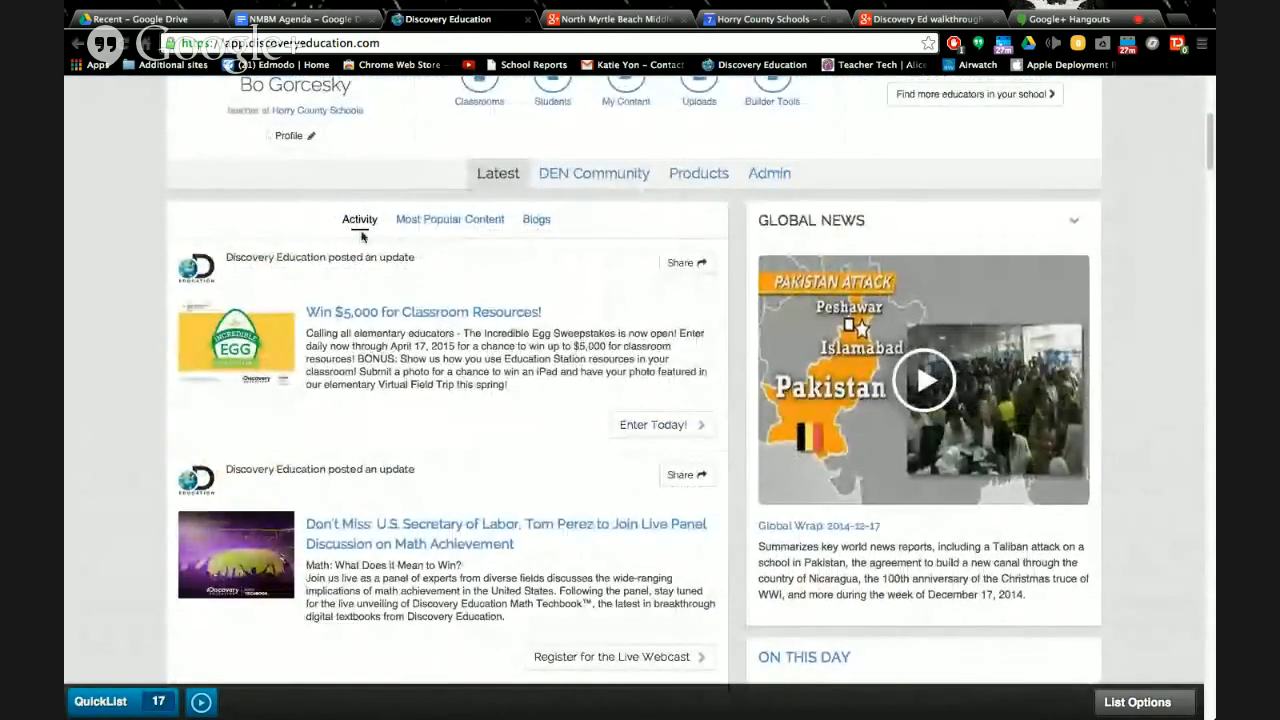
{"action": "mouse_move", "coordinate": [497, 234]}
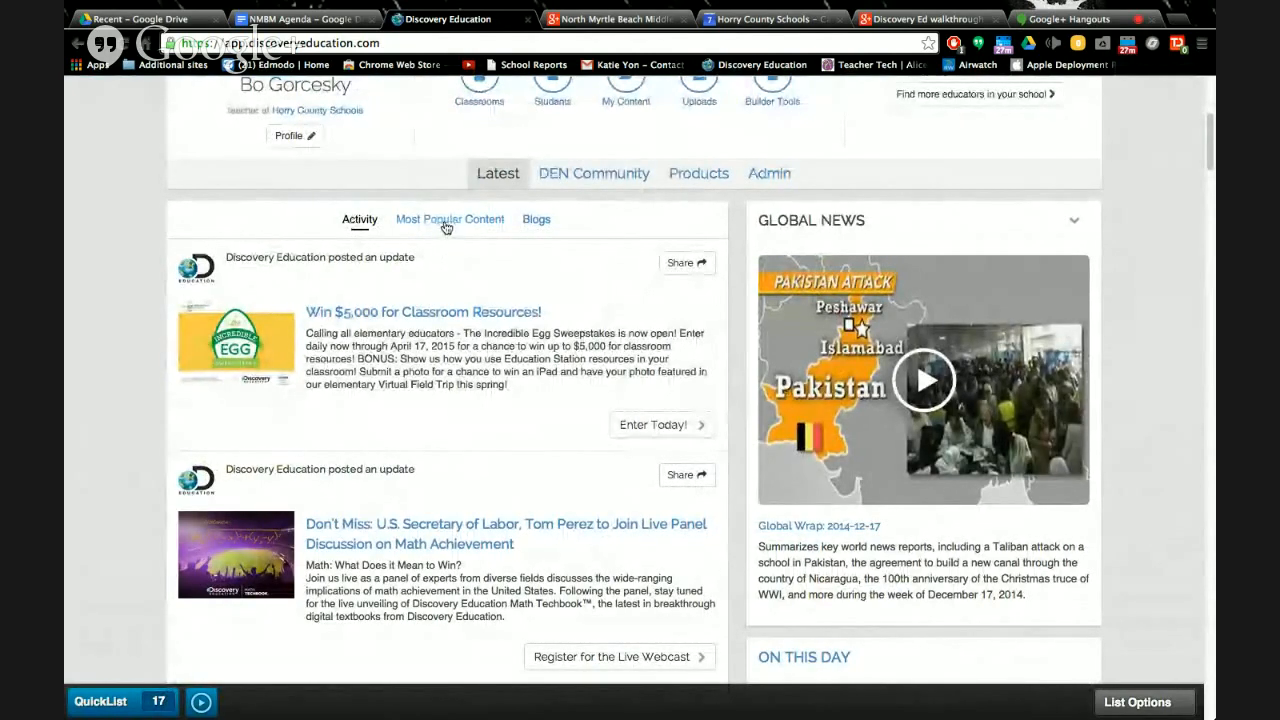
{"action": "scroll", "scroll_direction": "down", "scroll_amount": 3}
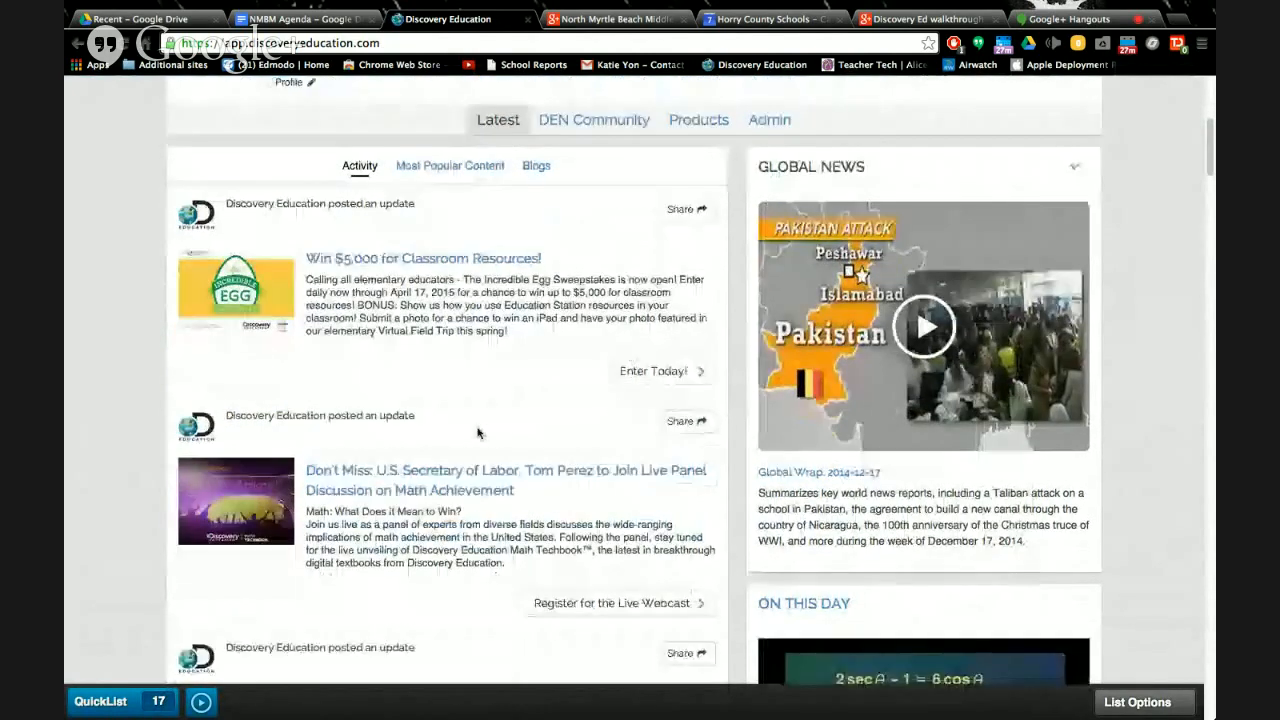
{"action": "scroll", "scroll_direction": "down", "scroll_amount": 3}
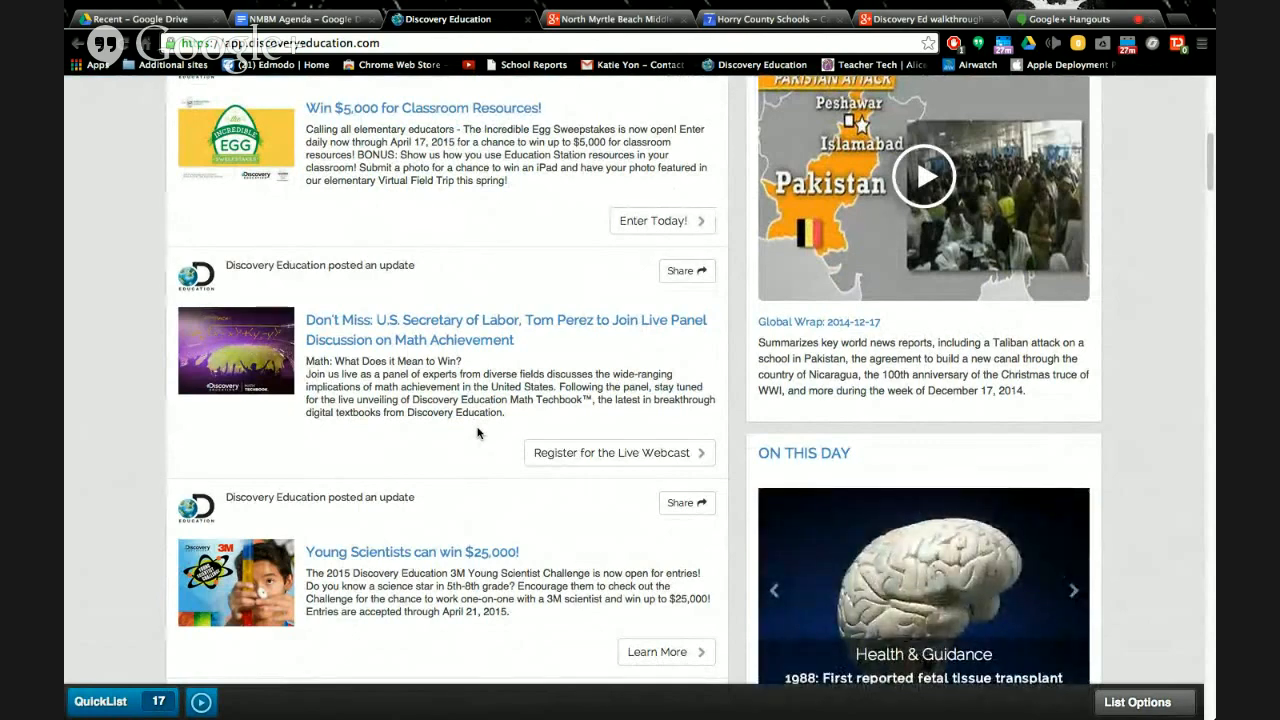
{"action": "left_click", "coordinate": [1074, 590]}
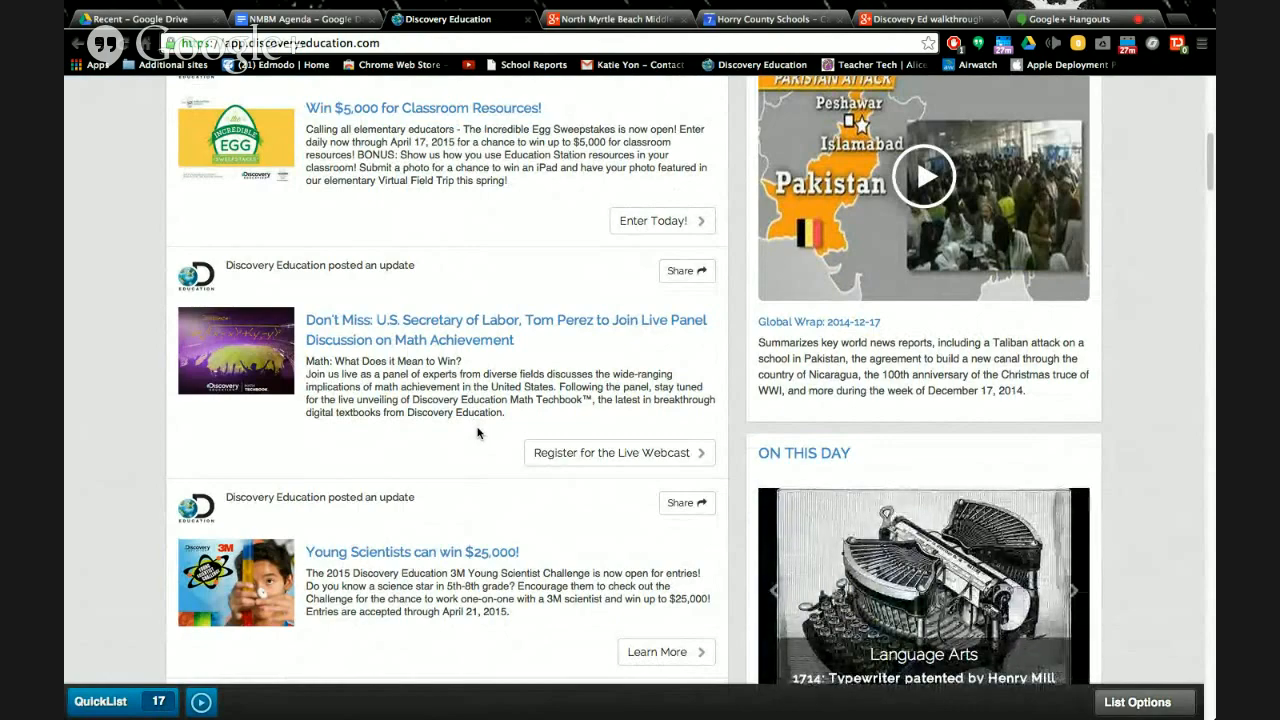
{"action": "scroll", "scroll_direction": "down", "scroll_amount": 3}
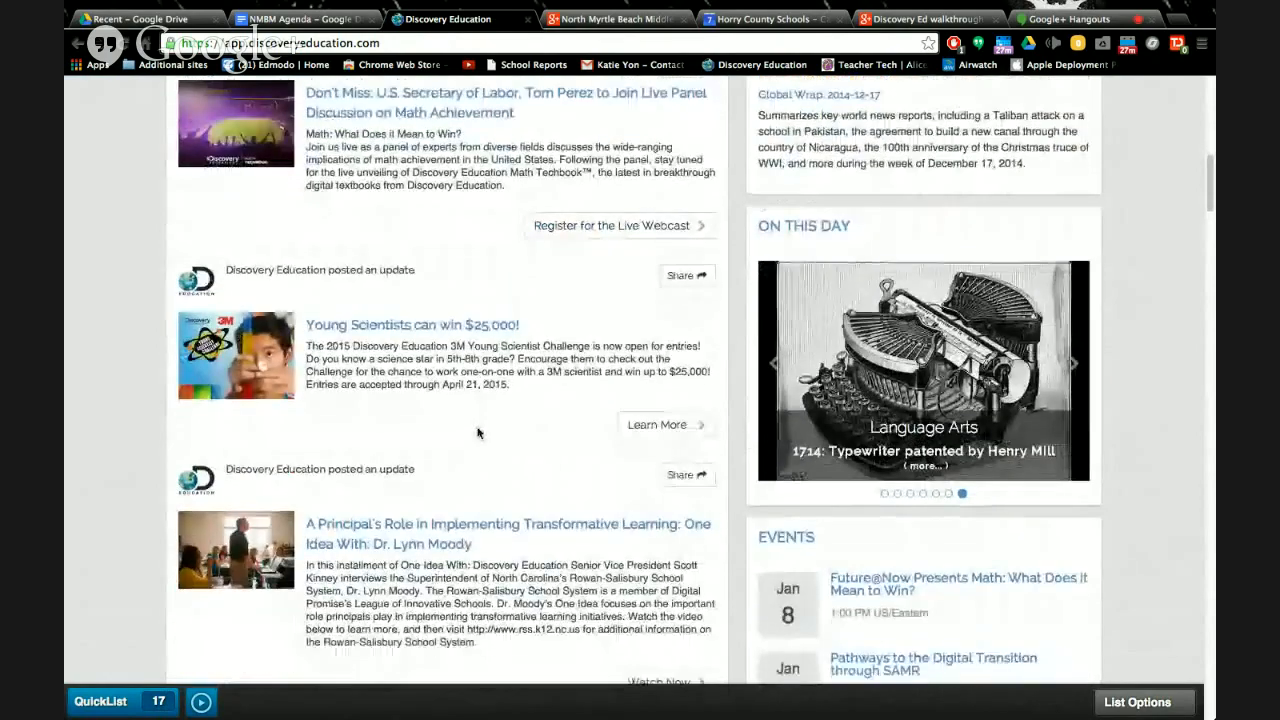
{"action": "scroll", "scroll_direction": "down", "scroll_amount": 3}
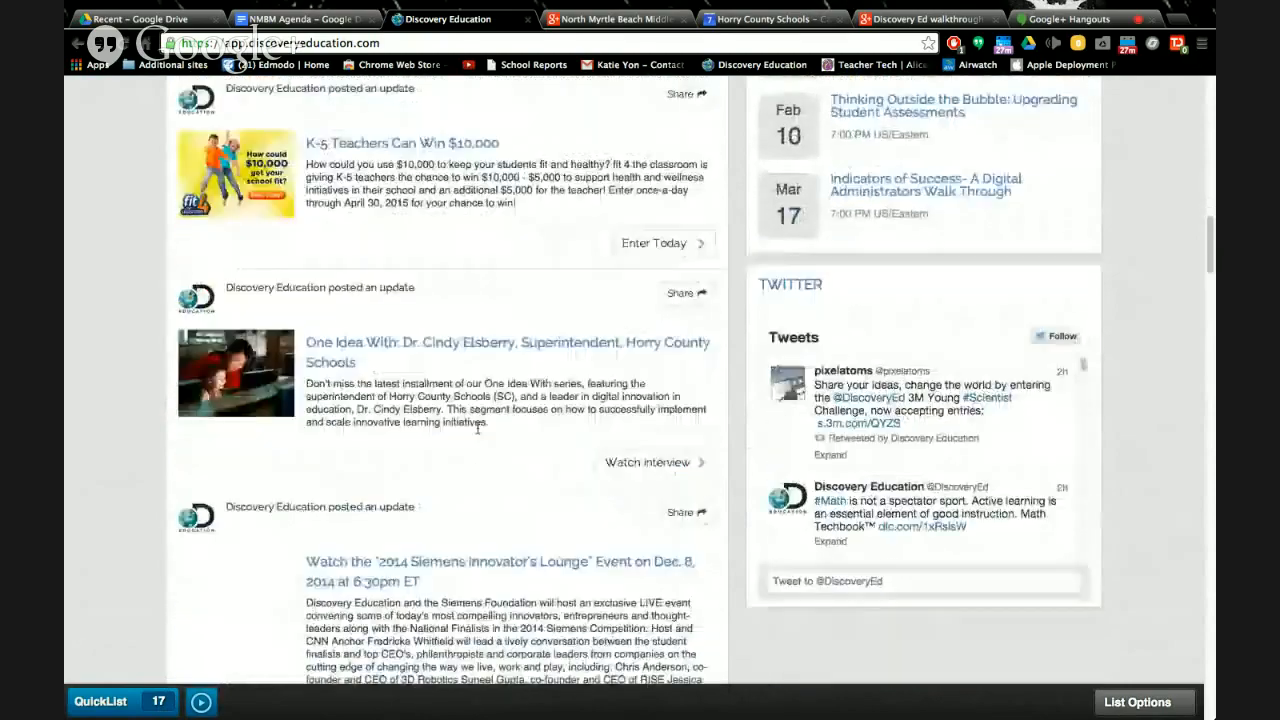
{"action": "scroll", "scroll_direction": "down", "scroll_amount": 3}
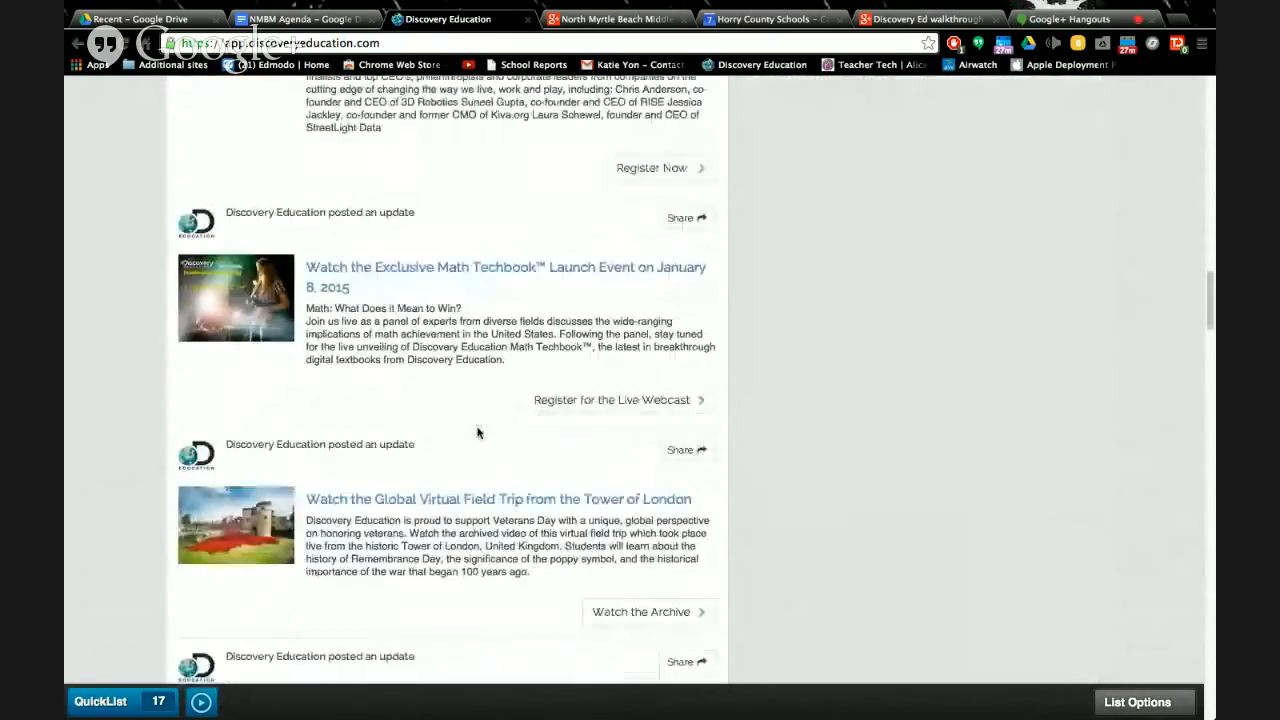
{"action": "scroll", "scroll_direction": "down", "scroll_amount": 3}
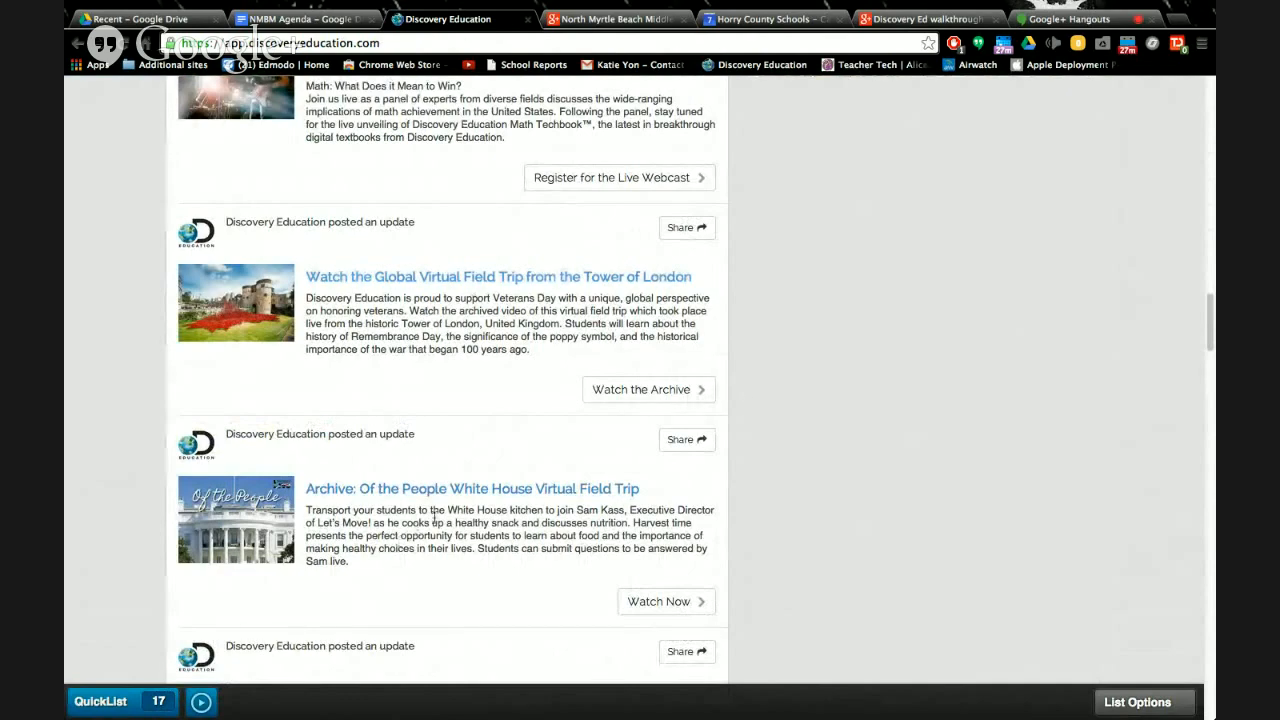
{"action": "scroll", "scroll_direction": "down", "scroll_amount": 3}
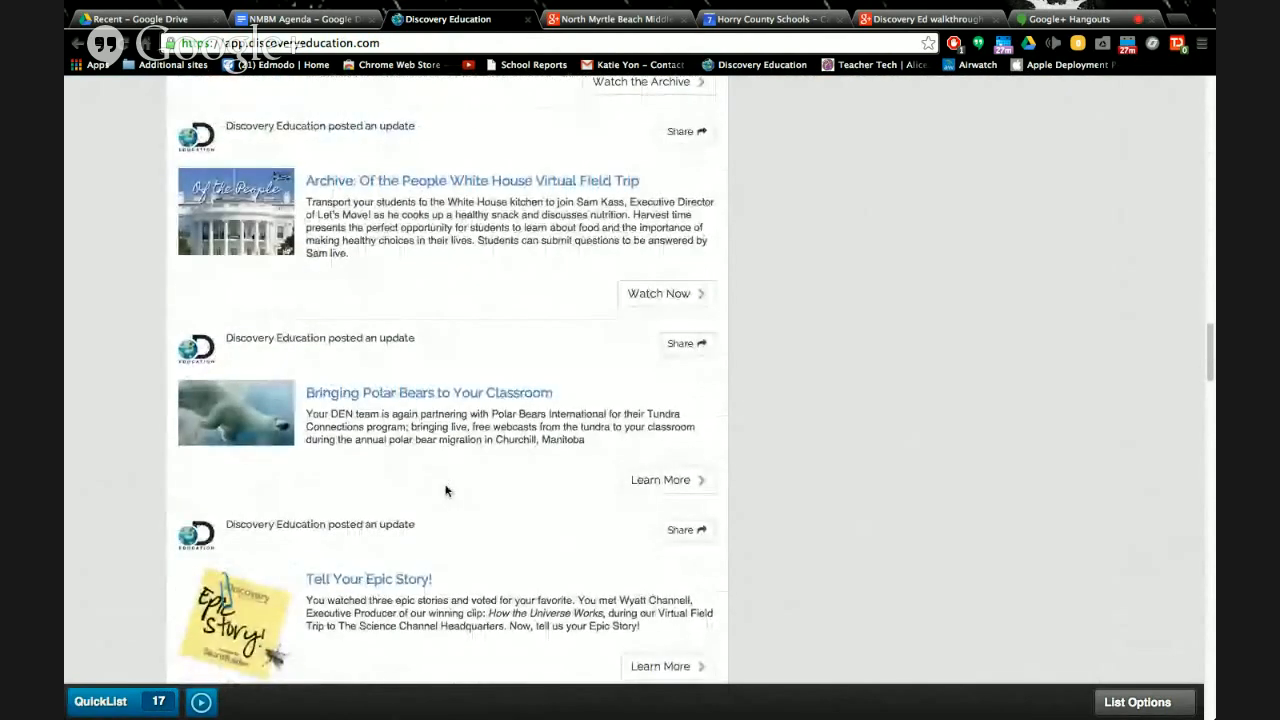
{"action": "scroll", "scroll_direction": "down", "scroll_amount": 3}
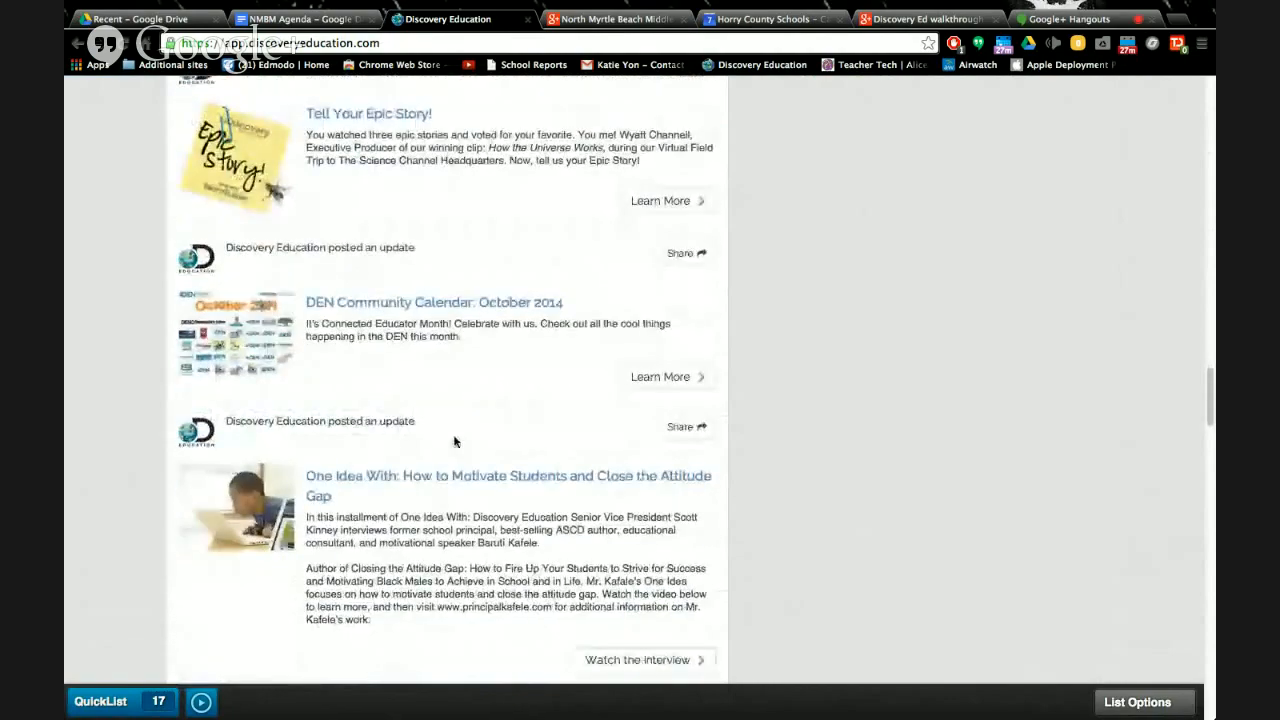
{"action": "scroll", "scroll_direction": "down", "scroll_amount": 3}
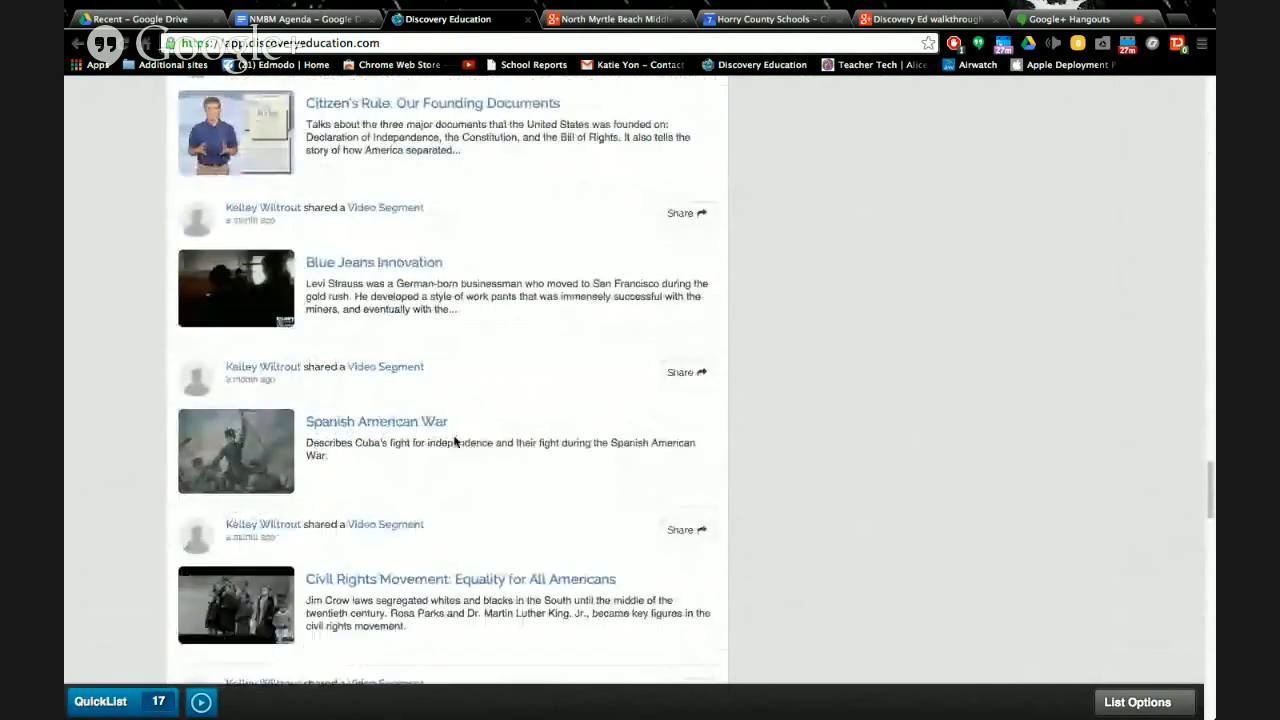
{"action": "scroll", "scroll_direction": "down", "scroll_amount": 3}
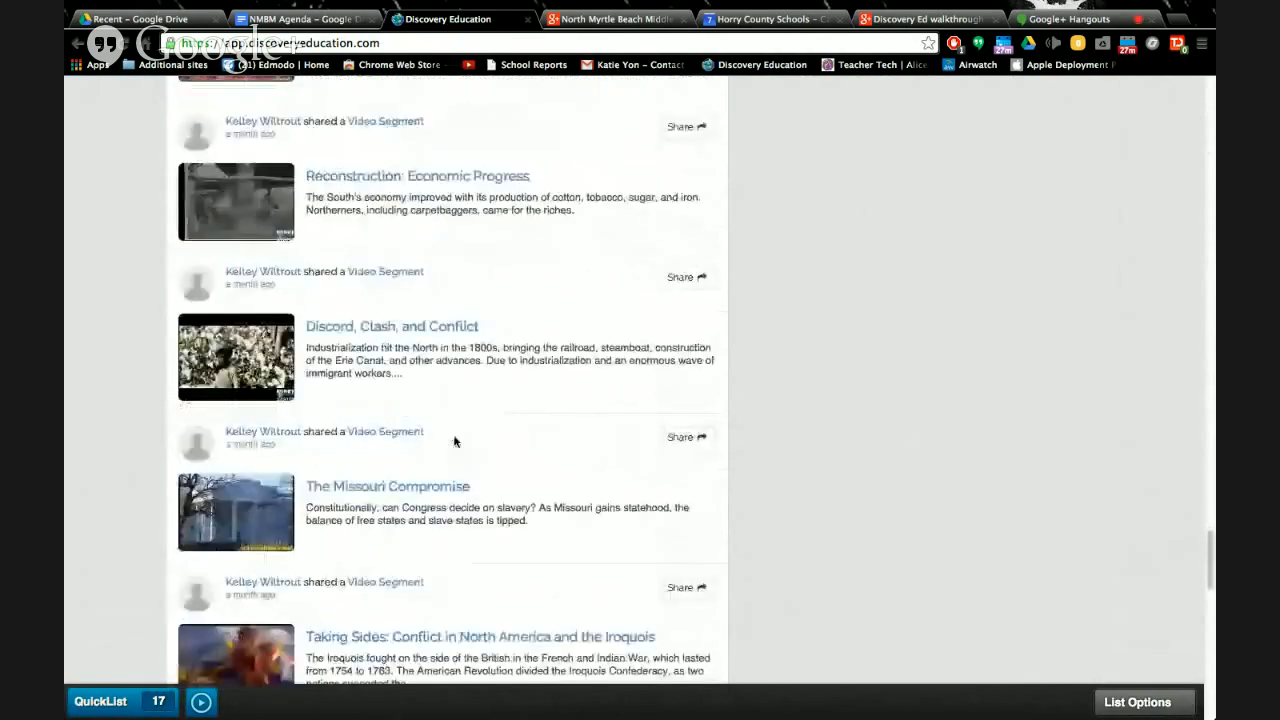
{"action": "scroll", "scroll_direction": "down", "scroll_amount": 3}
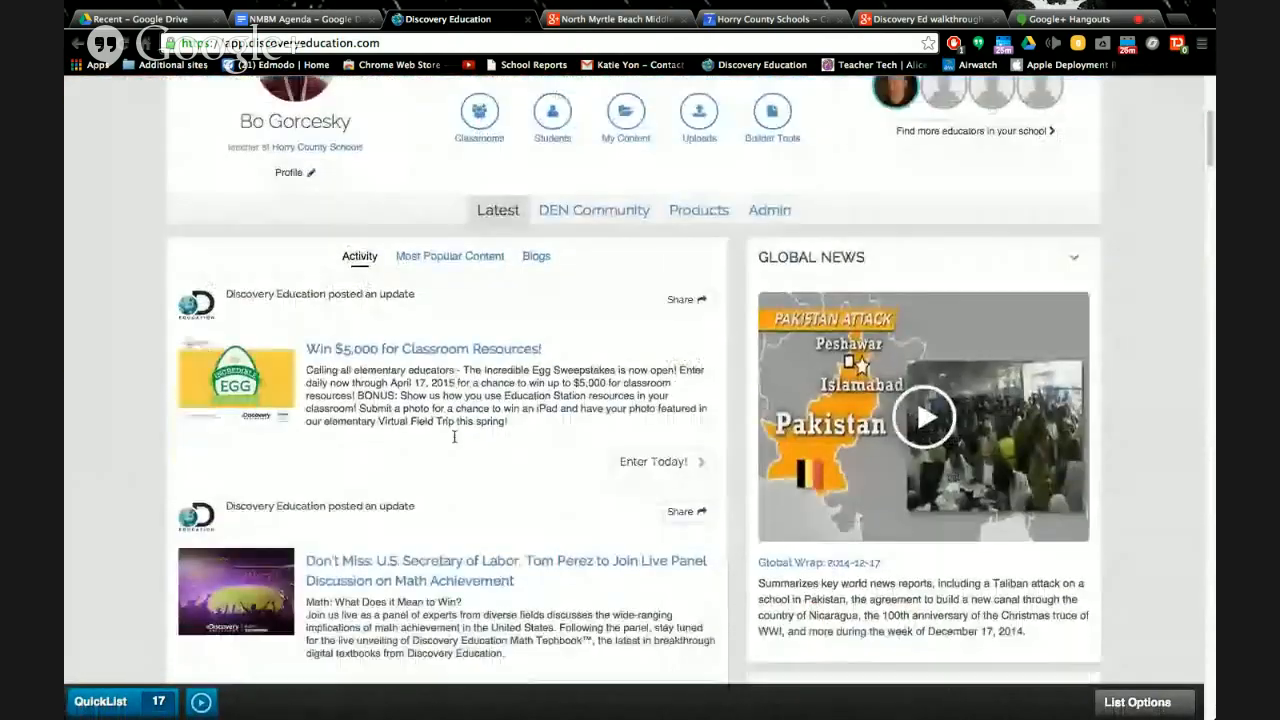
{"action": "scroll", "scroll_direction": "down", "scroll_amount": 3}
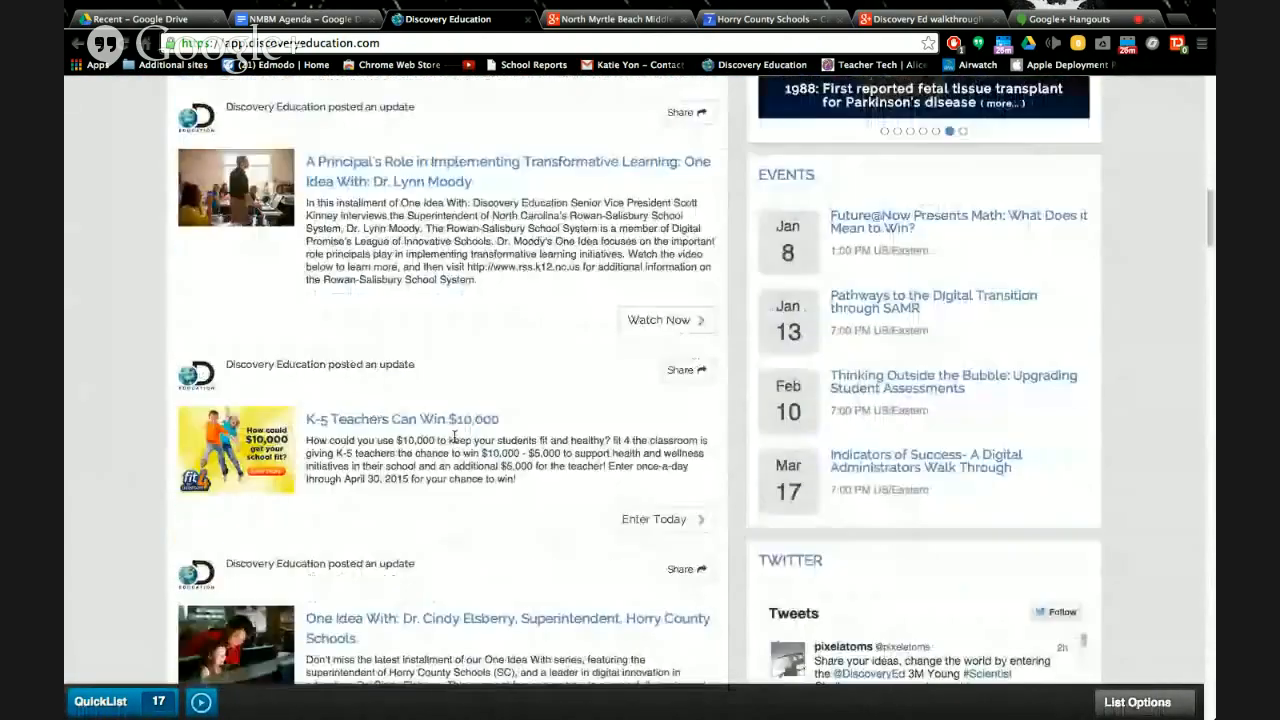
{"action": "scroll", "scroll_direction": "down", "scroll_amount": 3}
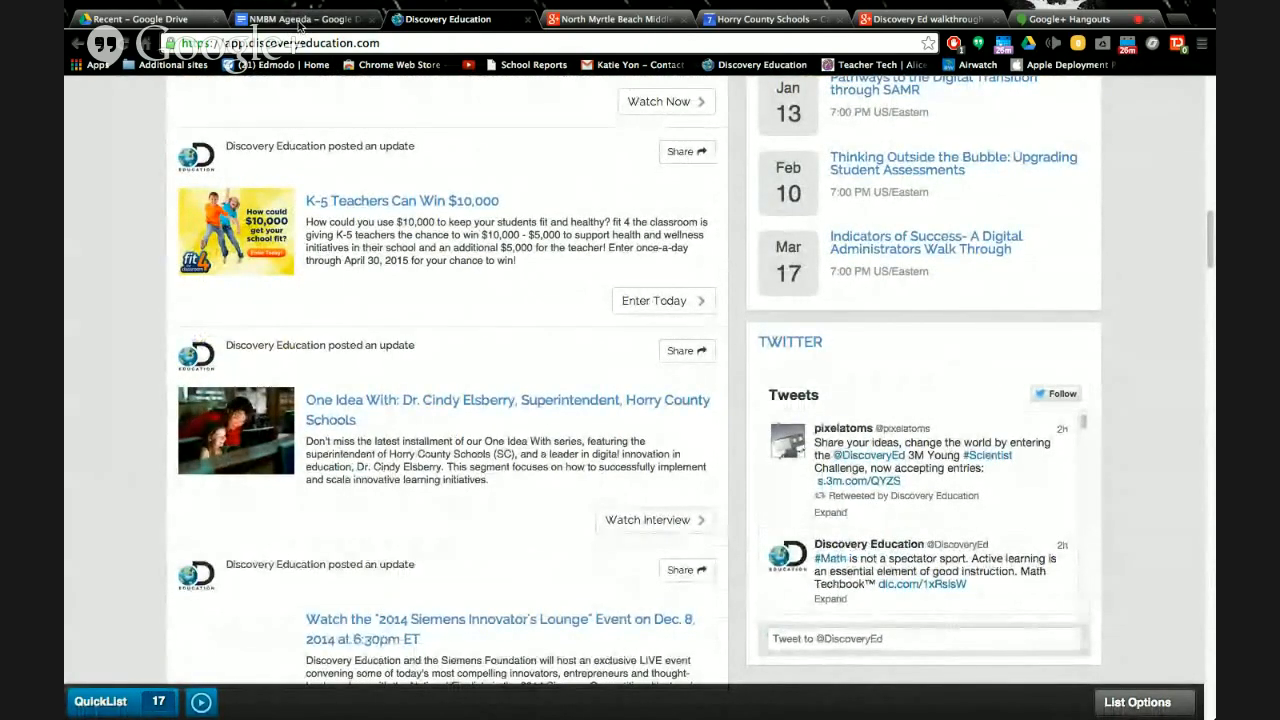
Switch to the NMBM Agenda document and scroll through its DE tasks and important notes
{"action": "left_click", "coordinate": [300, 18]}
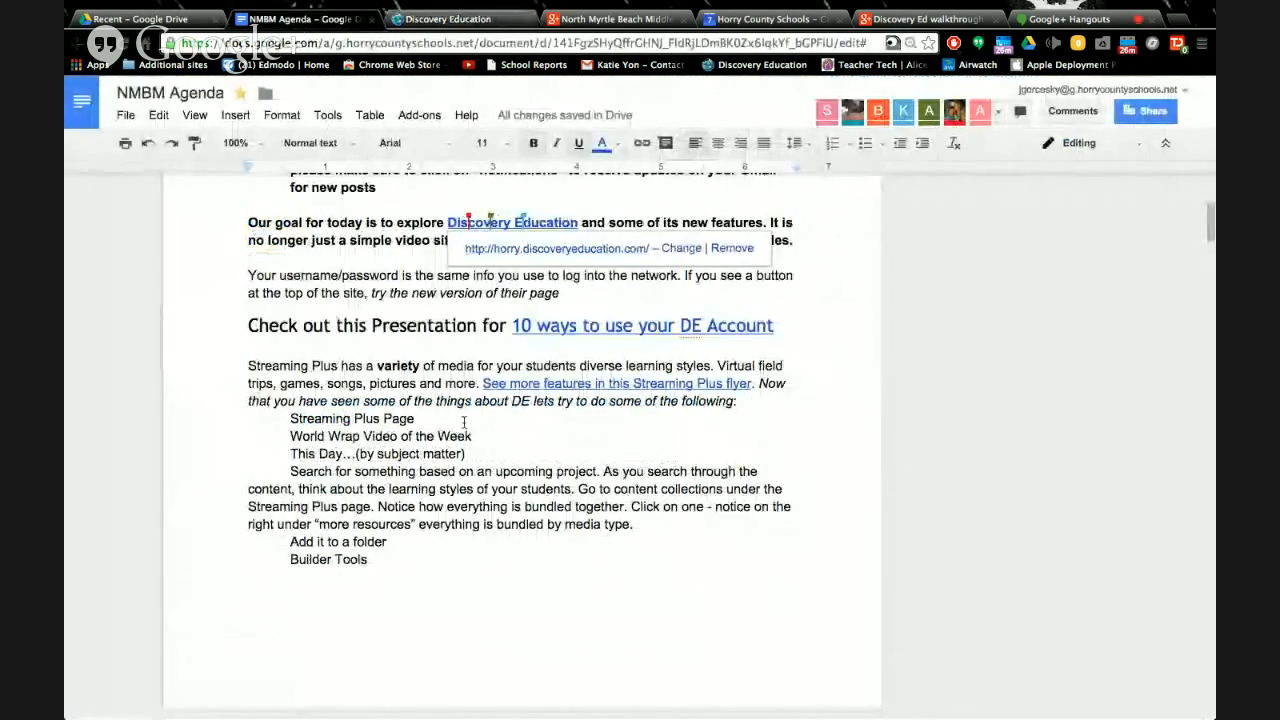
{"action": "scroll", "scroll_direction": "down", "scroll_amount": 3}
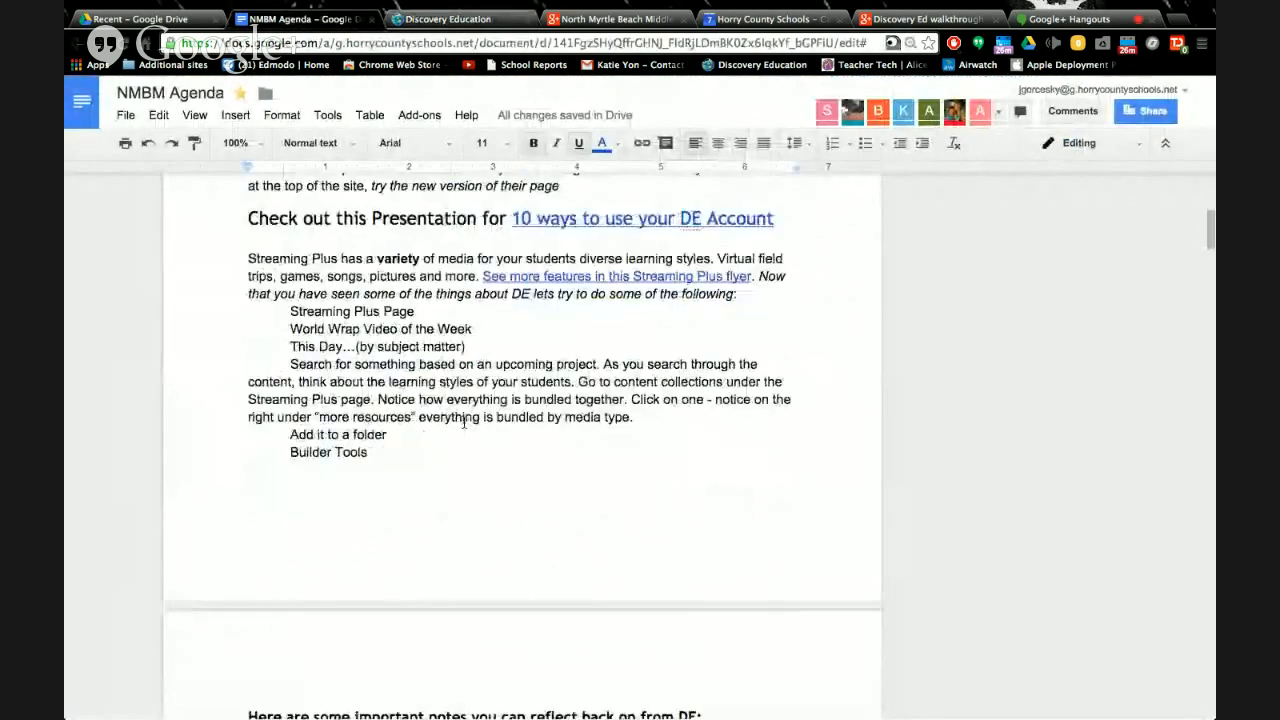
{"action": "scroll", "scroll_direction": "down", "scroll_amount": 3}
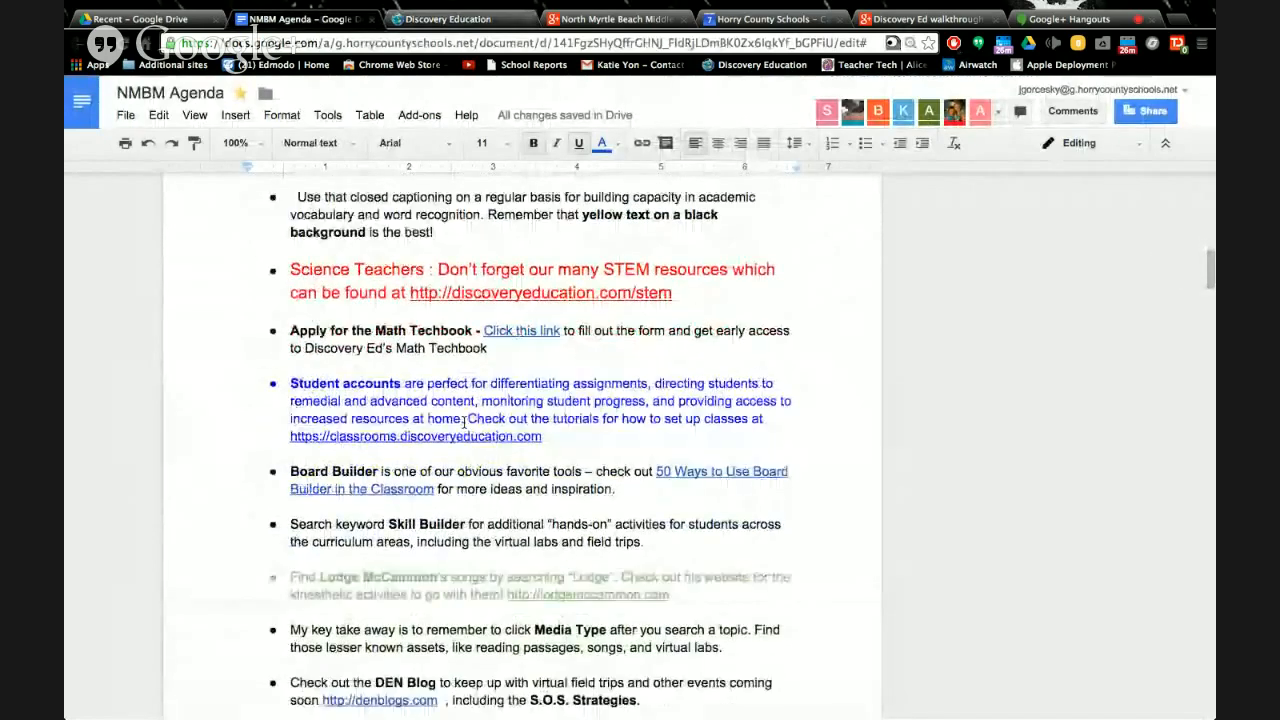
{"action": "scroll", "scroll_direction": "down", "scroll_amount": 3}
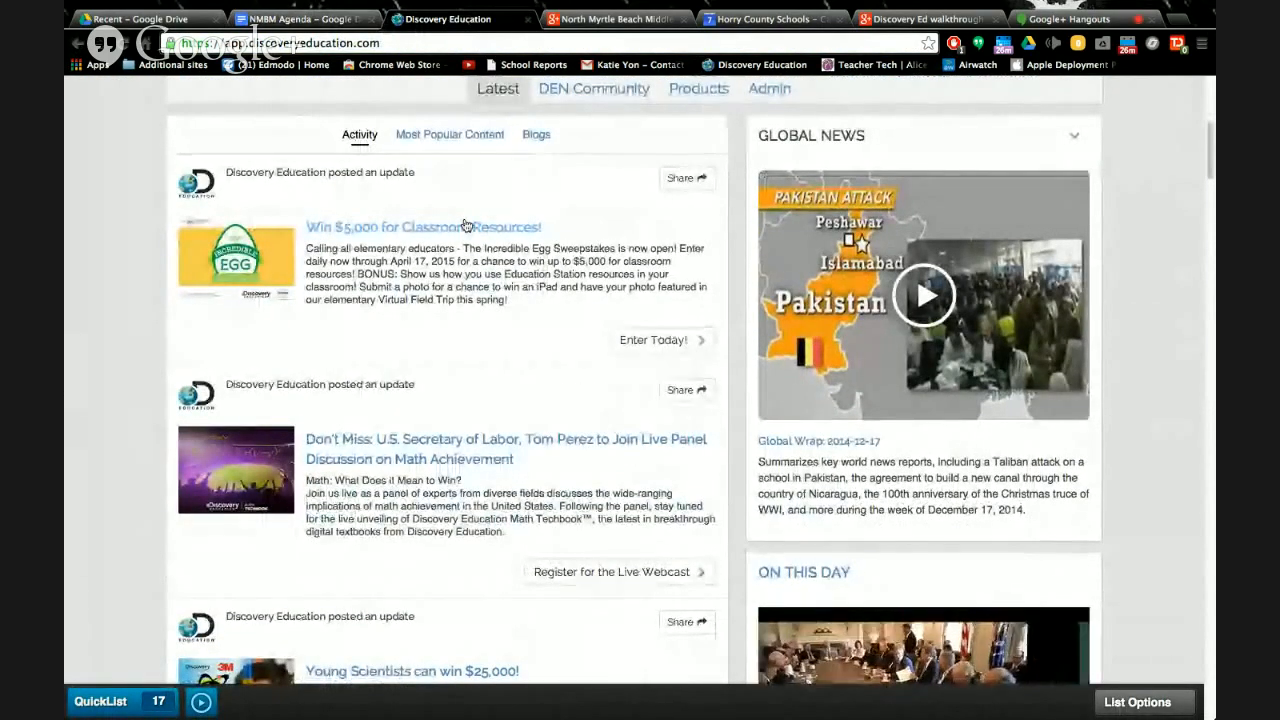
{"action": "scroll", "scroll_direction": "down", "scroll_amount": 3}
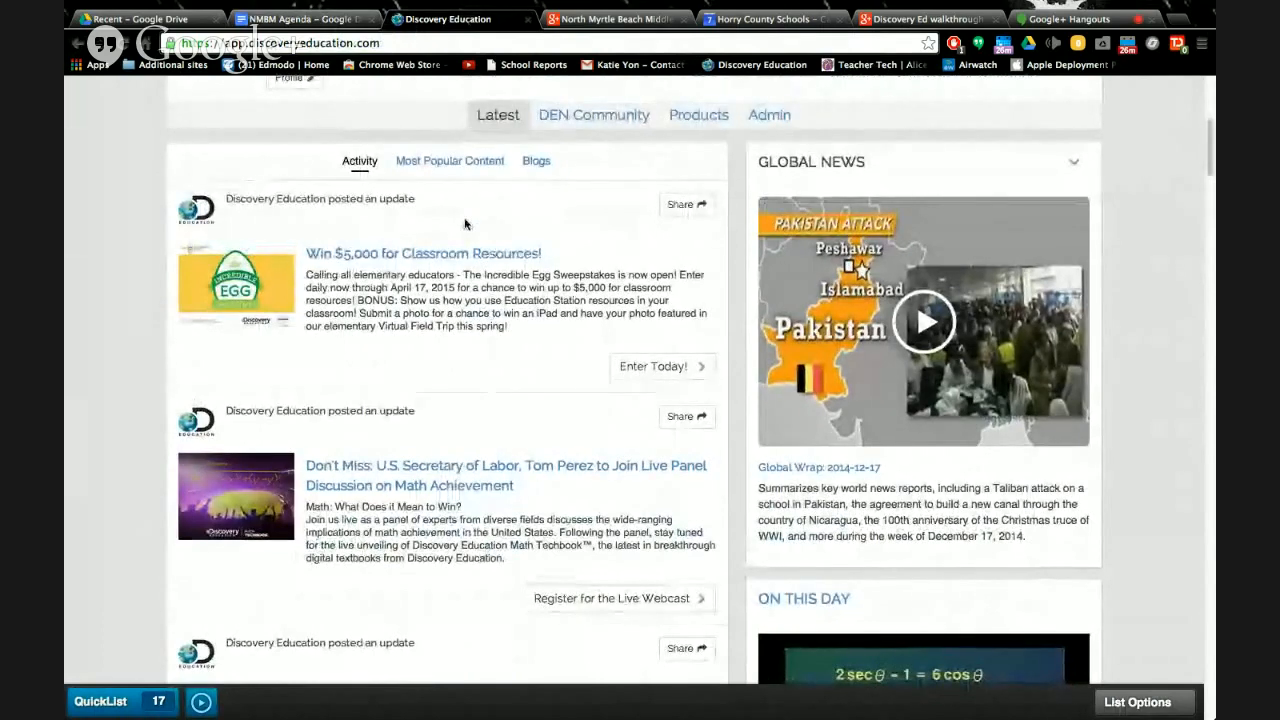
{"action": "scroll", "scroll_direction": "down", "scroll_amount": 3}
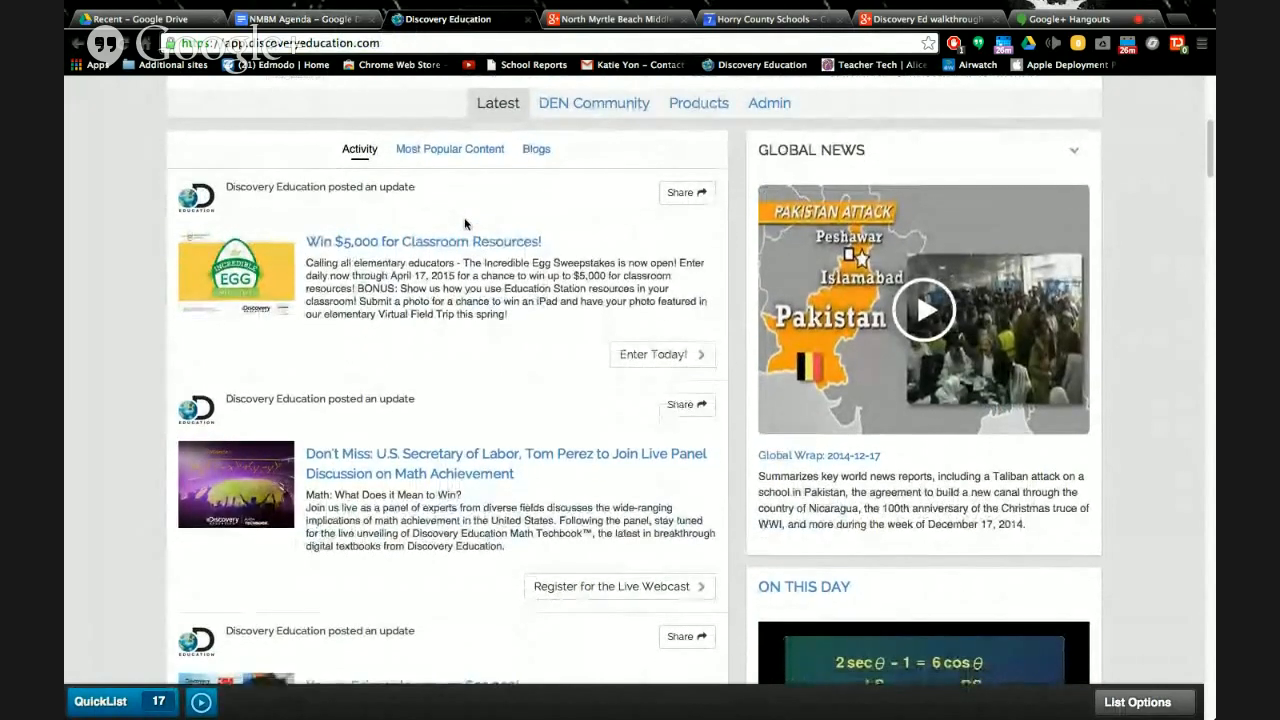
{"action": "scroll", "scroll_direction": "down", "scroll_amount": 3}
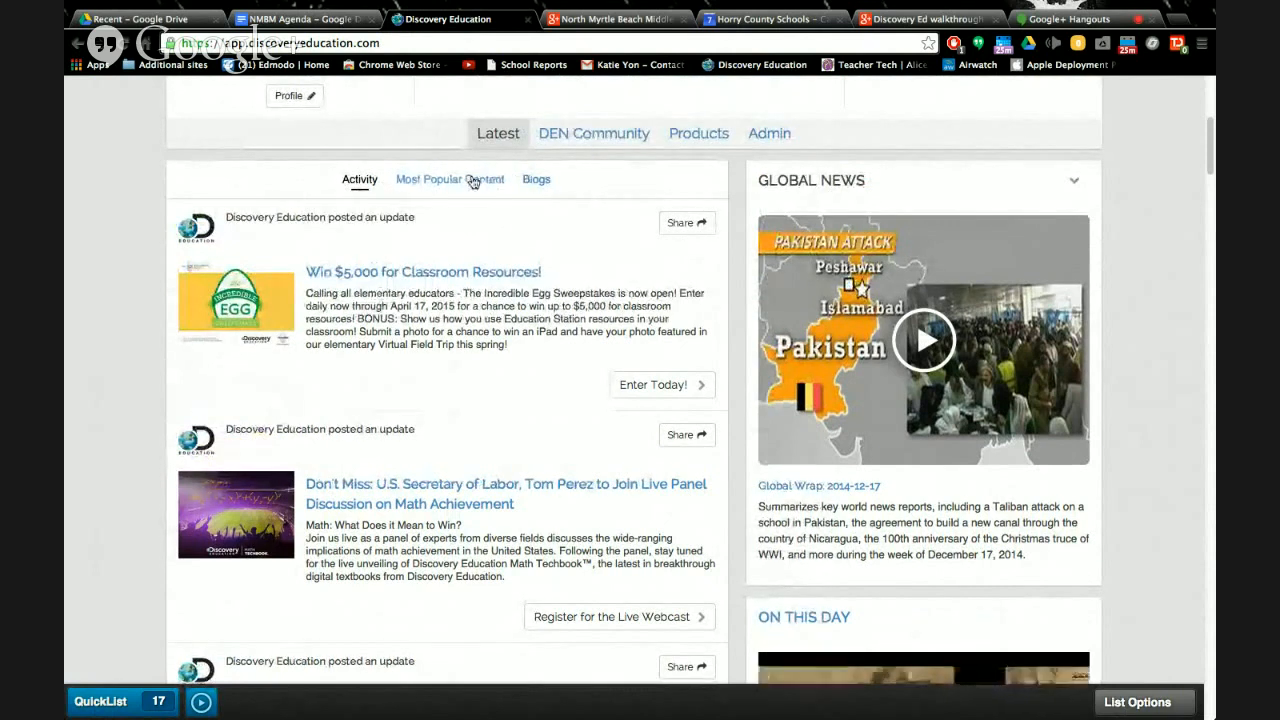
Filter this week's Most Popular Content to grade 6-8 with Mathematics as the subject
{"action": "left_click", "coordinate": [450, 179]}
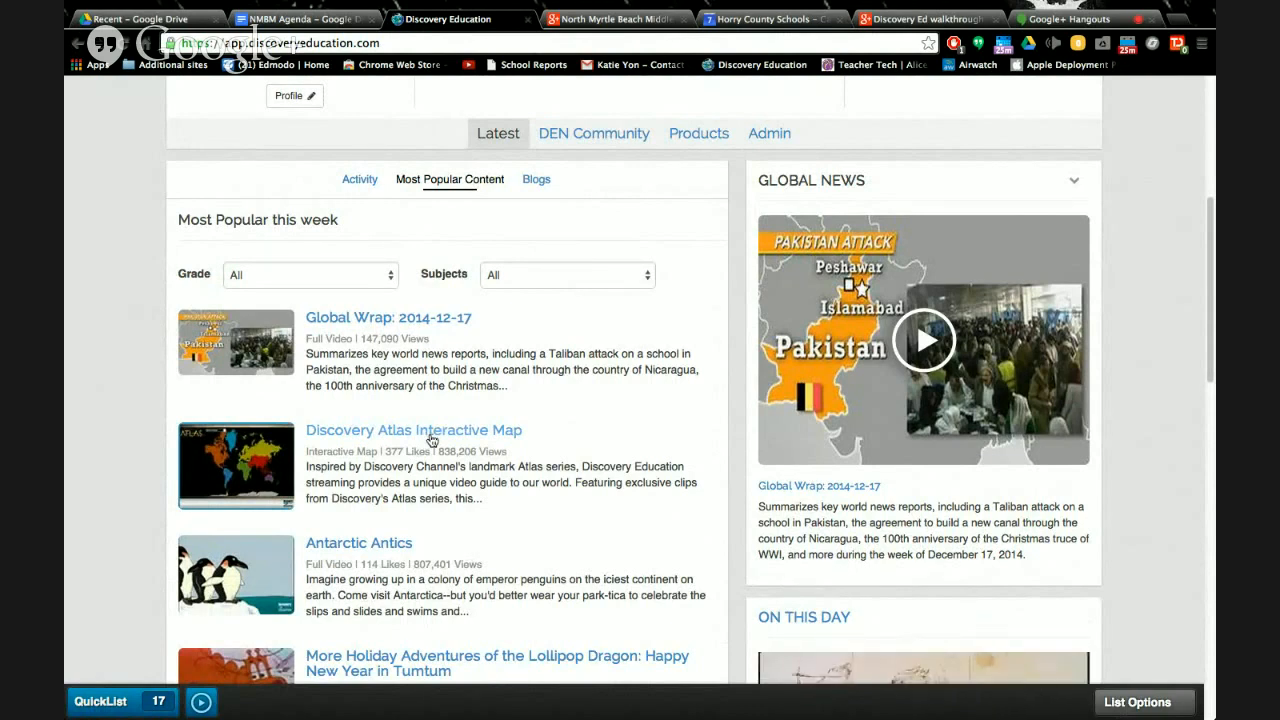
{"action": "mouse_move", "coordinate": [265, 280]}
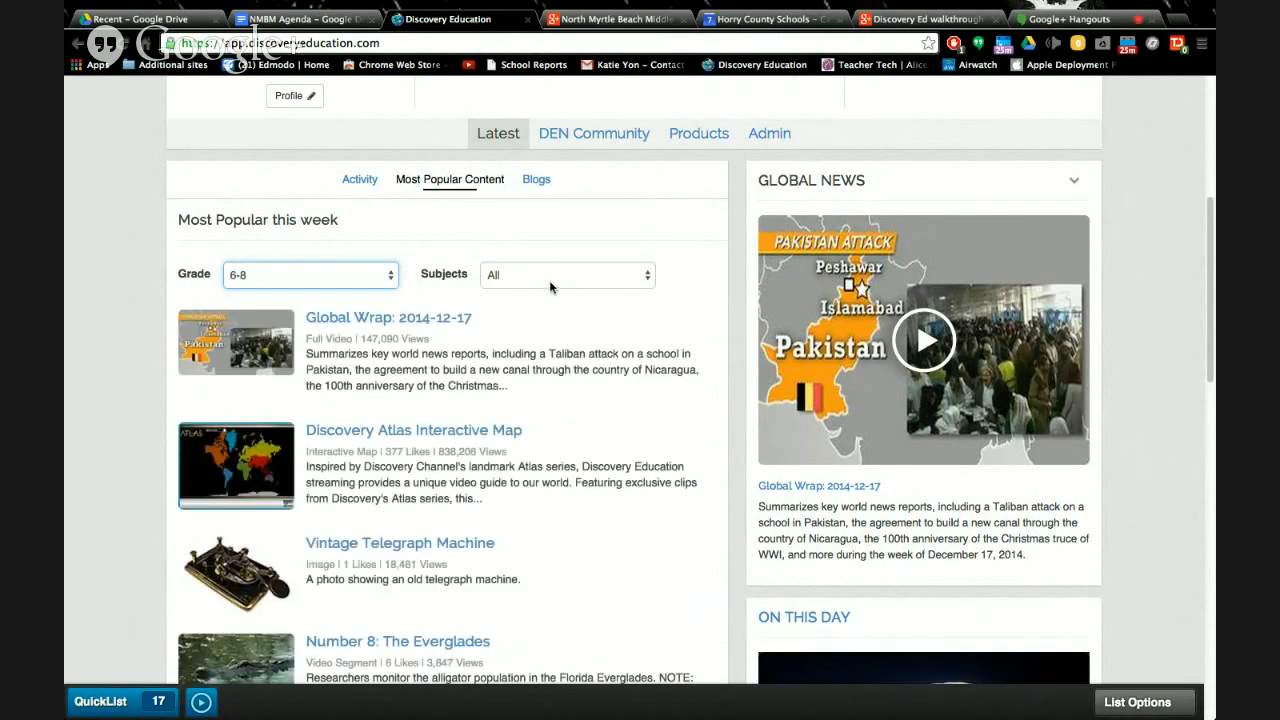
{"action": "left_click", "coordinate": [567, 274]}
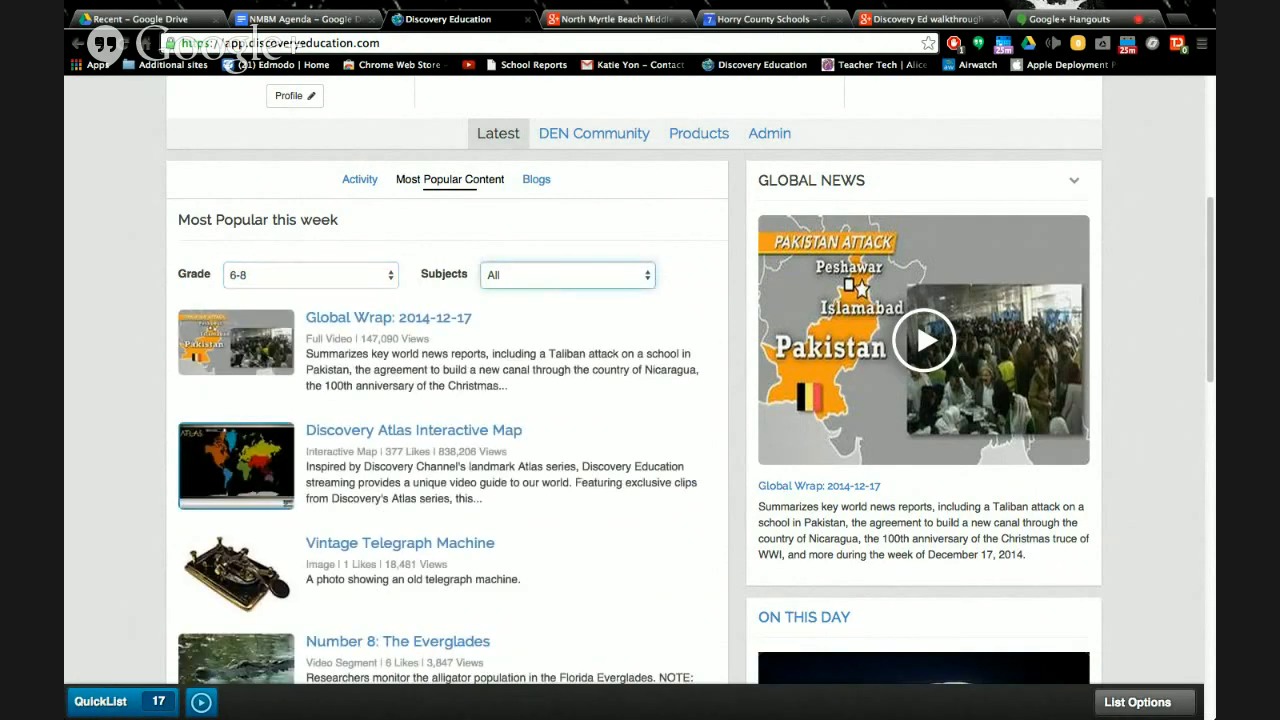
{"action": "left_click", "coordinate": [567, 274]}
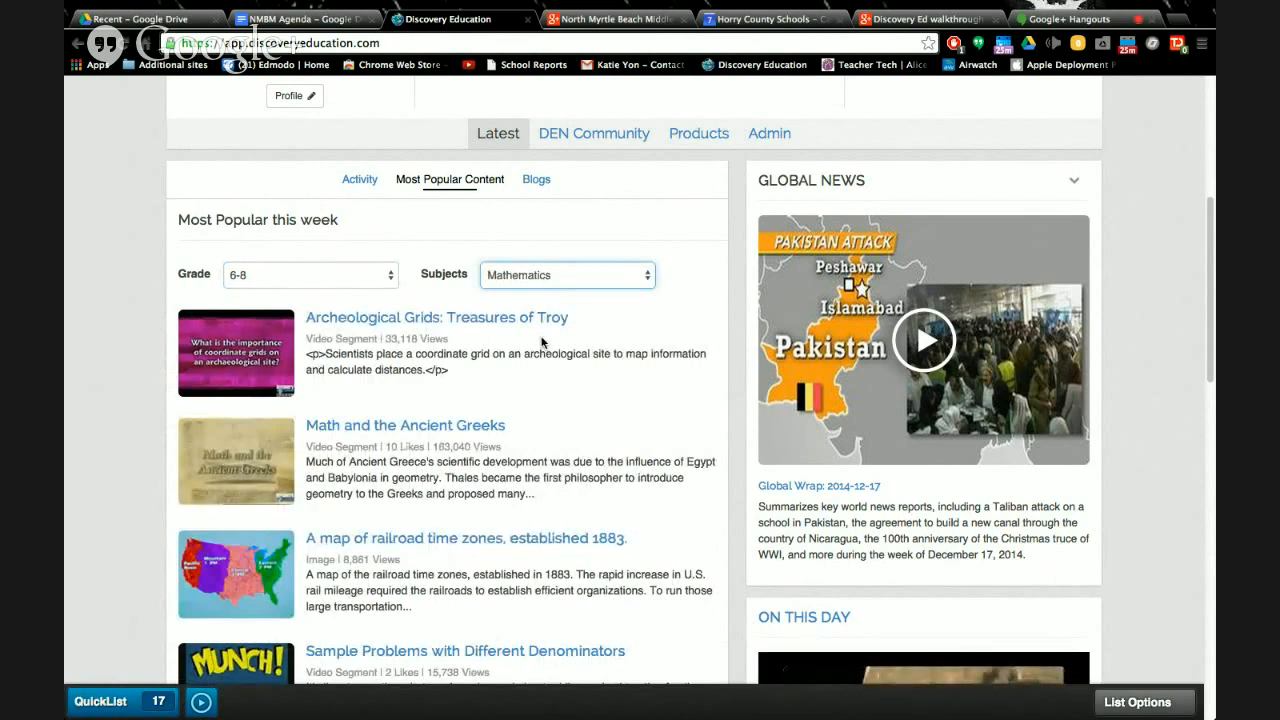
{"action": "scroll", "scroll_direction": "down", "scroll_amount": 3}
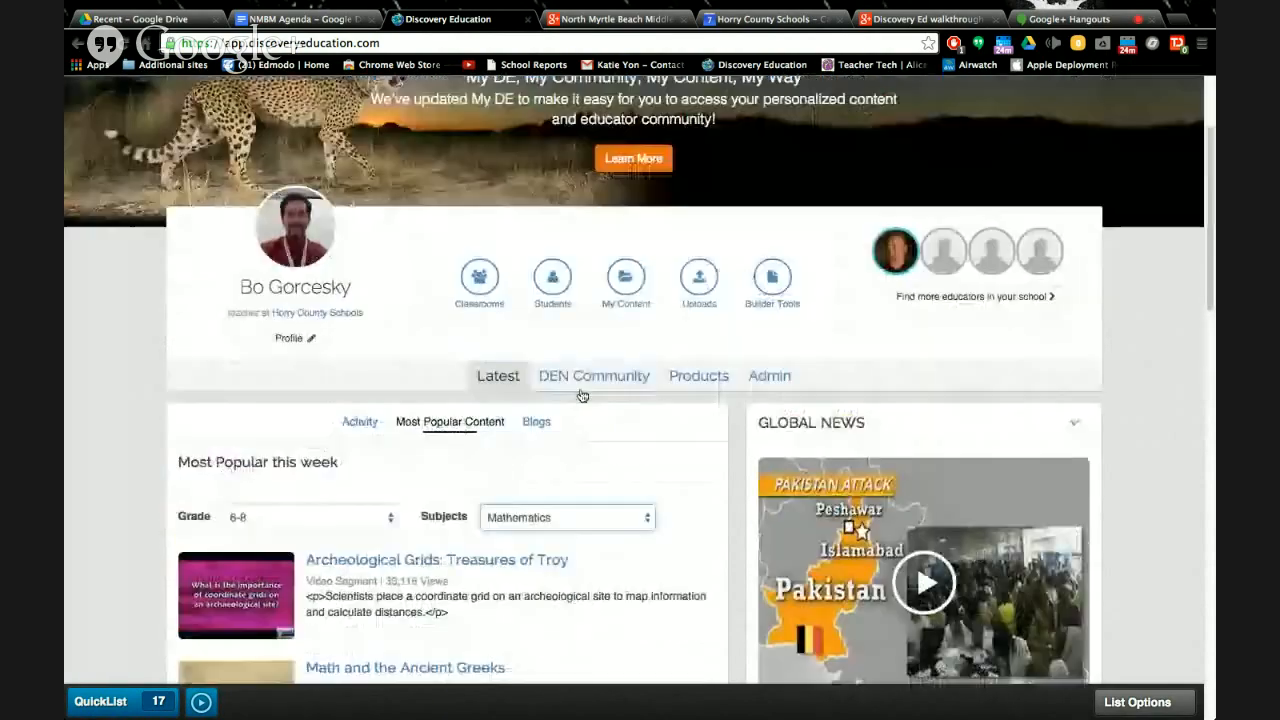
Scroll the My DE page, then choose Streaming Plus from the My DE Services menu
{"action": "scroll", "scroll_direction": "down", "scroll_amount": 3}
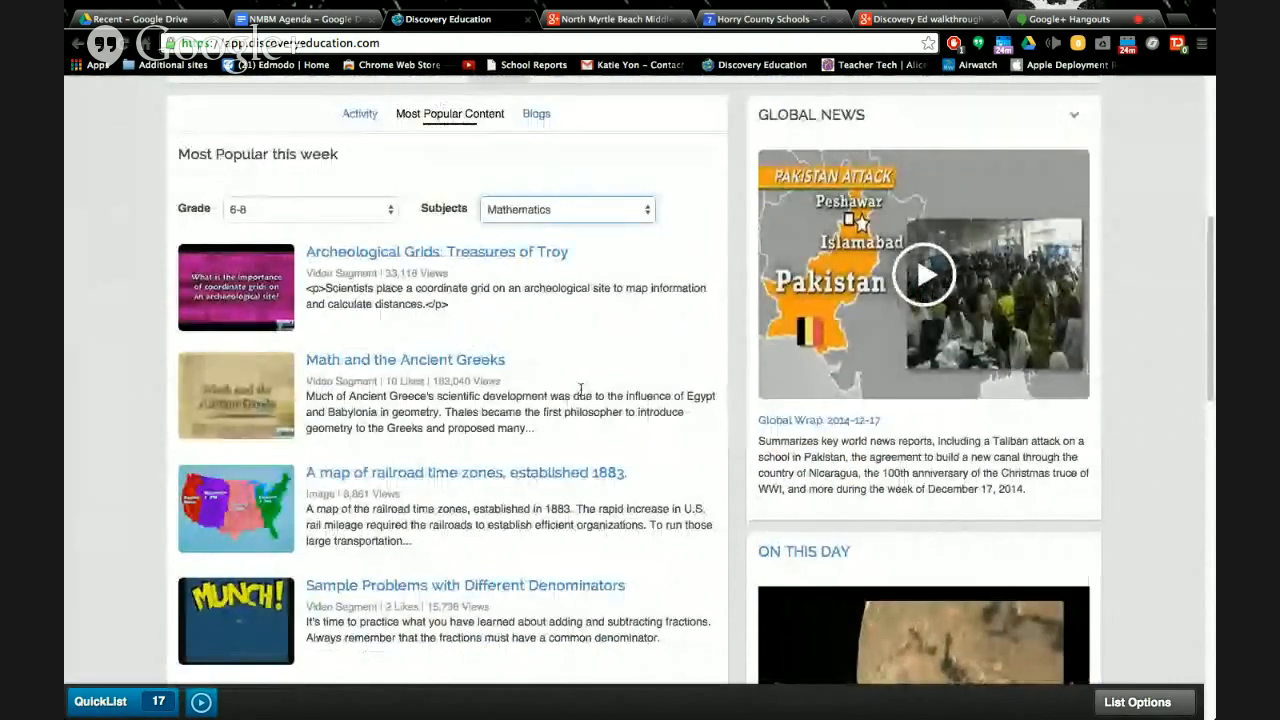
{"action": "scroll", "scroll_direction": "down", "scroll_amount": 3}
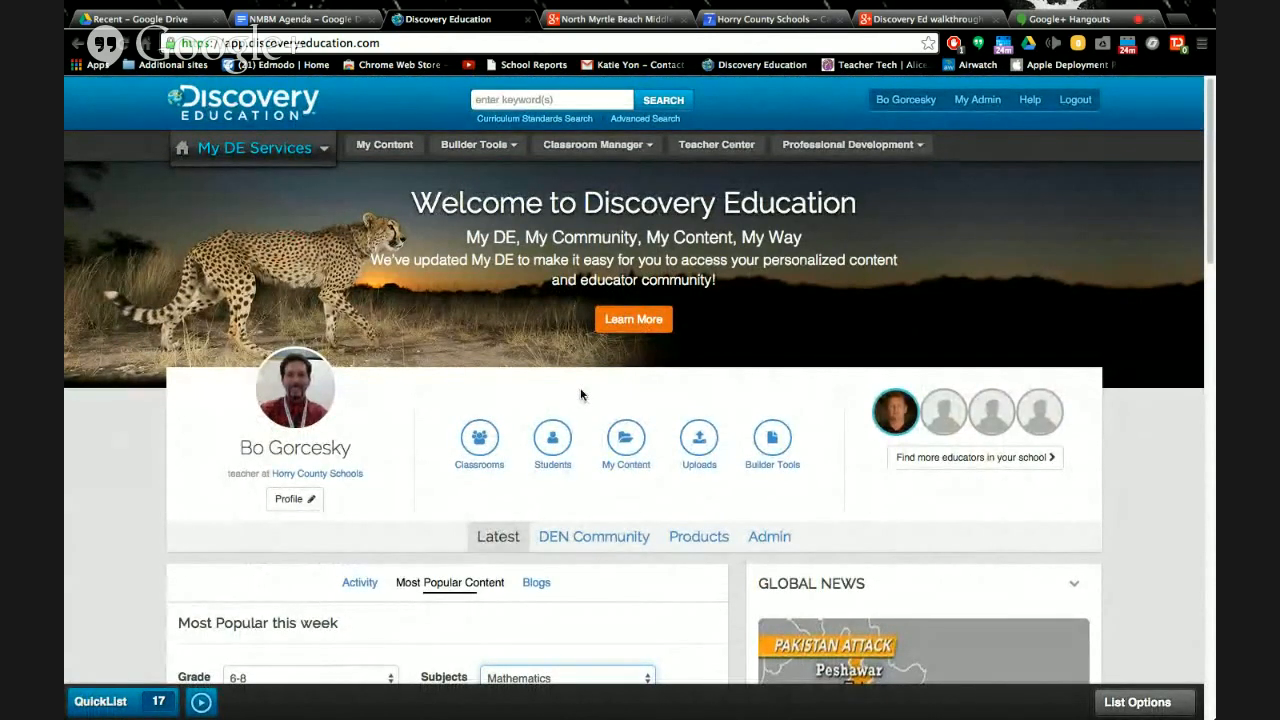
{"action": "scroll", "scroll_direction": "down", "scroll_amount": 3}
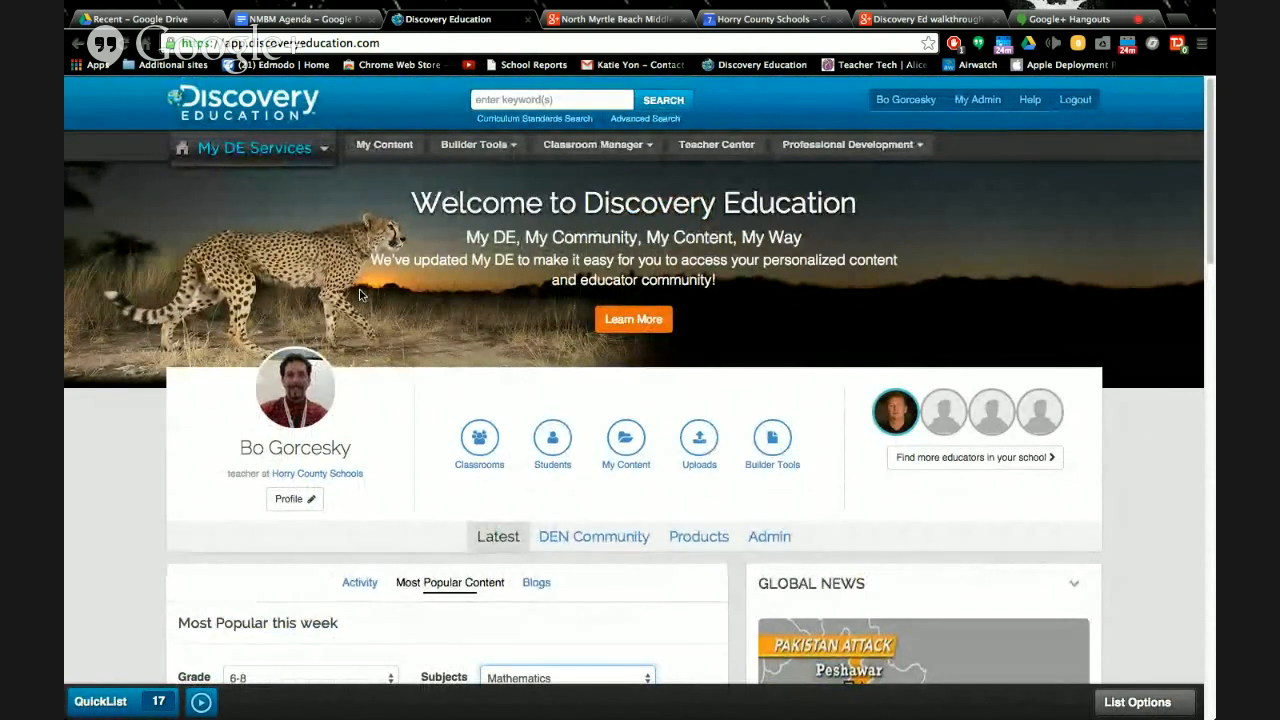
{"action": "mouse_move", "coordinate": [137, 265]}
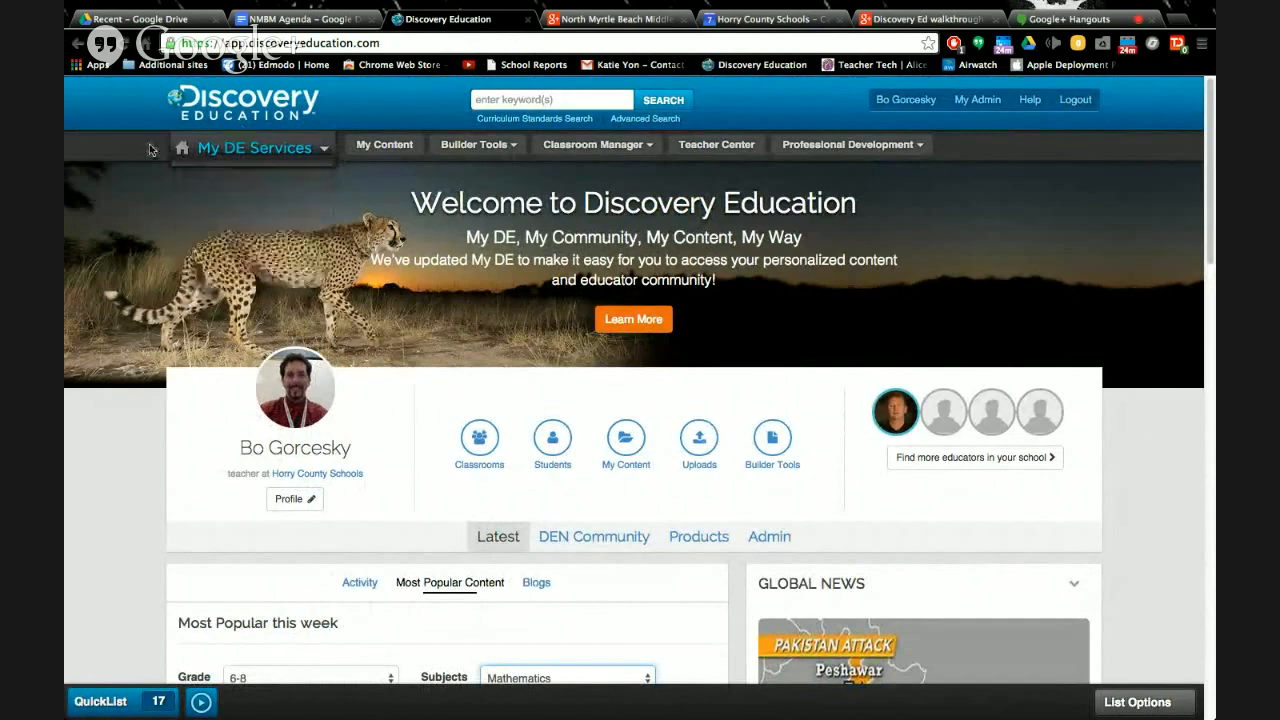
{"action": "left_click", "coordinate": [253, 147]}
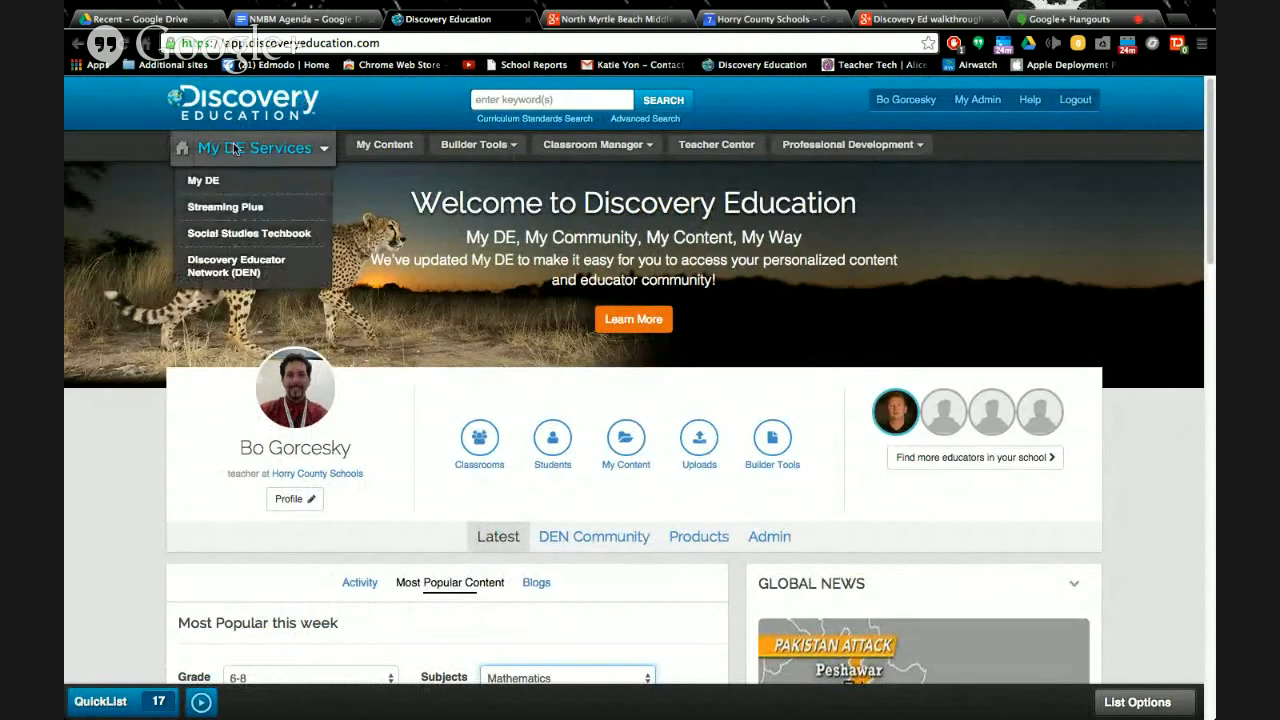
{"action": "mouse_move", "coordinate": [220, 181]}
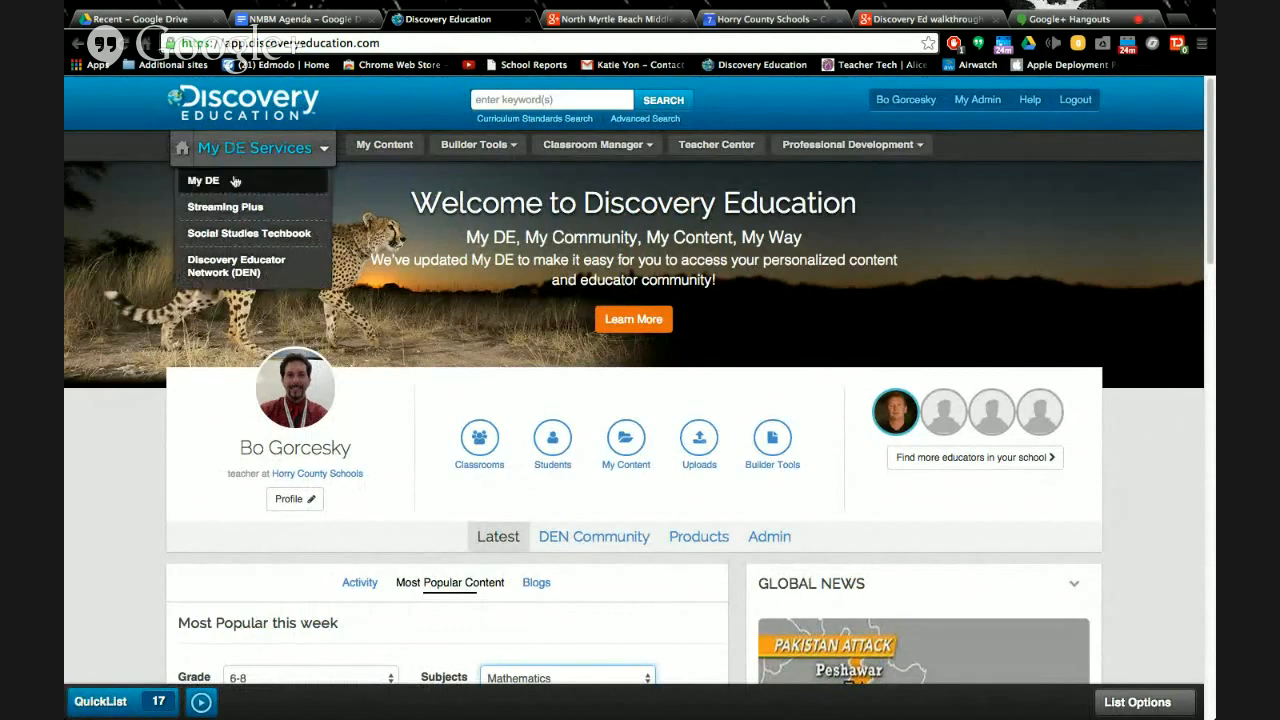
{"action": "mouse_move", "coordinate": [253, 207]}
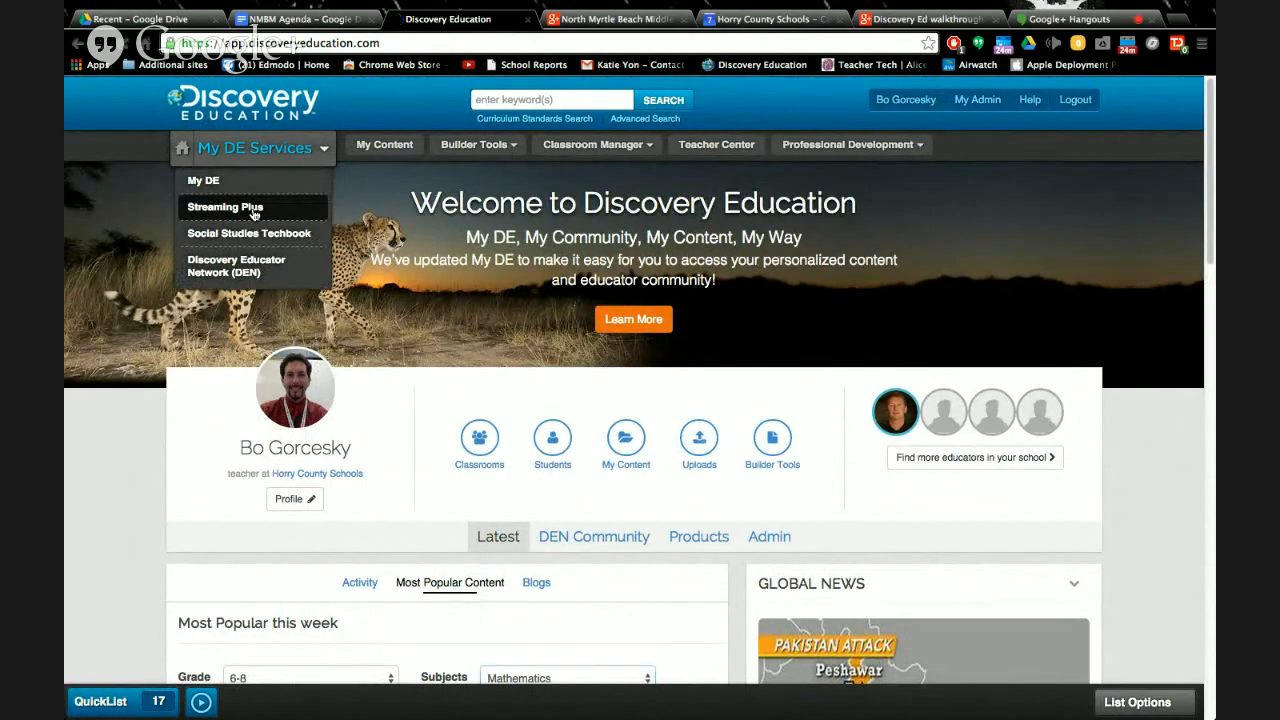
{"action": "left_click", "coordinate": [225, 207]}
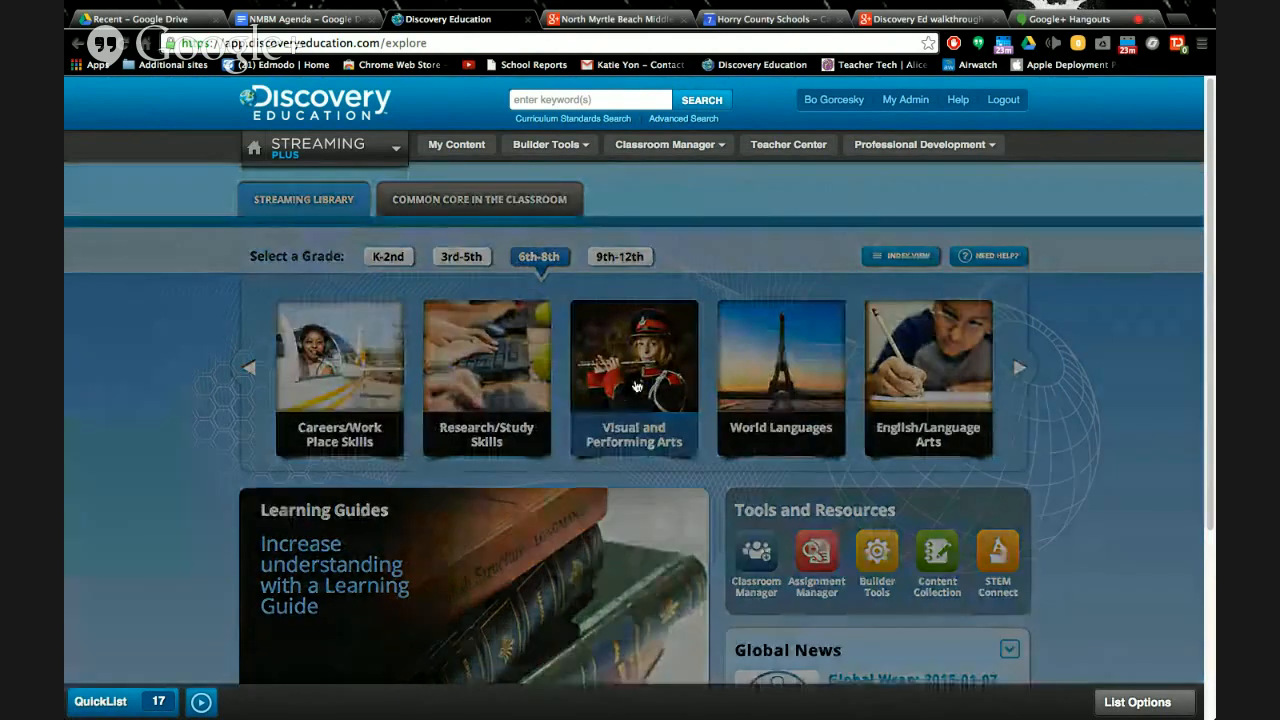
Open Visual and Performing Arts > Music > History, listing 510 grade 6-8 videos
{"action": "left_click", "coordinate": [633, 378]}
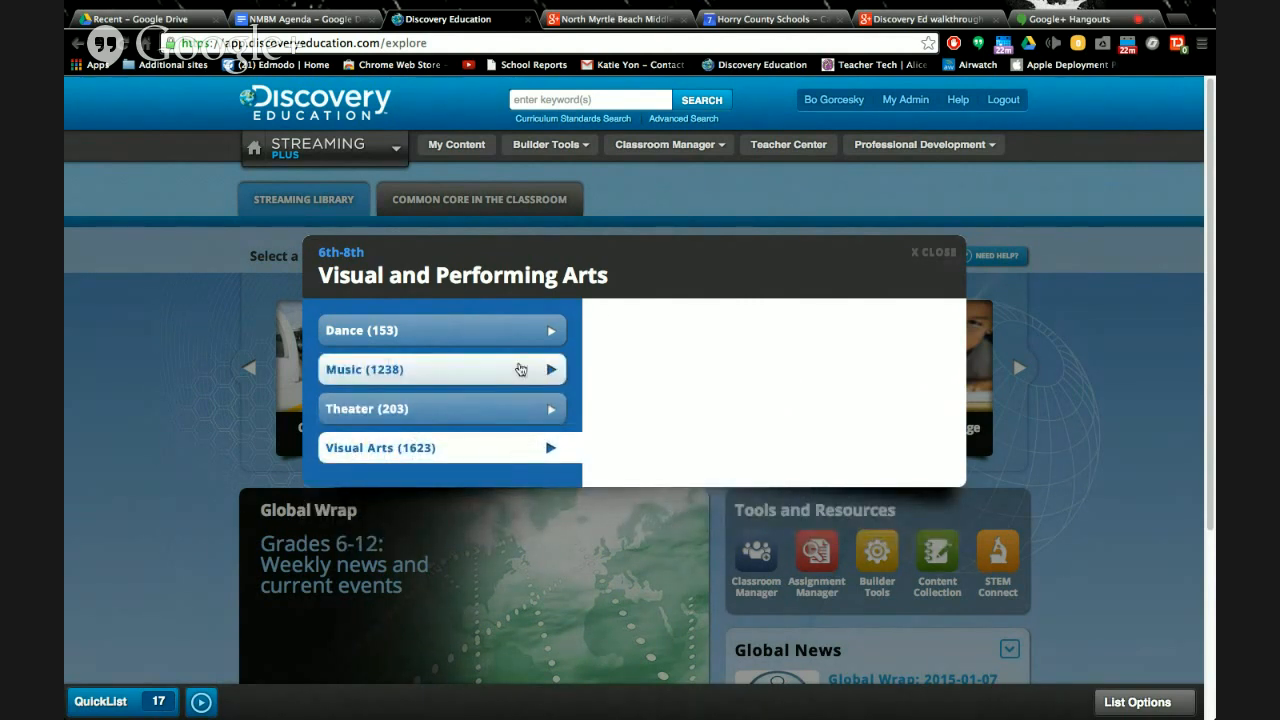
{"action": "left_click", "coordinate": [440, 369]}
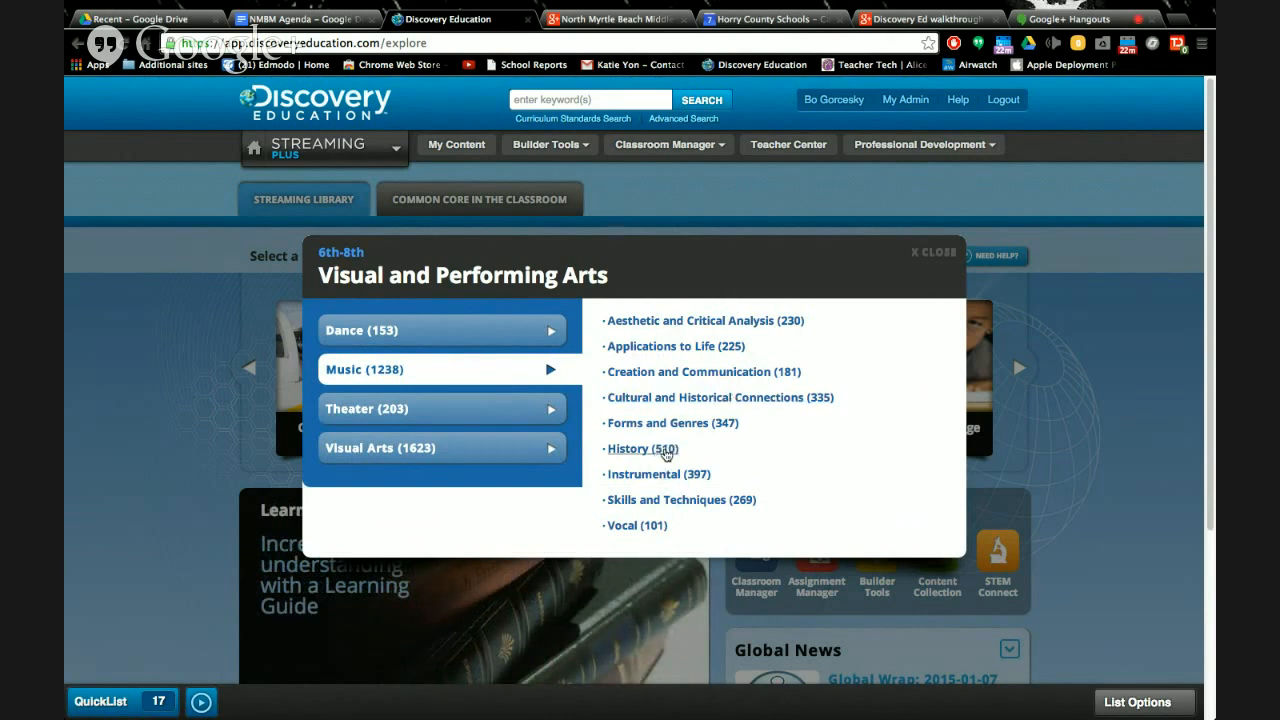
{"action": "mouse_move", "coordinate": [635, 457]}
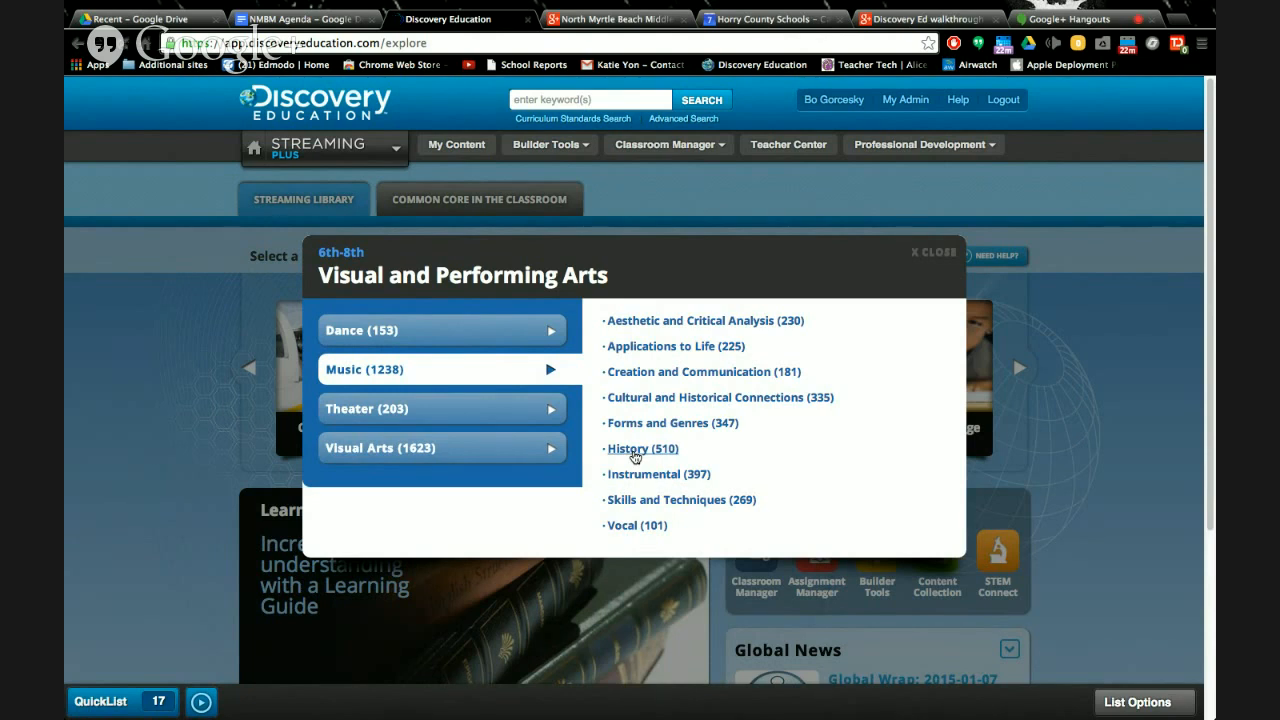
{"action": "left_click", "coordinate": [629, 448]}
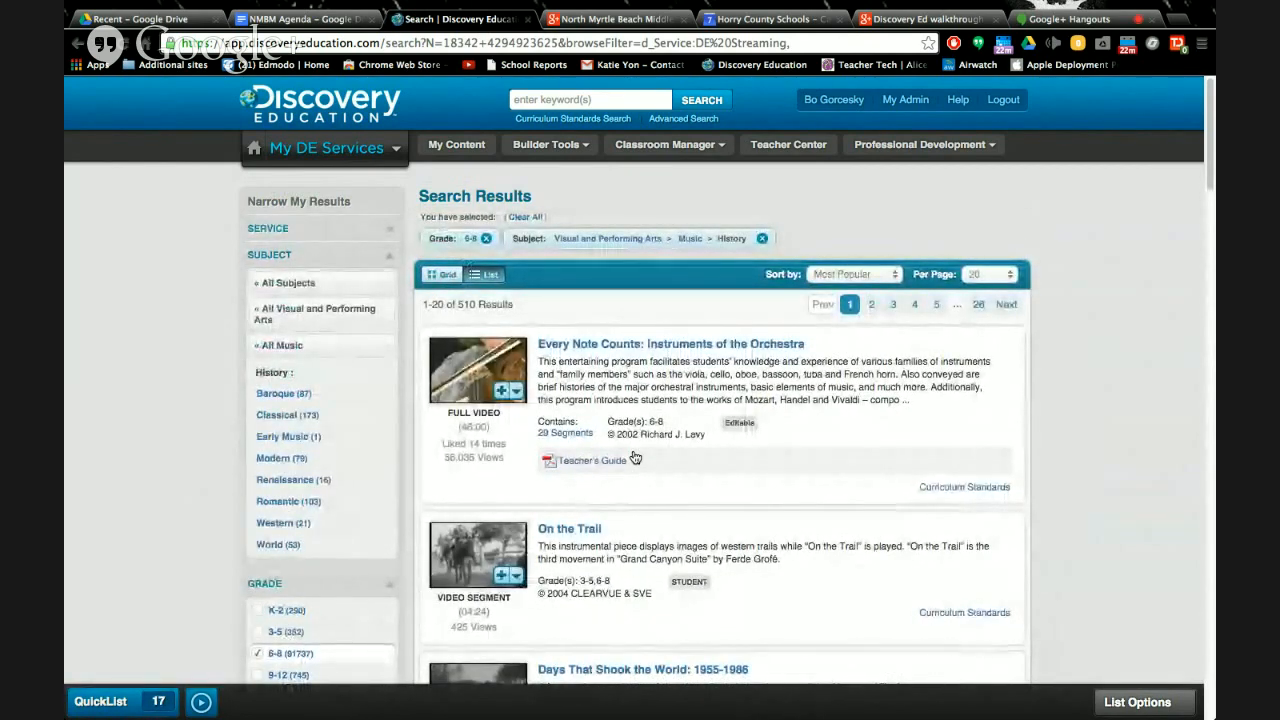
Scroll the music history results and expand all Media Type filter categories
{"action": "scroll", "scroll_direction": "down", "scroll_amount": 3}
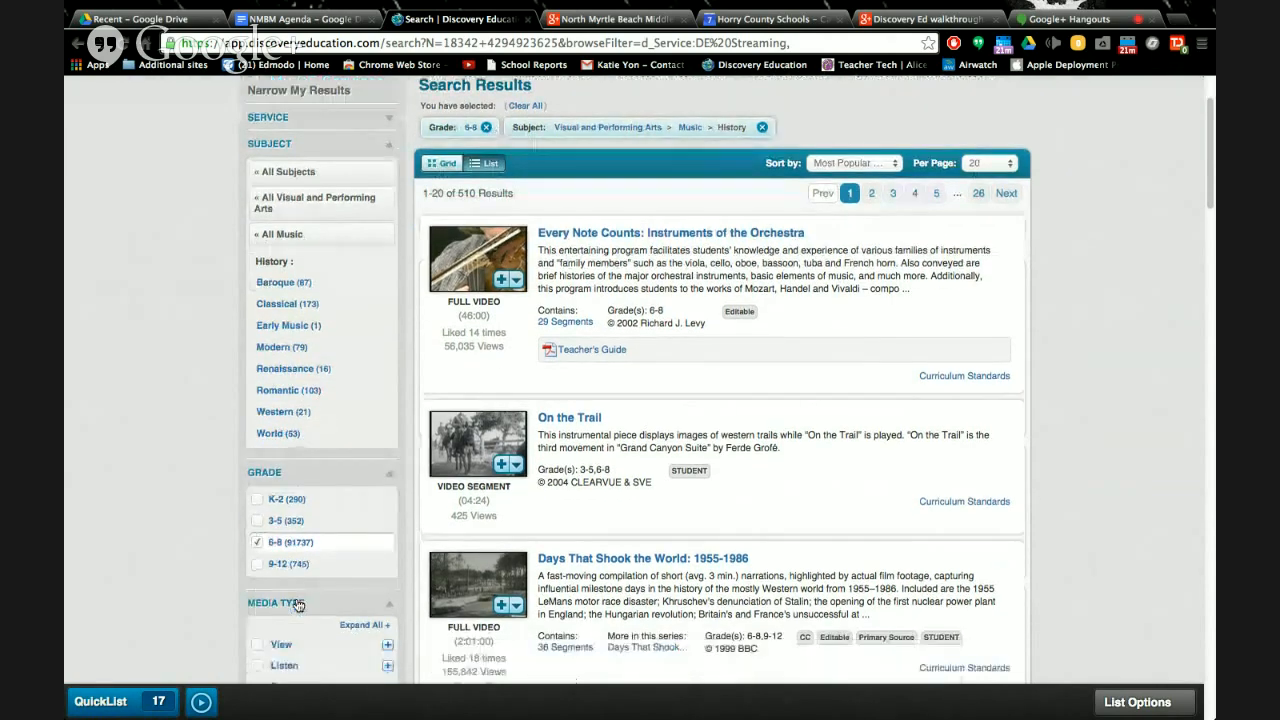
{"action": "scroll", "scroll_direction": "down", "scroll_amount": 3}
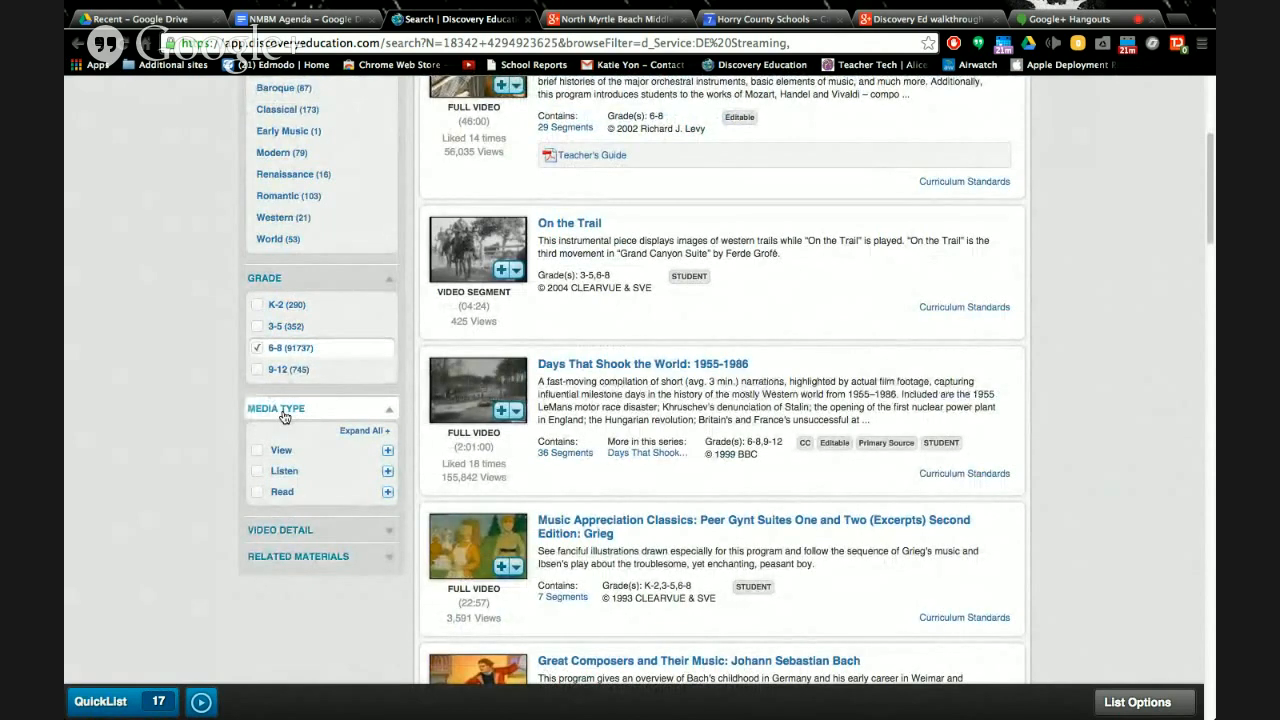
{"action": "mouse_move", "coordinate": [287, 412]}
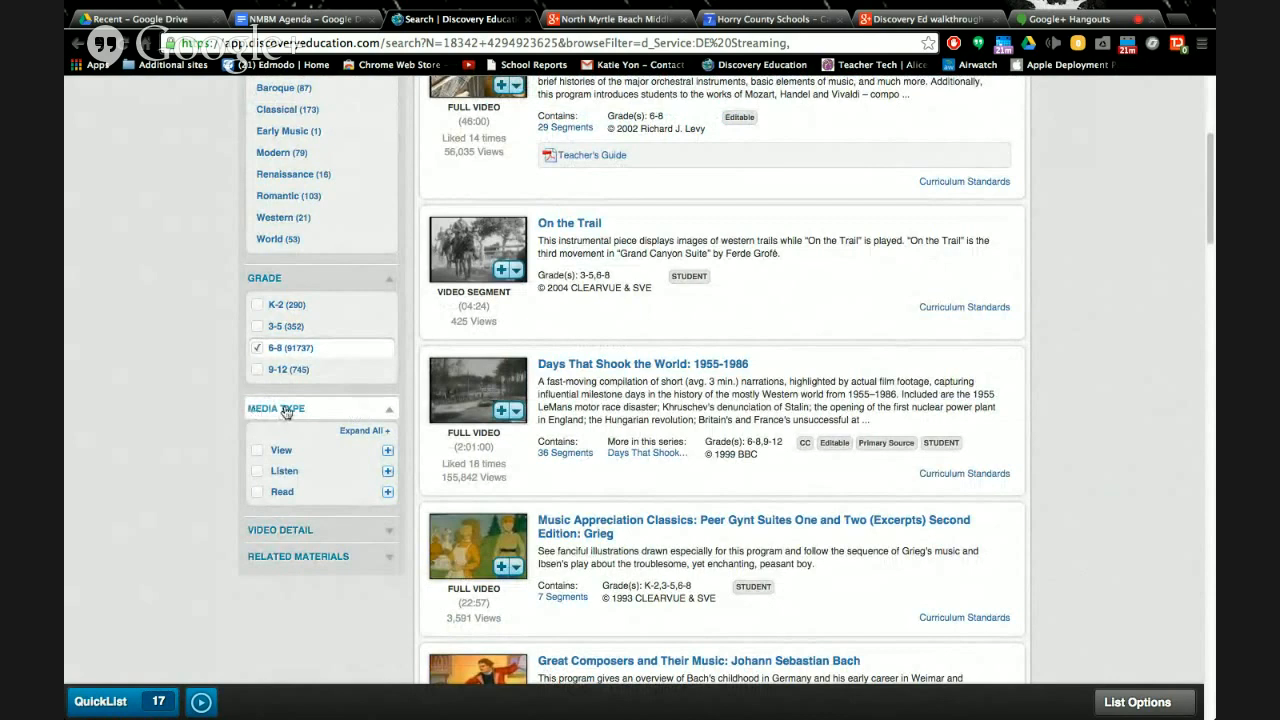
{"action": "mouse_move", "coordinate": [393, 438]}
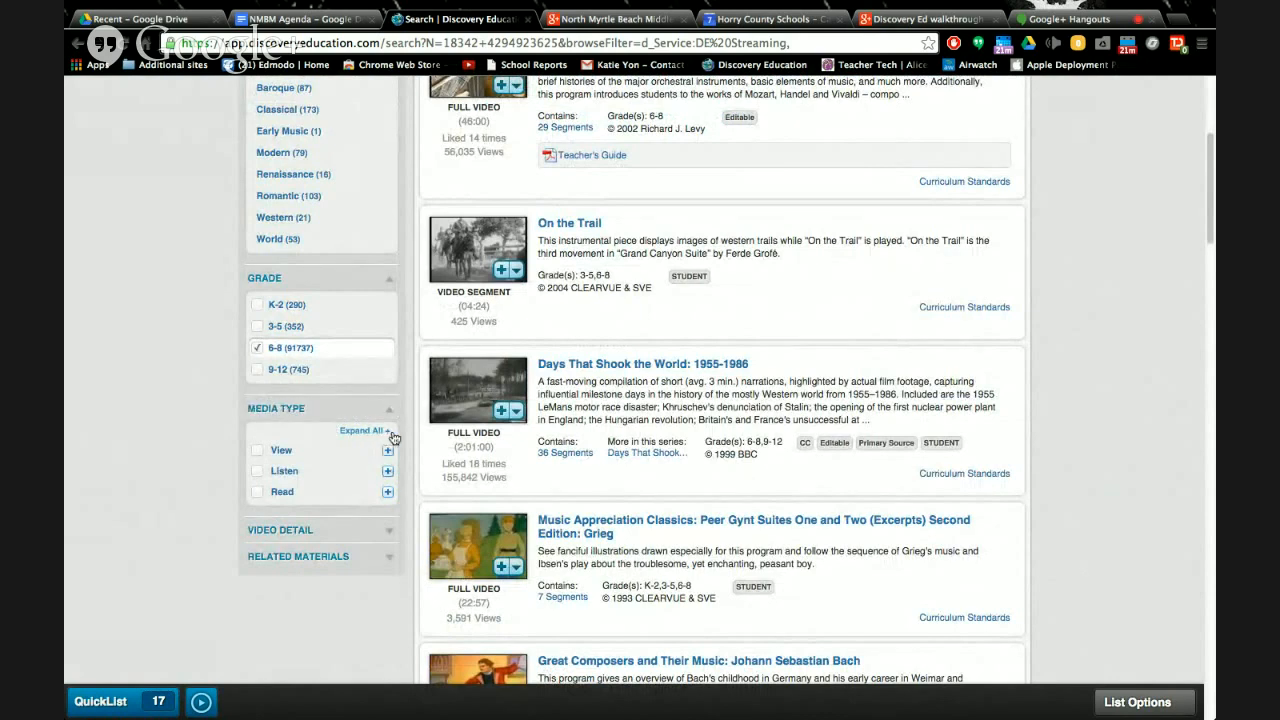
{"action": "left_click", "coordinate": [362, 430]}
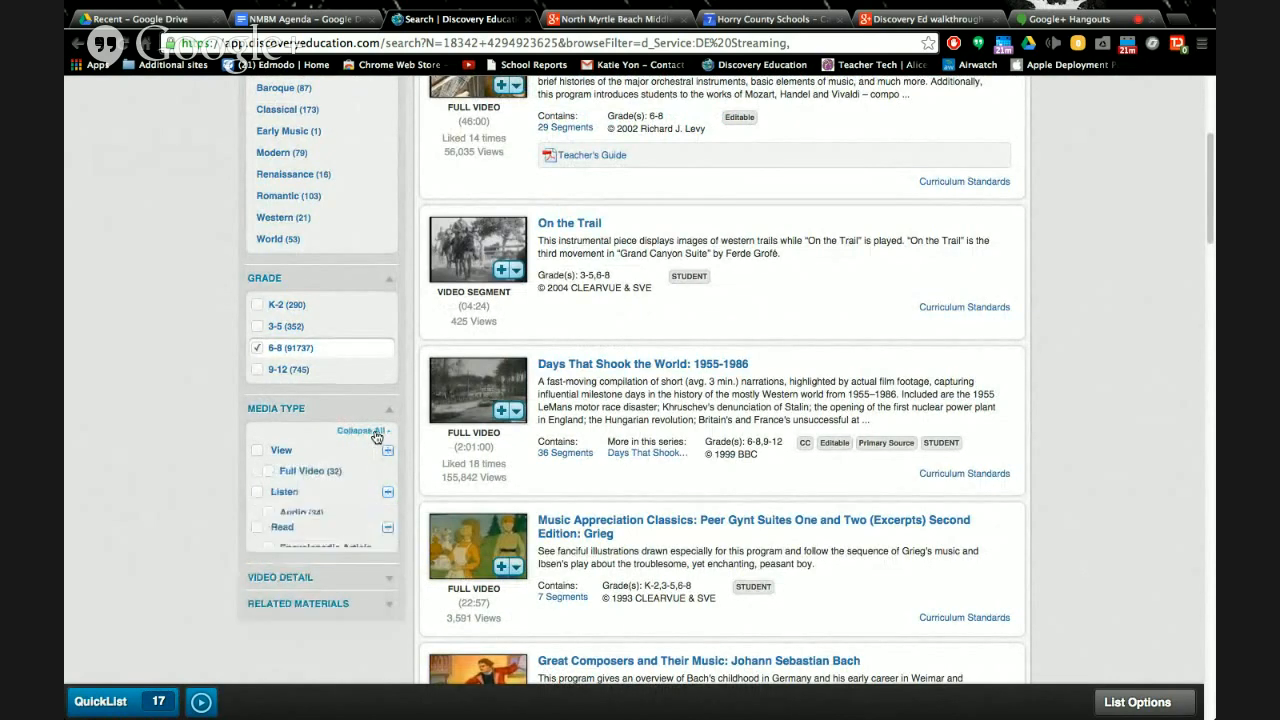
{"action": "left_click", "coordinate": [388, 450]}
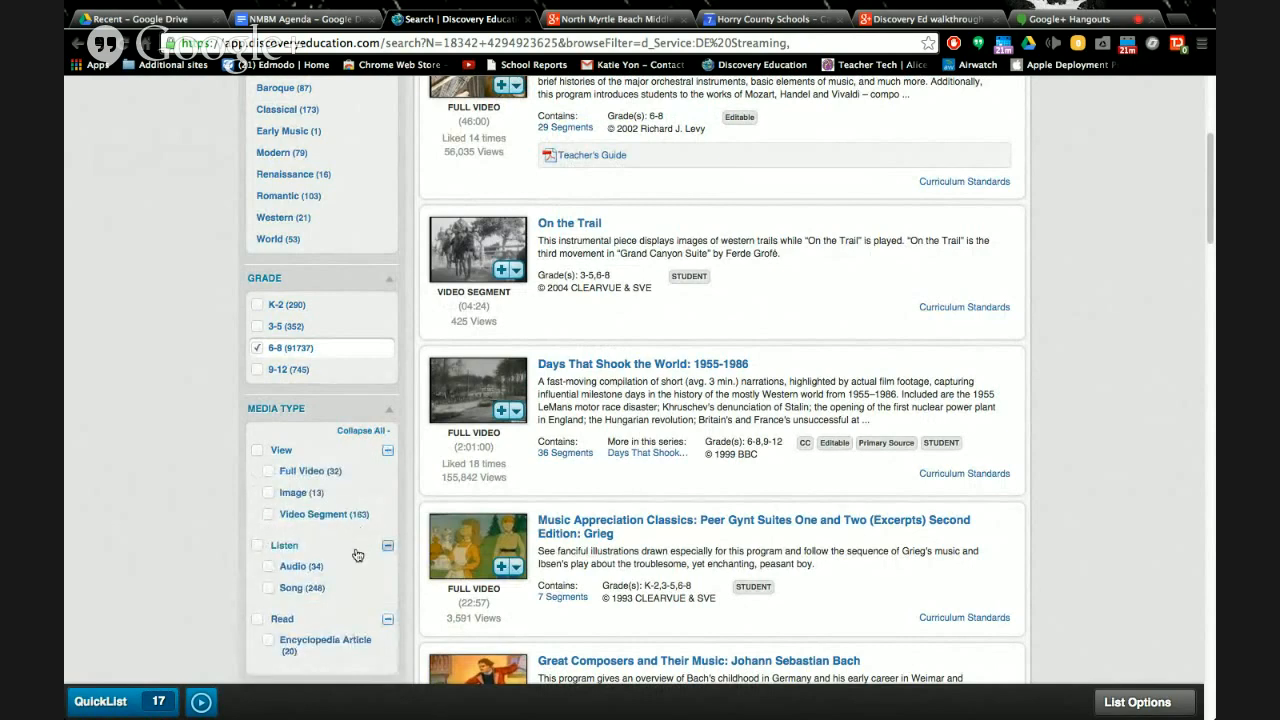
{"action": "scroll", "scroll_direction": "down", "scroll_amount": 3}
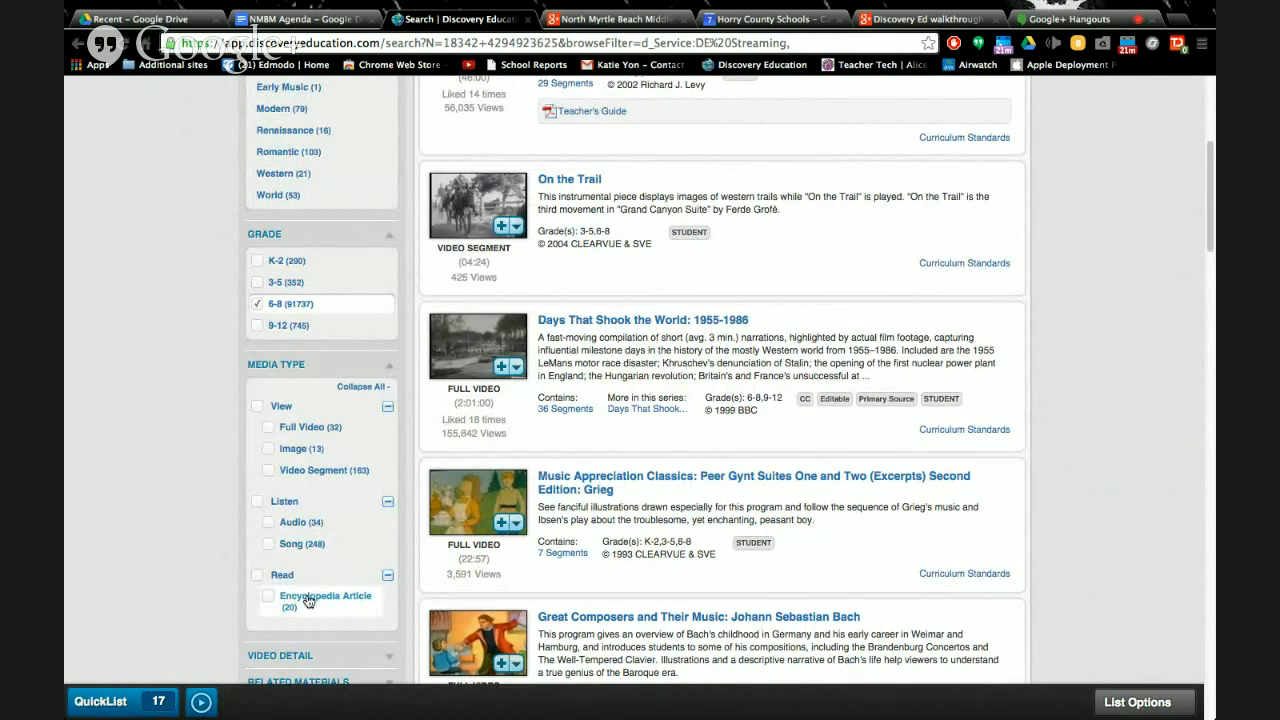
{"action": "mouse_move", "coordinate": [332, 604]}
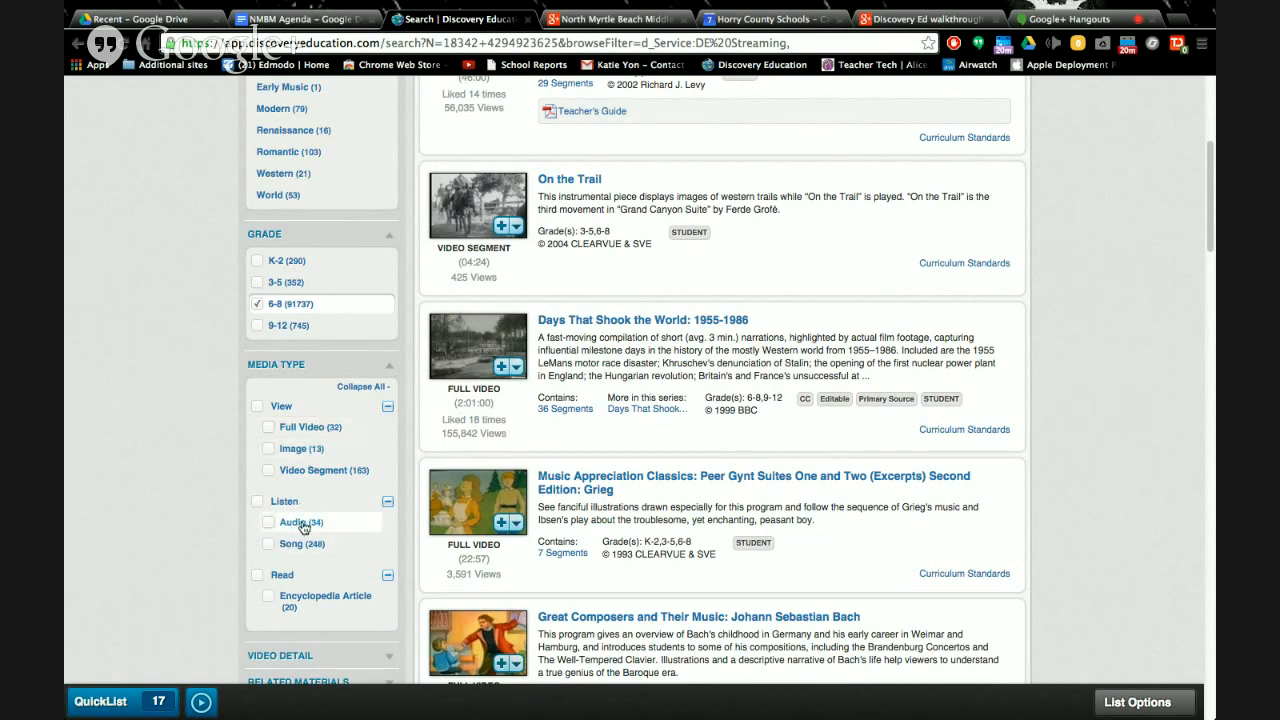
Filter the results to the 34 Audio items under Listen and scroll through them
{"action": "left_click", "coordinate": [268, 521]}
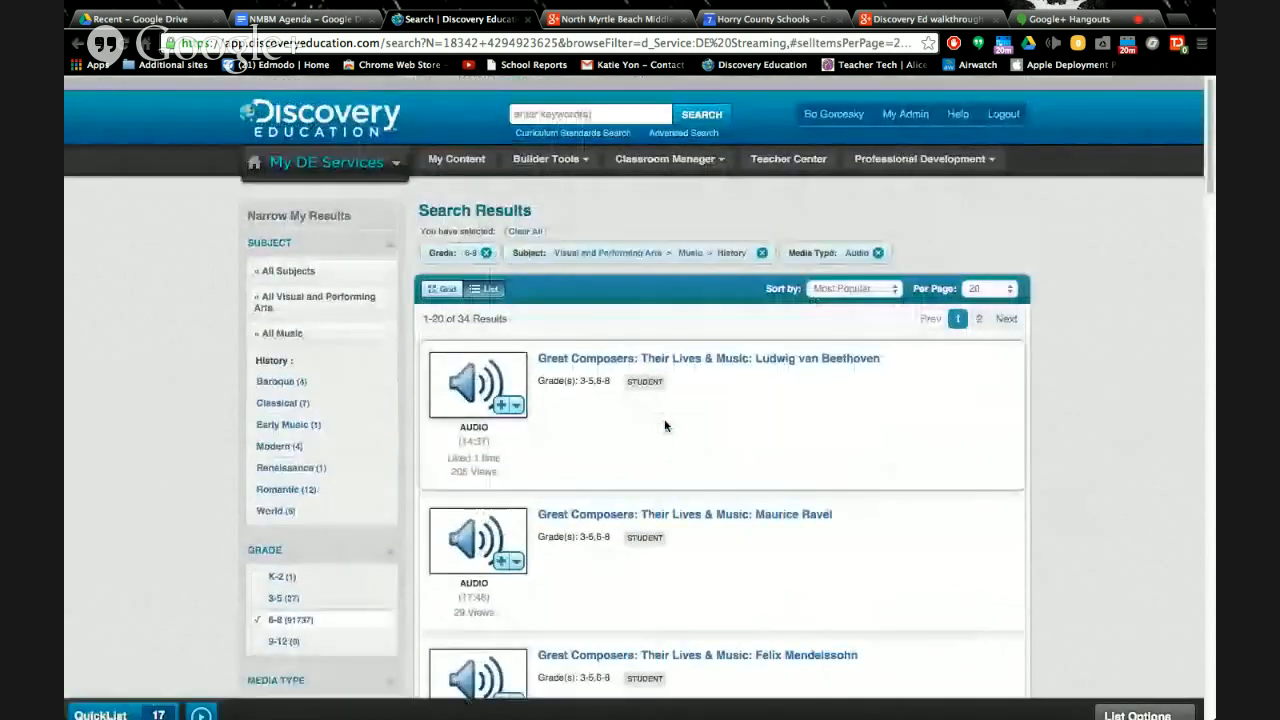
{"action": "scroll", "scroll_direction": "down", "scroll_amount": 3}
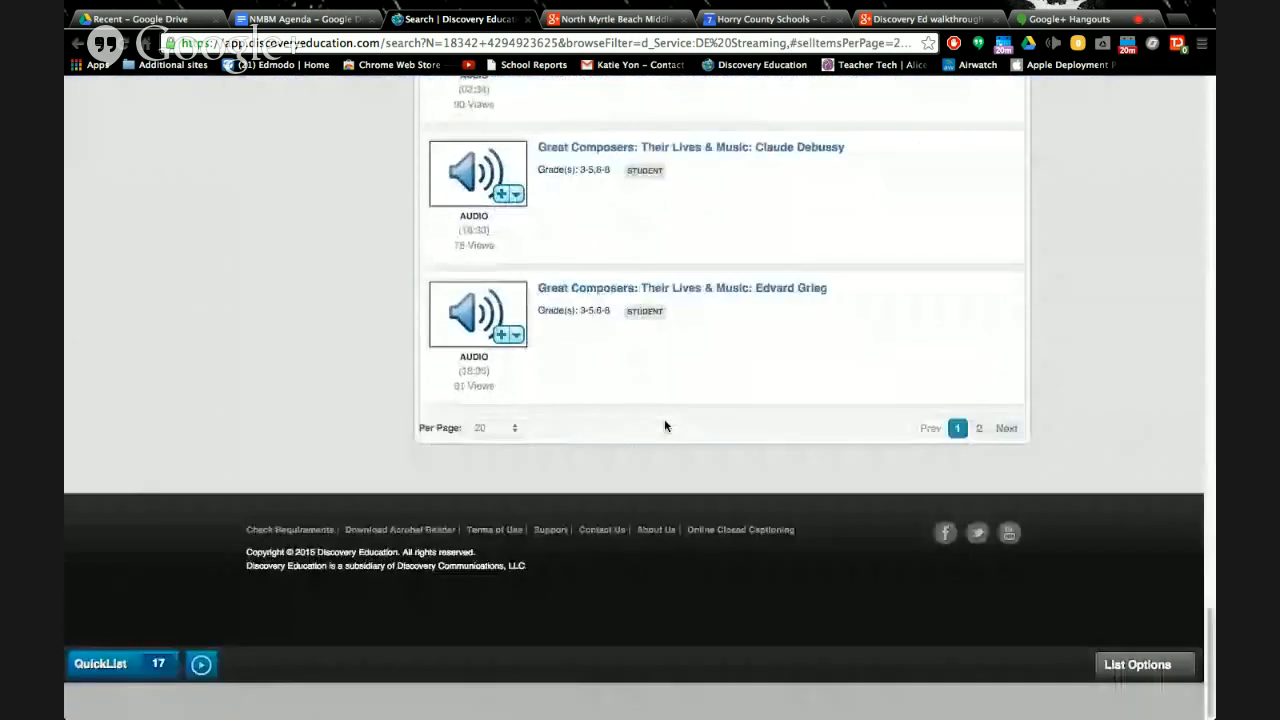
{"action": "scroll", "scroll_direction": "up", "scroll_amount": 3}
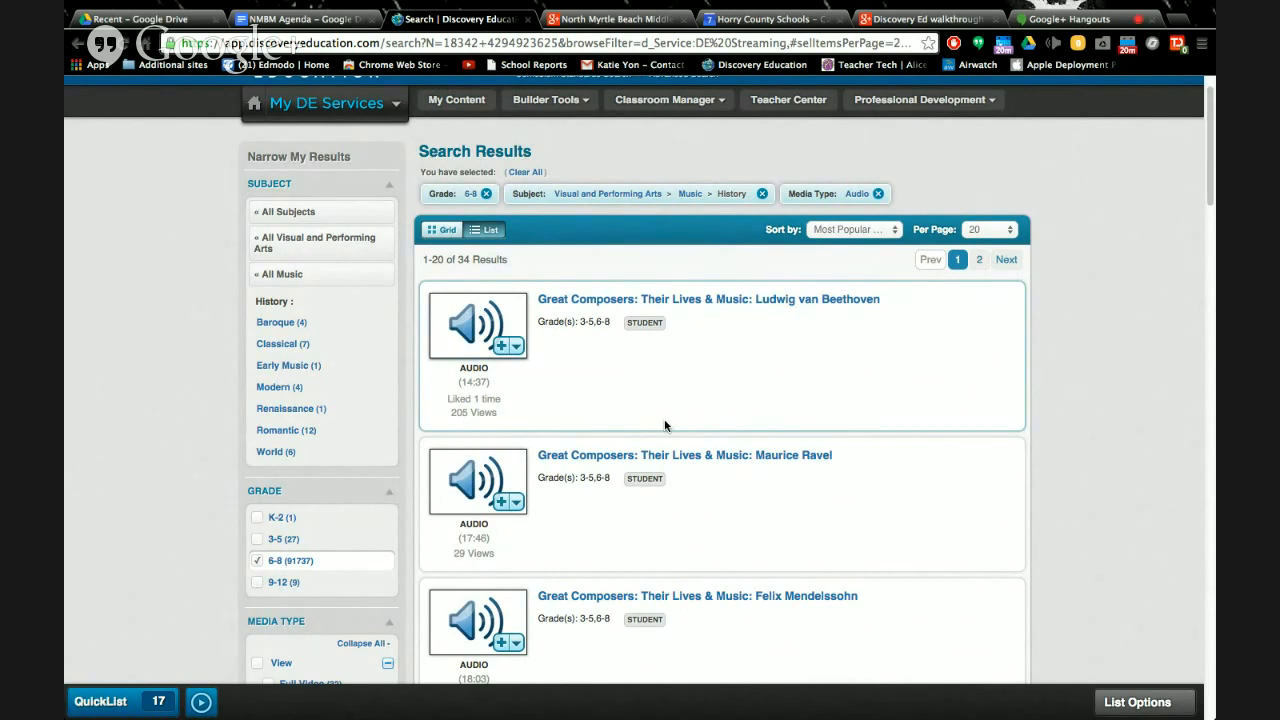
{"action": "mouse_move", "coordinate": [558, 402]}
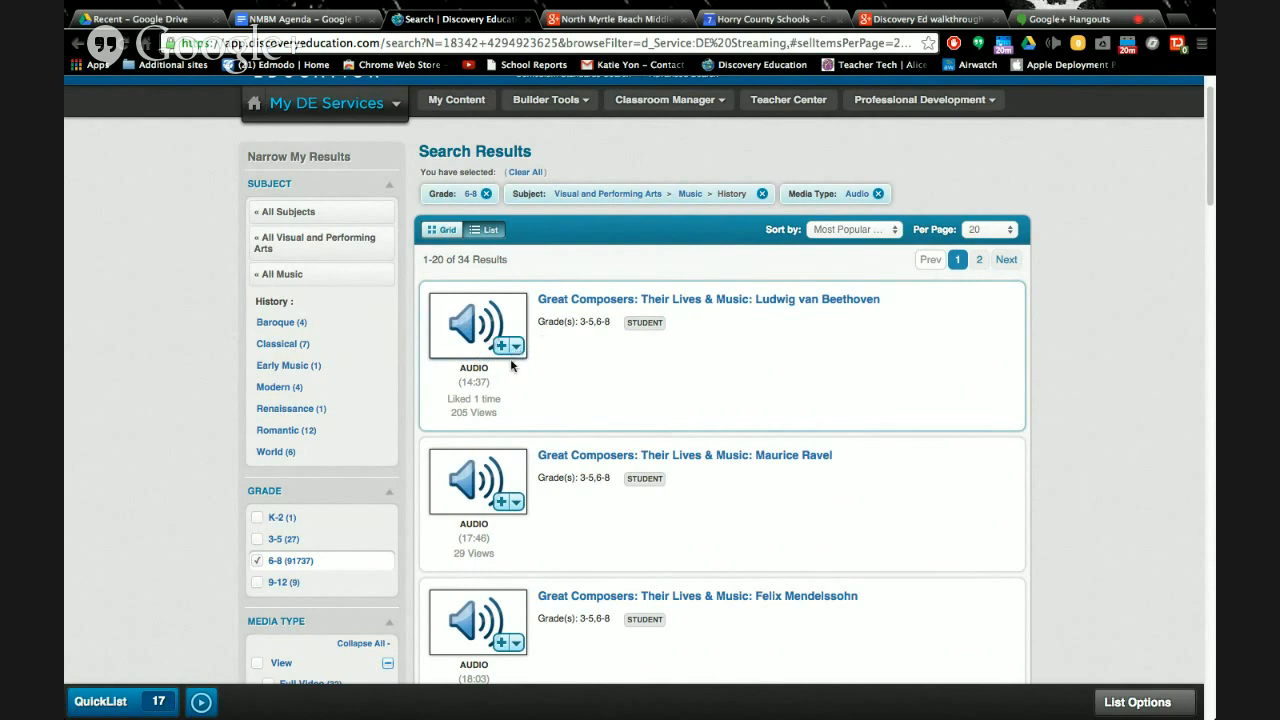
{"action": "mouse_move", "coordinate": [507, 372]}
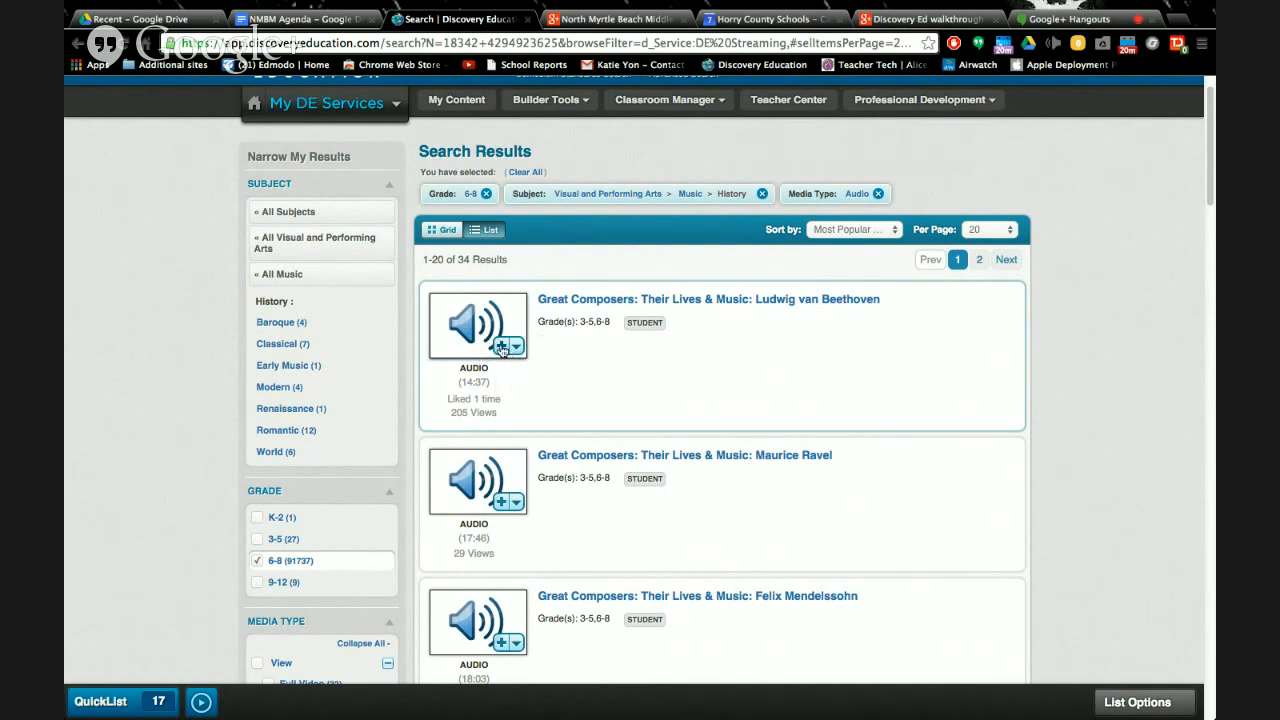
Add the Beethoven Great Composers audio to the QuickList, then remove it again
{"action": "left_click", "coordinate": [500, 347]}
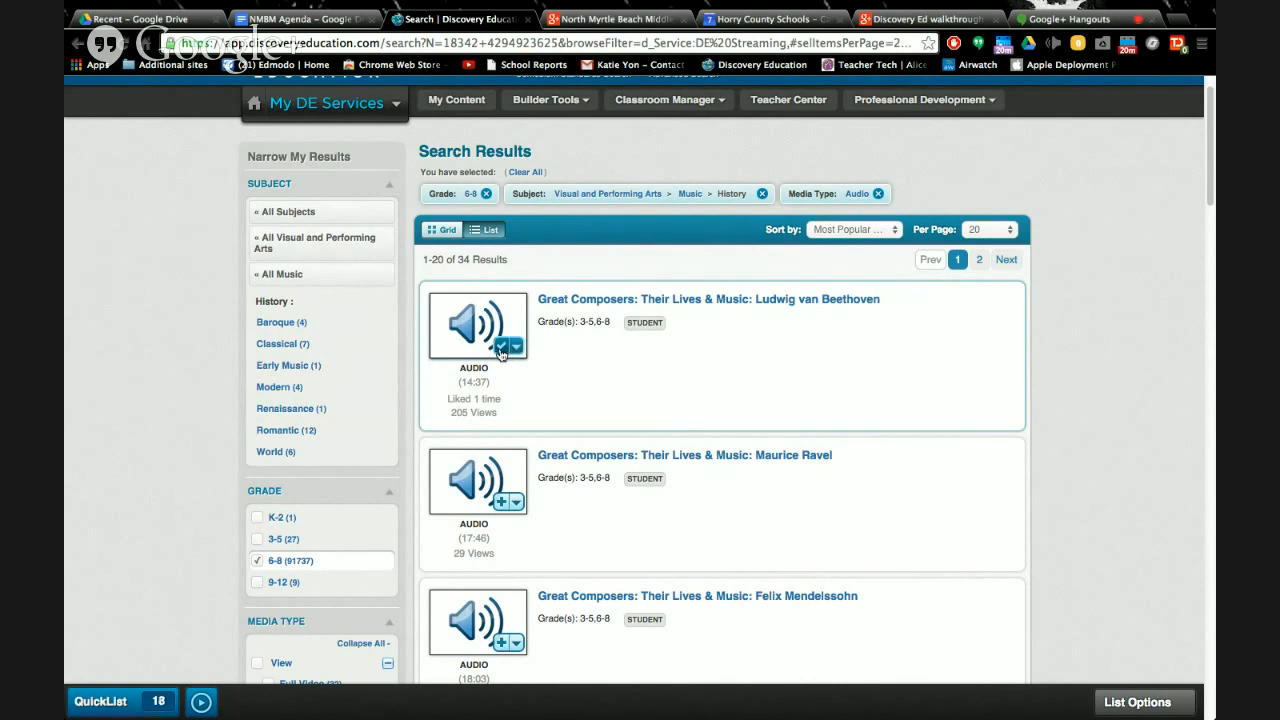
{"action": "left_click", "coordinate": [502, 346]}
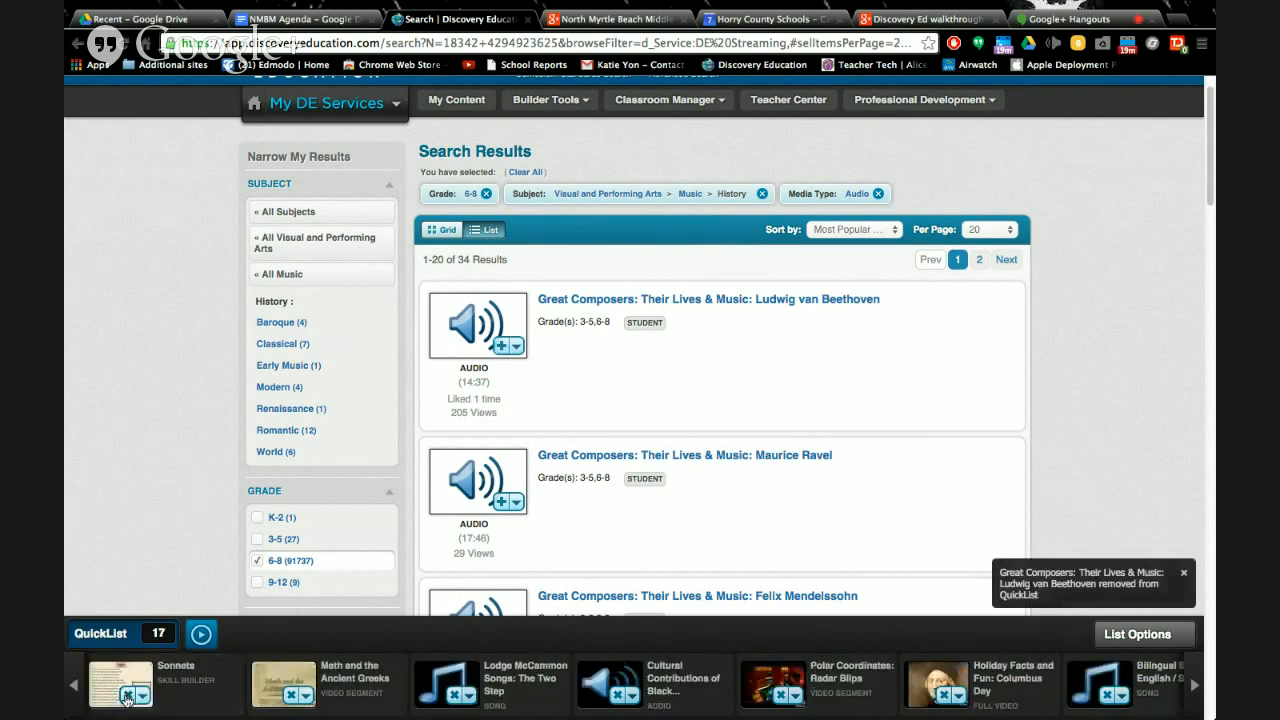
{"action": "mouse_move", "coordinate": [118, 491]}
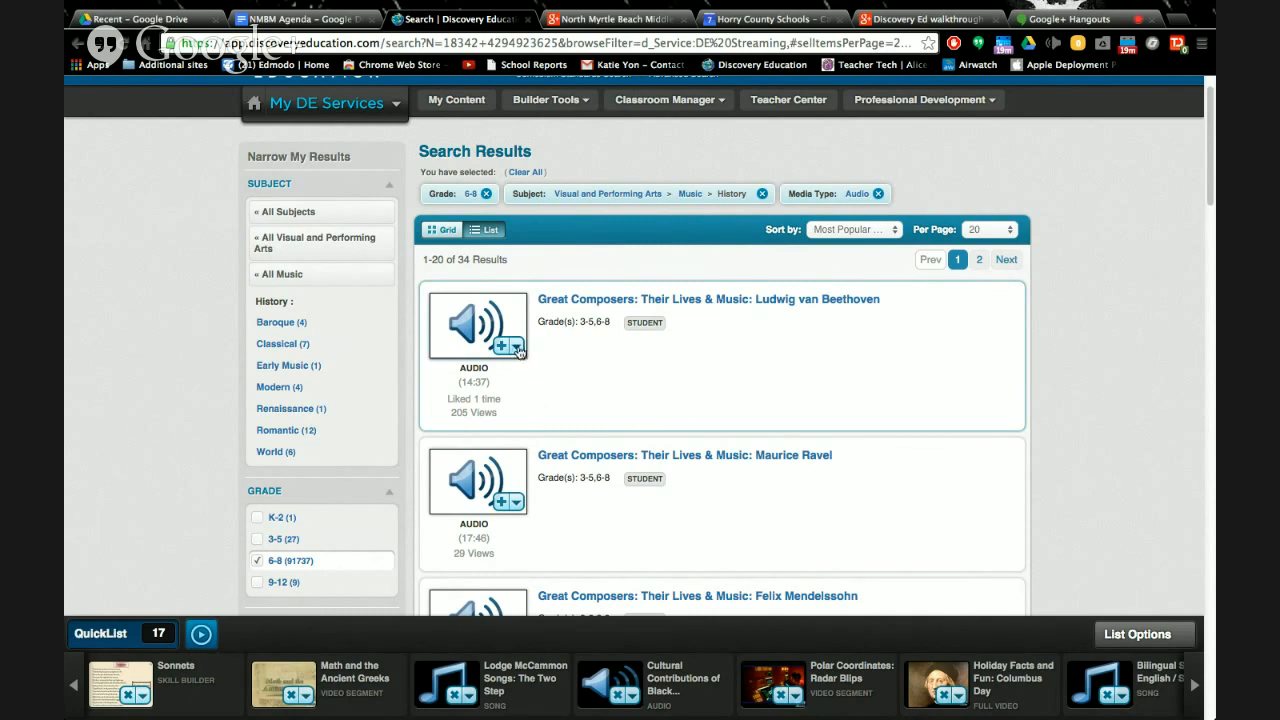
Share the Beethoven audio to Edmodo through its + options menu
{"action": "left_click", "coordinate": [504, 348]}
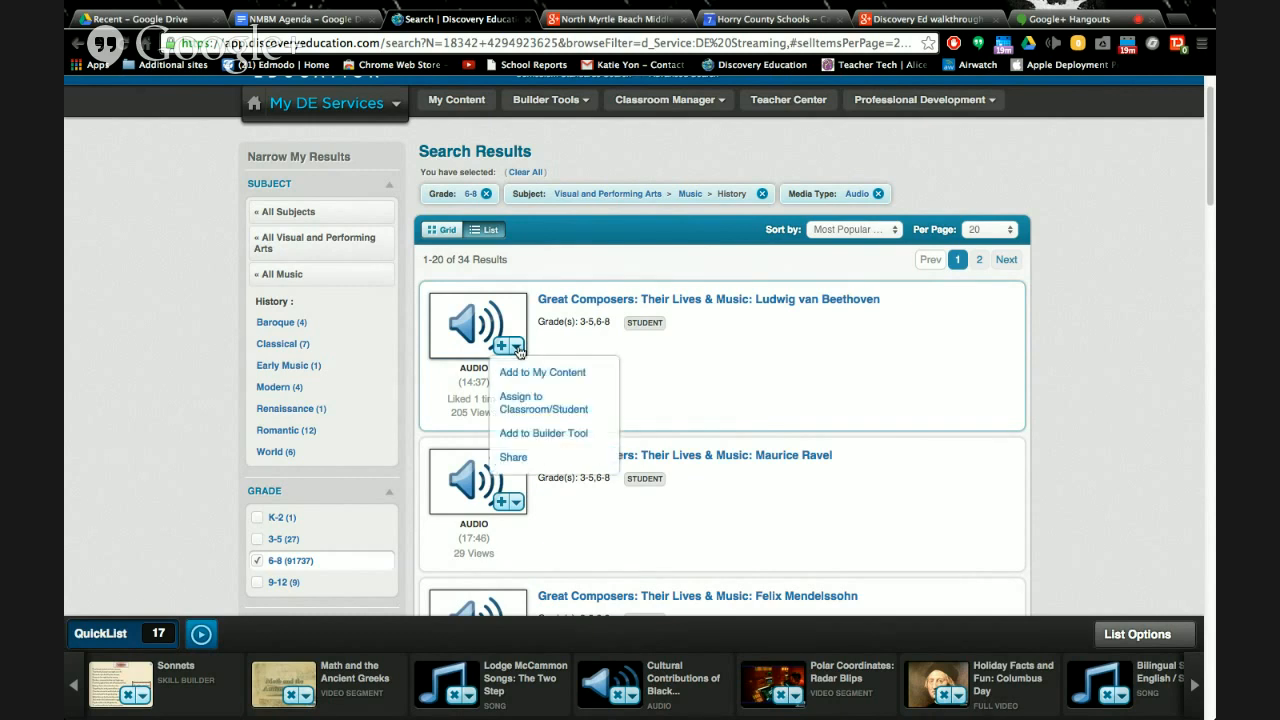
{"action": "left_click", "coordinate": [503, 347]}
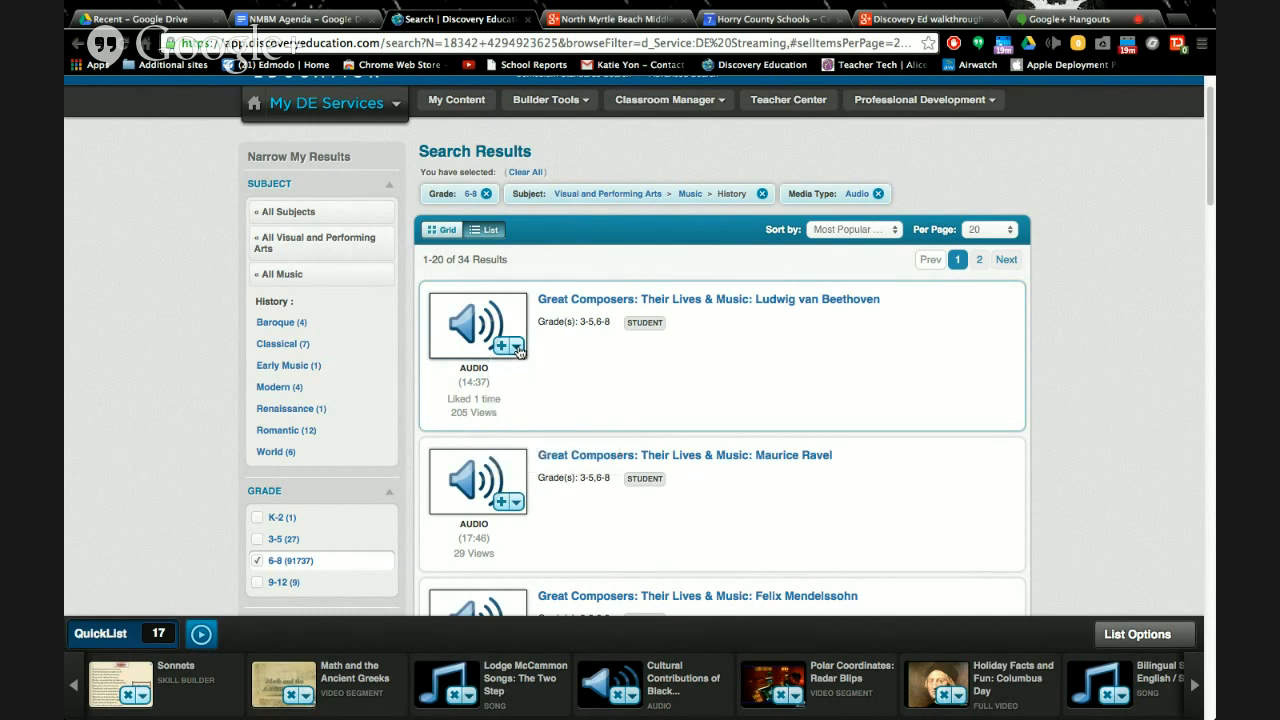
{"action": "left_click", "coordinate": [517, 347]}
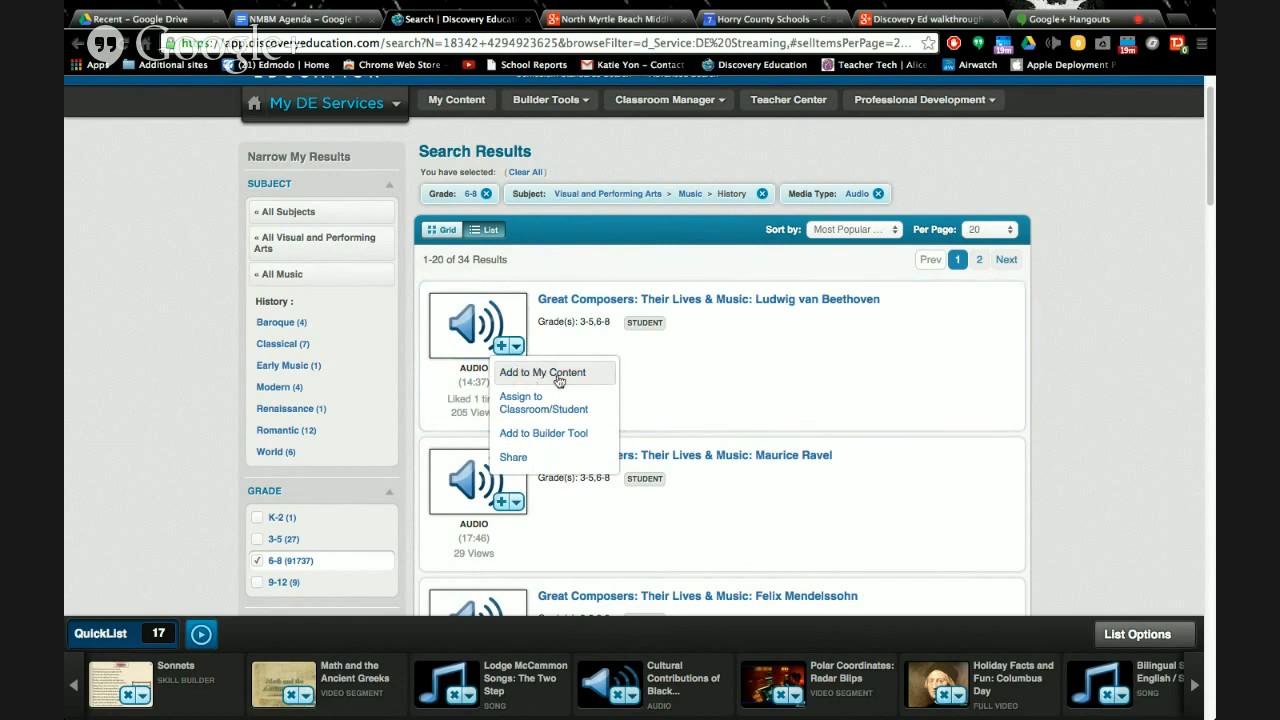
{"action": "mouse_move", "coordinate": [550, 380]}
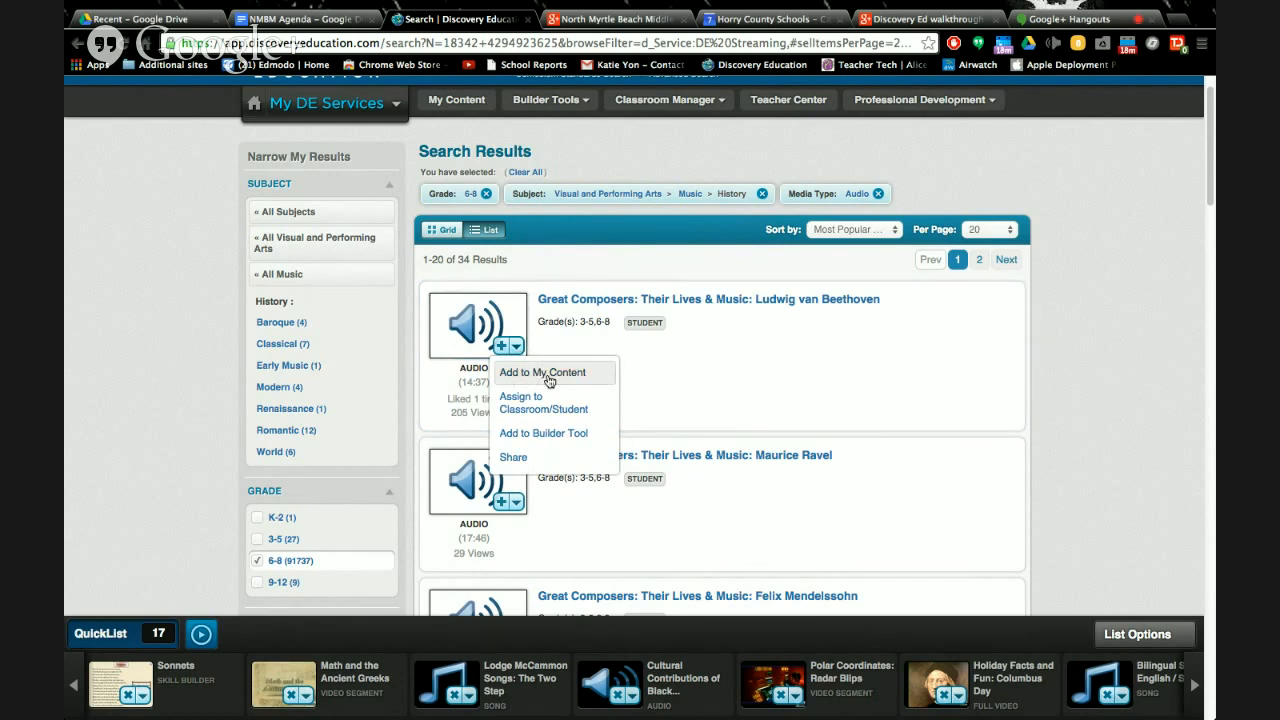
{"action": "mouse_move", "coordinate": [565, 410]}
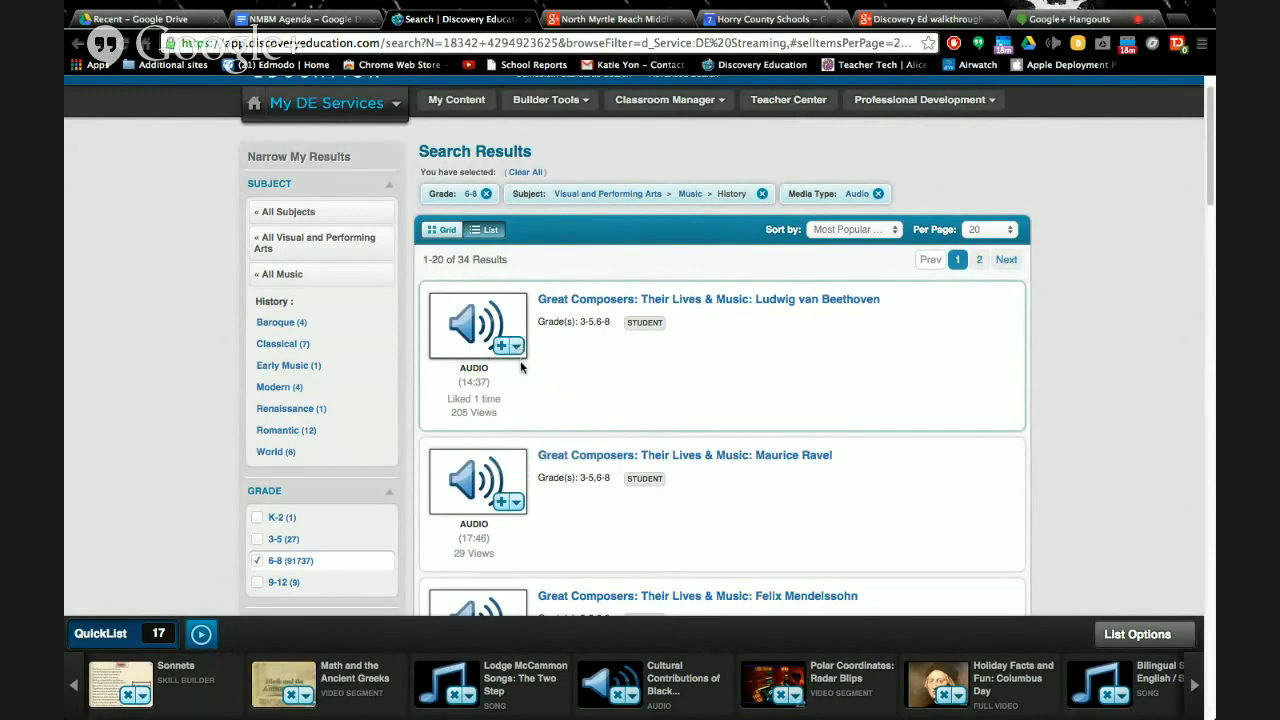
{"action": "left_click", "coordinate": [515, 347]}
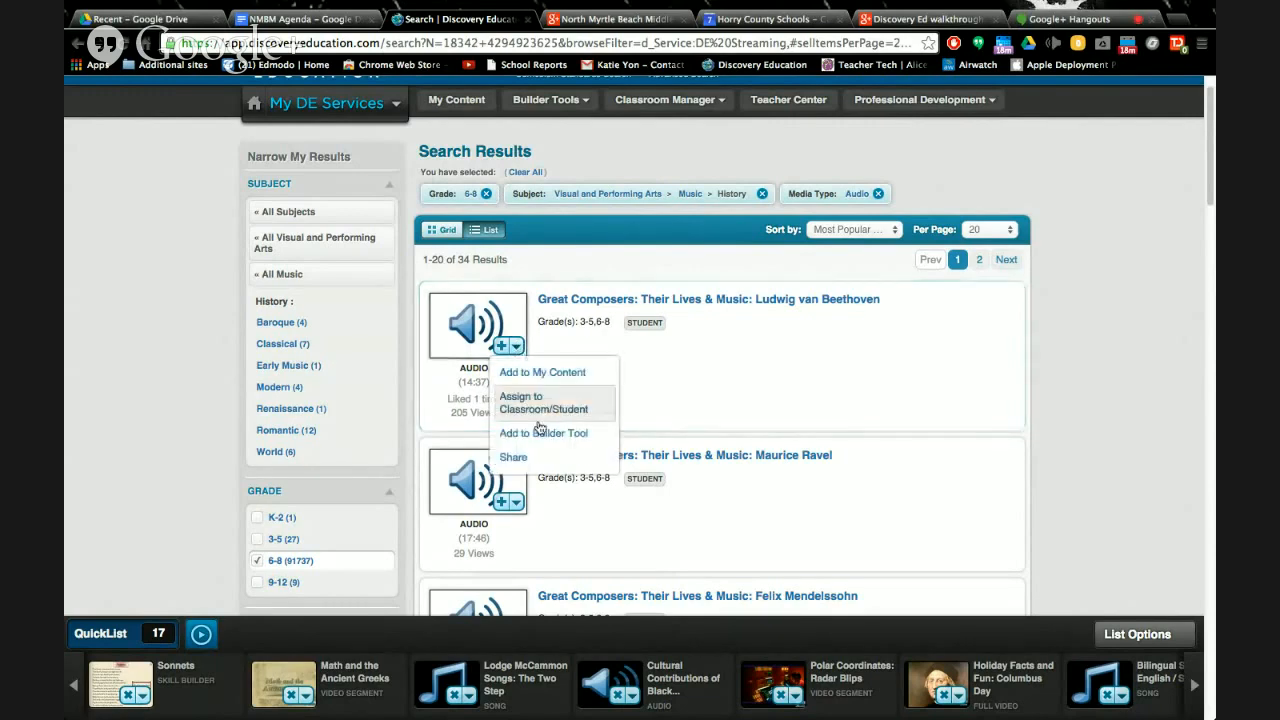
{"action": "left_click", "coordinate": [513, 457]}
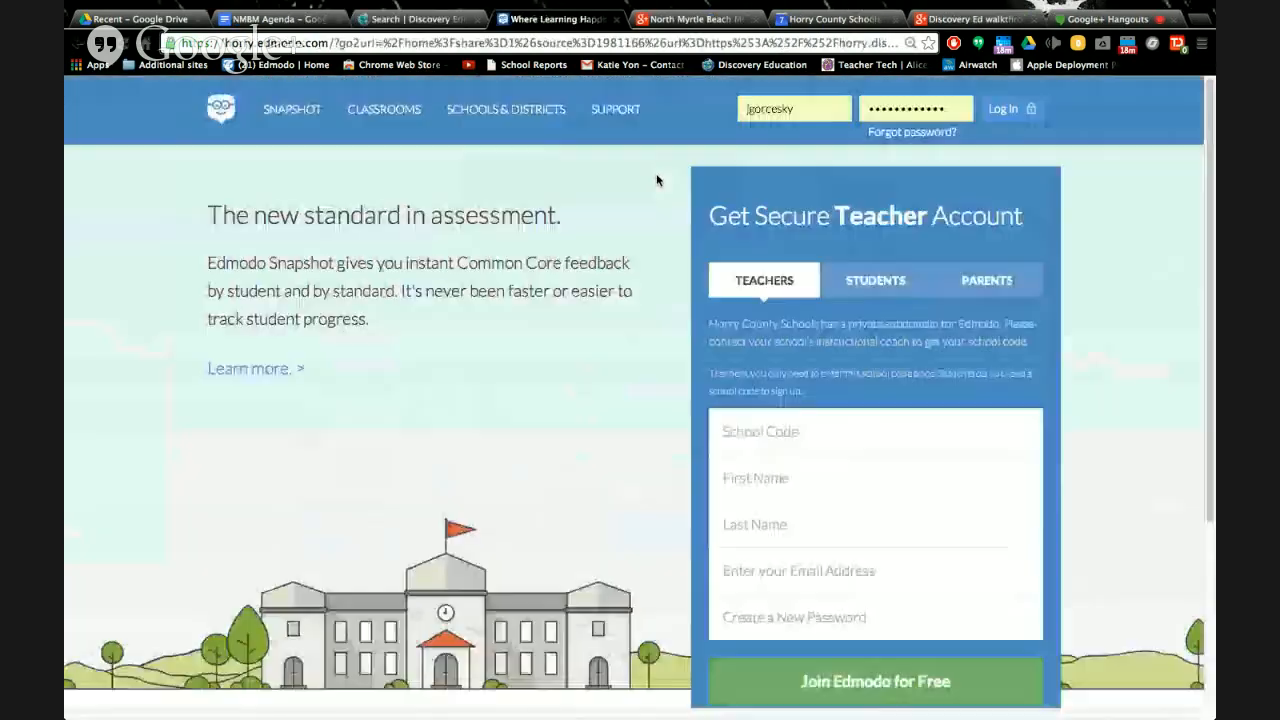
{"action": "left_click", "coordinate": [1004, 108]}
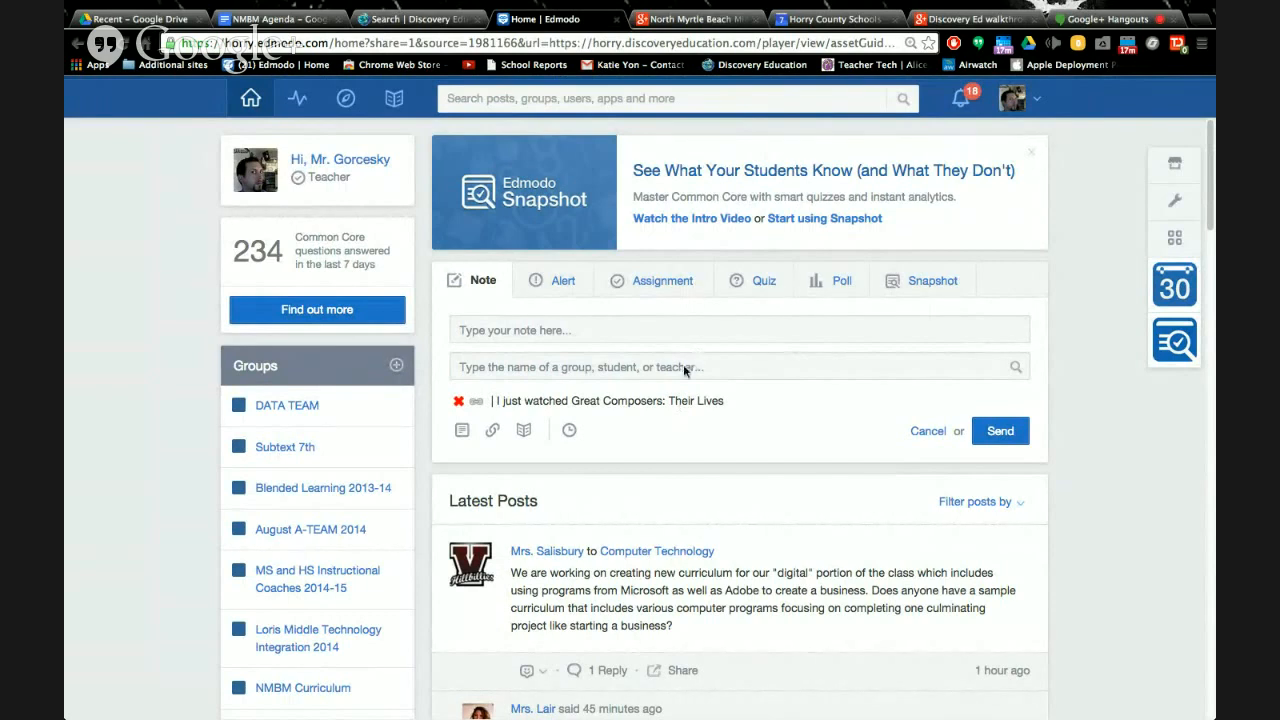
Add teachers matching 'ann' and 'cu' as recipients of the Great Composers note
{"action": "left_click", "coordinate": [738, 366]}
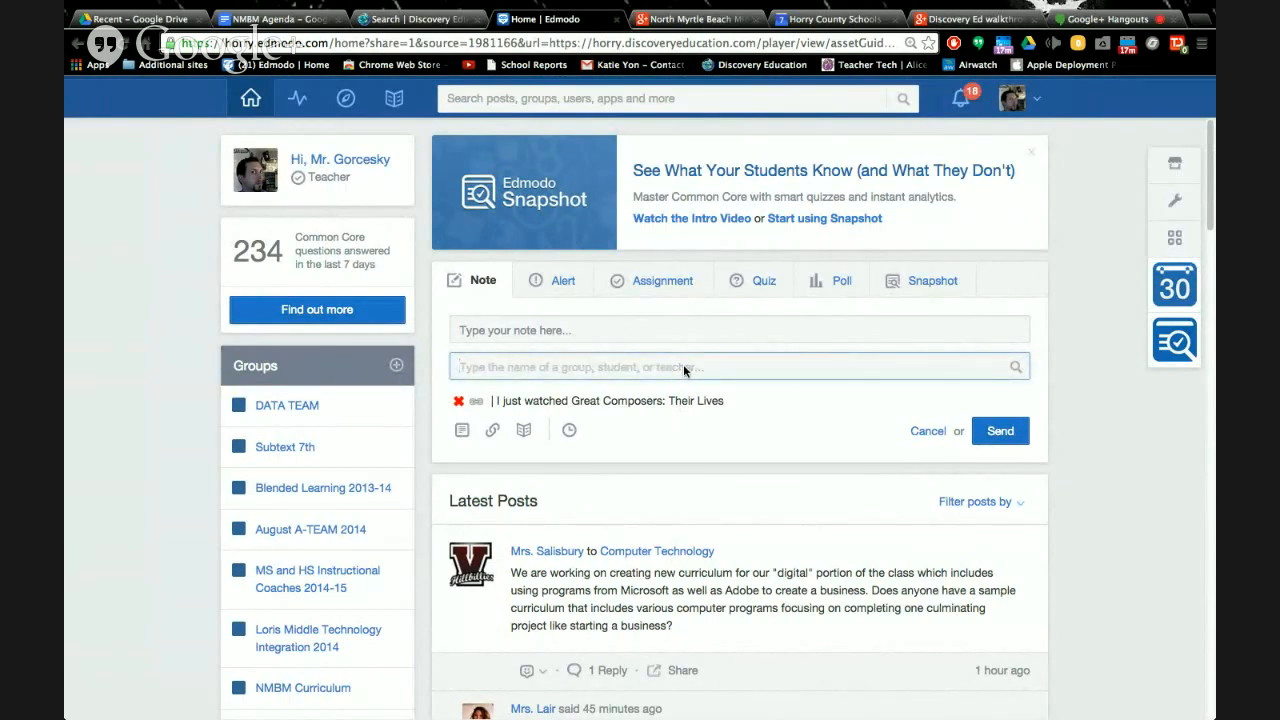
{"action": "type", "text": "ann"}
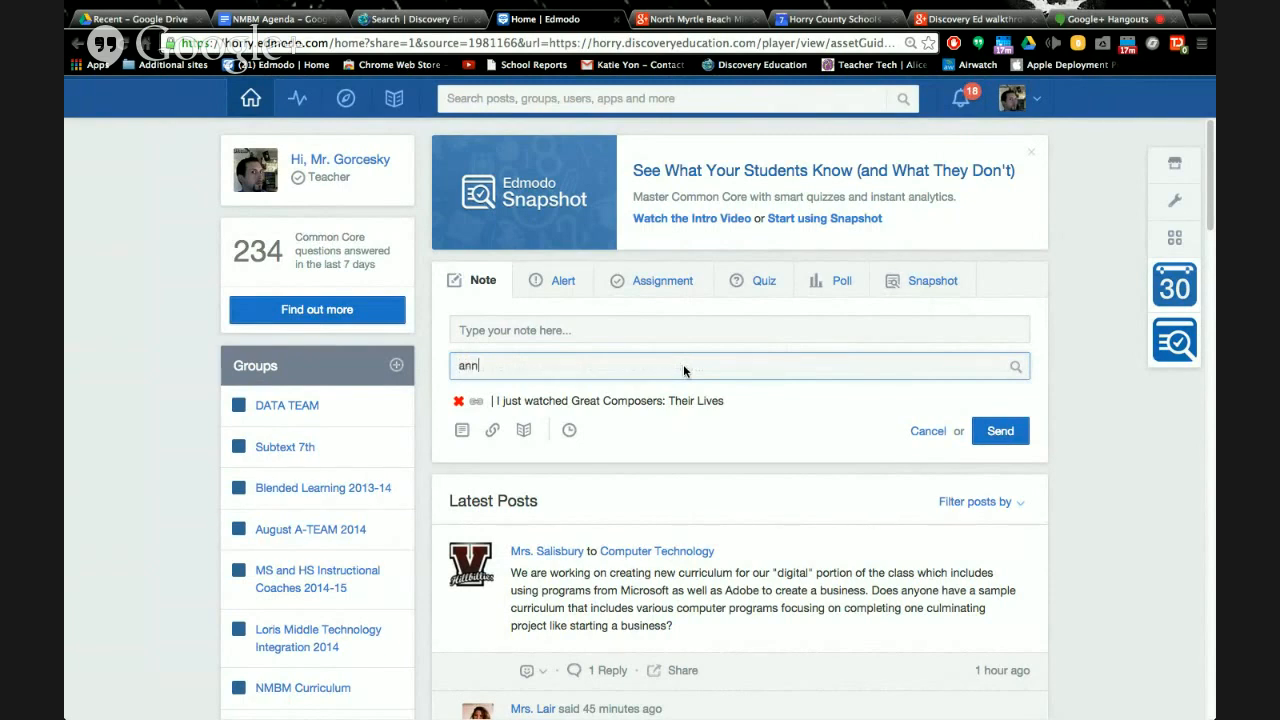
{"action": "type", "text": "cu"}
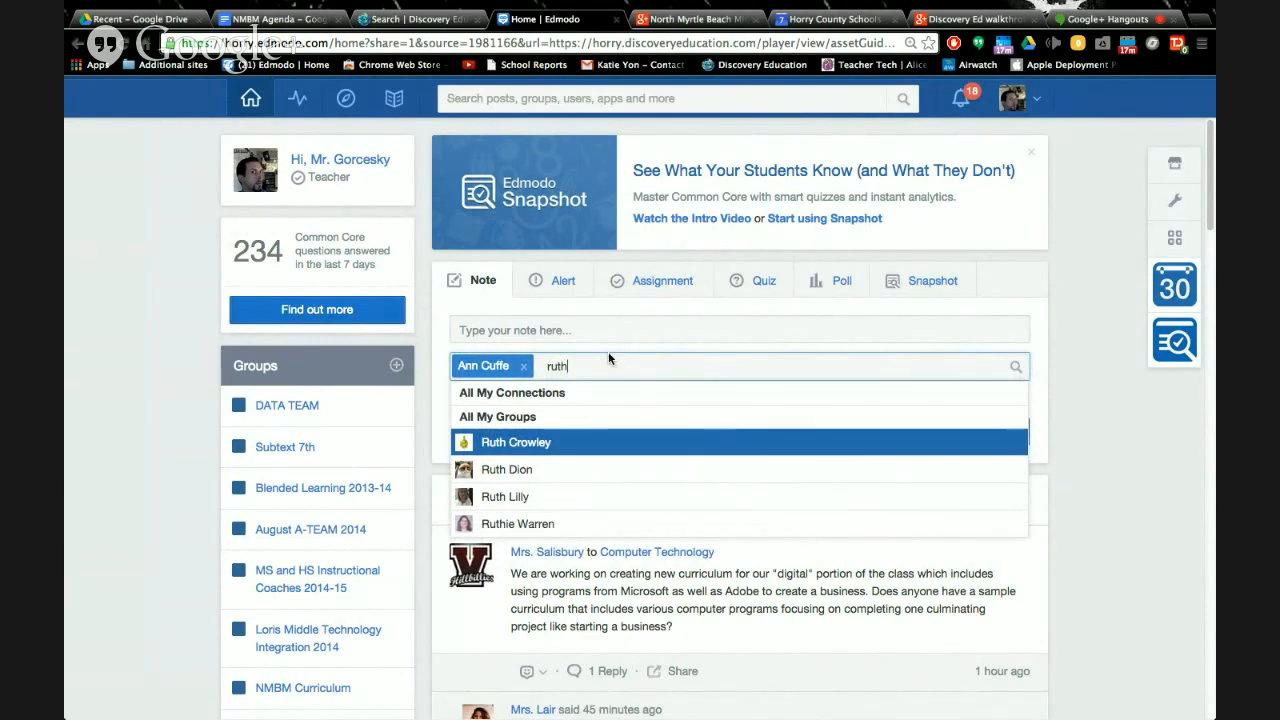
{"action": "left_click", "coordinate": [516, 442]}
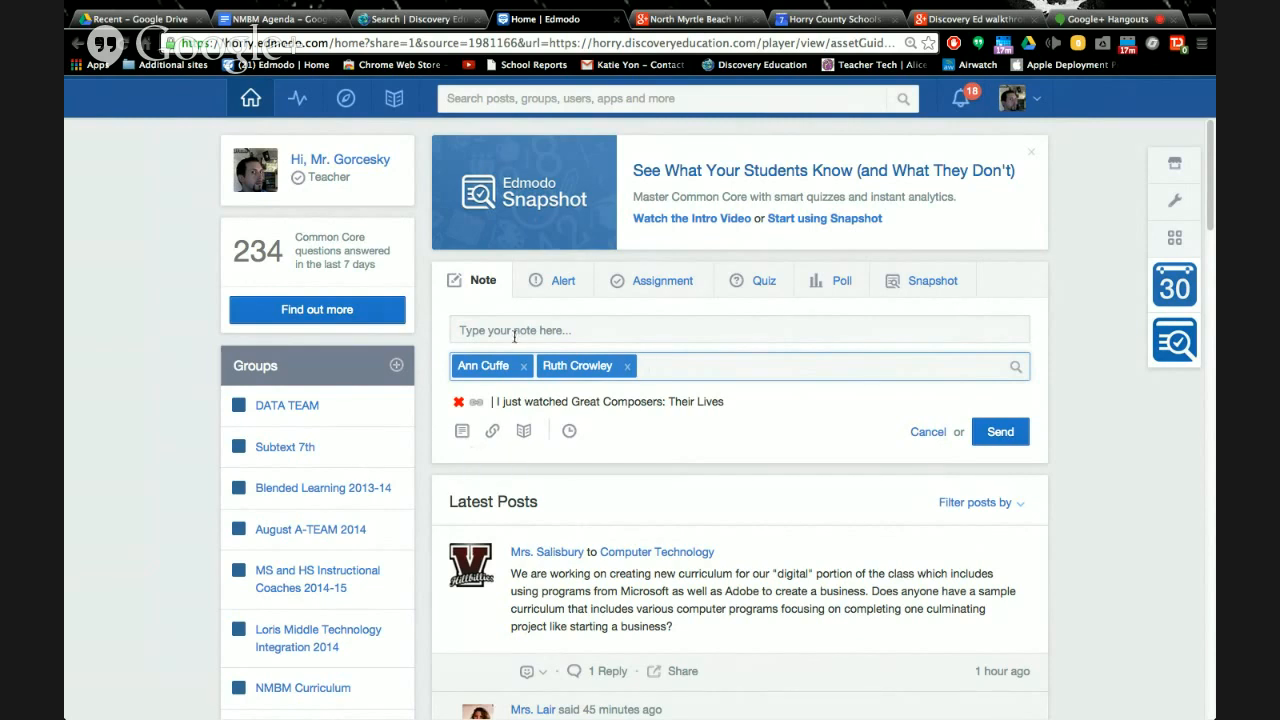
Write 'please listen to this' in the note and send it
{"action": "type", "text": "please l"}
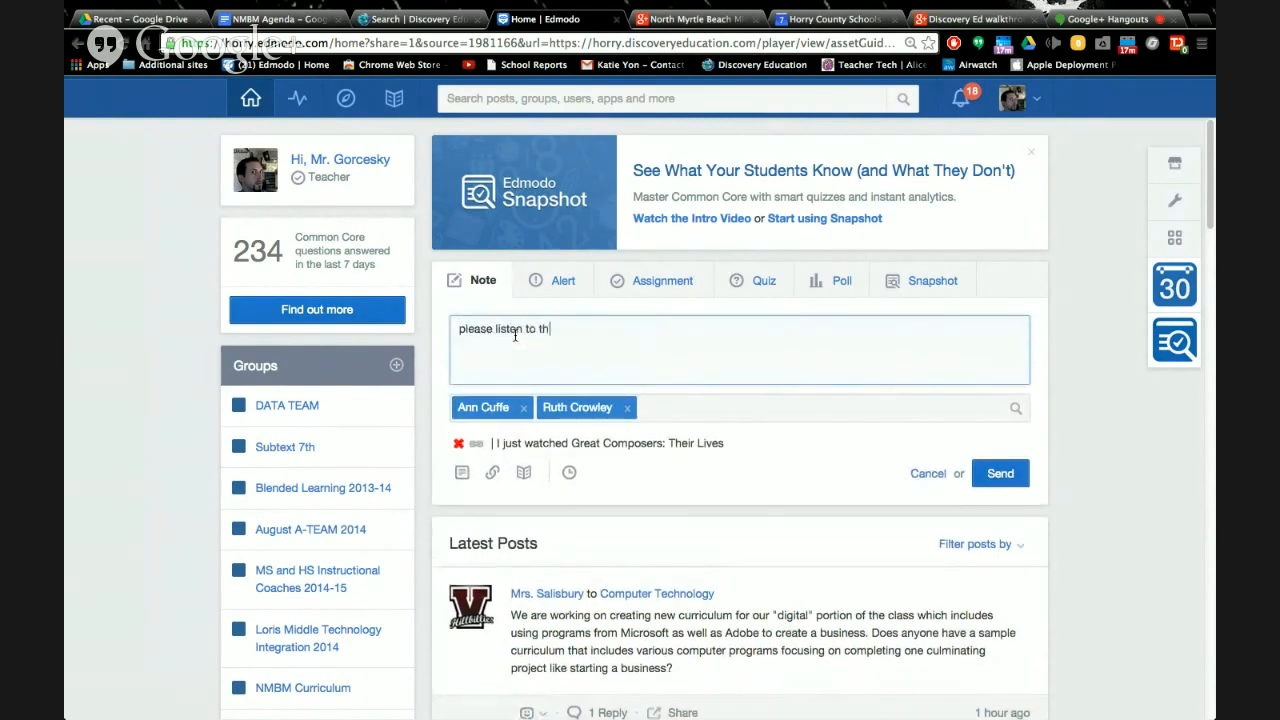
{"action": "type", "text": "is"}
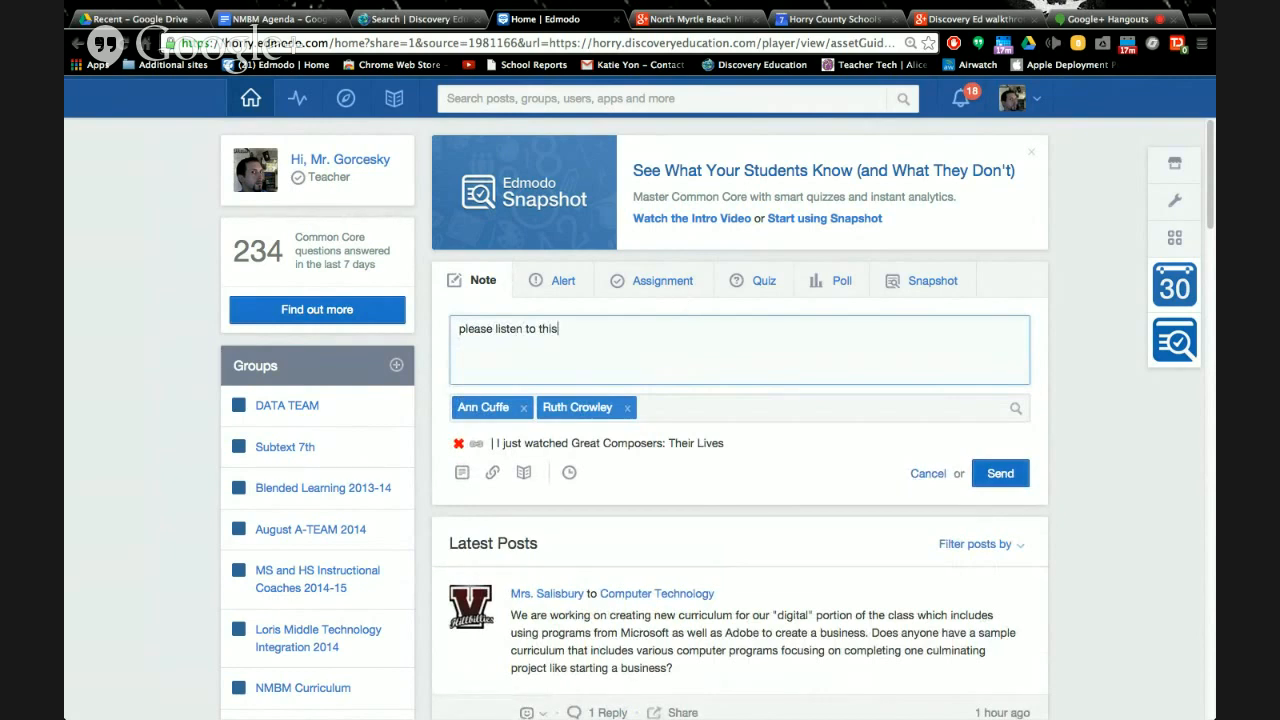
{"action": "left_click", "coordinate": [1000, 473]}
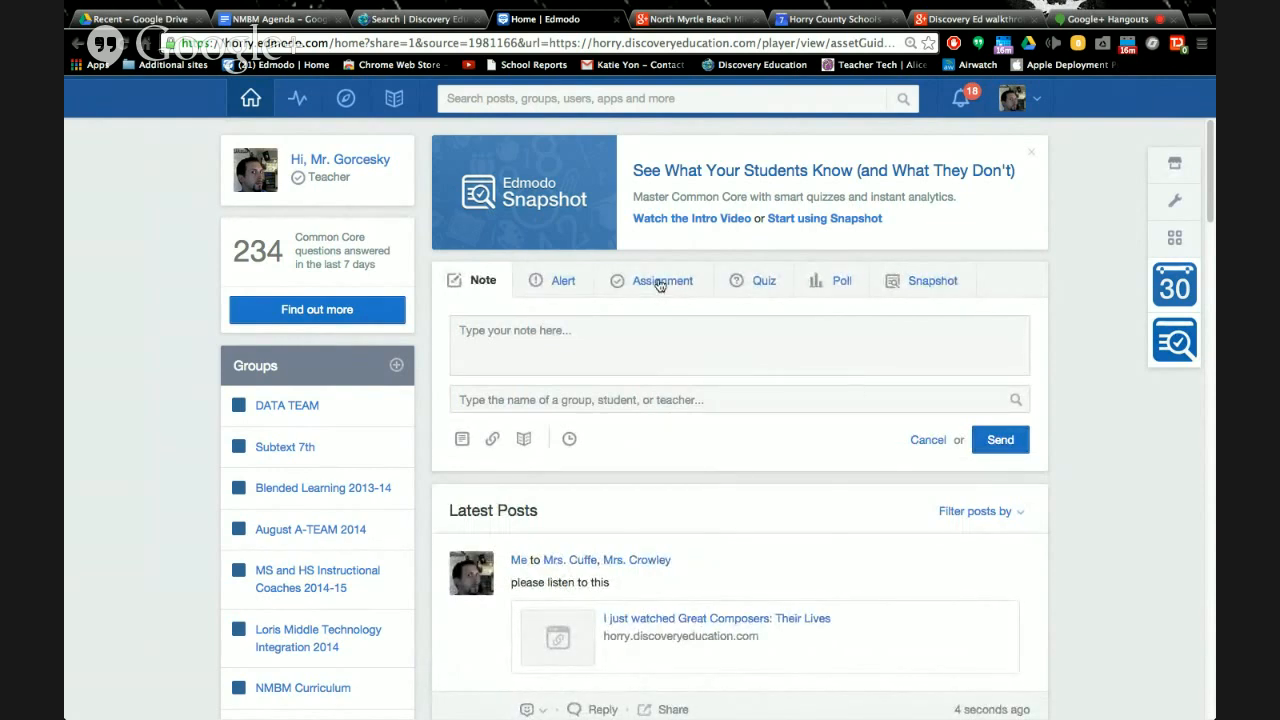
Switch Edmodo to the Assignment form and copy the Beethoven audio's share link
{"action": "left_click", "coordinate": [664, 280]}
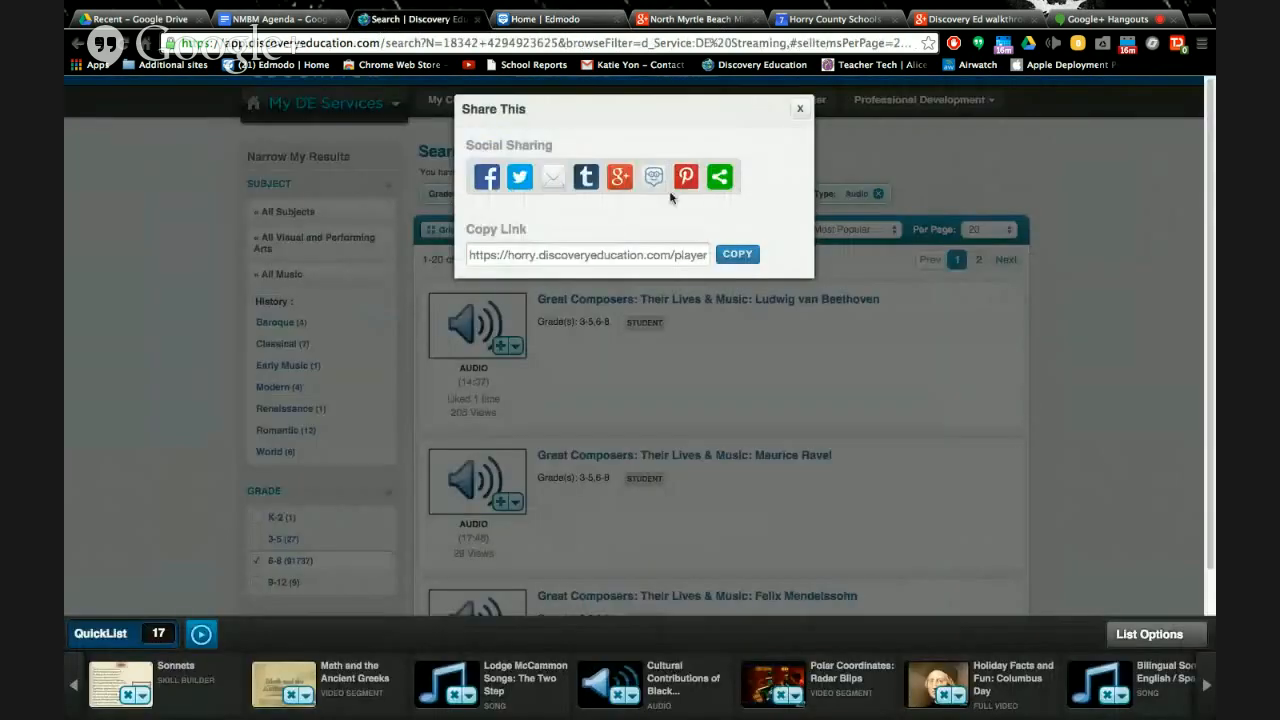
{"action": "left_click", "coordinate": [737, 254]}
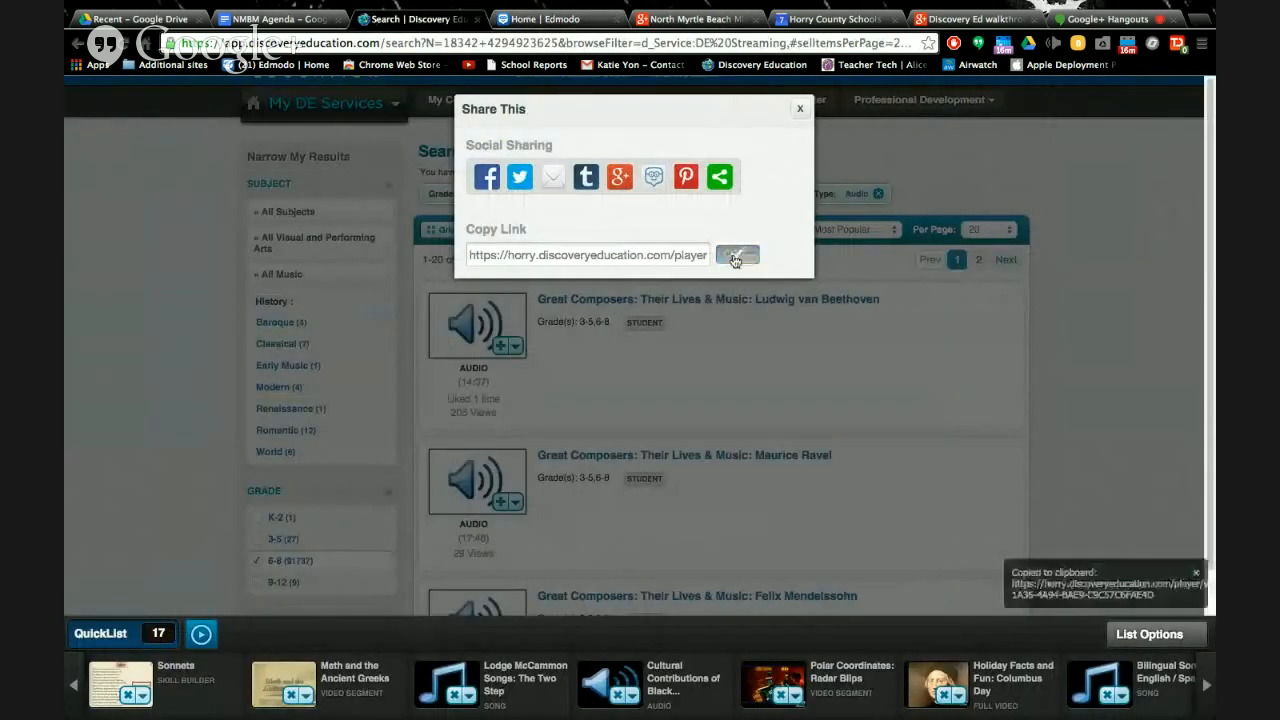
{"action": "left_click", "coordinate": [737, 254]}
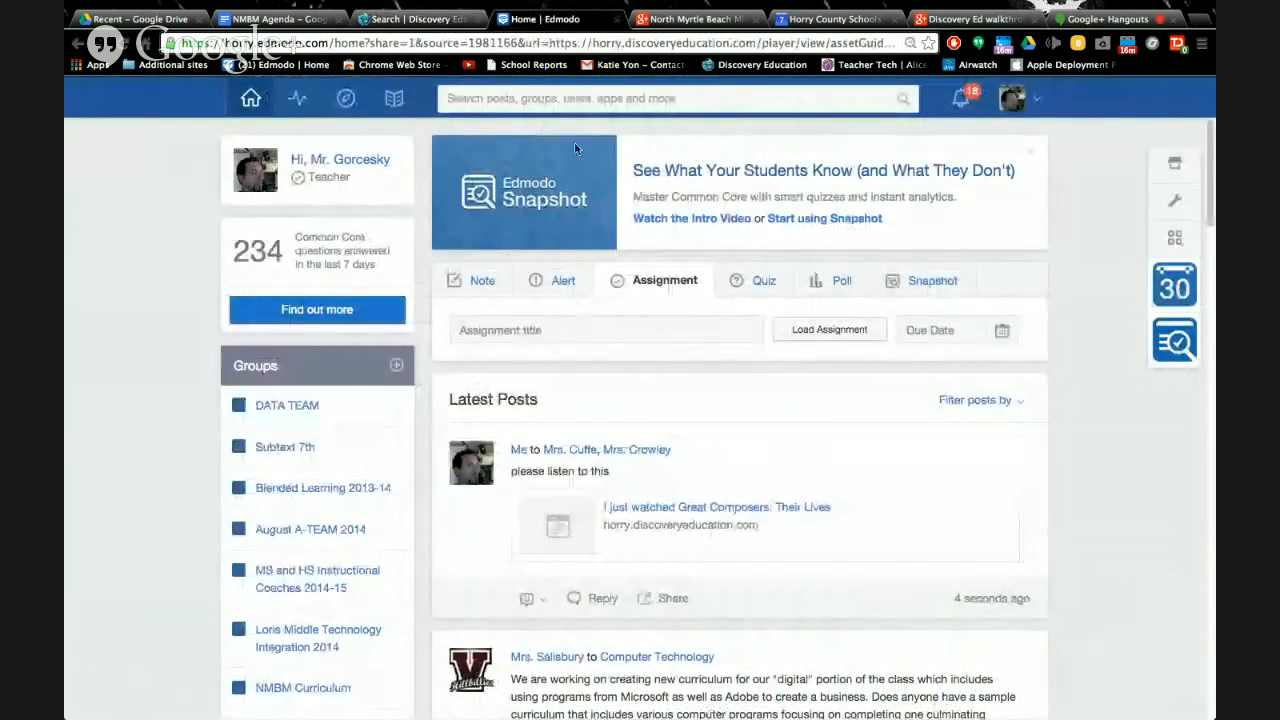
{"action": "mouse_move", "coordinate": [633, 361]}
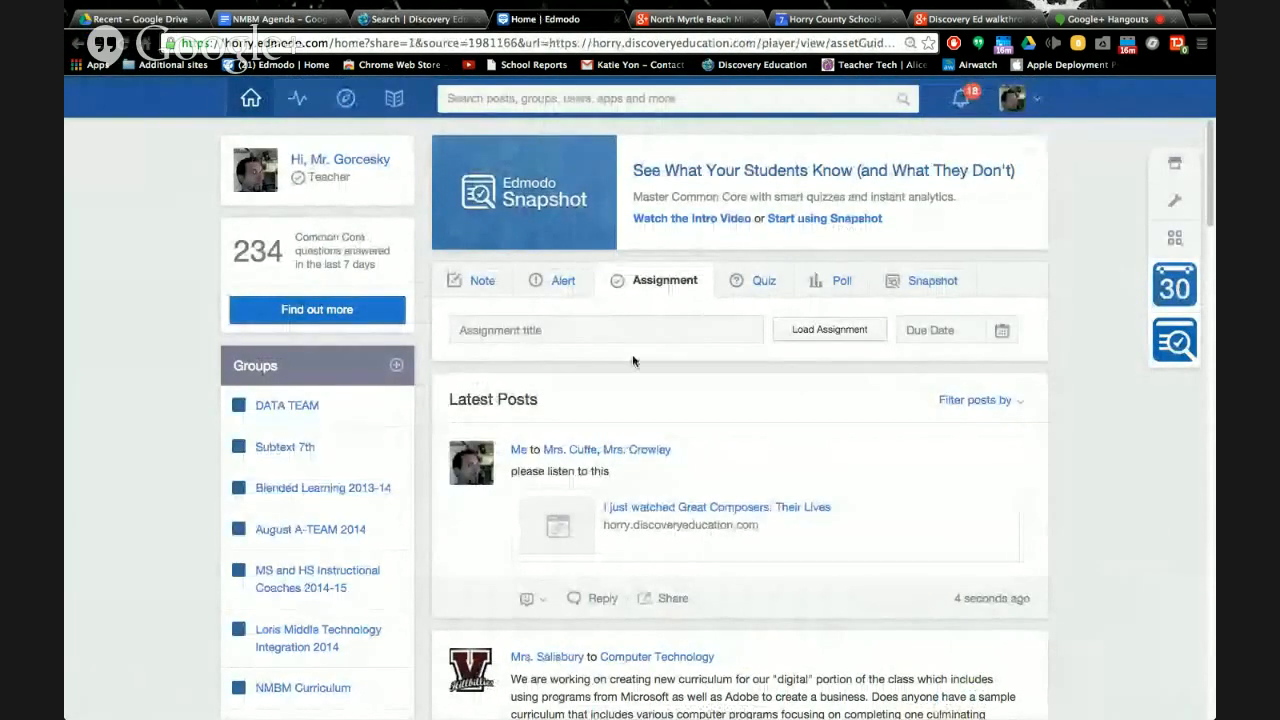
Create assignment 'for iss' with a placeholder description and attach the audio's Discovery Education link
{"action": "left_click", "coordinate": [605, 330]}
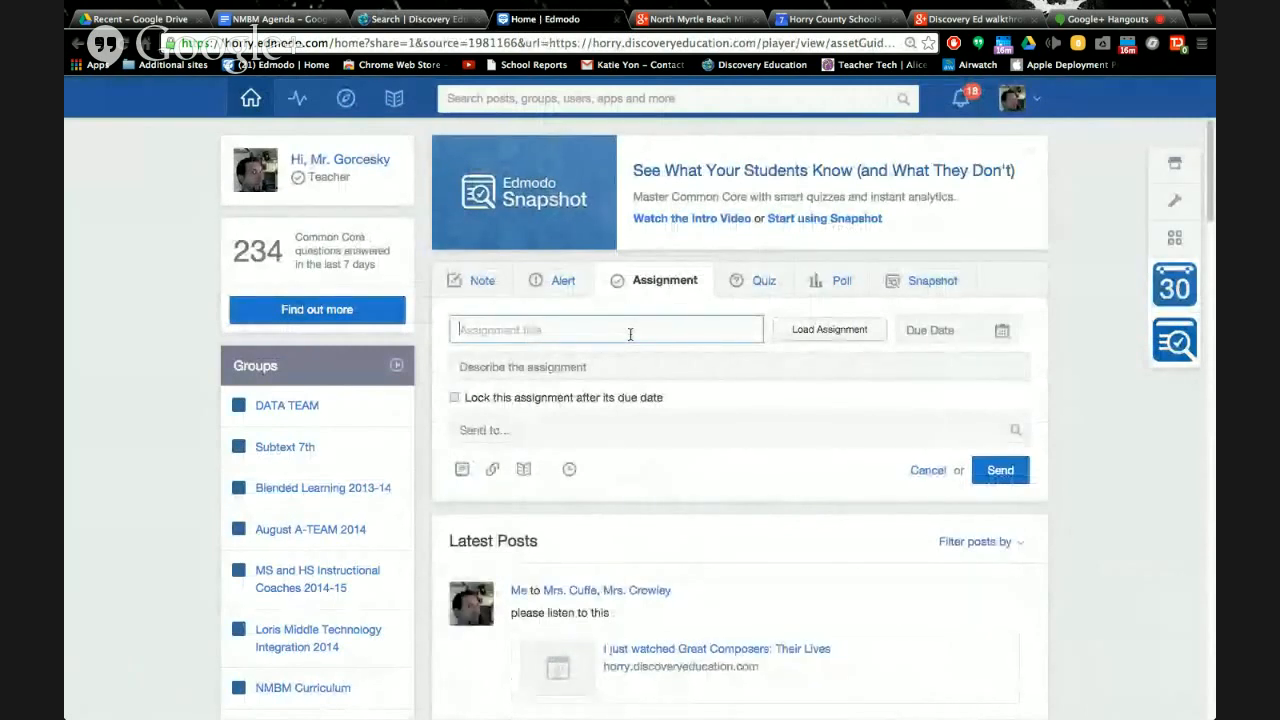
{"action": "type", "text": "for iss"}
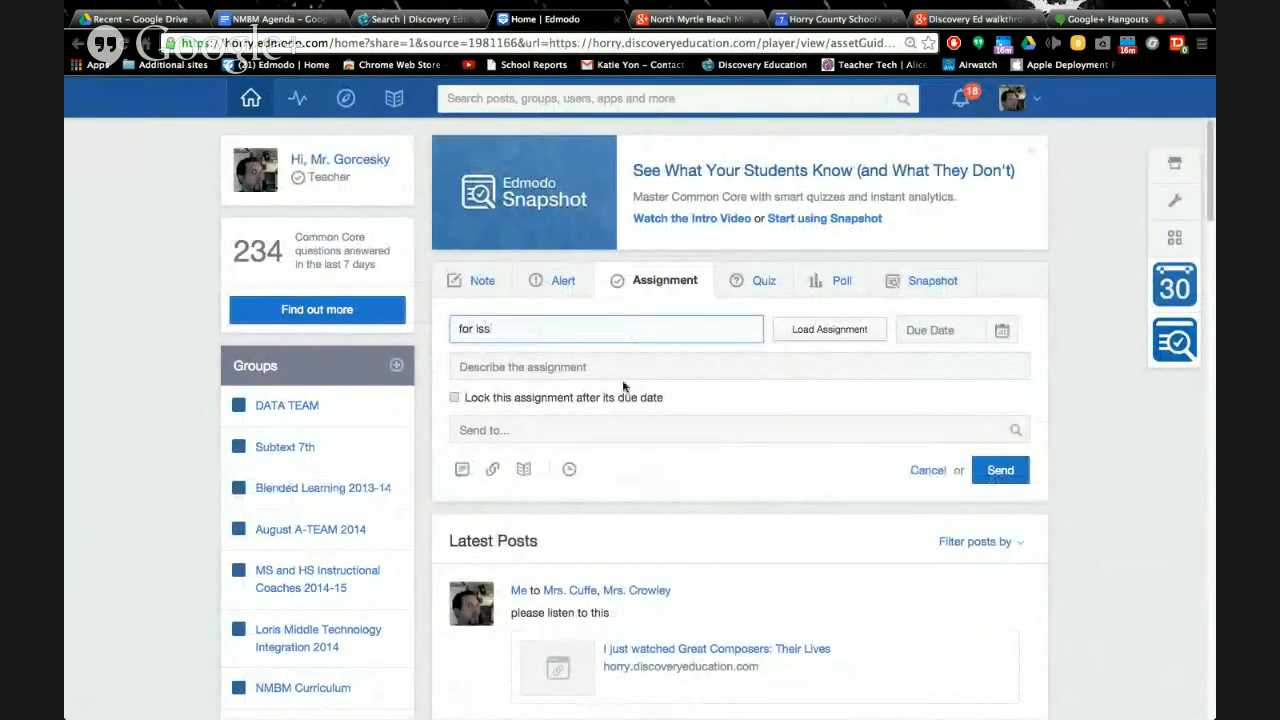
{"action": "type", "text": "SDlkjdxfklj"}
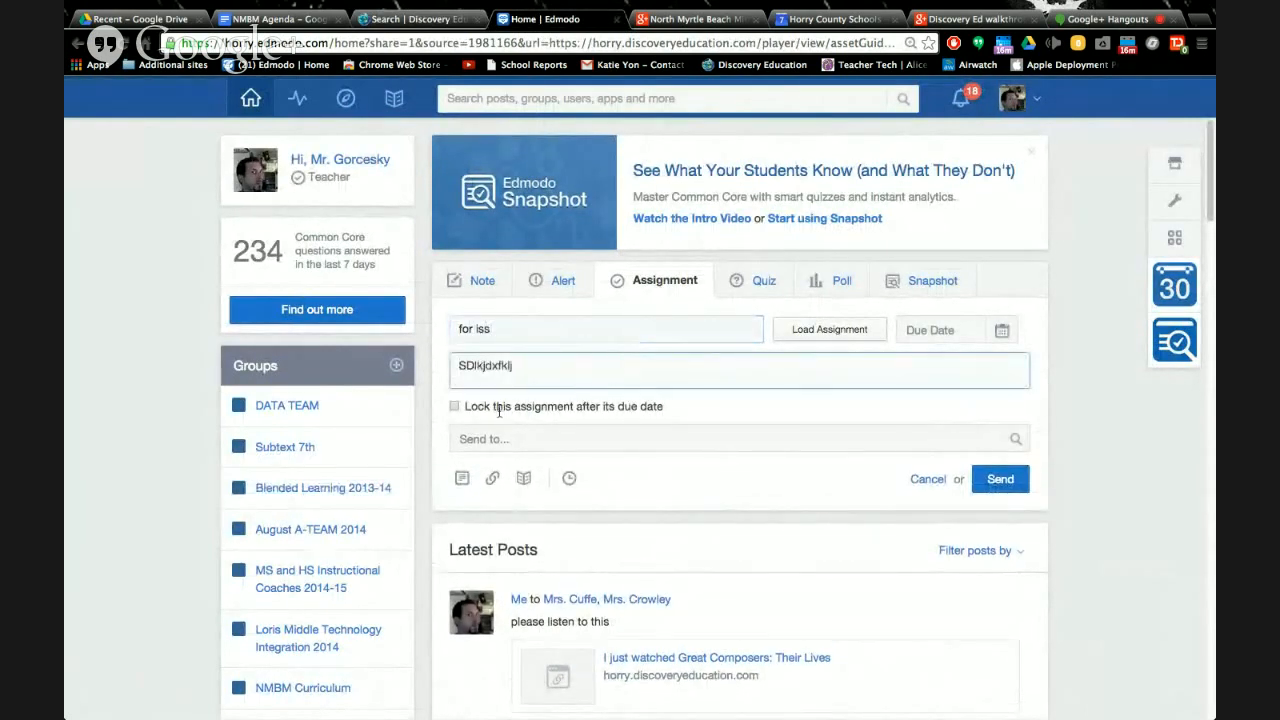
{"action": "left_click", "coordinate": [492, 477]}
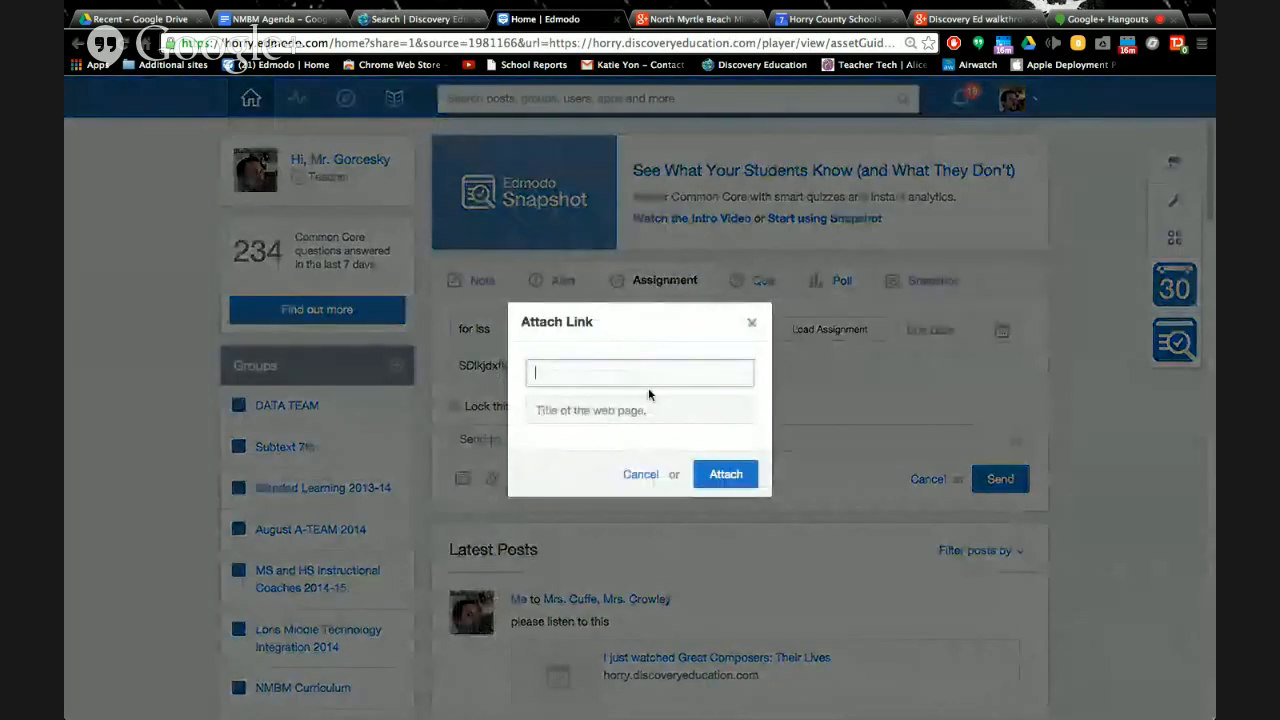
{"action": "type", "text": "https://horry.discoveryeducation.com/pla"}
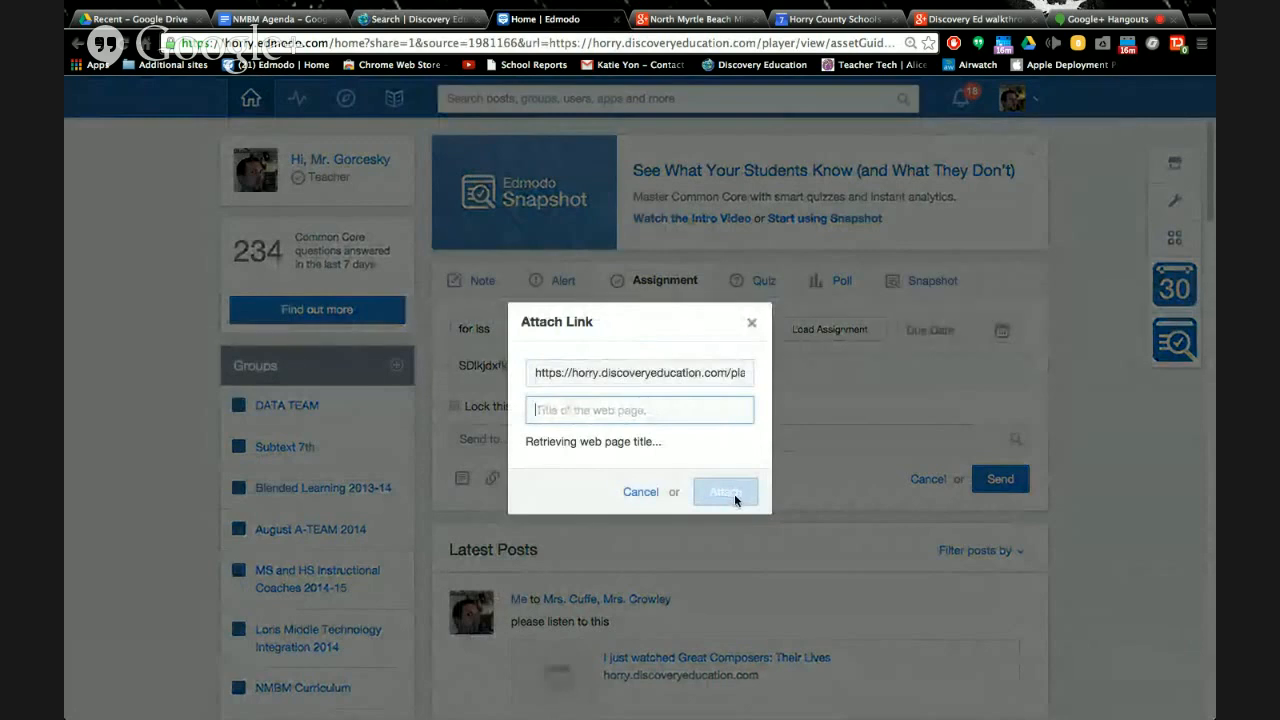
{"action": "left_click", "coordinate": [724, 491]}
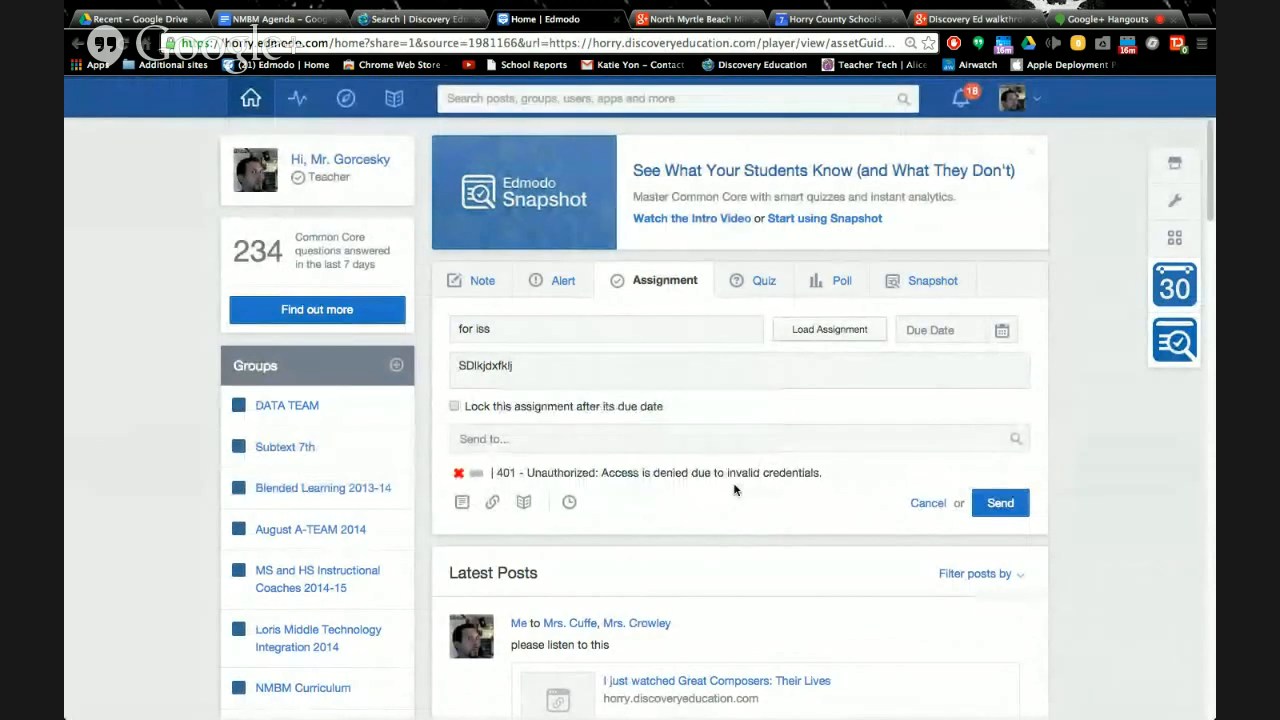
{"action": "mouse_move", "coordinate": [630, 445]}
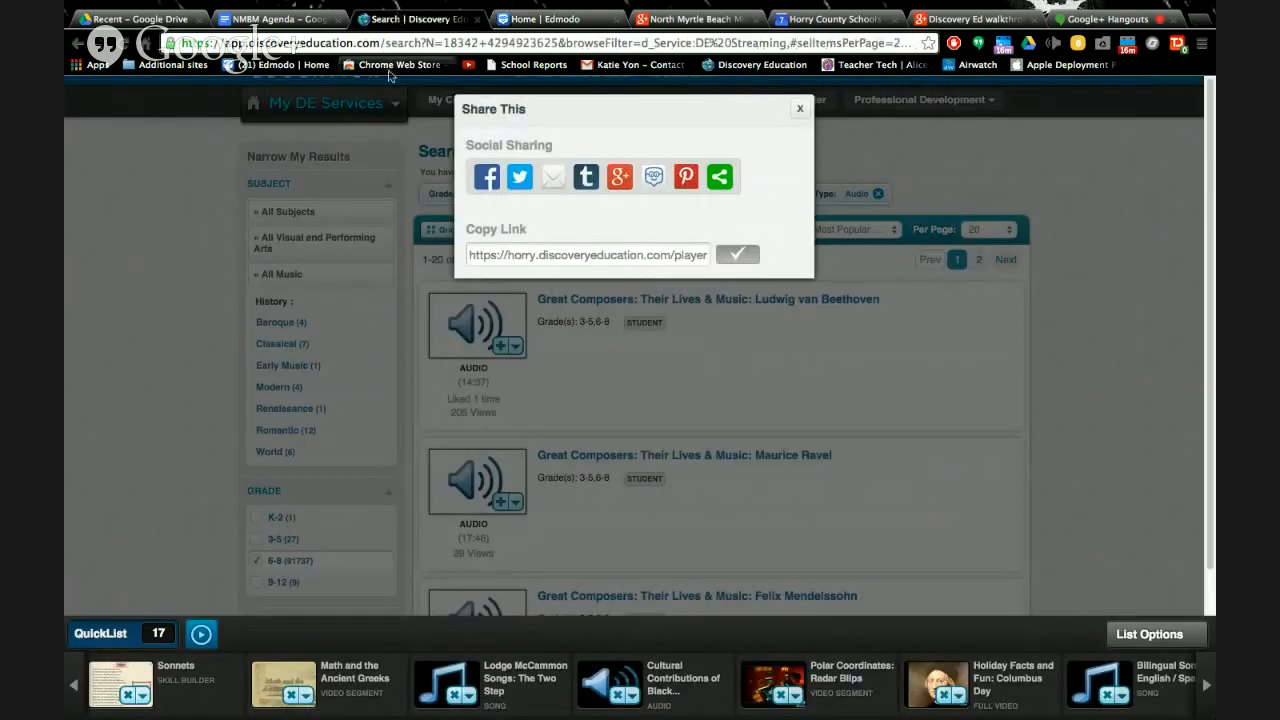
Return to the grade 6–8 music history audio results in Discovery Education
{"action": "left_click", "coordinate": [799, 108]}
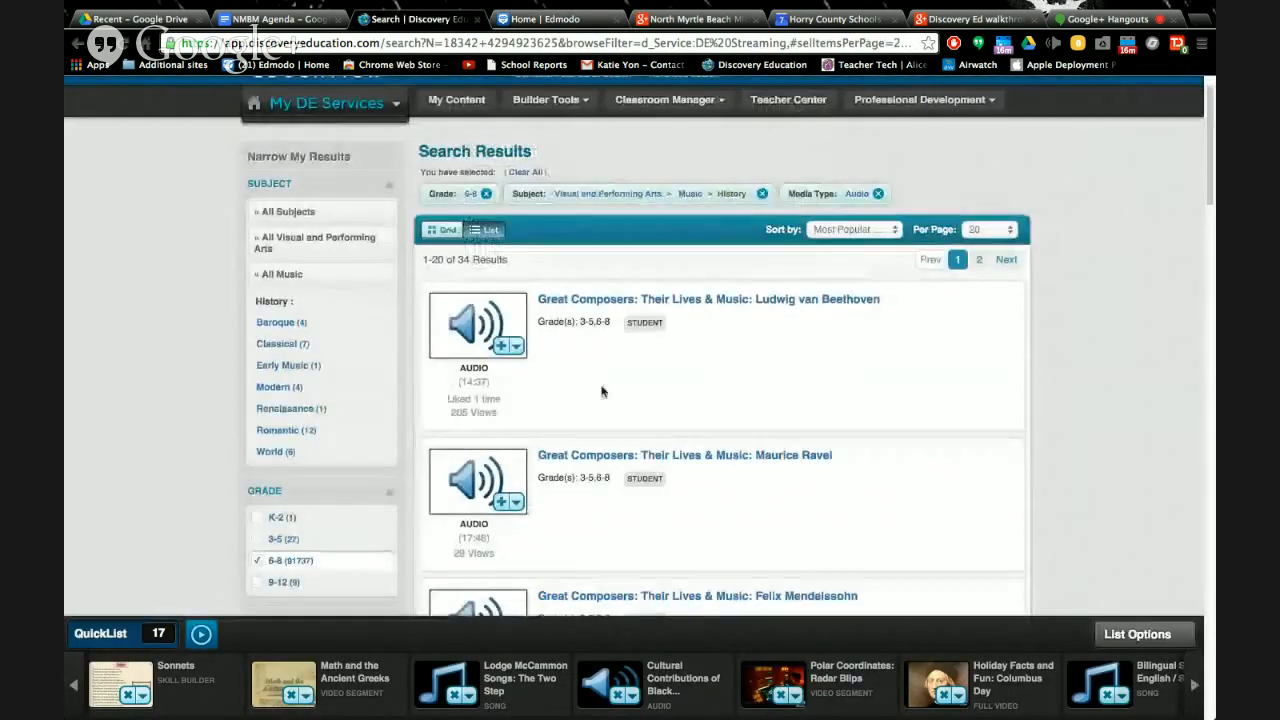
{"action": "mouse_move", "coordinate": [657, 445]}
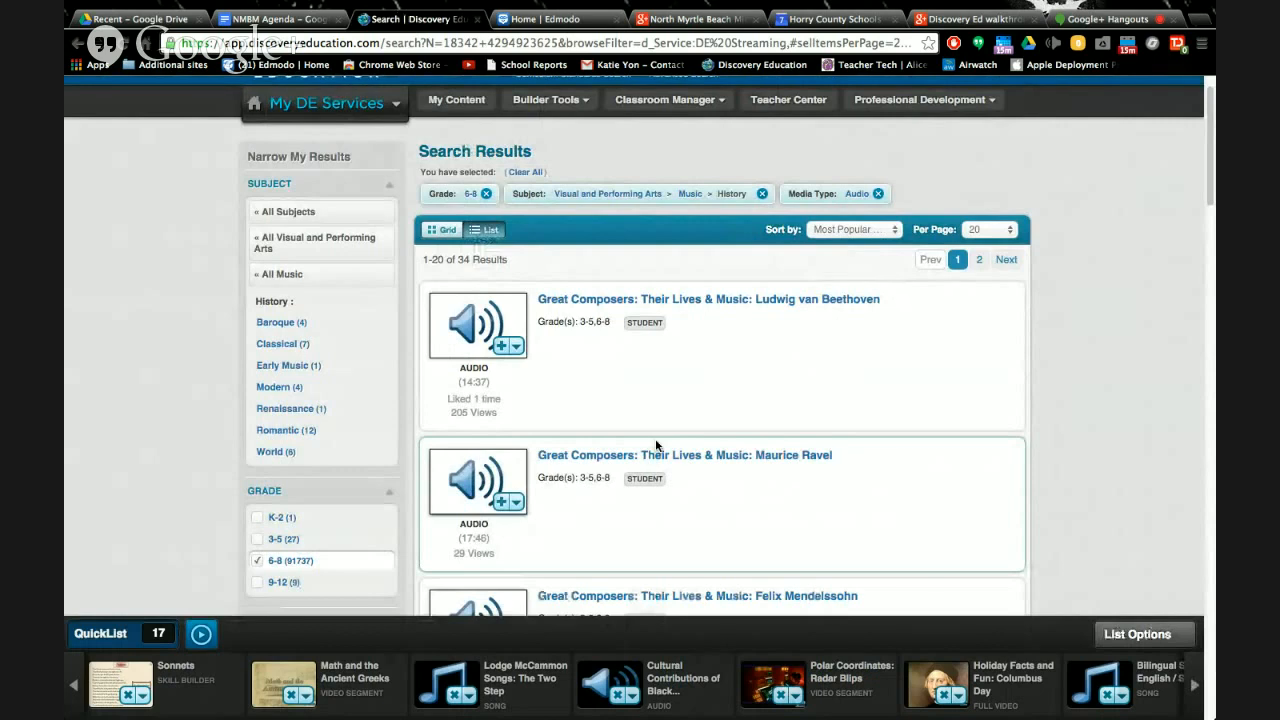
{"action": "mouse_move", "coordinate": [532, 323]}
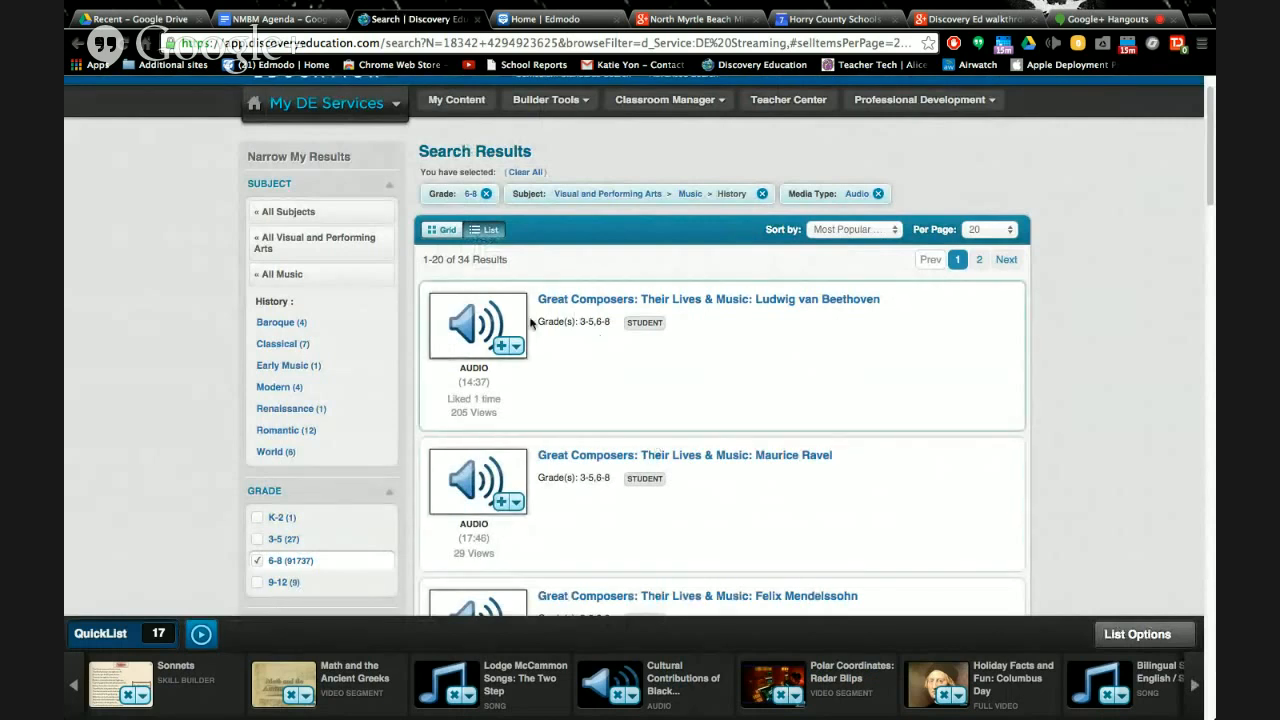
{"action": "left_click", "coordinate": [519, 346]}
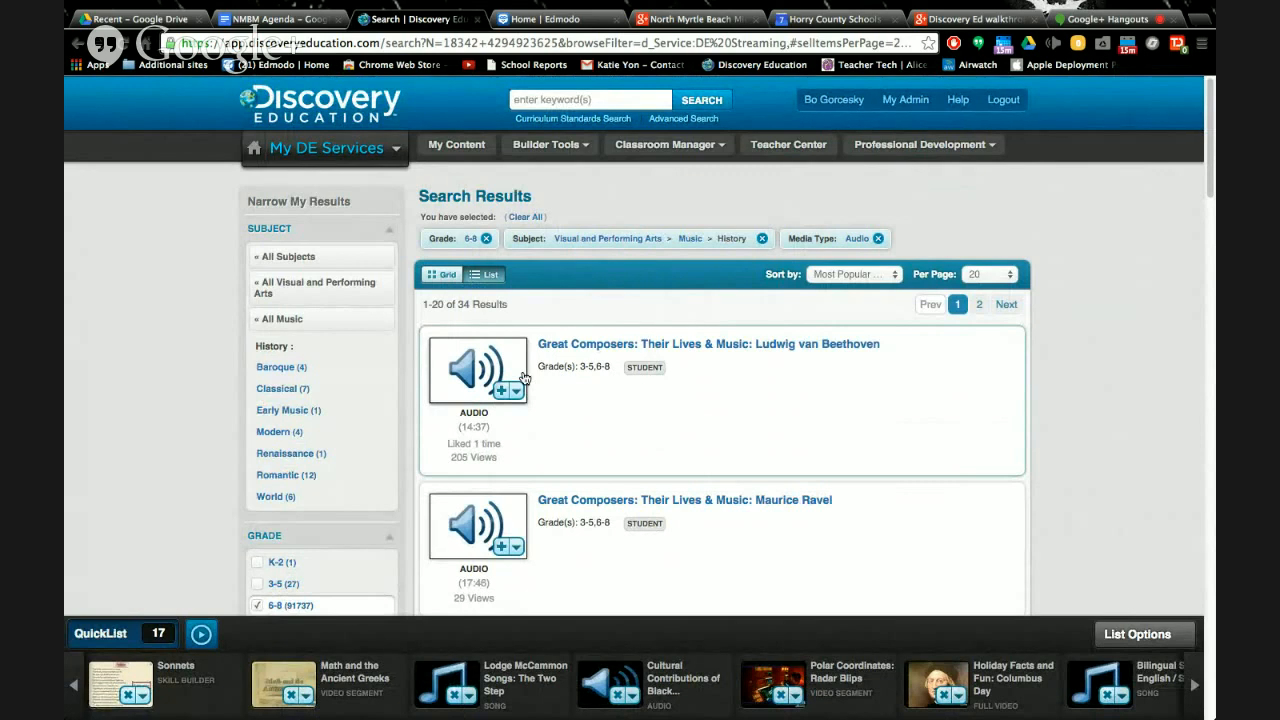
{"action": "mouse_move", "coordinate": [569, 394]}
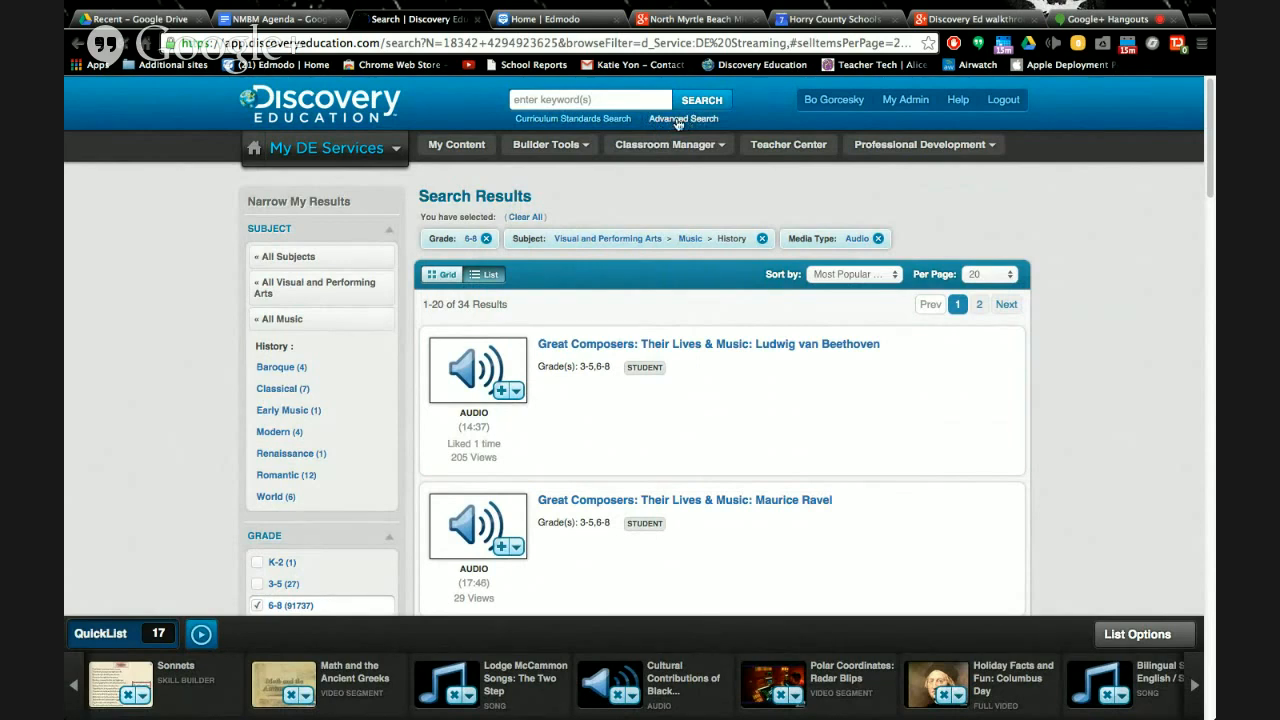
In Advanced Search, exclude all Classic Titles and include only Closed Captioning Titles
{"action": "left_click", "coordinate": [683, 118]}
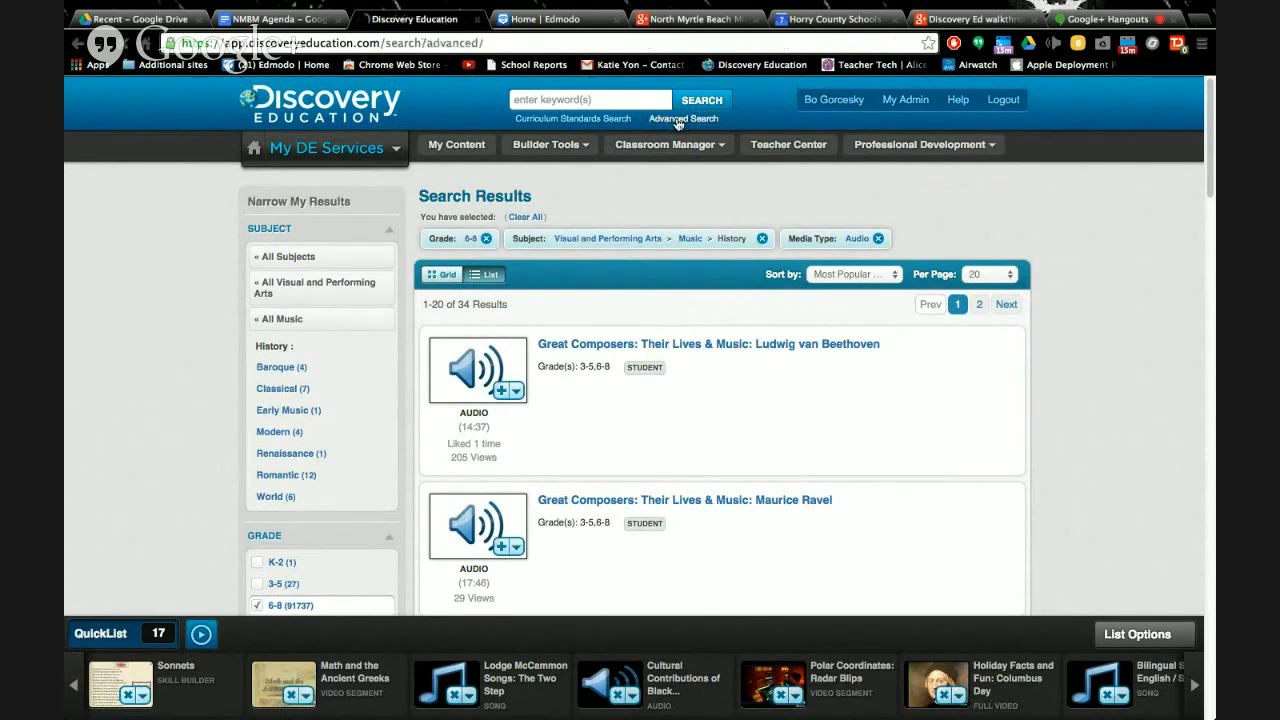
{"action": "left_click", "coordinate": [683, 118]}
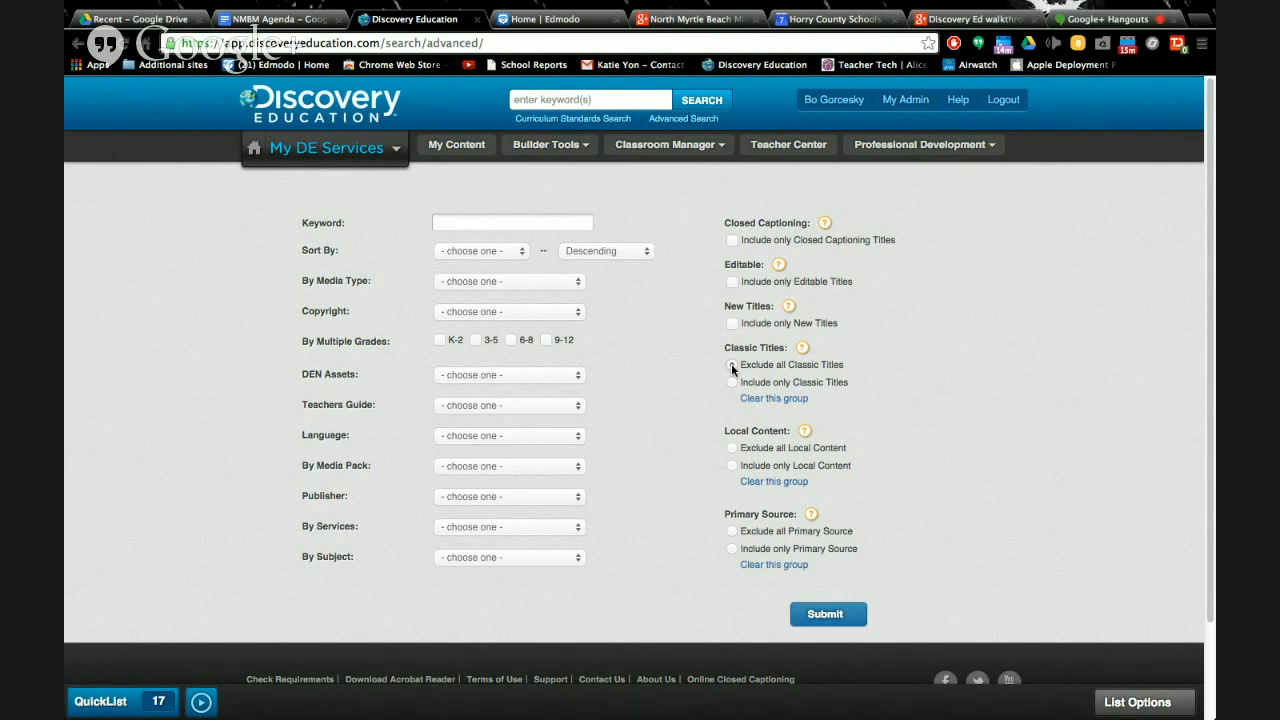
{"action": "left_click", "coordinate": [732, 365]}
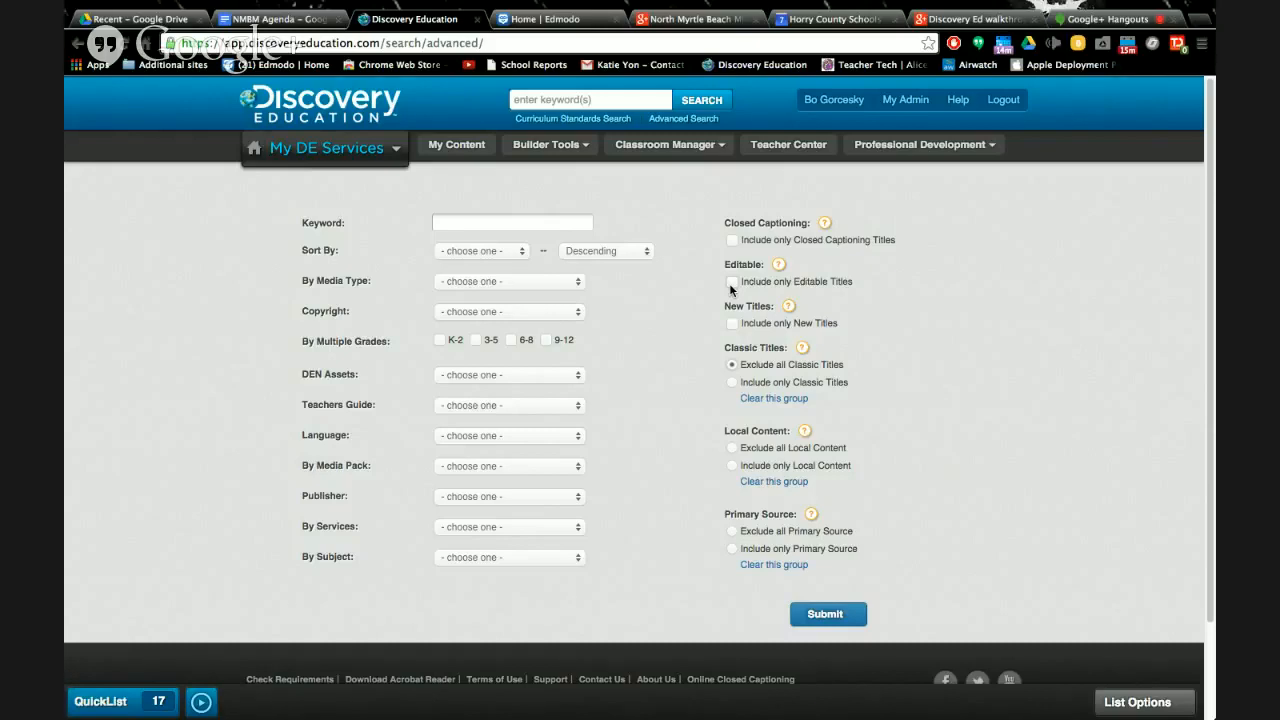
{"action": "mouse_move", "coordinate": [732, 248]}
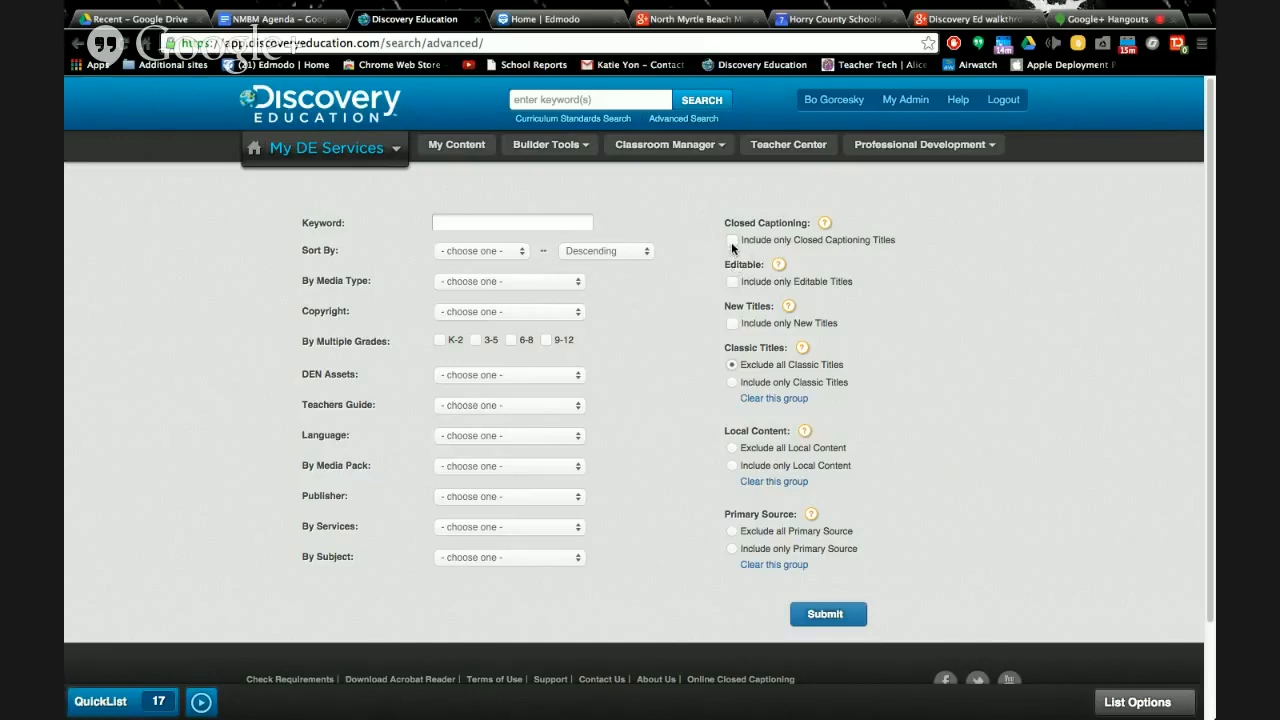
{"action": "left_click", "coordinate": [732, 240]}
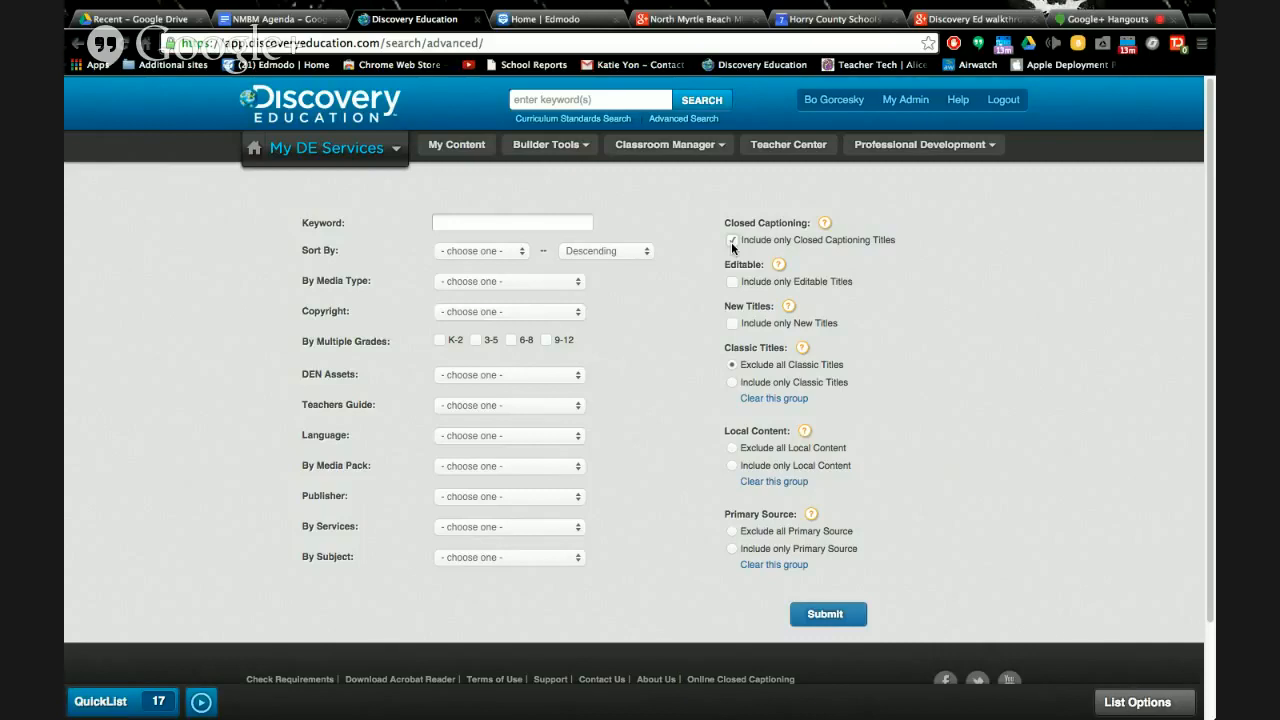
{"action": "left_click", "coordinate": [732, 239]}
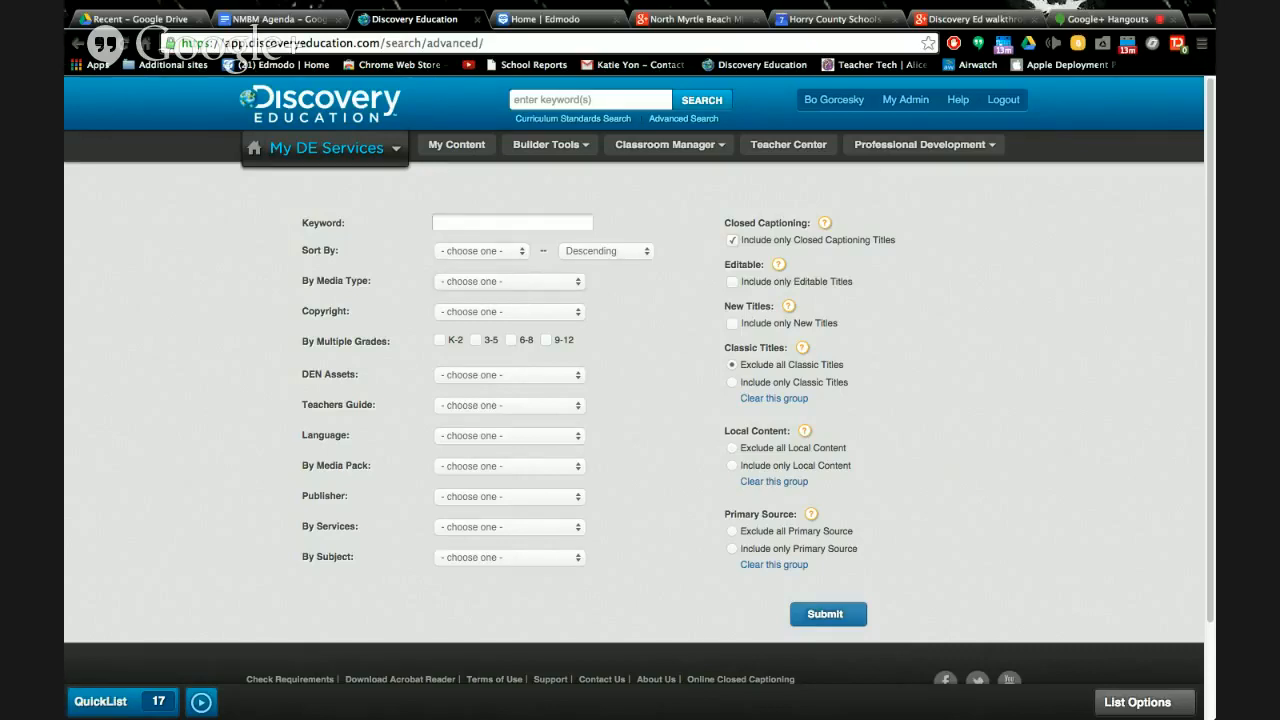
Limit the advanced search to Full Video, grades 6–8 and Science, keeping closed captioning ticked
{"action": "left_click", "coordinate": [509, 281]}
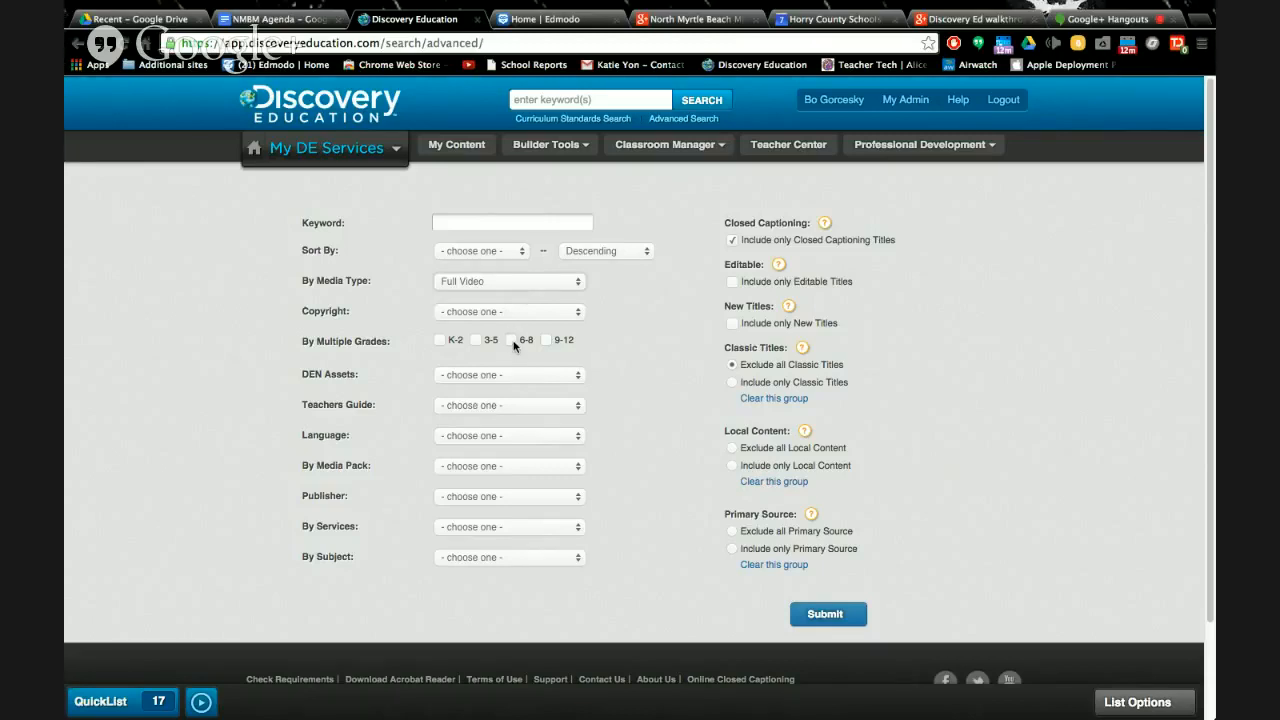
{"action": "left_click", "coordinate": [510, 339]}
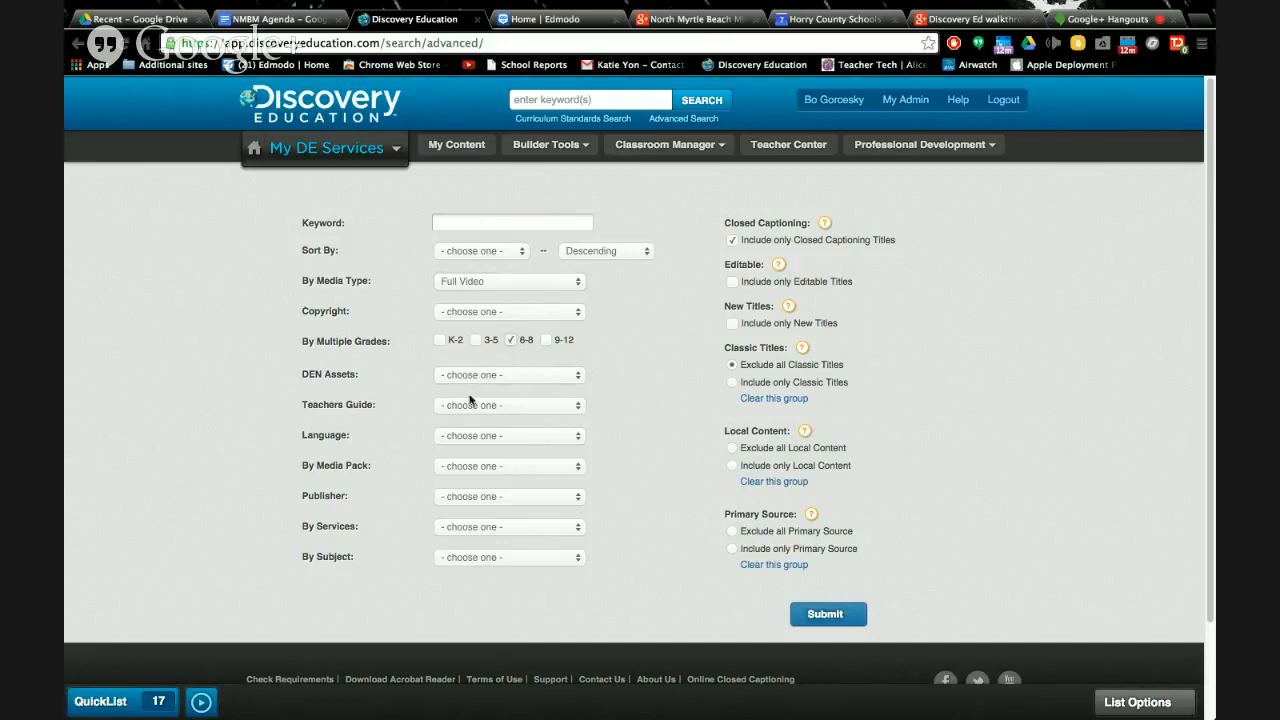
{"action": "mouse_move", "coordinate": [470, 527]}
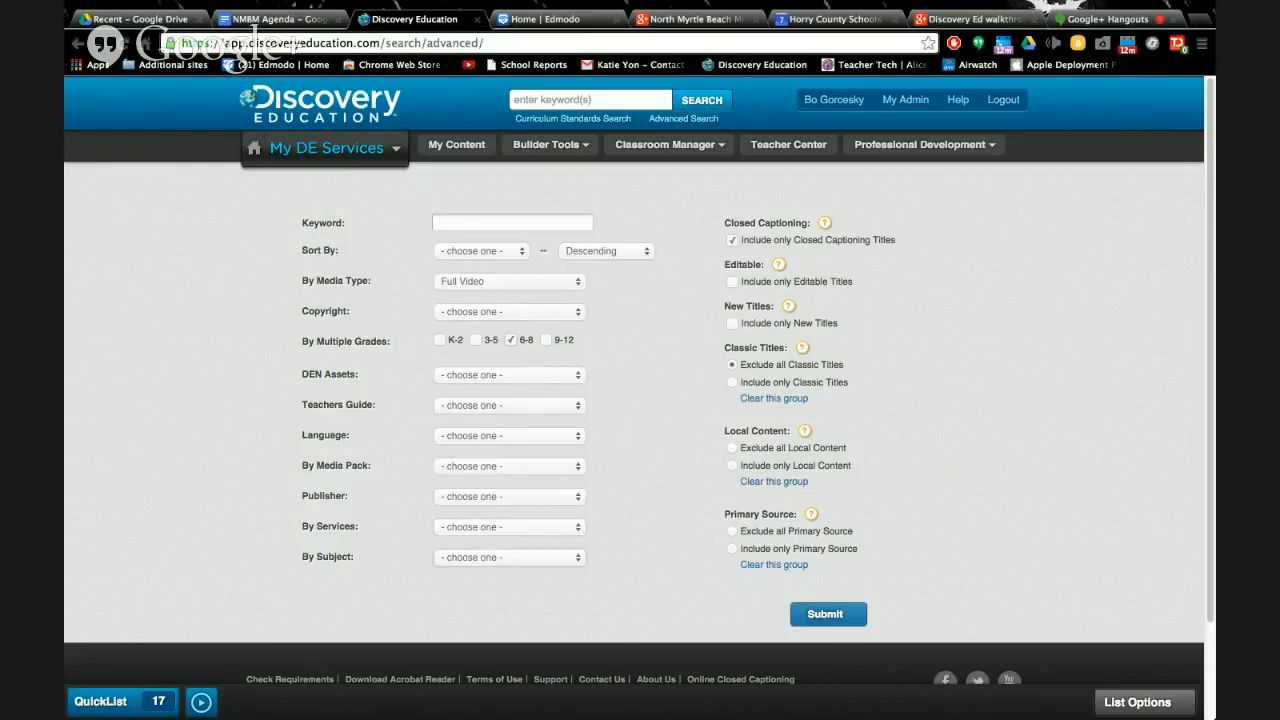
{"action": "left_click", "coordinate": [509, 557]}
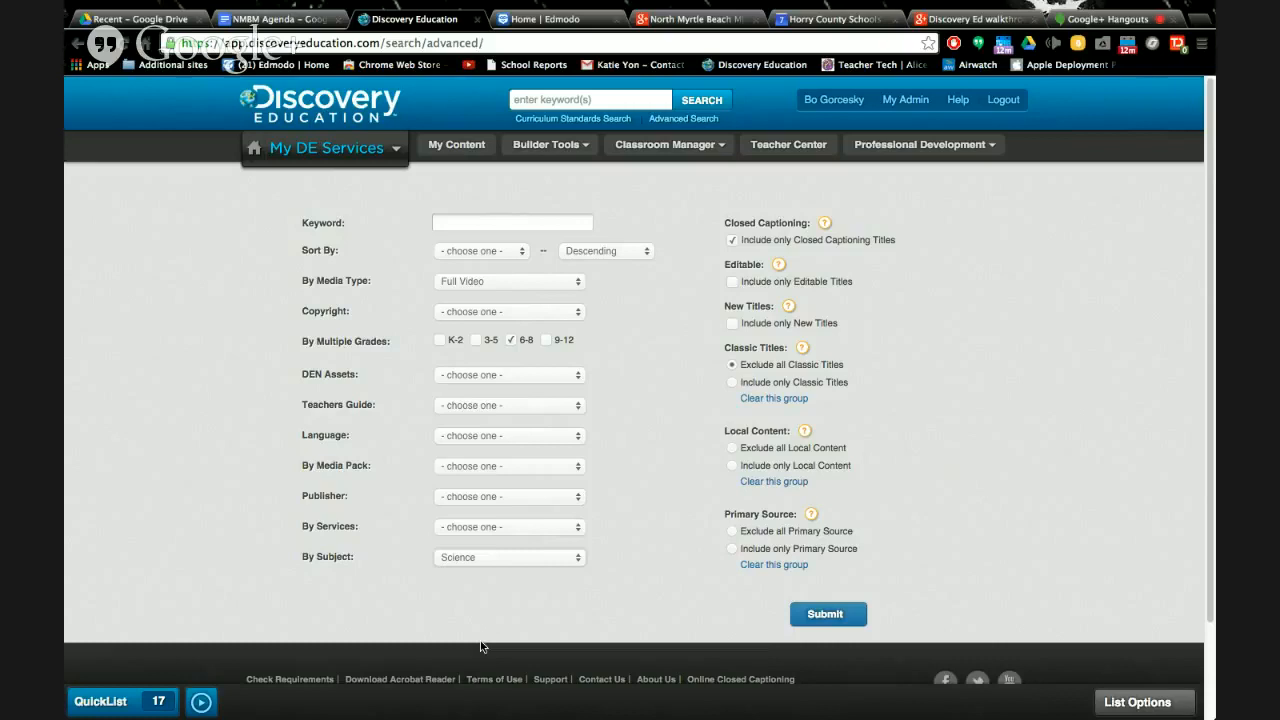
{"action": "mouse_move", "coordinate": [294, 360]}
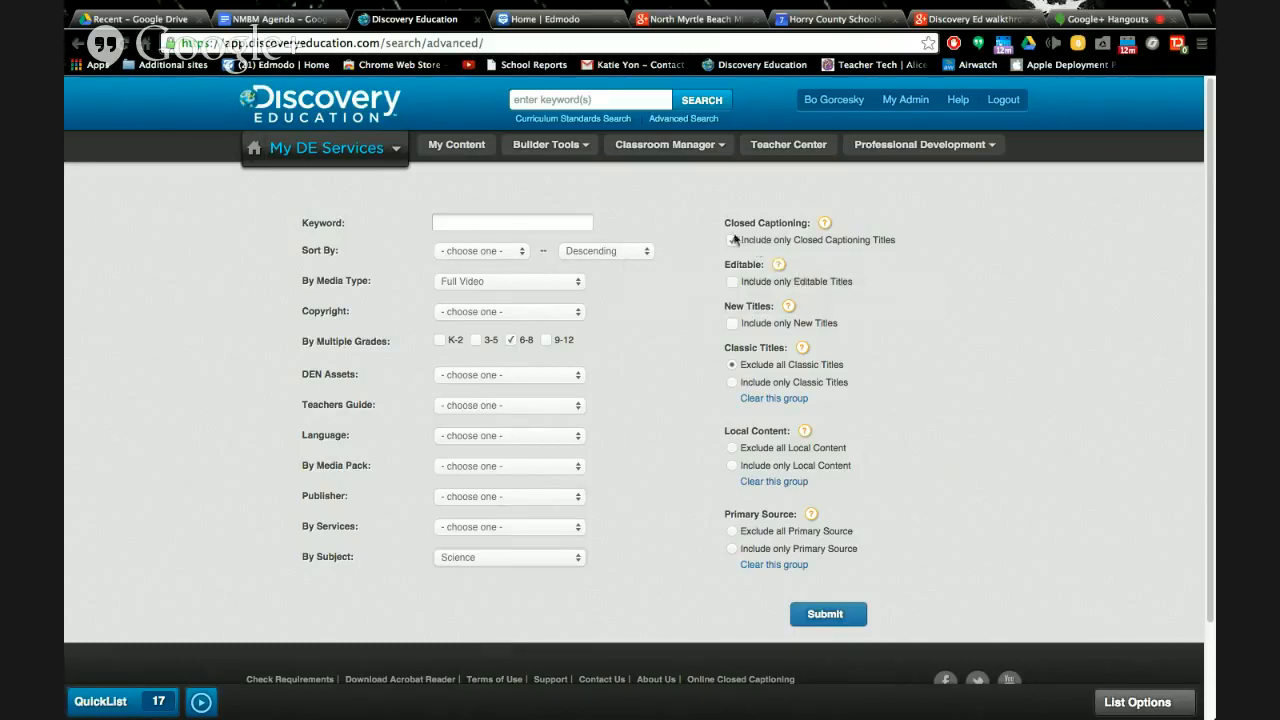
{"action": "left_click", "coordinate": [732, 240]}
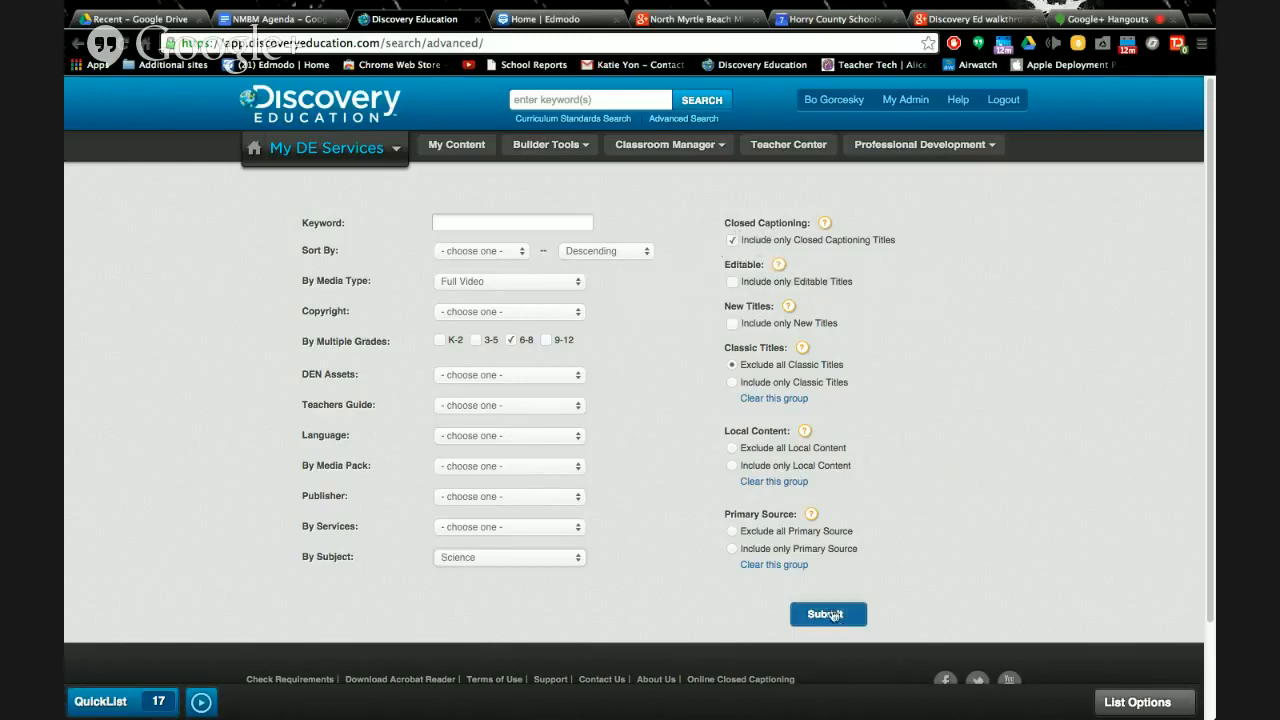
Submit the advanced search to get 9,922 closed-captioned grade 6–8 Science results
{"action": "left_click", "coordinate": [828, 614]}
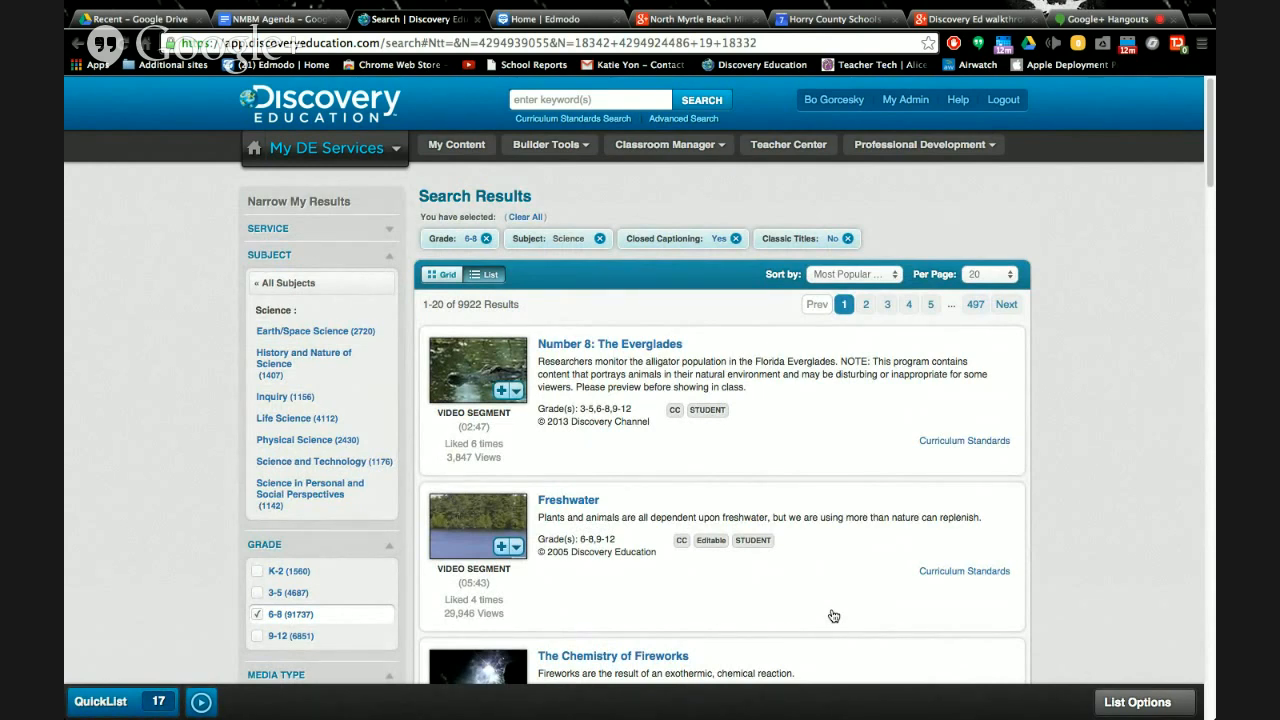
{"action": "mouse_move", "coordinate": [818, 614]}
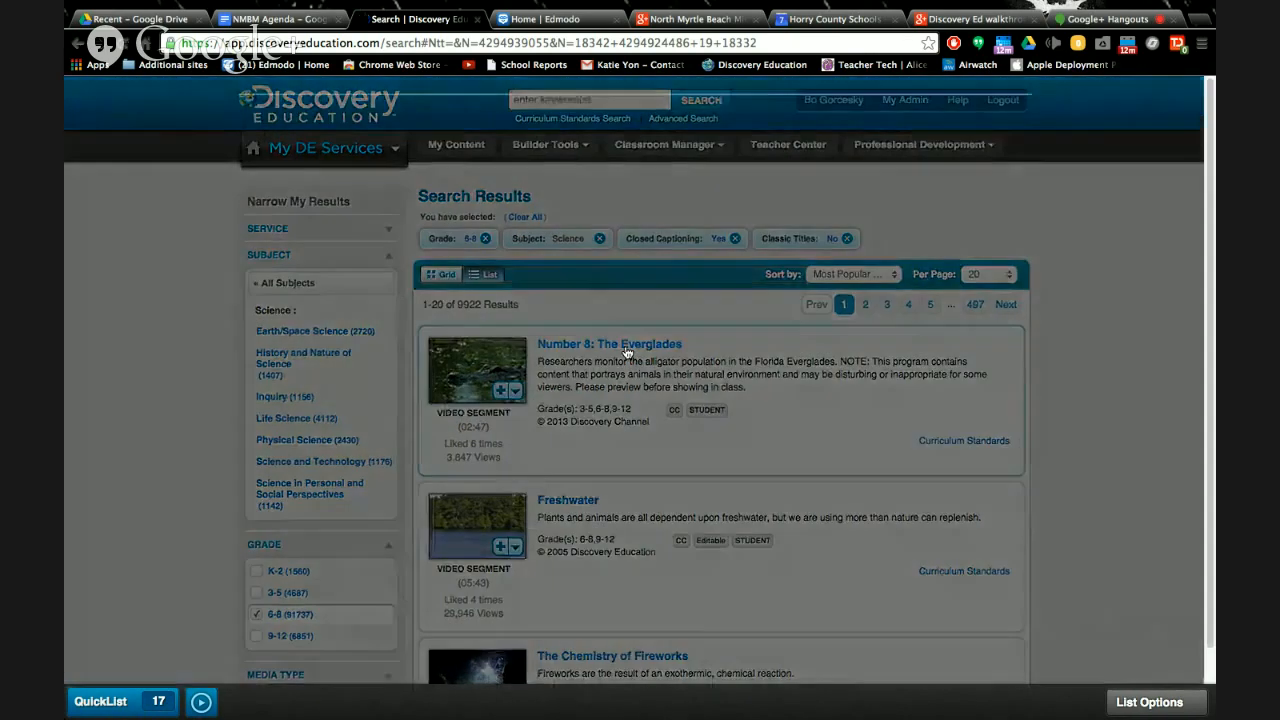
Open the 'Number 8: The Everglades' segment, then view and close its share options
{"action": "left_click", "coordinate": [609, 343]}
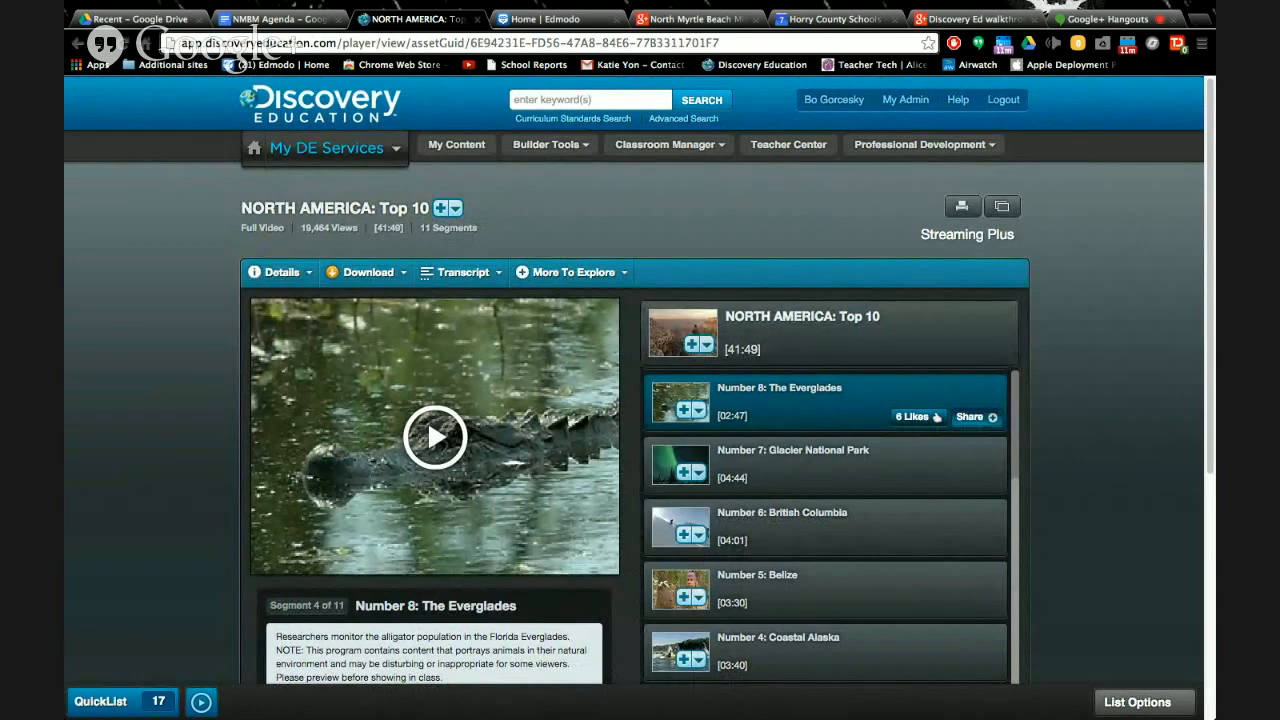
{"action": "left_click", "coordinate": [969, 416]}
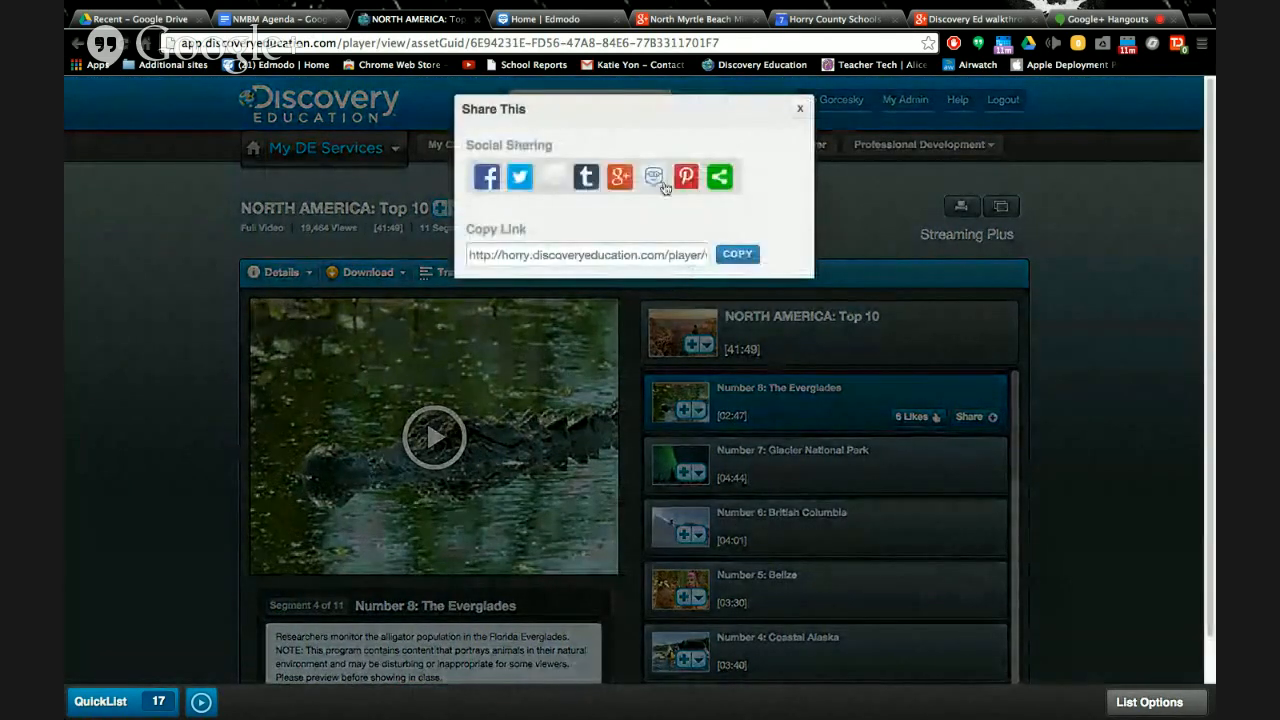
{"action": "left_click", "coordinate": [800, 108]}
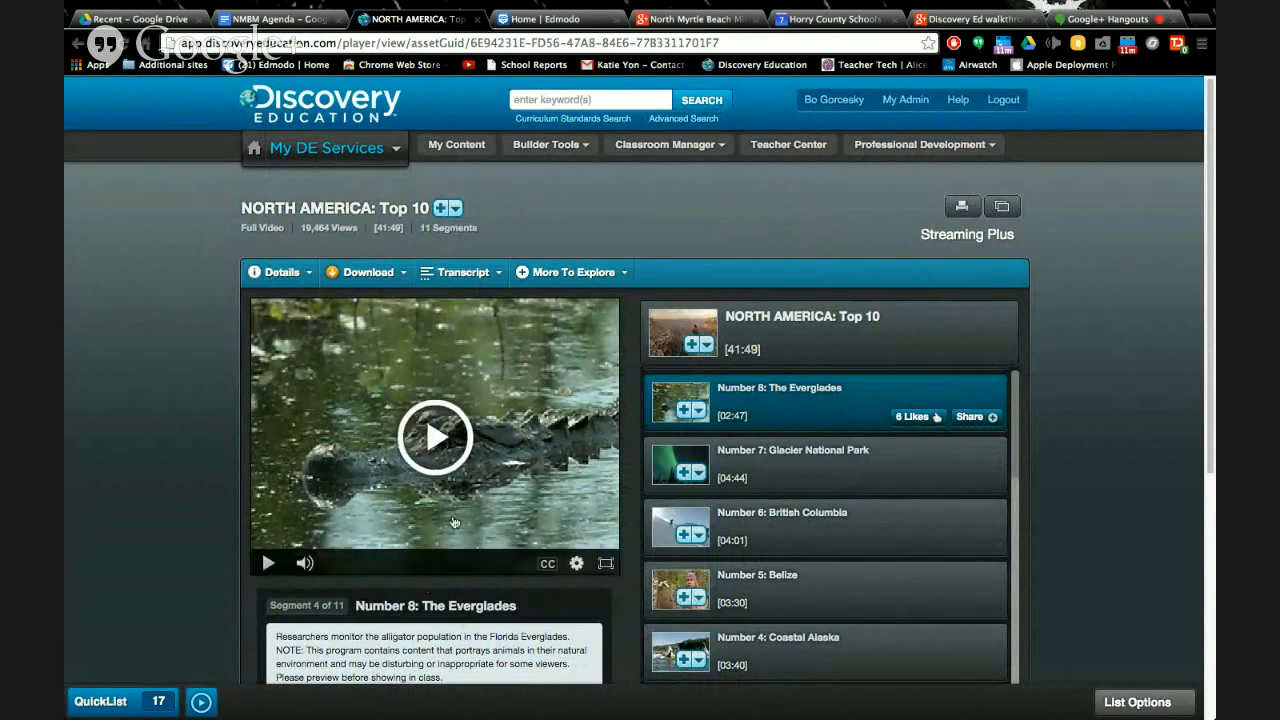
{"action": "mouse_move", "coordinate": [547, 561]}
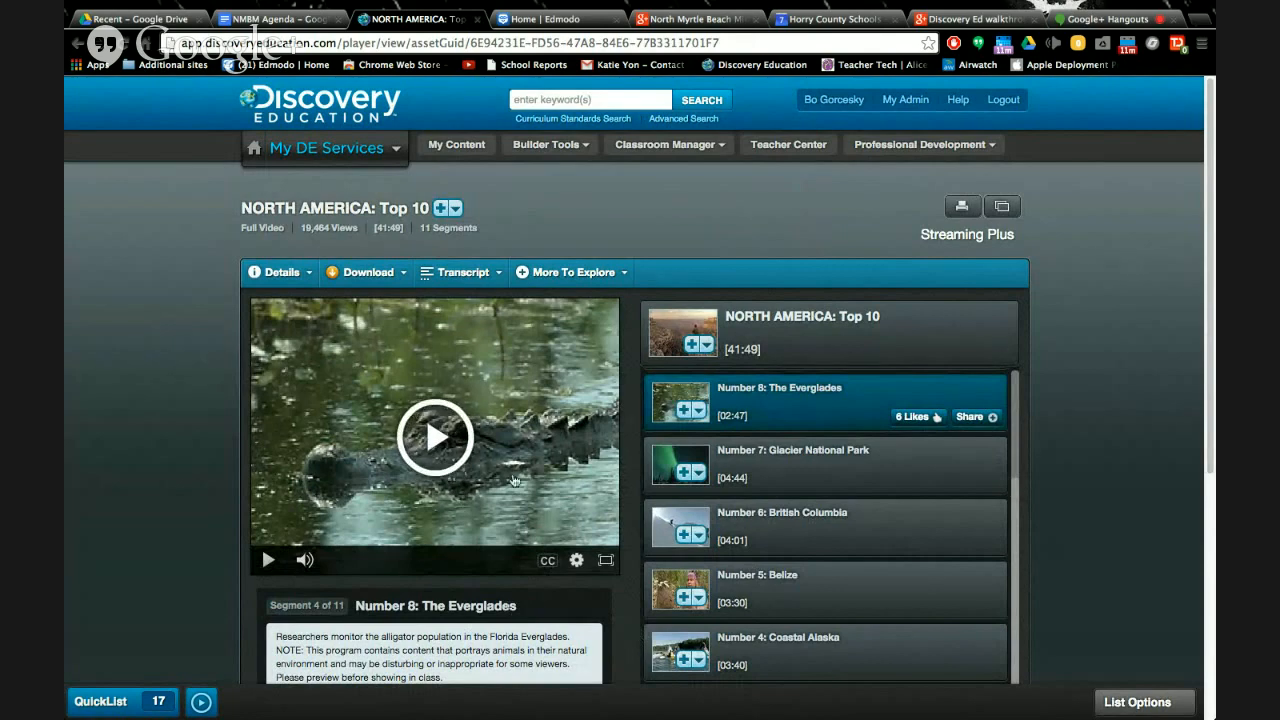
{"action": "mouse_move", "coordinate": [547, 560]}
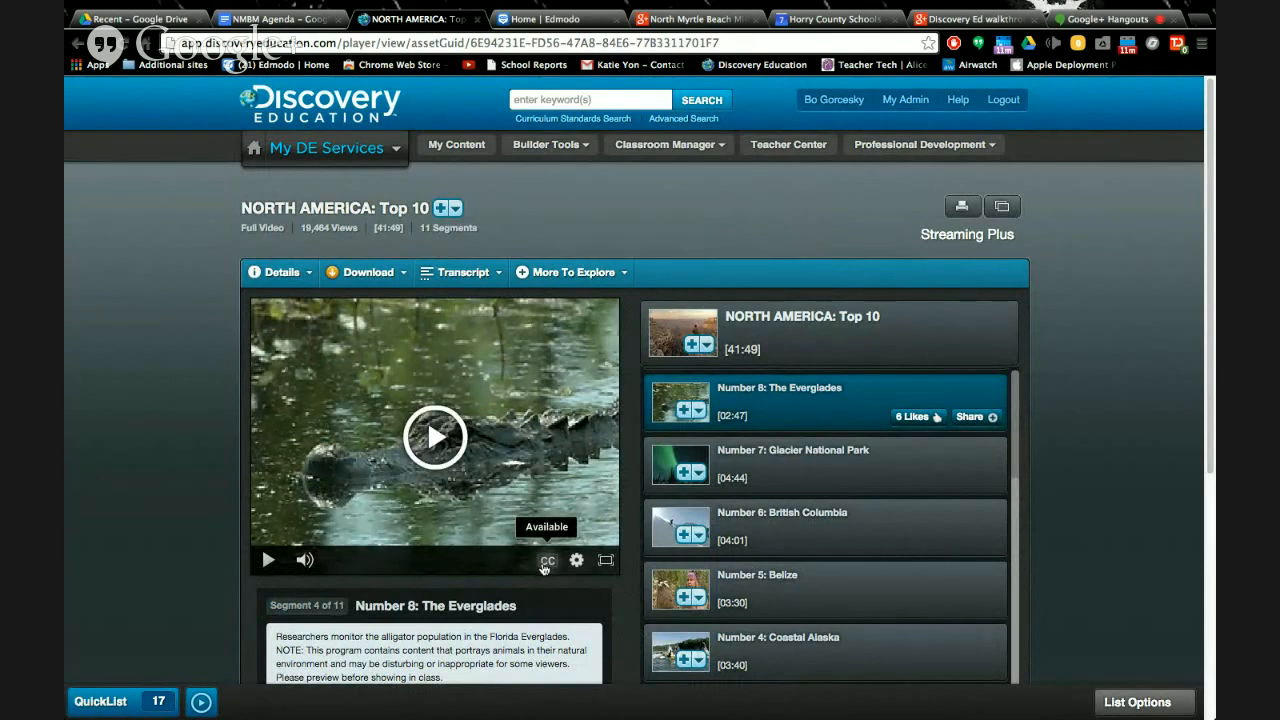
Set the closed captions to Engravers font and enlarge the text to size 1.5
{"action": "left_click", "coordinate": [547, 560]}
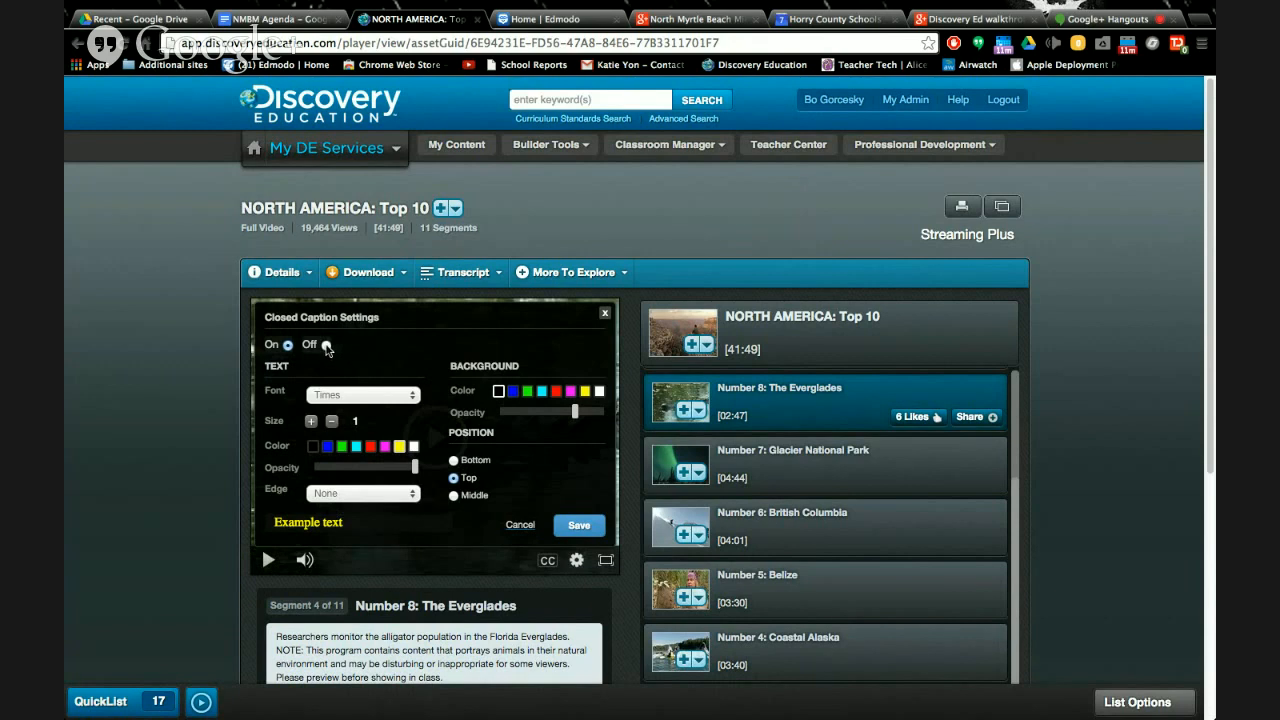
{"action": "left_click", "coordinate": [287, 344]}
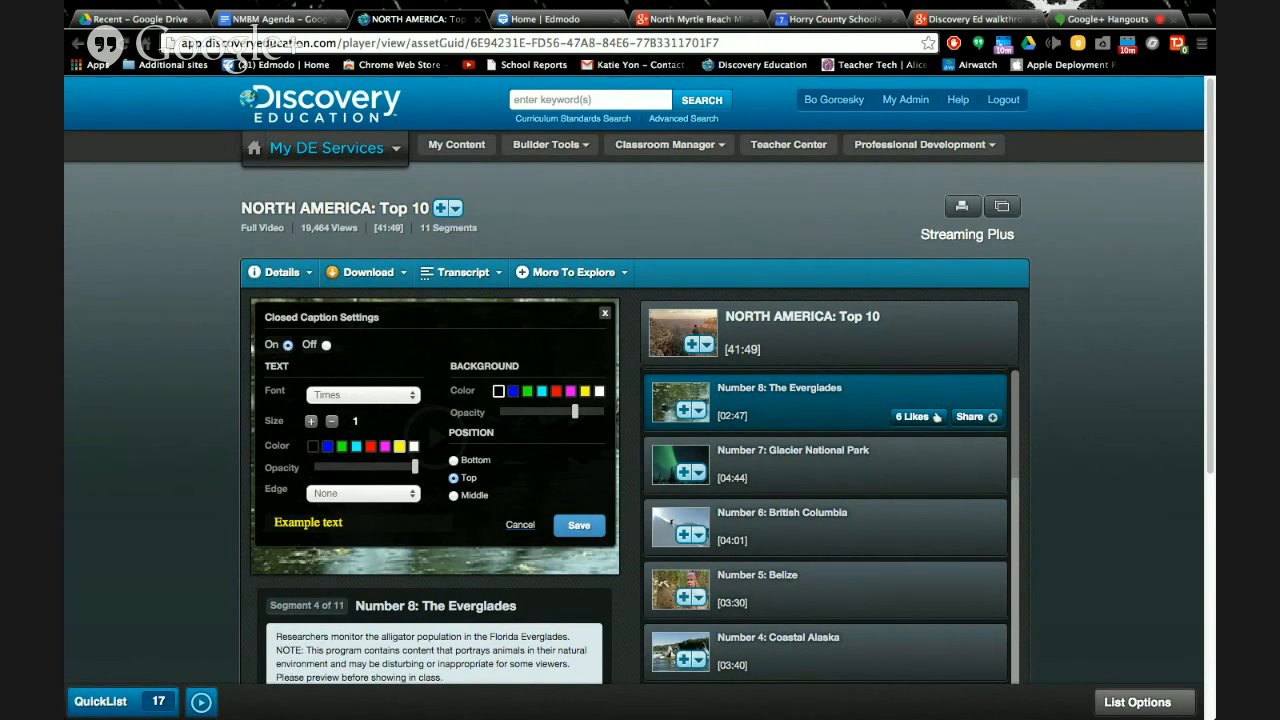
{"action": "left_click", "coordinate": [363, 394]}
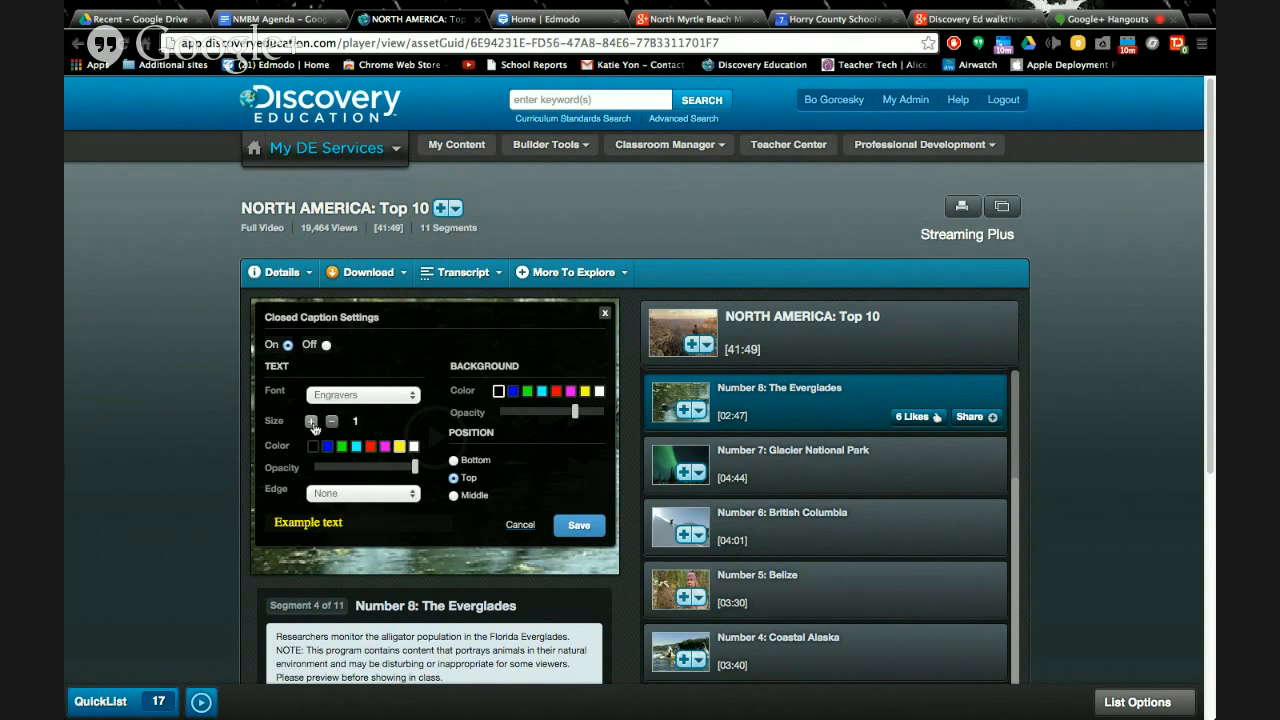
{"action": "left_click", "coordinate": [311, 421]}
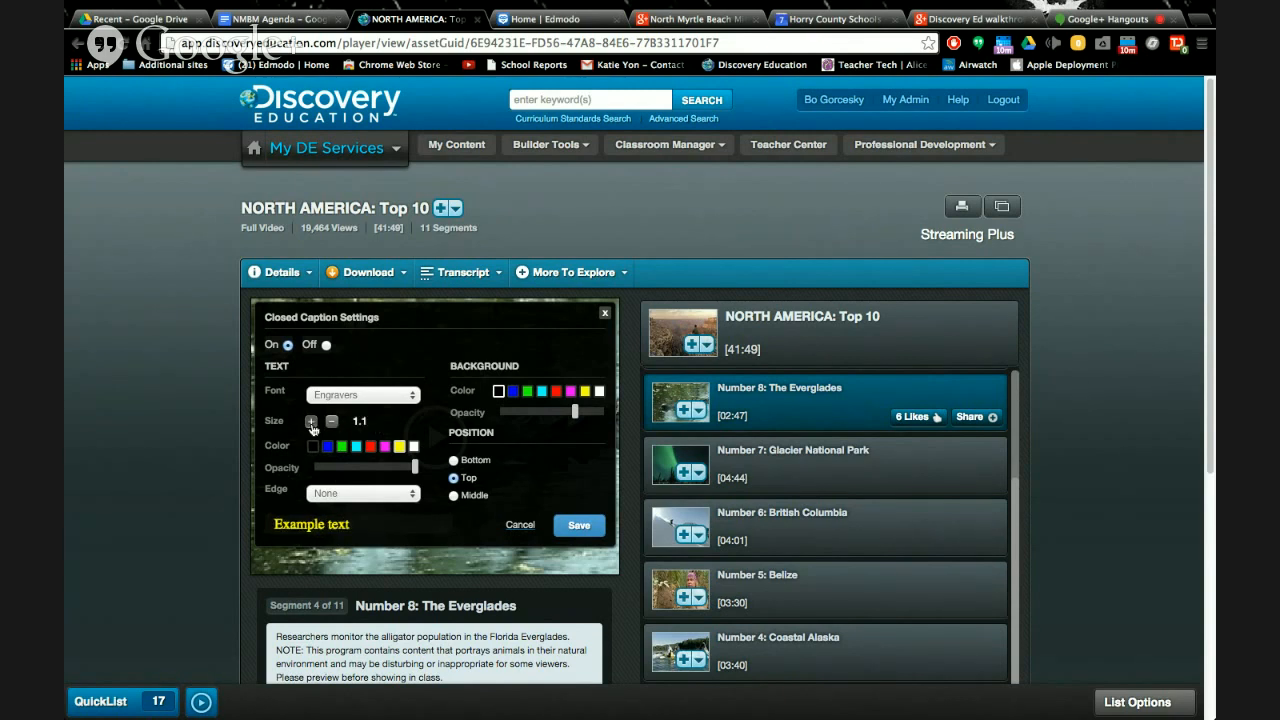
{"action": "left_click", "coordinate": [311, 421]}
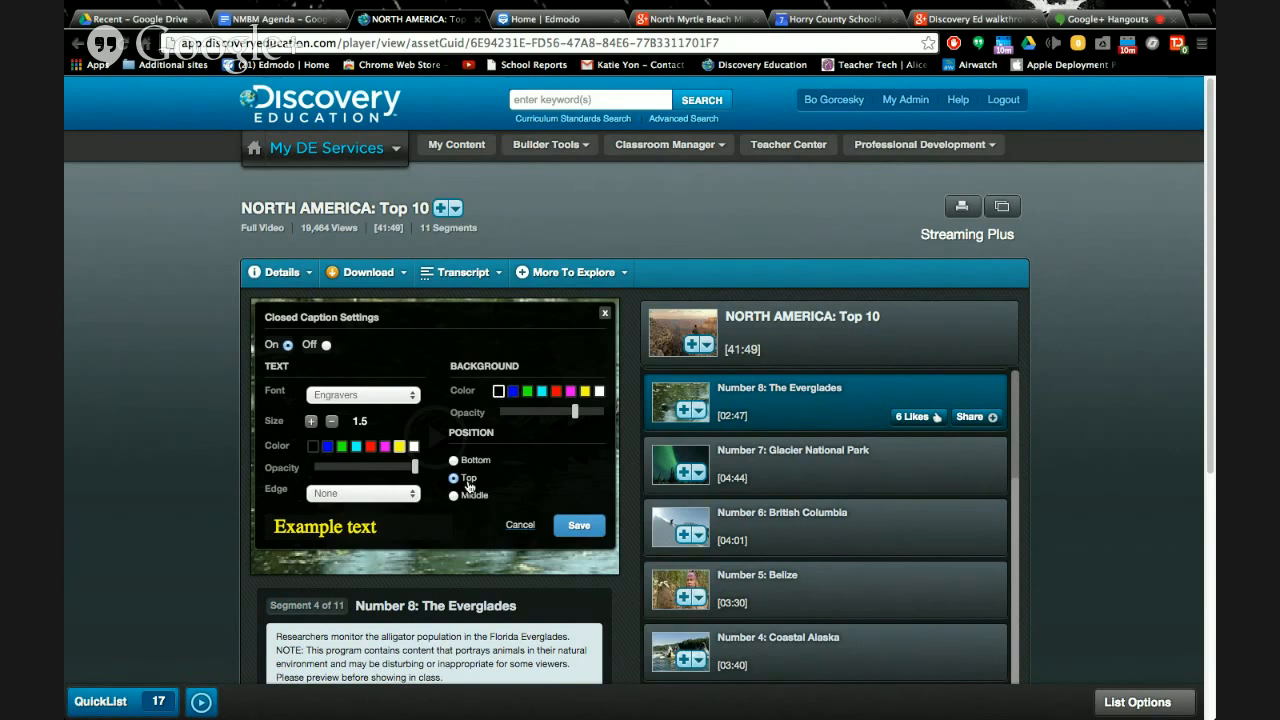
Position the captions at the top and save the caption settings
{"action": "left_click", "coordinate": [454, 478]}
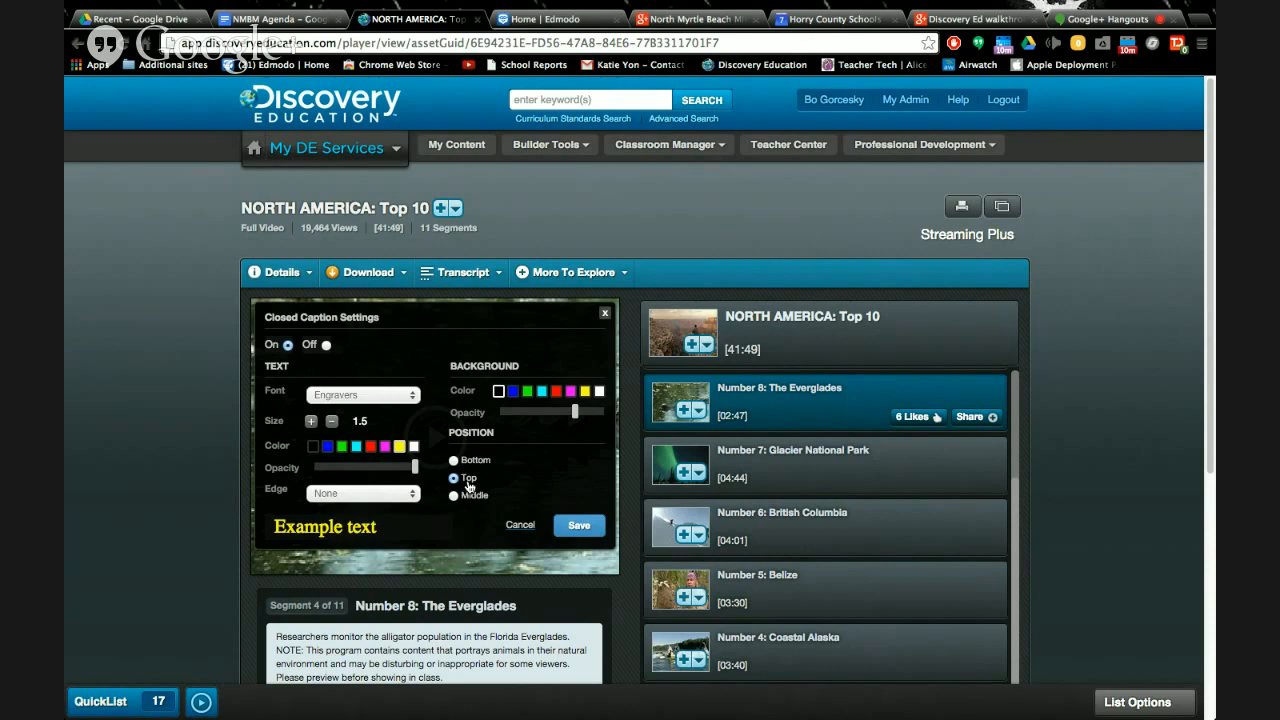
{"action": "left_click", "coordinate": [454, 477]}
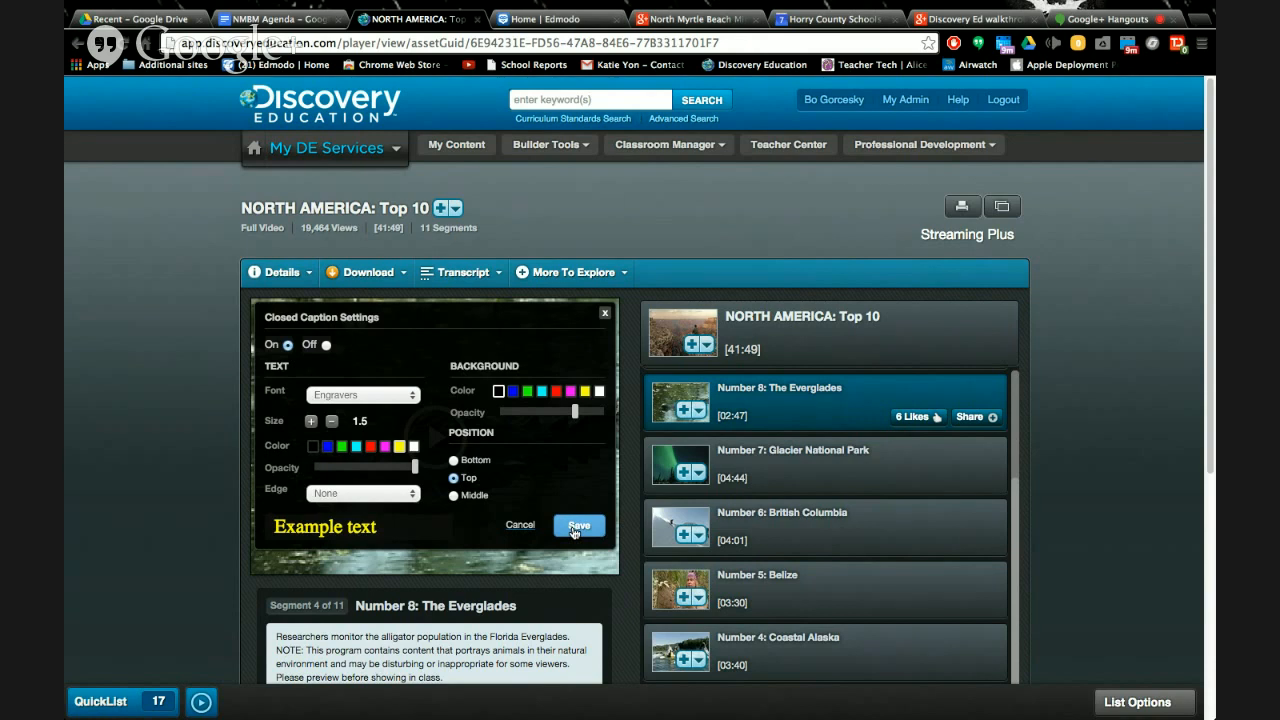
{"action": "left_click", "coordinate": [579, 526]}
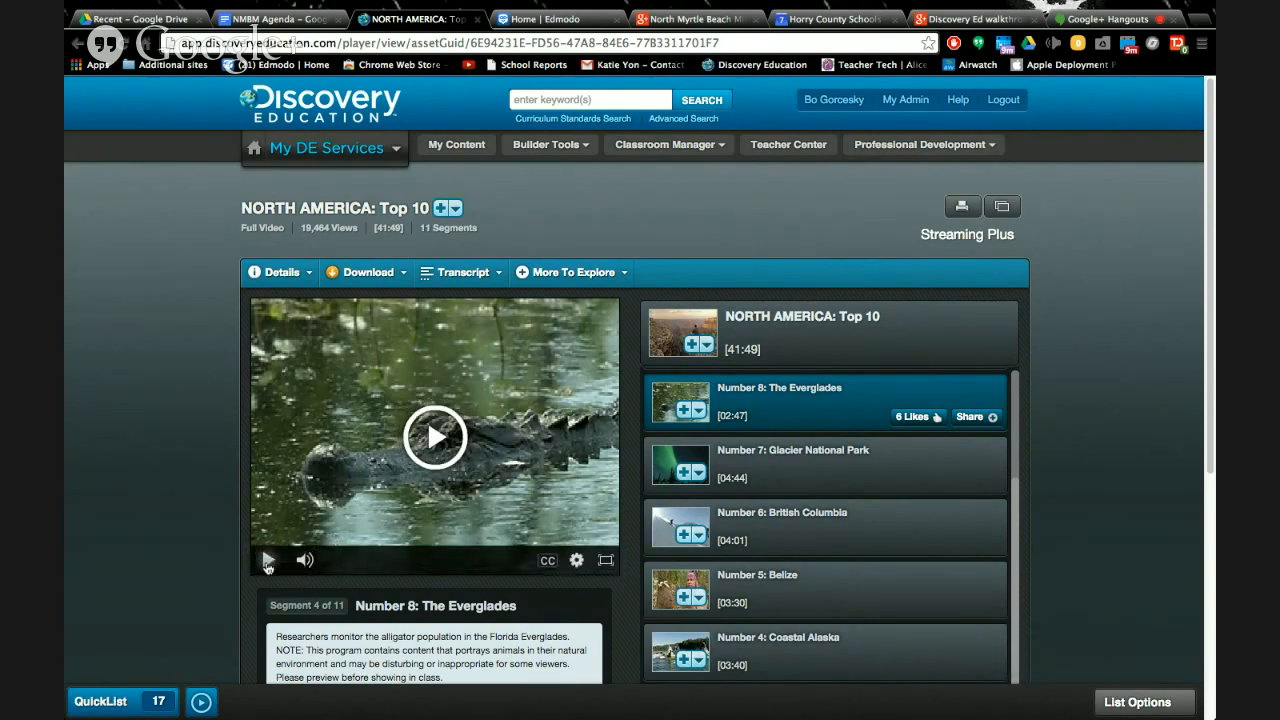
Briefly play and pause the Everglades segment, then load the full North America: Top 10 video
{"action": "left_click", "coordinate": [267, 560]}
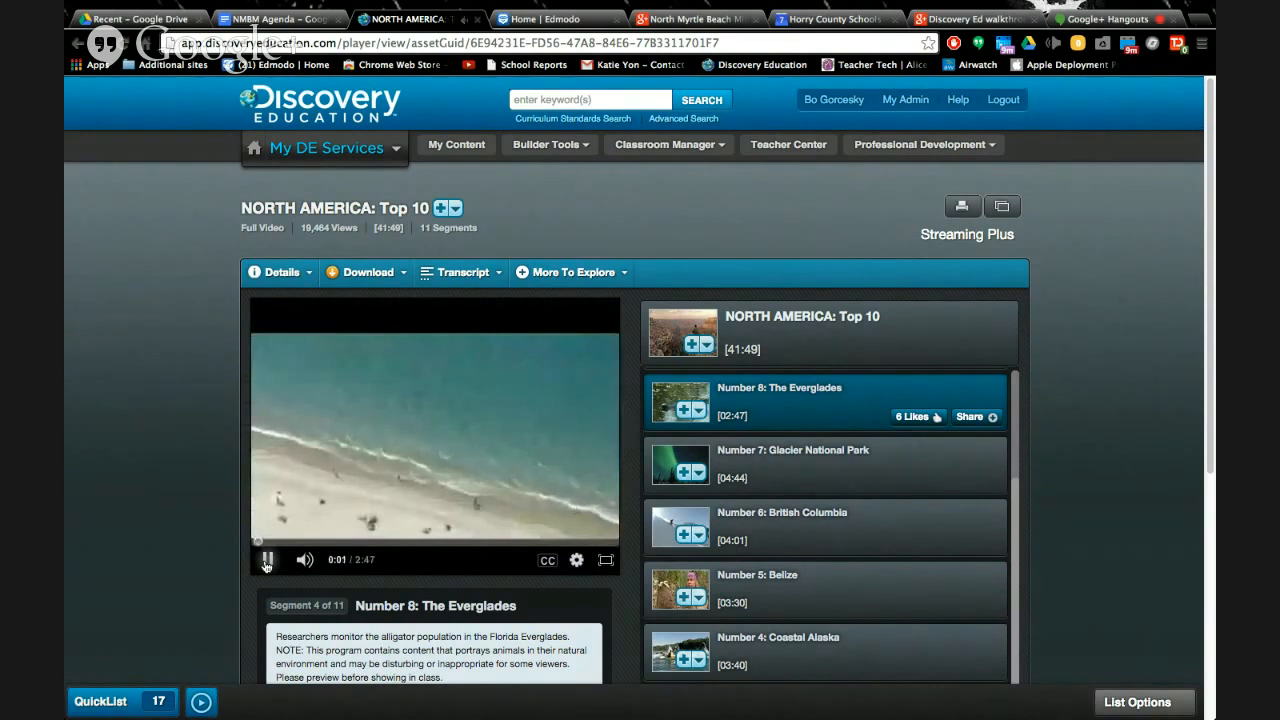
{"action": "left_click", "coordinate": [267, 560]}
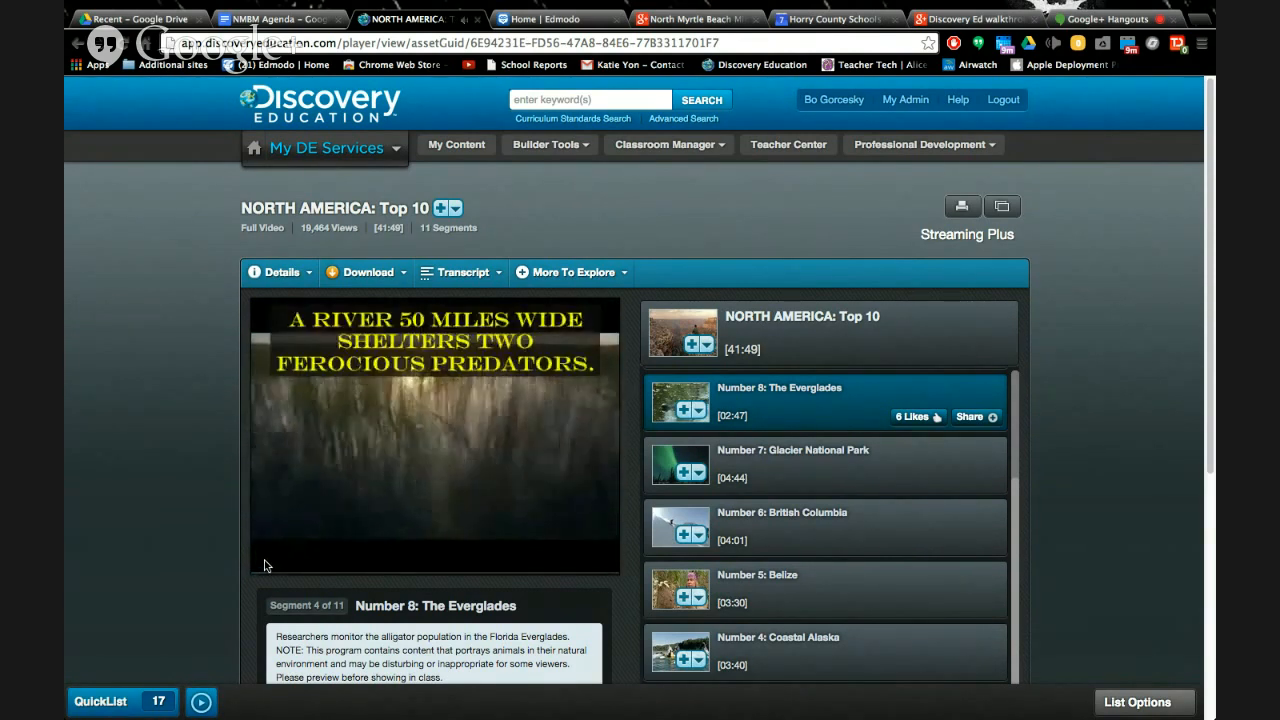
{"action": "left_click", "coordinate": [434, 435]}
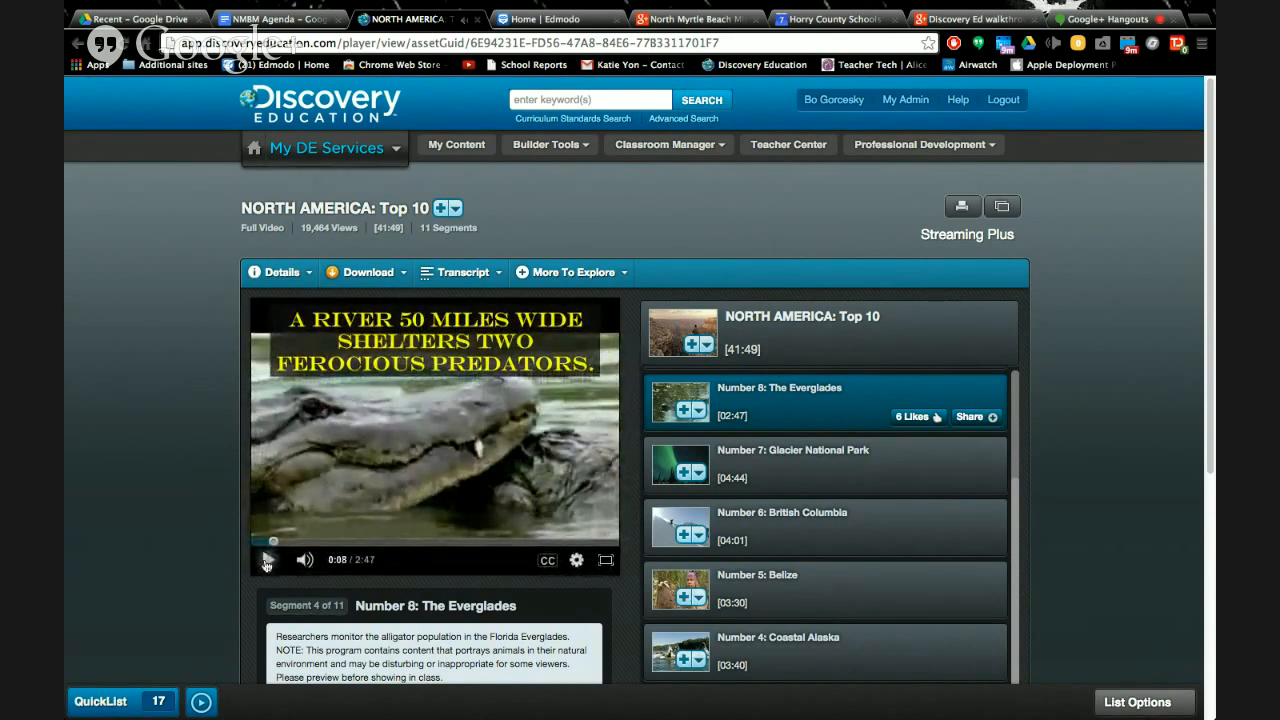
{"action": "left_click", "coordinate": [266, 560]}
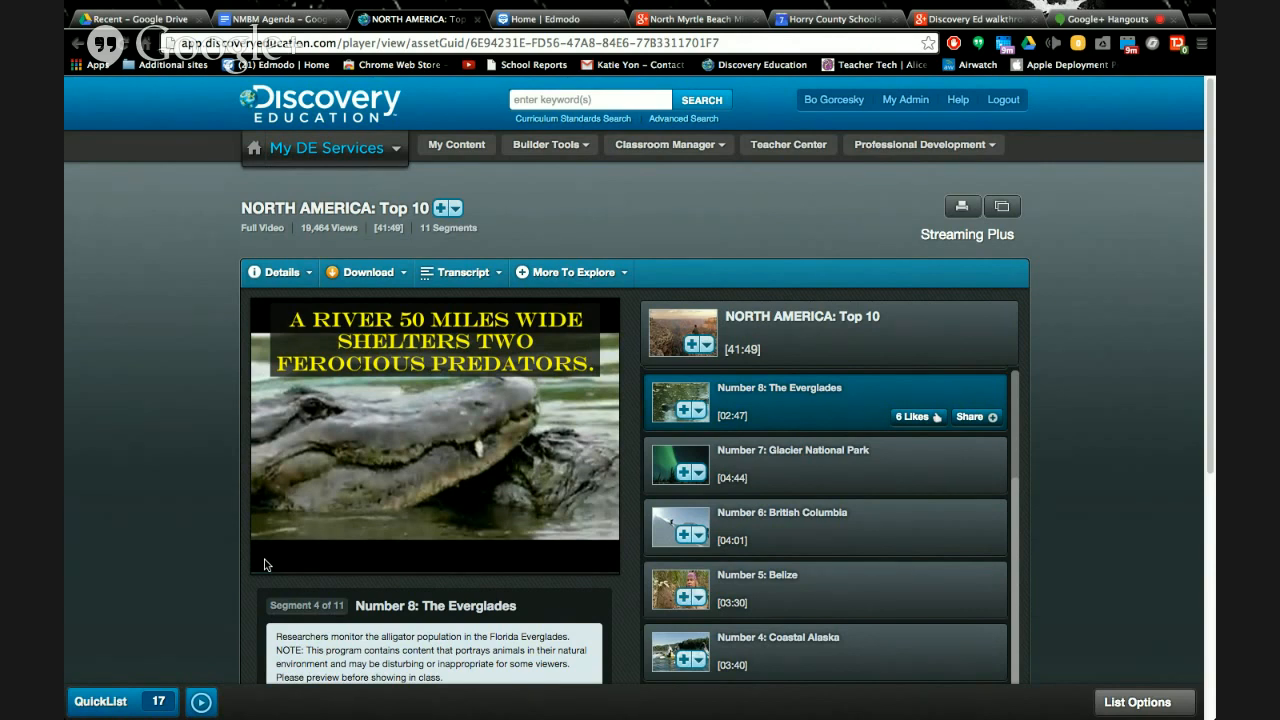
{"action": "left_click", "coordinate": [802, 317]}
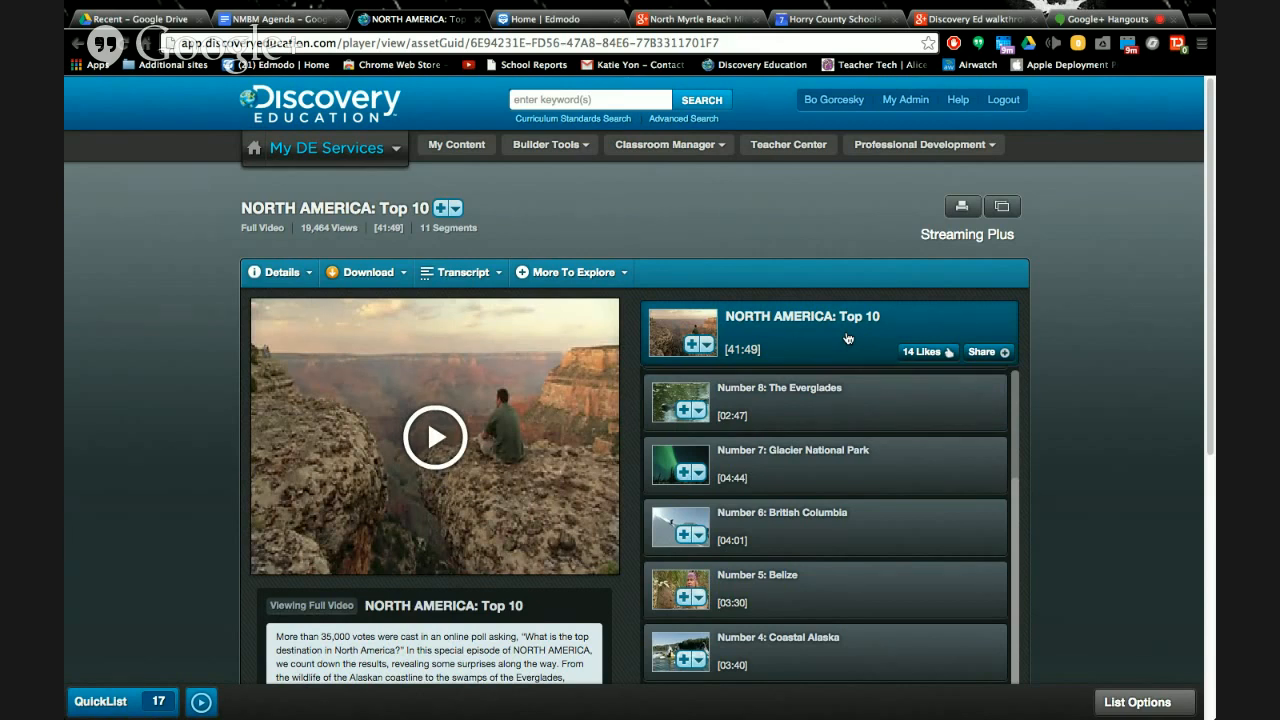
{"action": "mouse_move", "coordinate": [707, 328]}
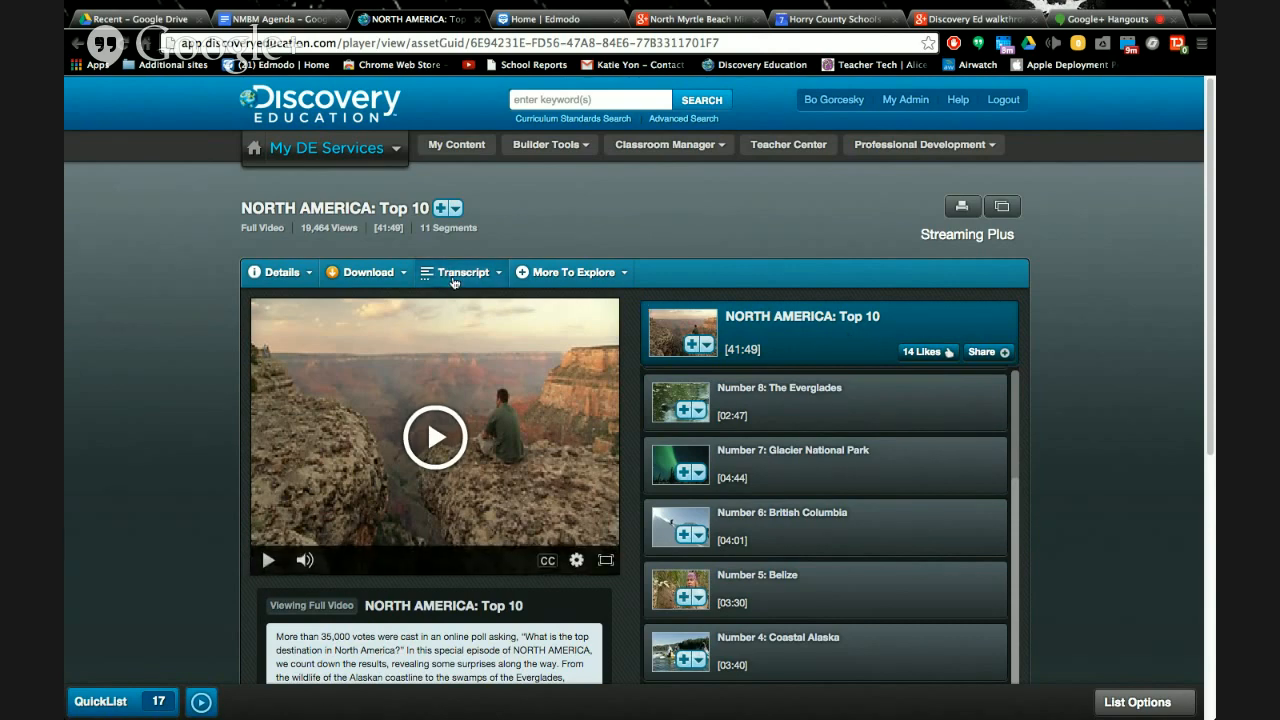
Search the video transcript for 'america' and pause playback near the Great Lakes
{"action": "left_click", "coordinate": [462, 272]}
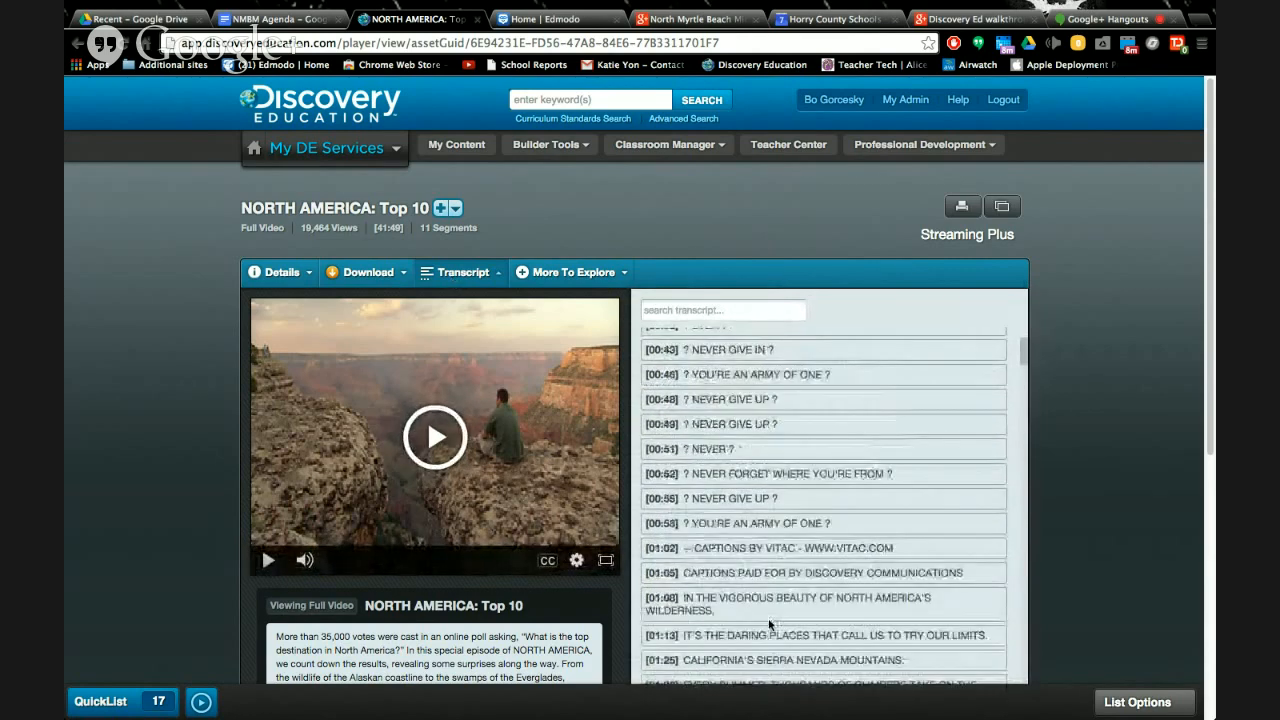
{"action": "scroll", "scroll_direction": "down", "scroll_amount": 3}
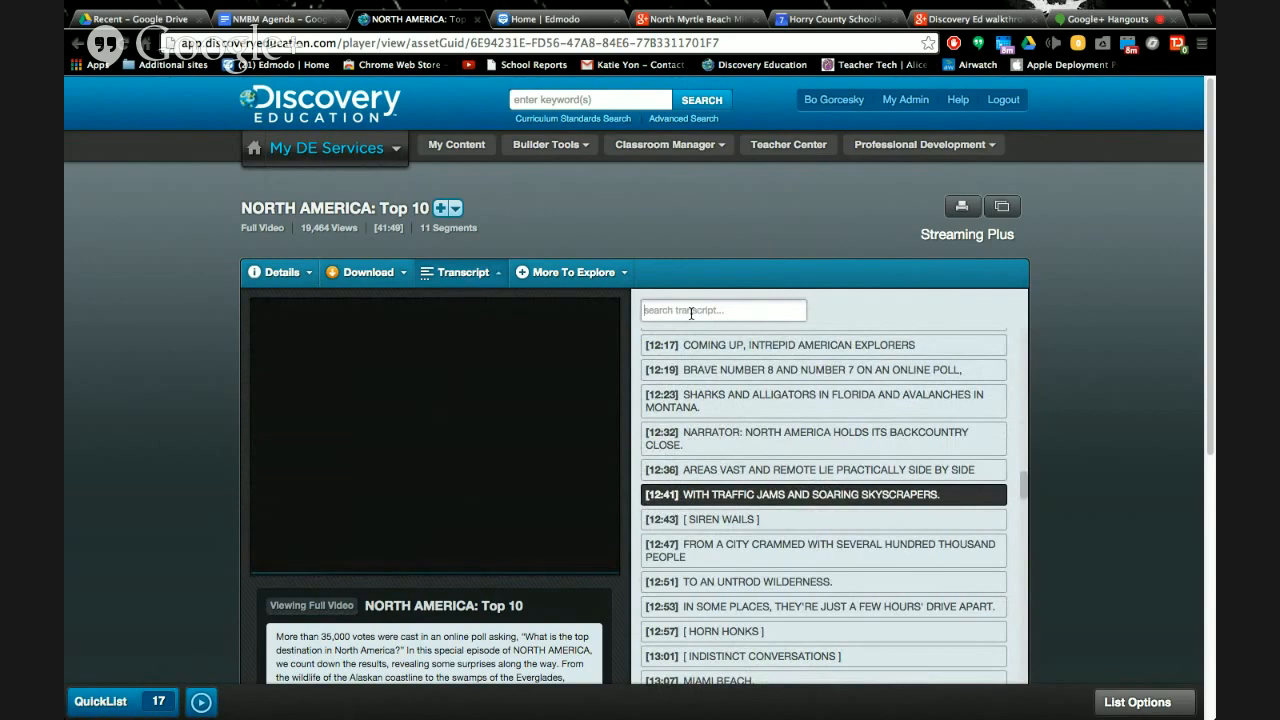
{"action": "type", "text": "exi"}
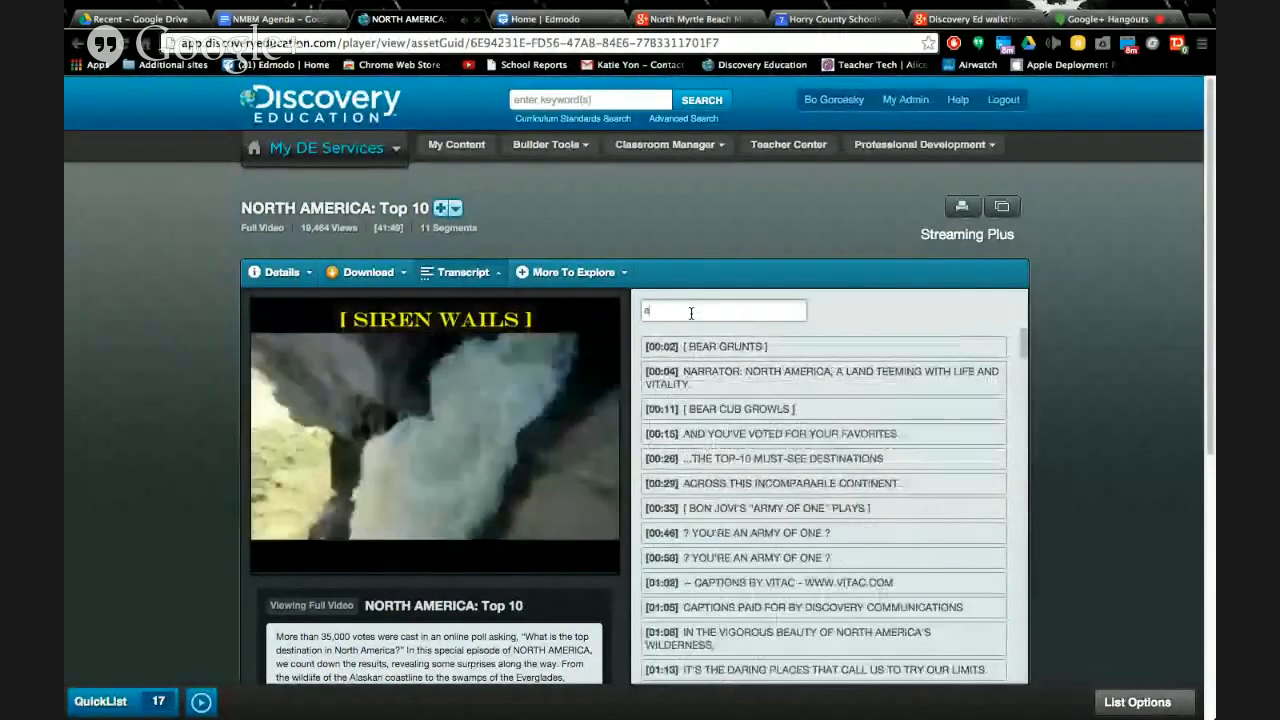
{"action": "type", "text": "merica"}
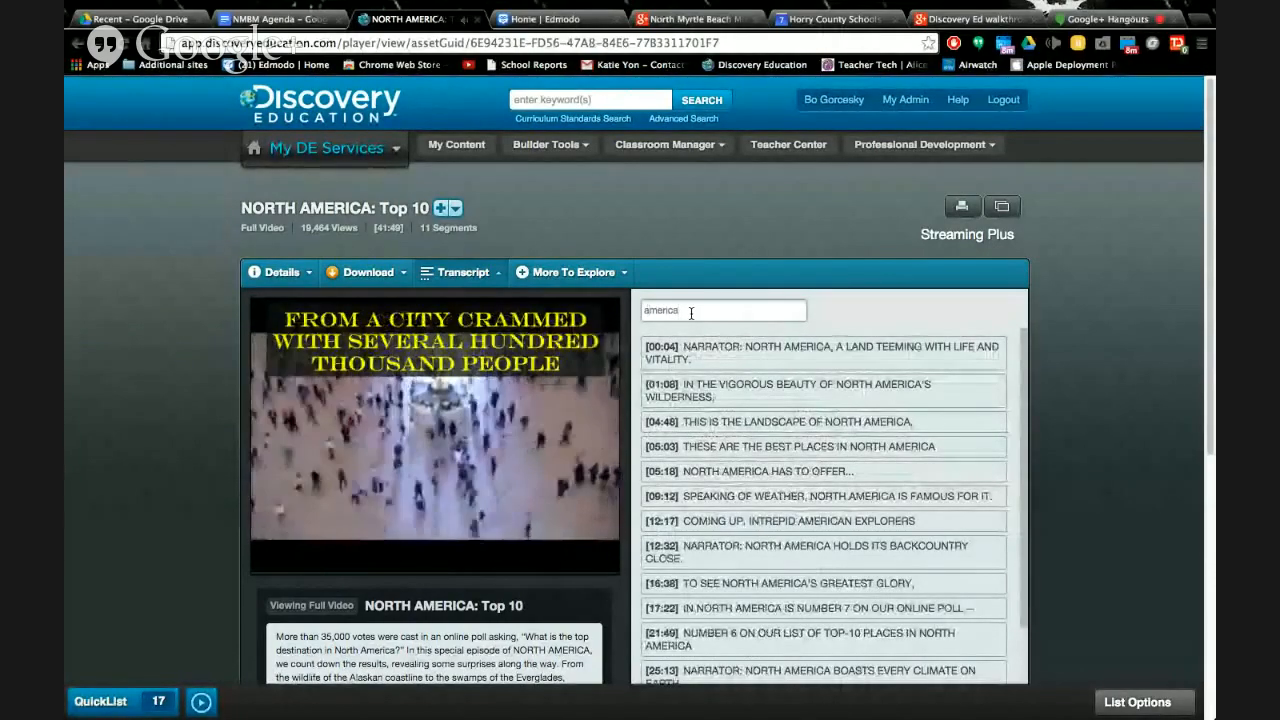
{"action": "scroll", "scroll_direction": "down", "scroll_amount": 3}
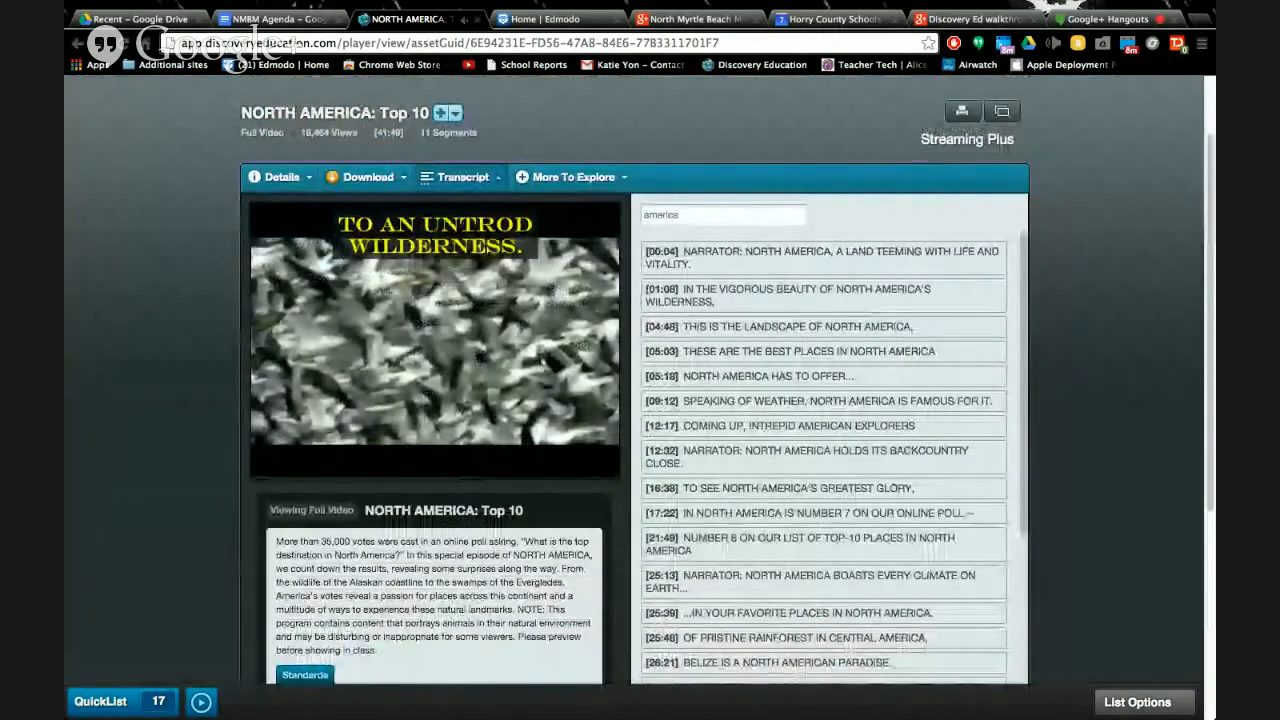
{"action": "mouse_move", "coordinate": [961, 111]}
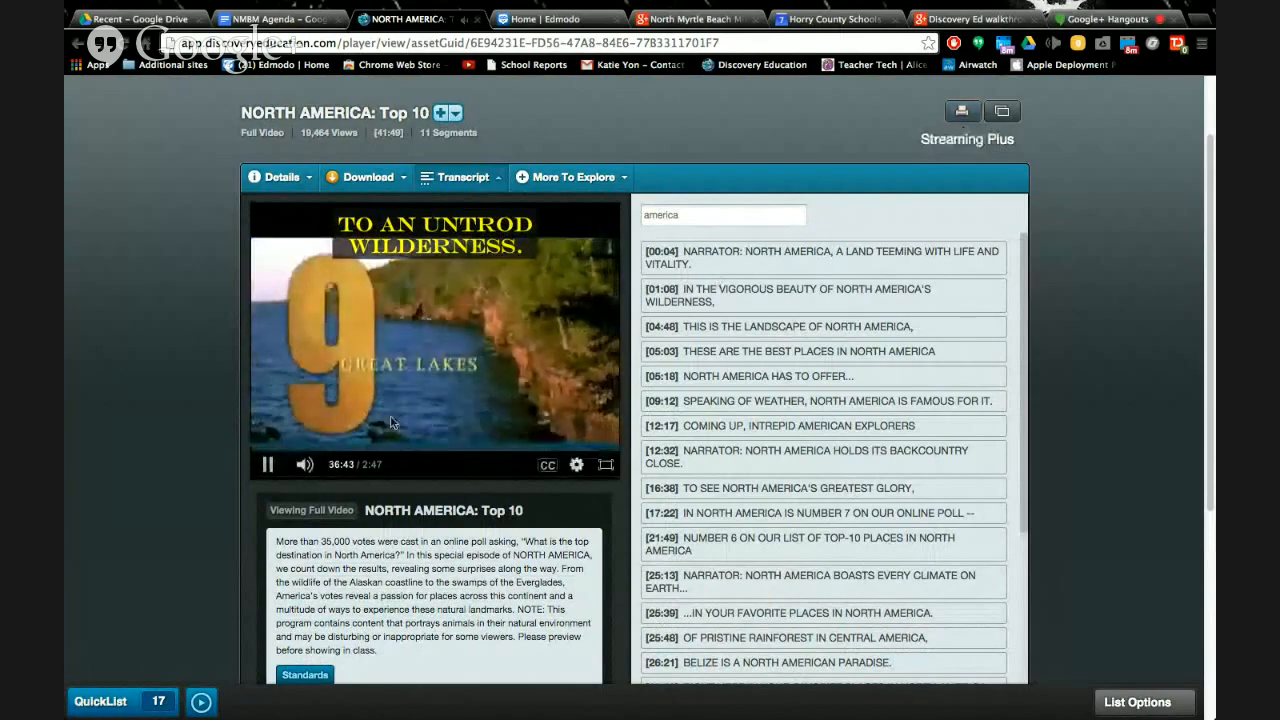
{"action": "left_click", "coordinate": [267, 464]}
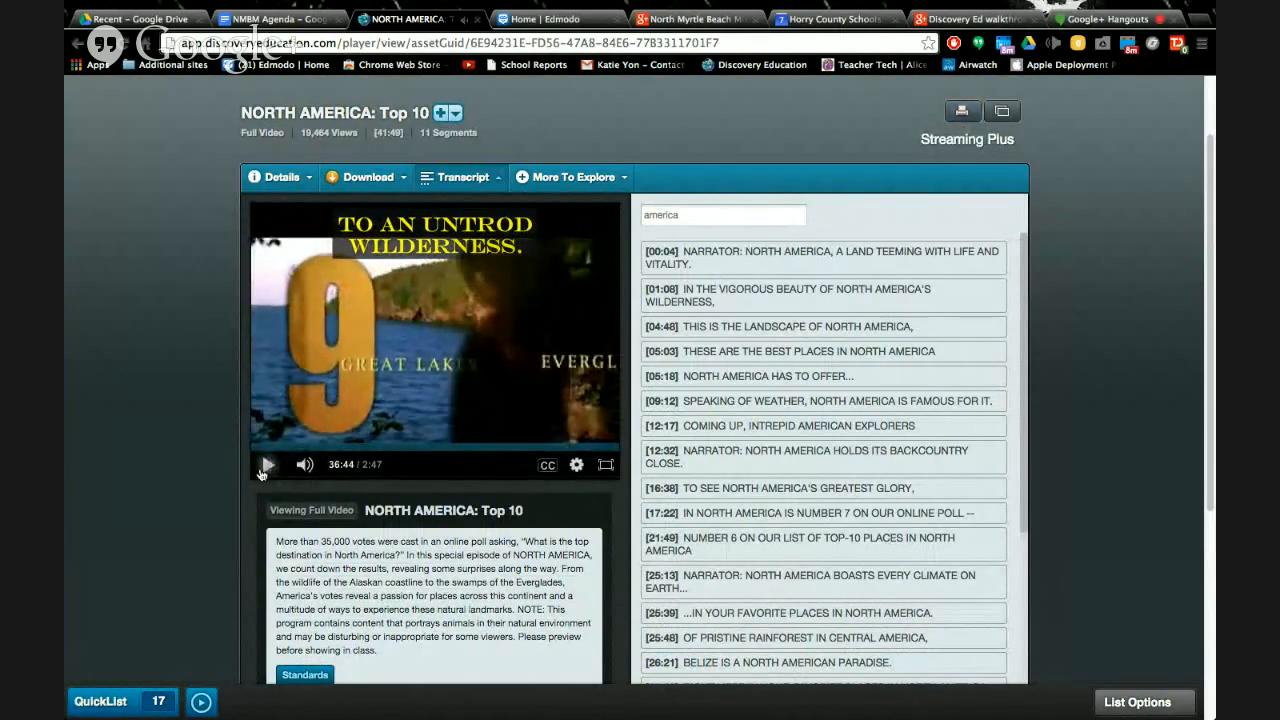
{"action": "left_click", "coordinate": [267, 464]}
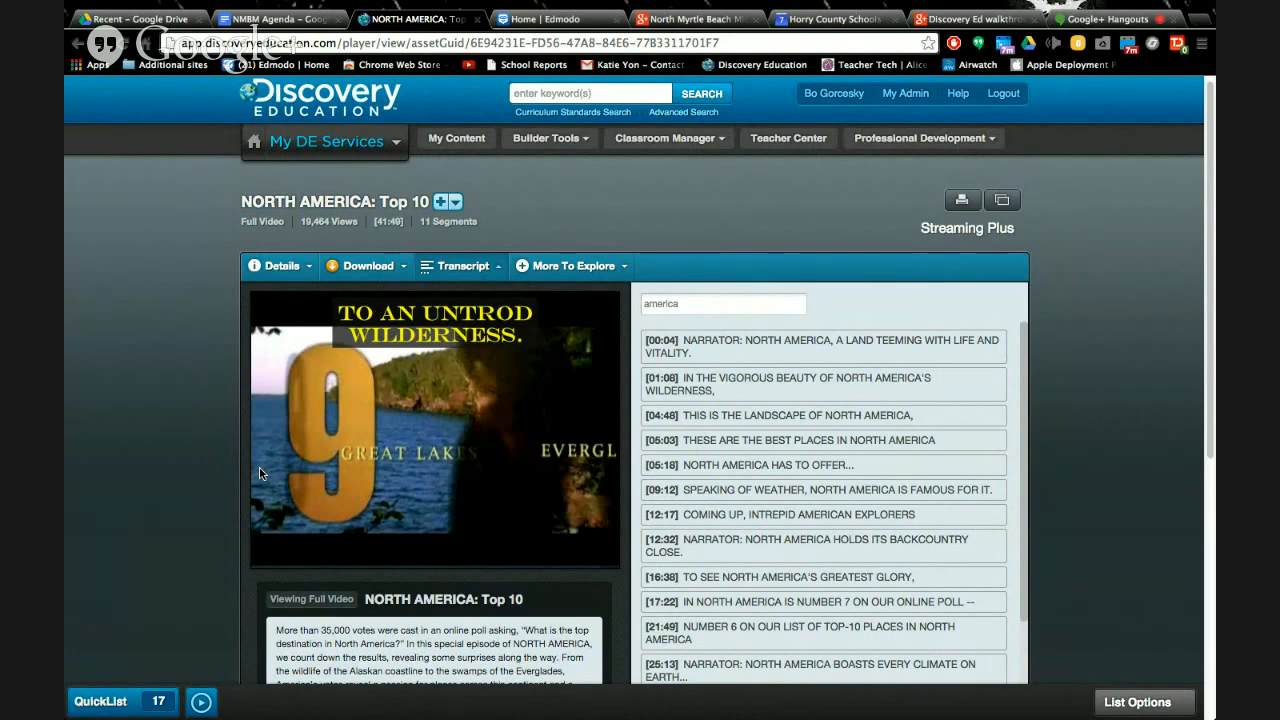
Switch to Streaming Plus from the My DE Services dropdown
{"action": "left_click", "coordinate": [325, 145]}
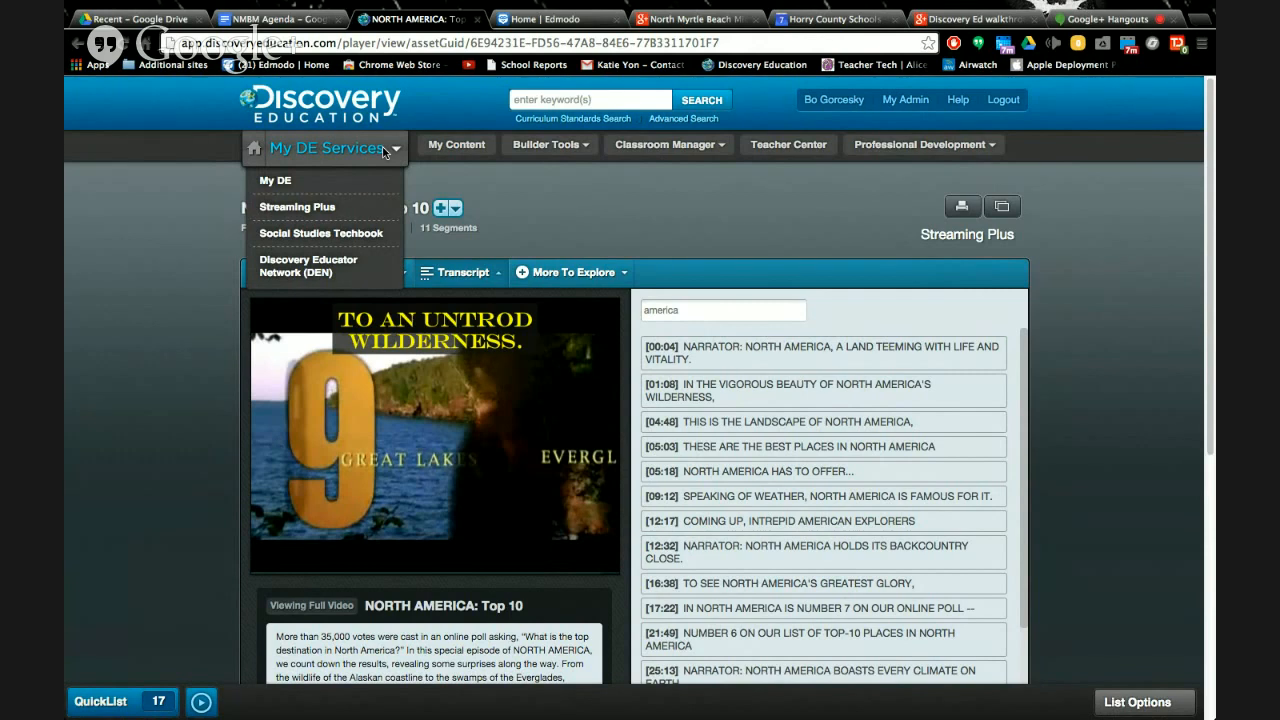
{"action": "mouse_move", "coordinate": [335, 155]}
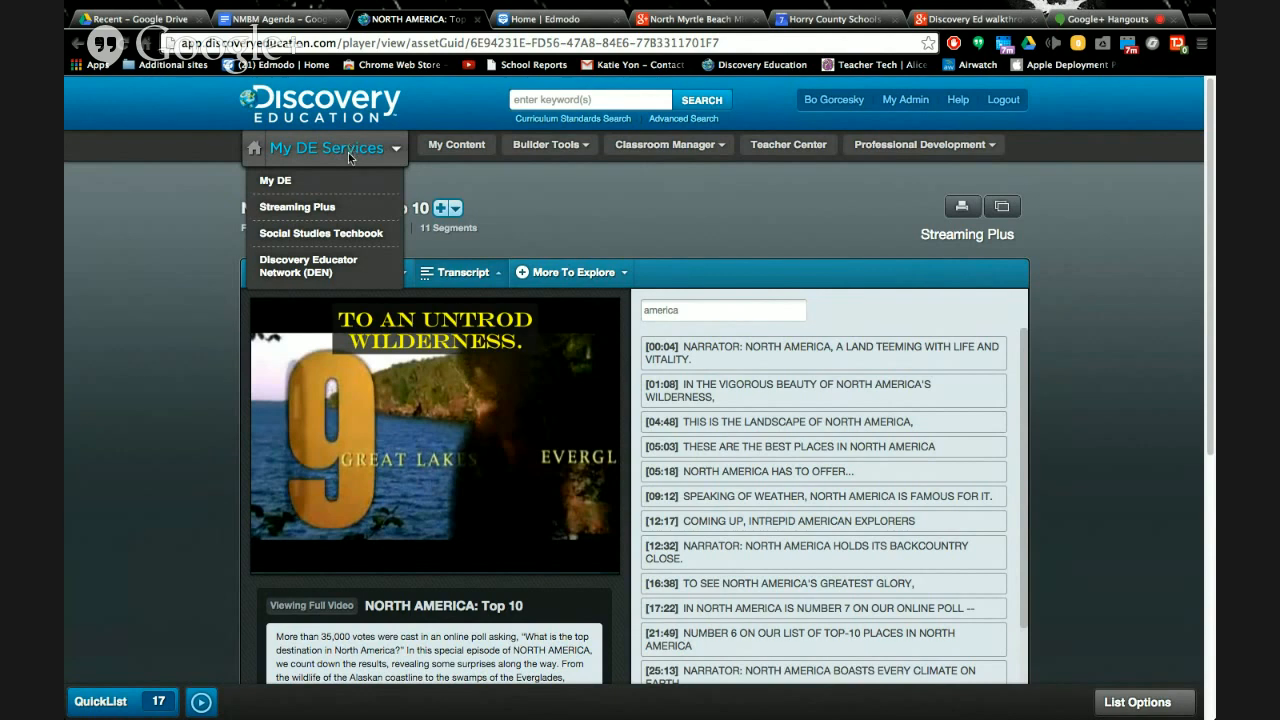
{"action": "mouse_move", "coordinate": [298, 207]}
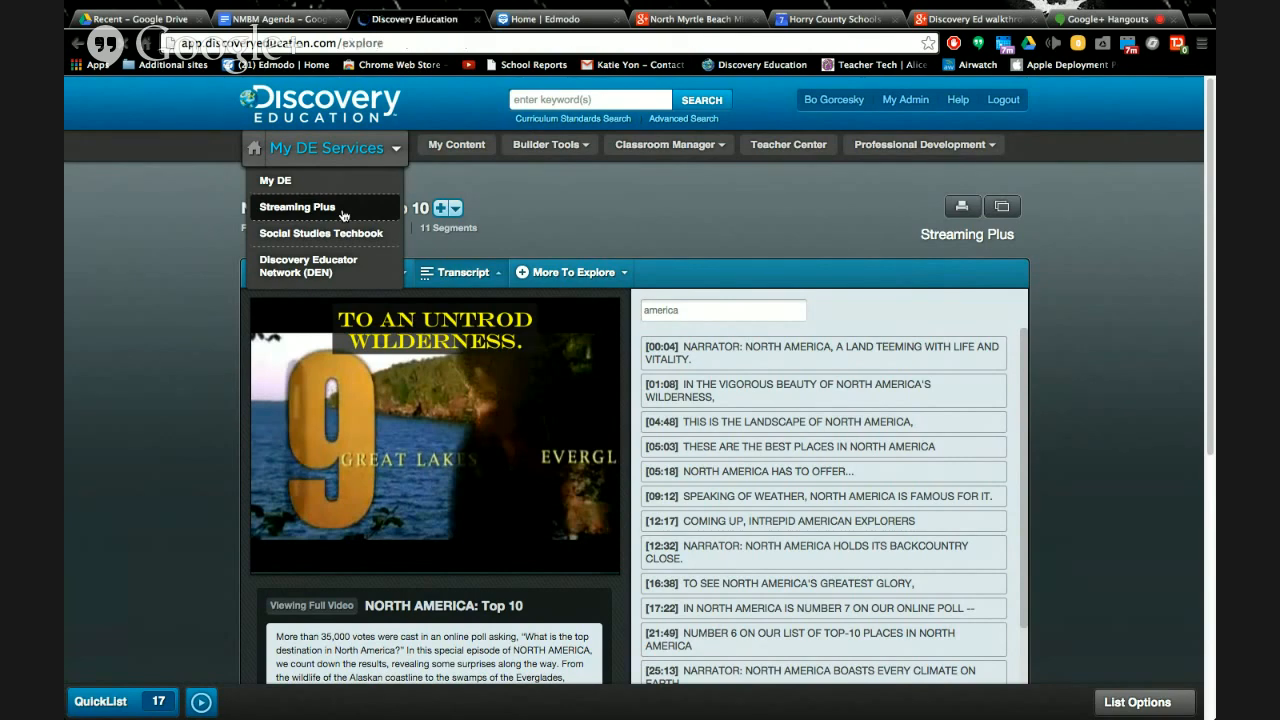
{"action": "left_click", "coordinate": [297, 207]}
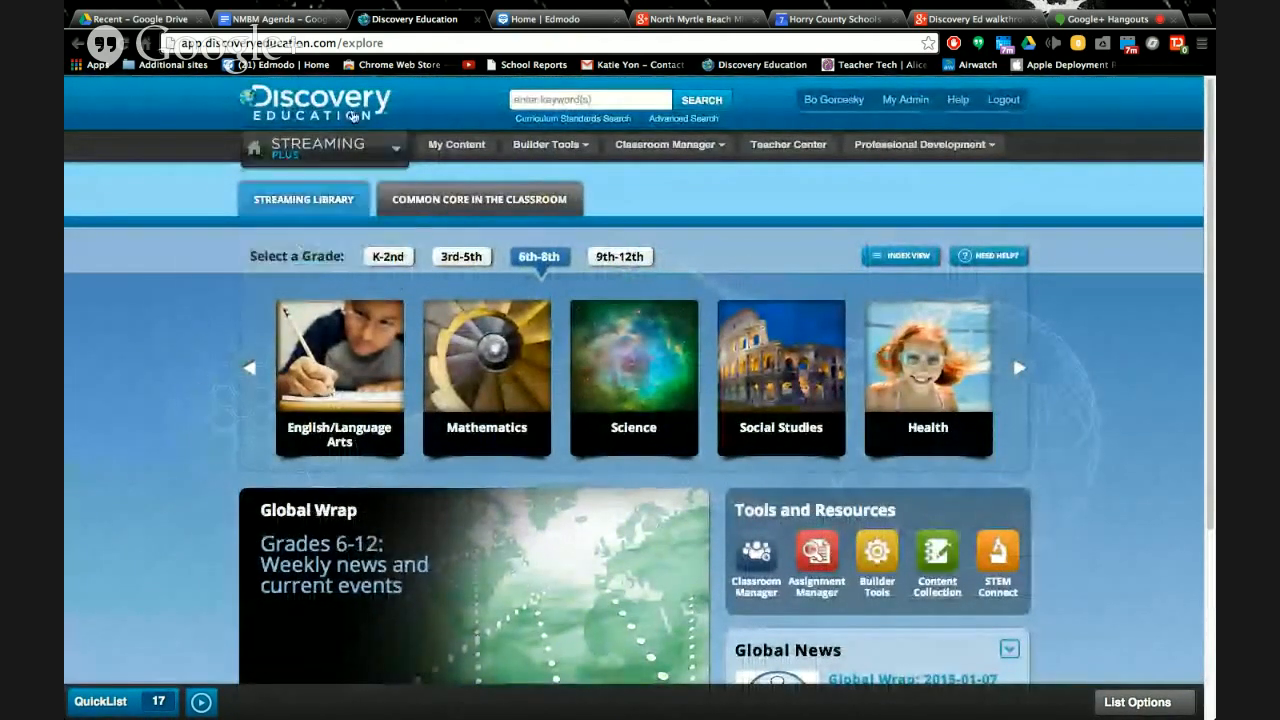
{"action": "left_click", "coordinate": [322, 147]}
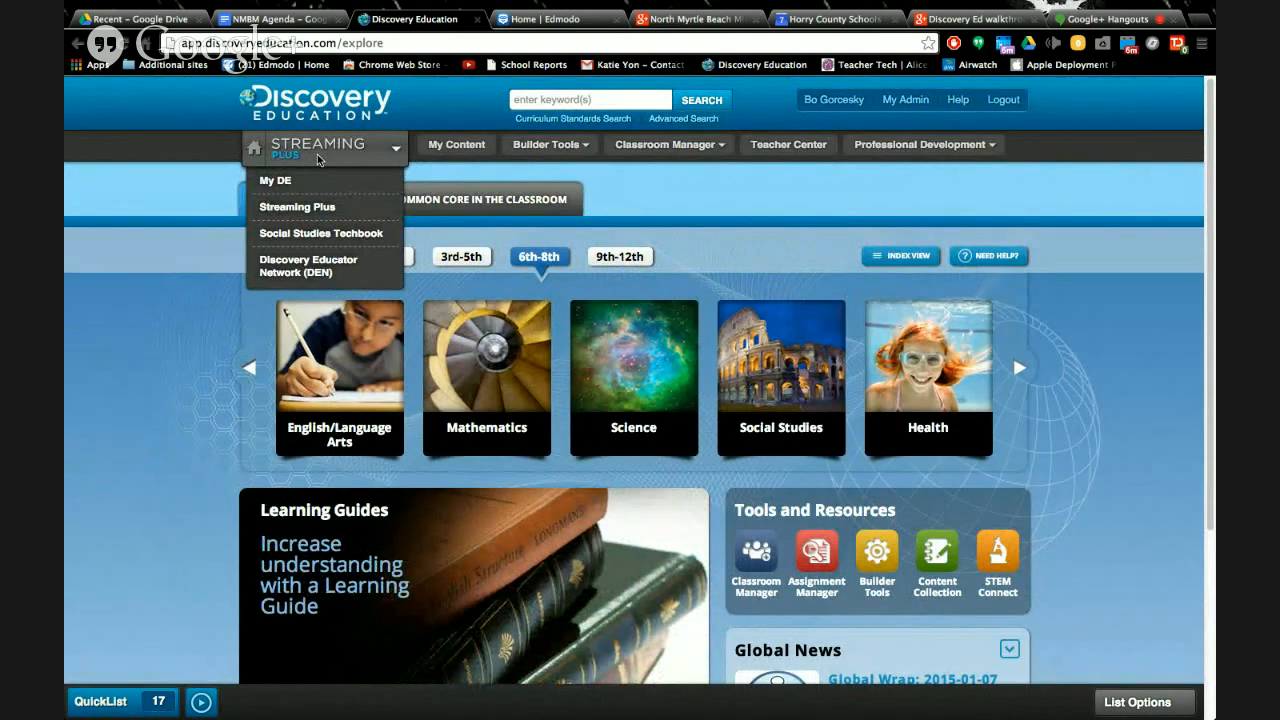
{"action": "left_click", "coordinate": [318, 145]}
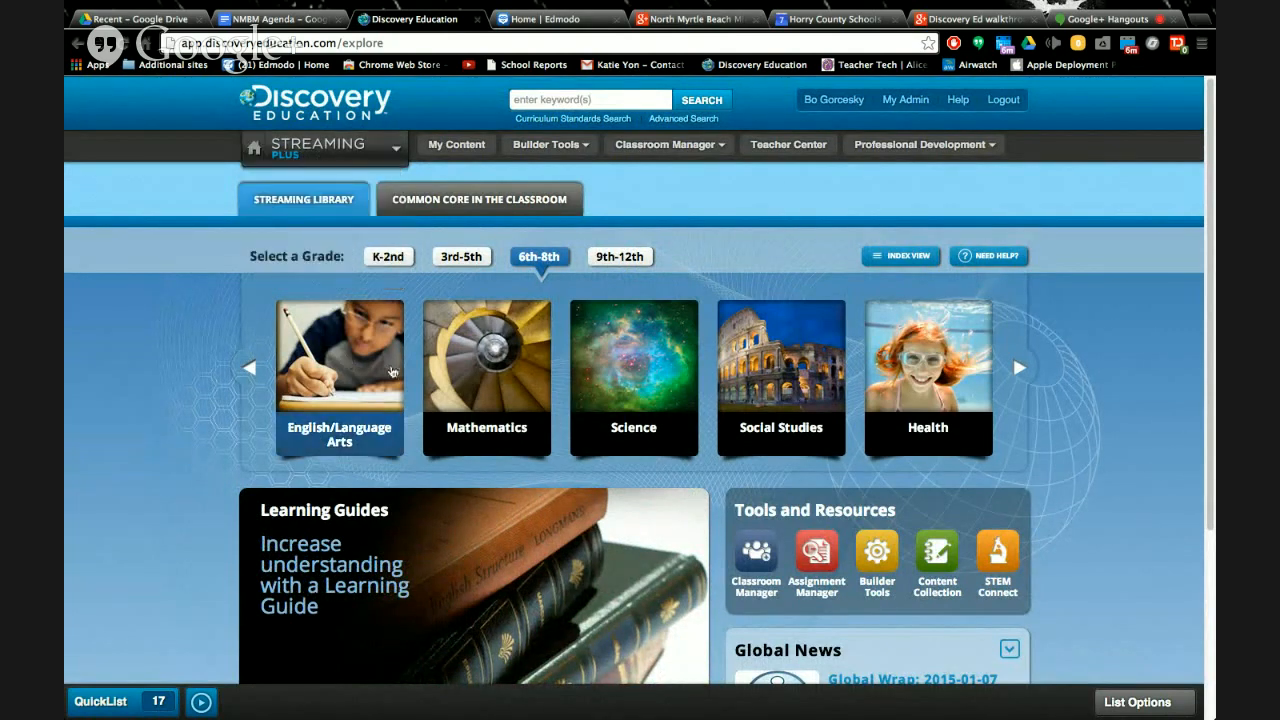
{"action": "scroll", "scroll_direction": "down", "scroll_amount": 3}
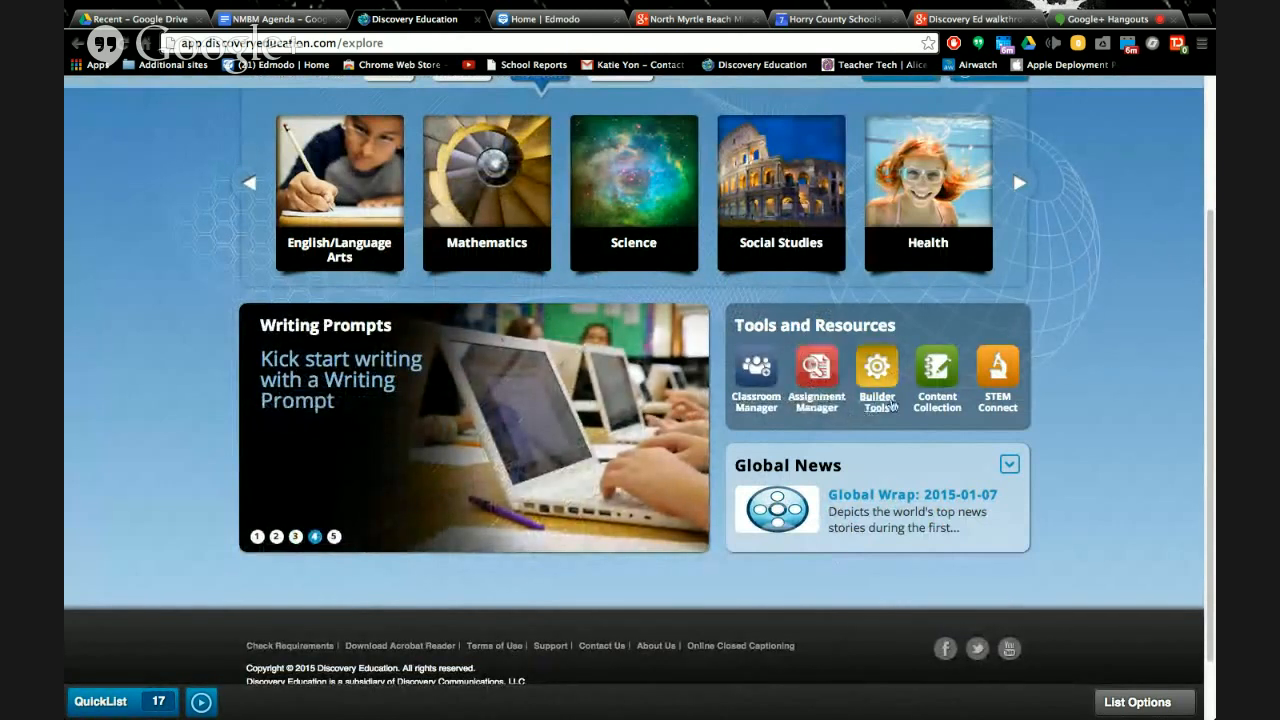
{"action": "mouse_move", "coordinate": [877, 365]}
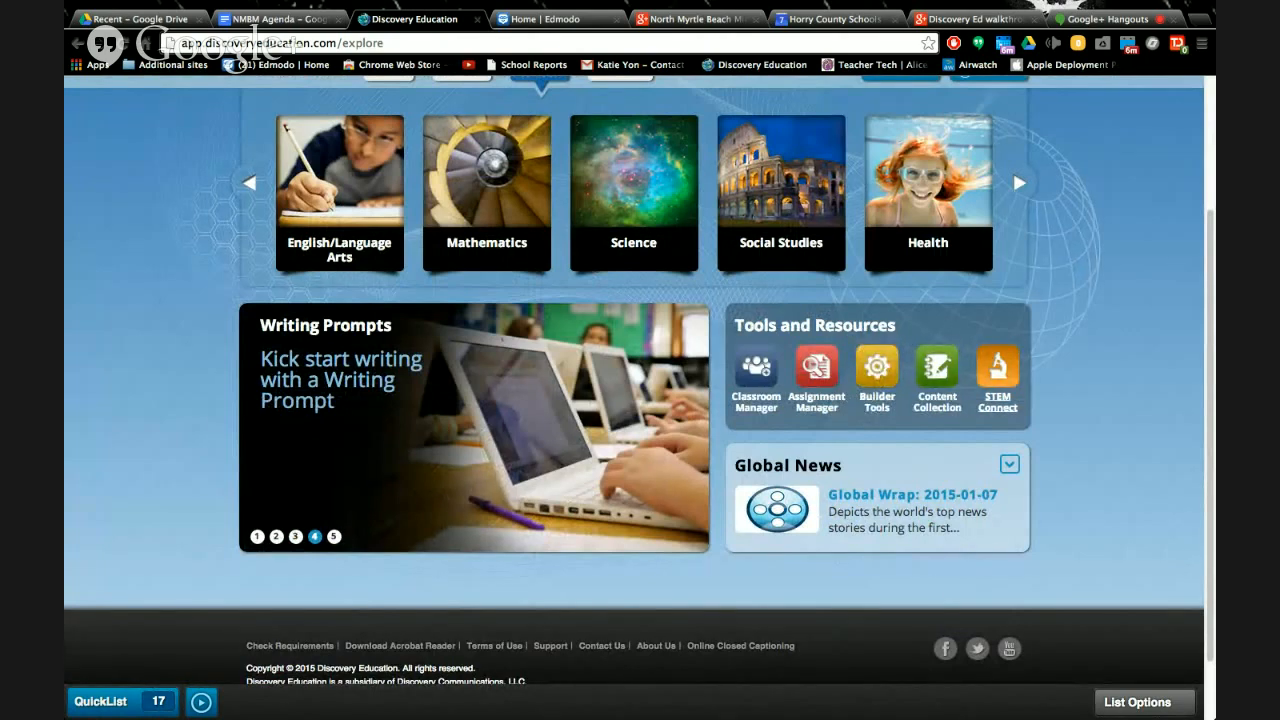
{"action": "left_click", "coordinate": [333, 537]}
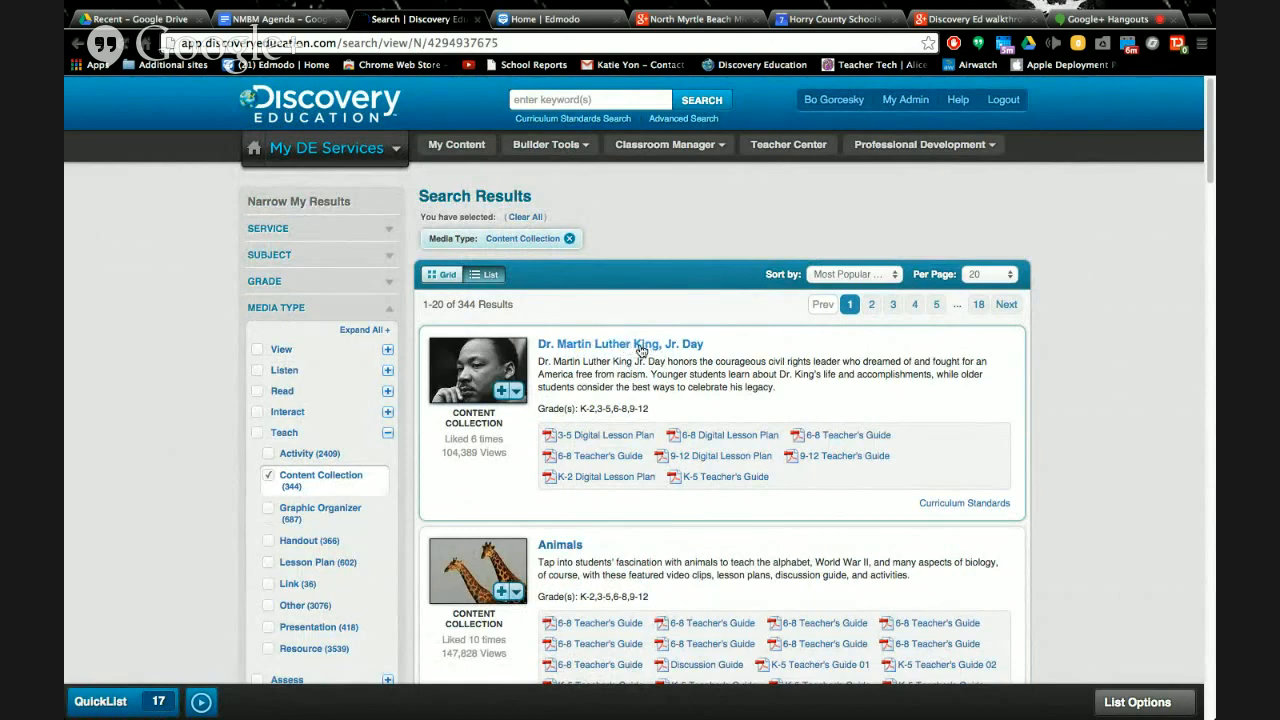
{"action": "left_click", "coordinate": [835, 18]}
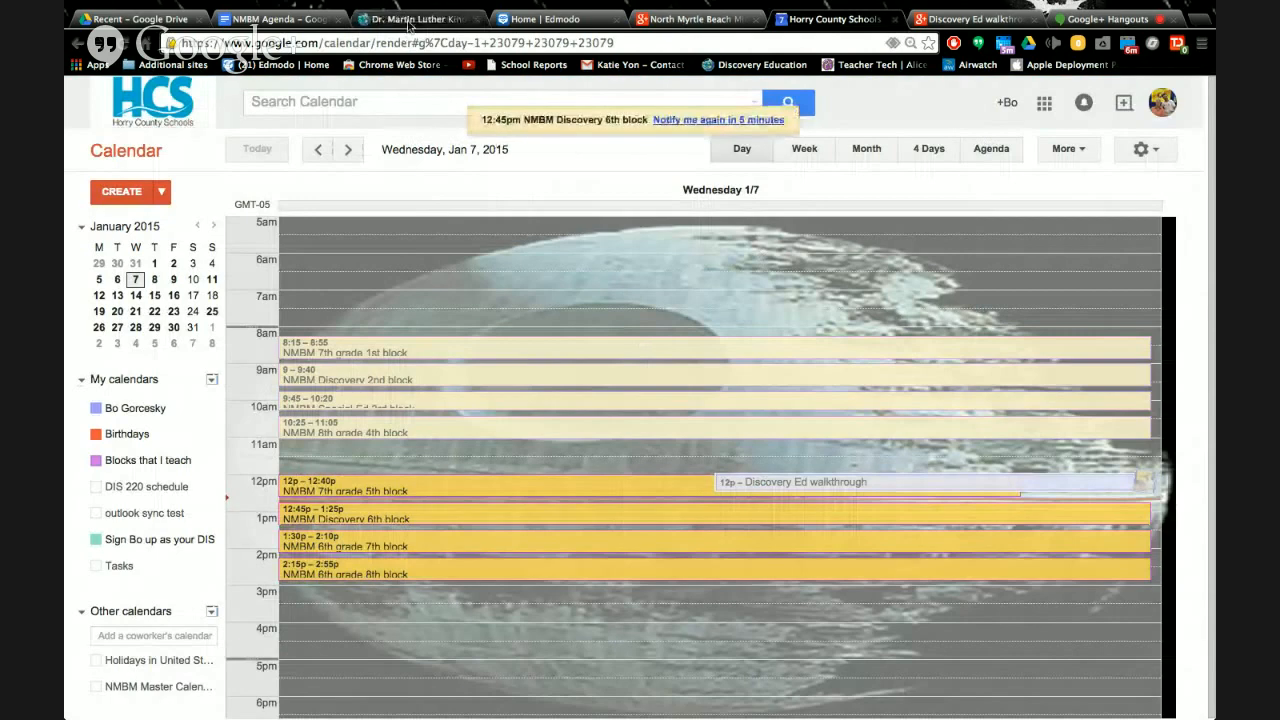
{"action": "left_click", "coordinate": [415, 18]}
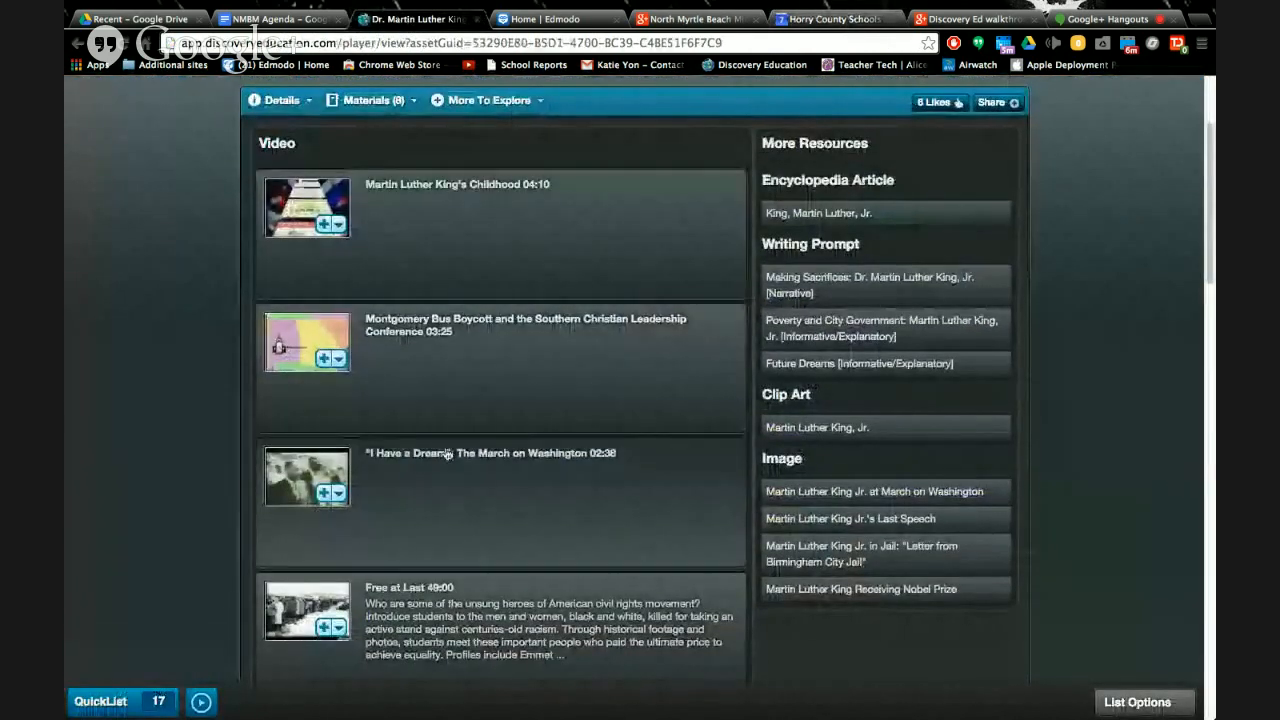
{"action": "scroll", "scroll_direction": "down", "scroll_amount": 3}
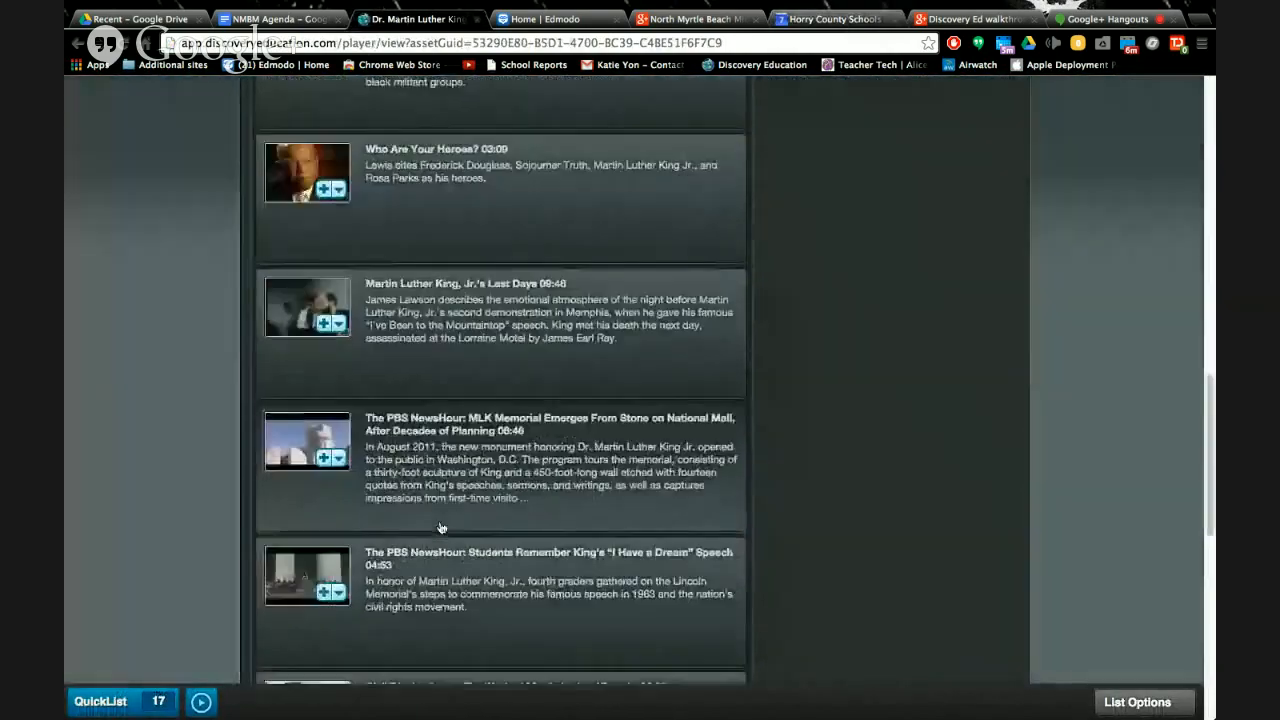
{"action": "scroll", "scroll_direction": "up", "scroll_amount": 3}
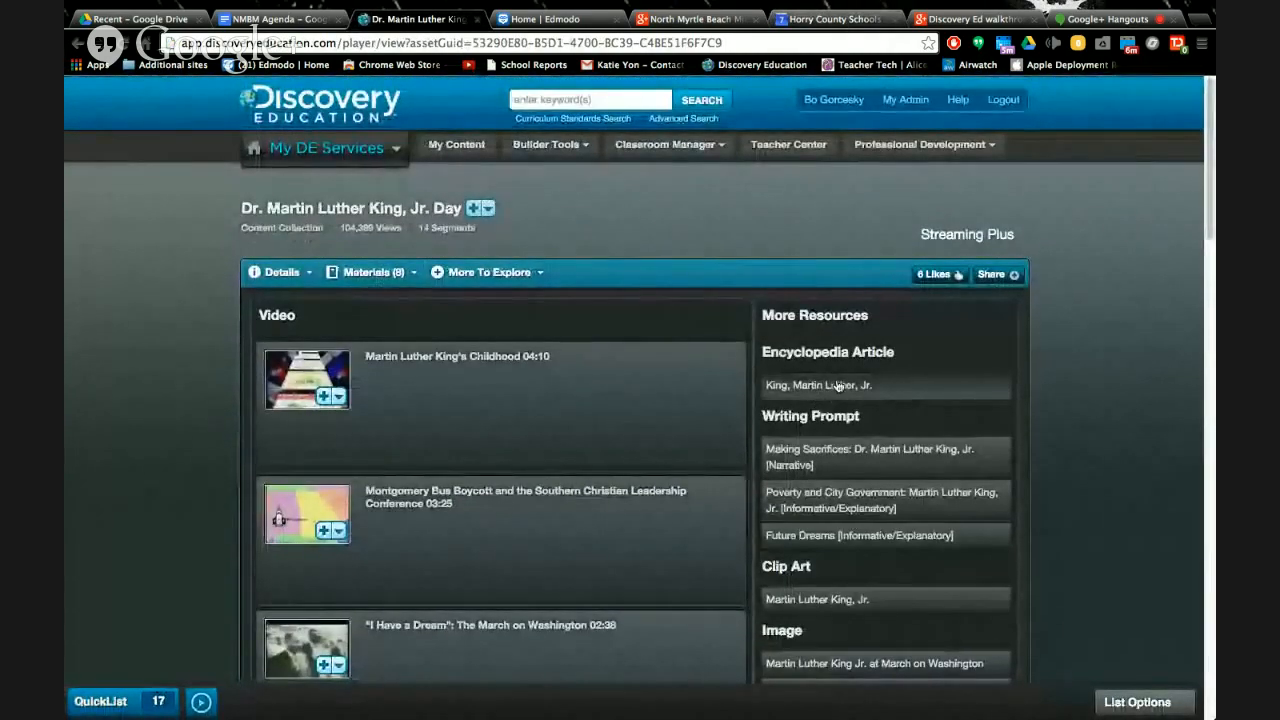
{"action": "left_click", "coordinate": [818, 385]}
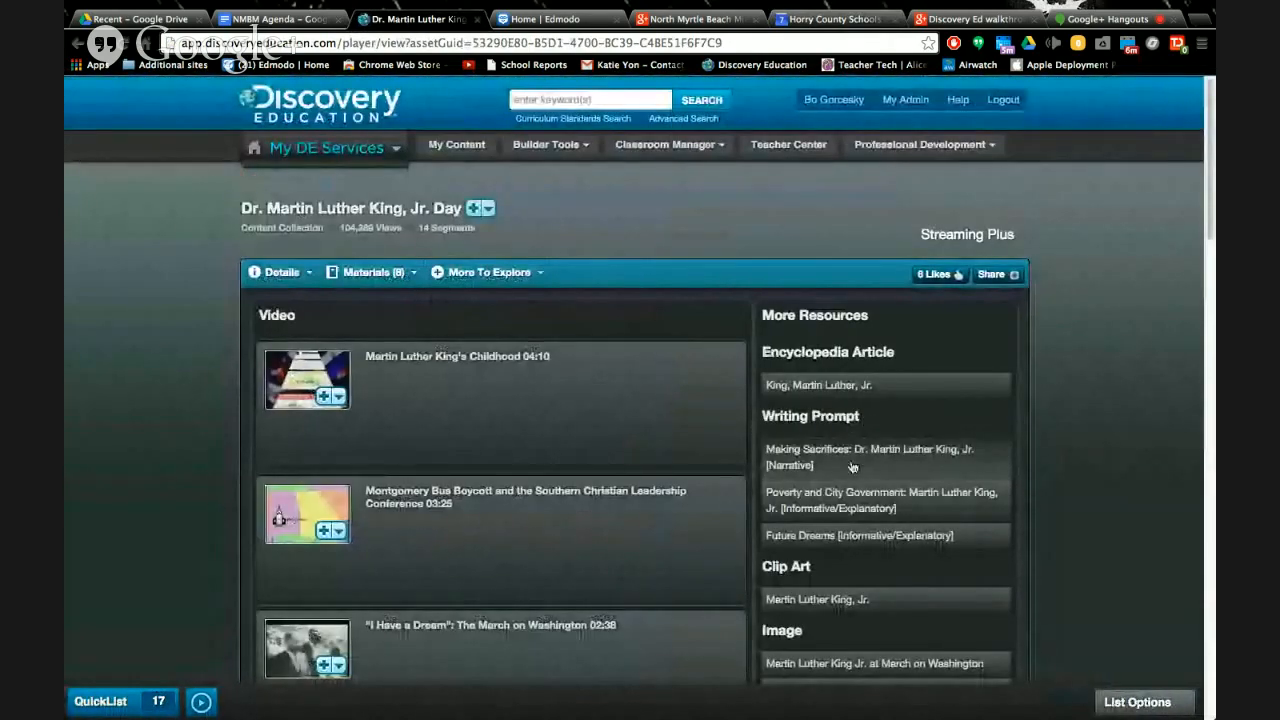
{"action": "scroll", "scroll_direction": "down", "scroll_amount": 3}
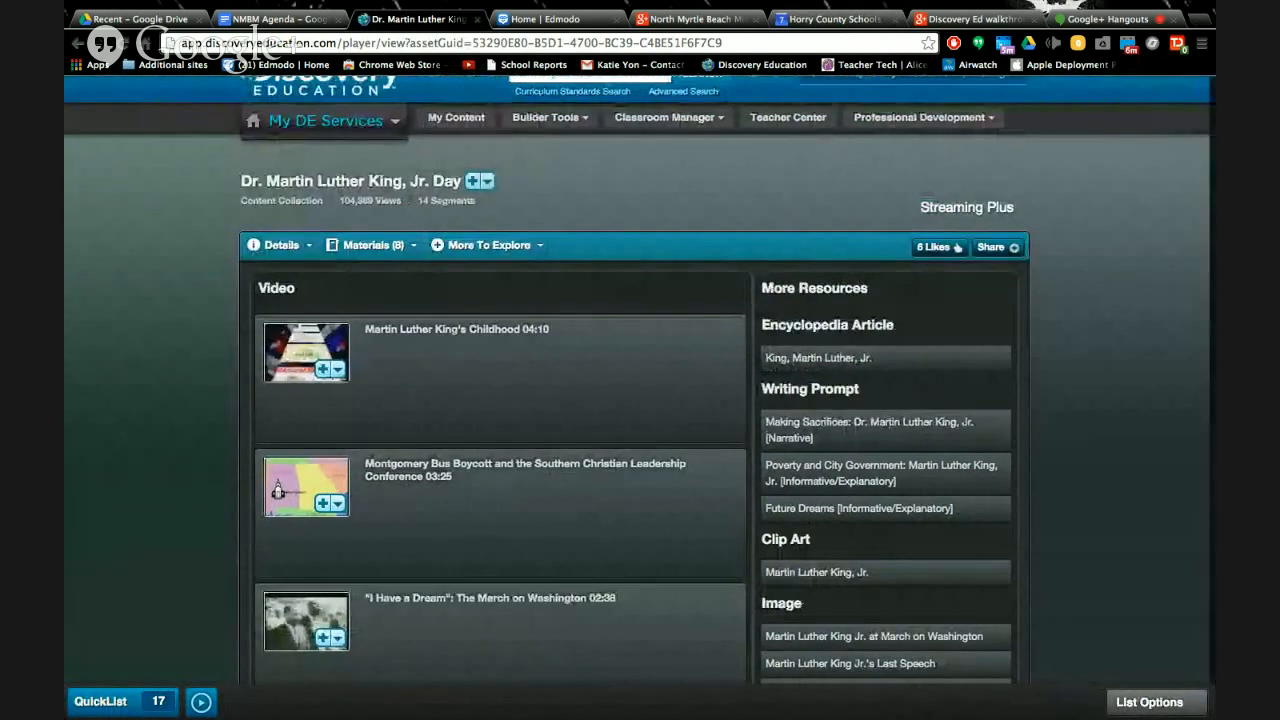
View and close the MLK collection's share options, then return to Content Collection results
{"action": "left_click", "coordinate": [990, 247]}
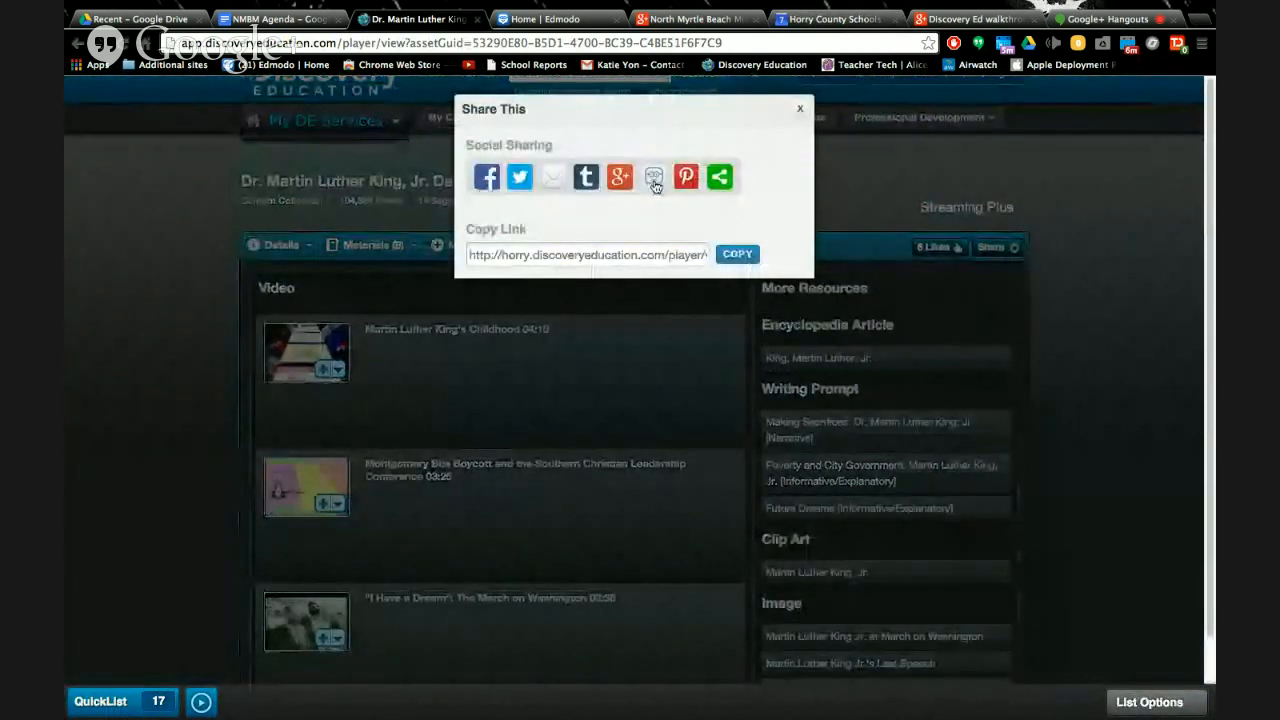
{"action": "mouse_move", "coordinate": [648, 323]}
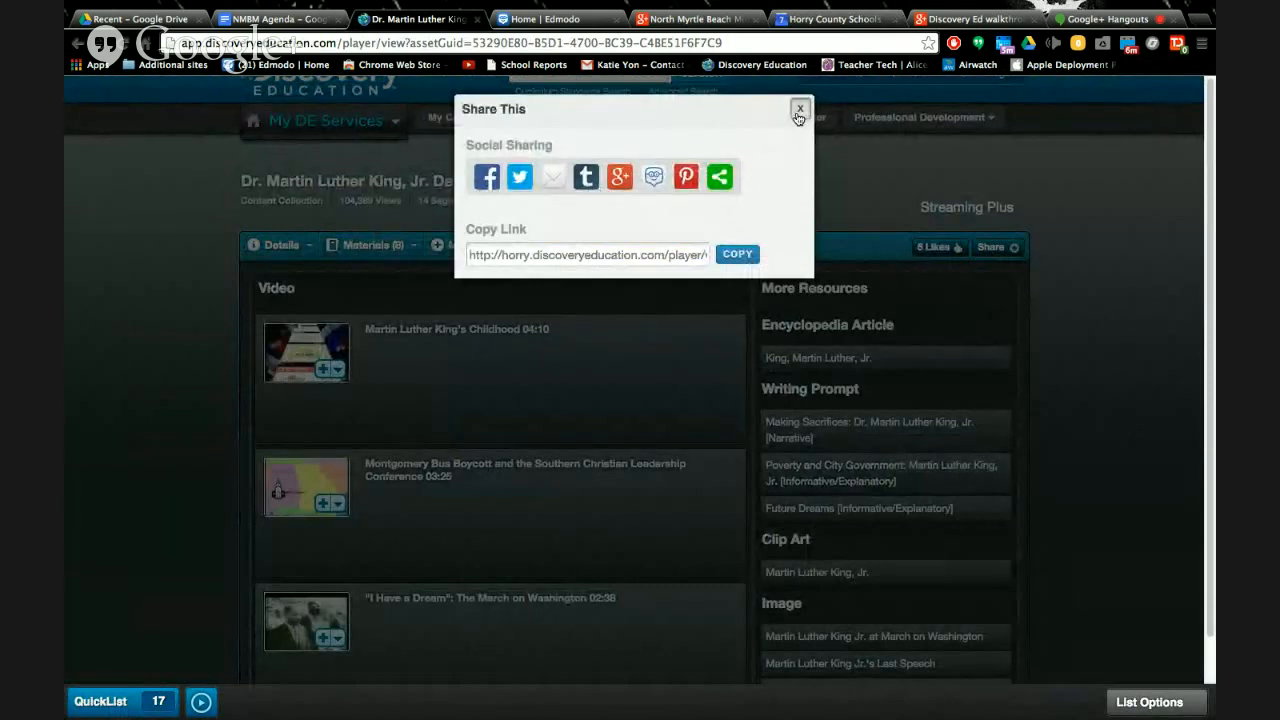
{"action": "left_click", "coordinate": [800, 108]}
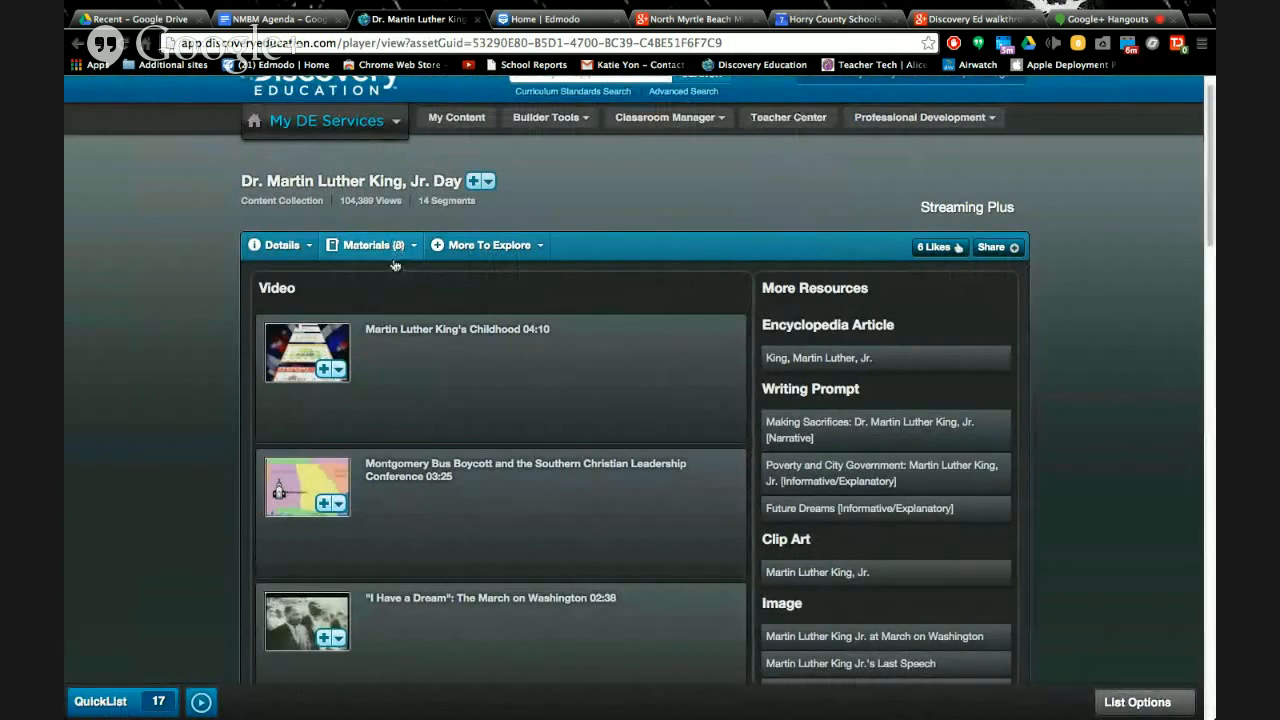
{"action": "mouse_move", "coordinate": [390, 285]}
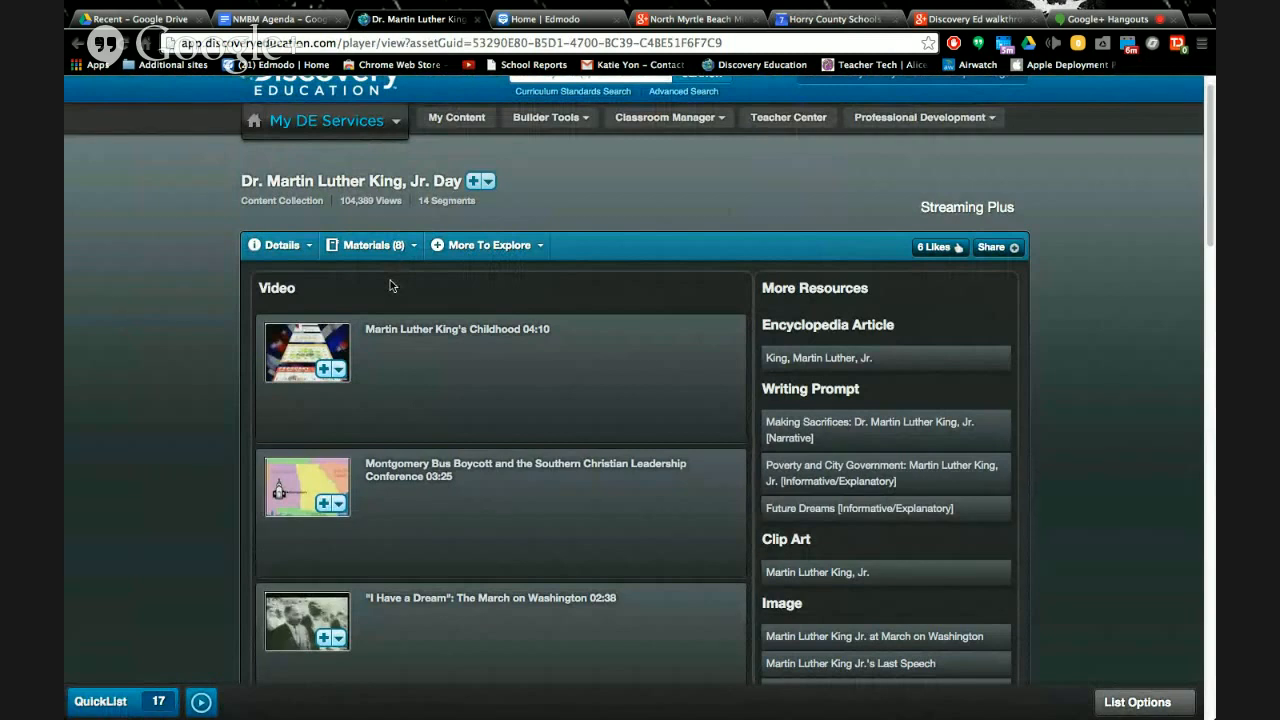
{"action": "mouse_move", "coordinate": [405, 258]}
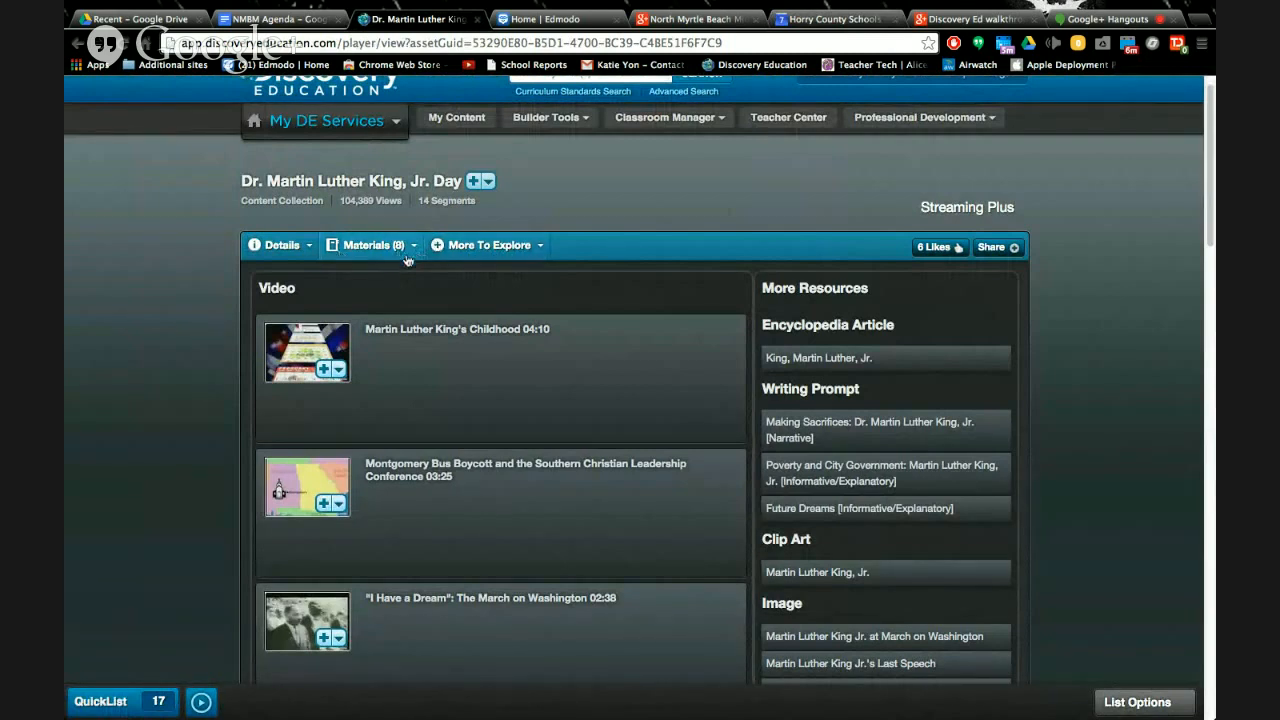
{"action": "left_click", "coordinate": [370, 245]}
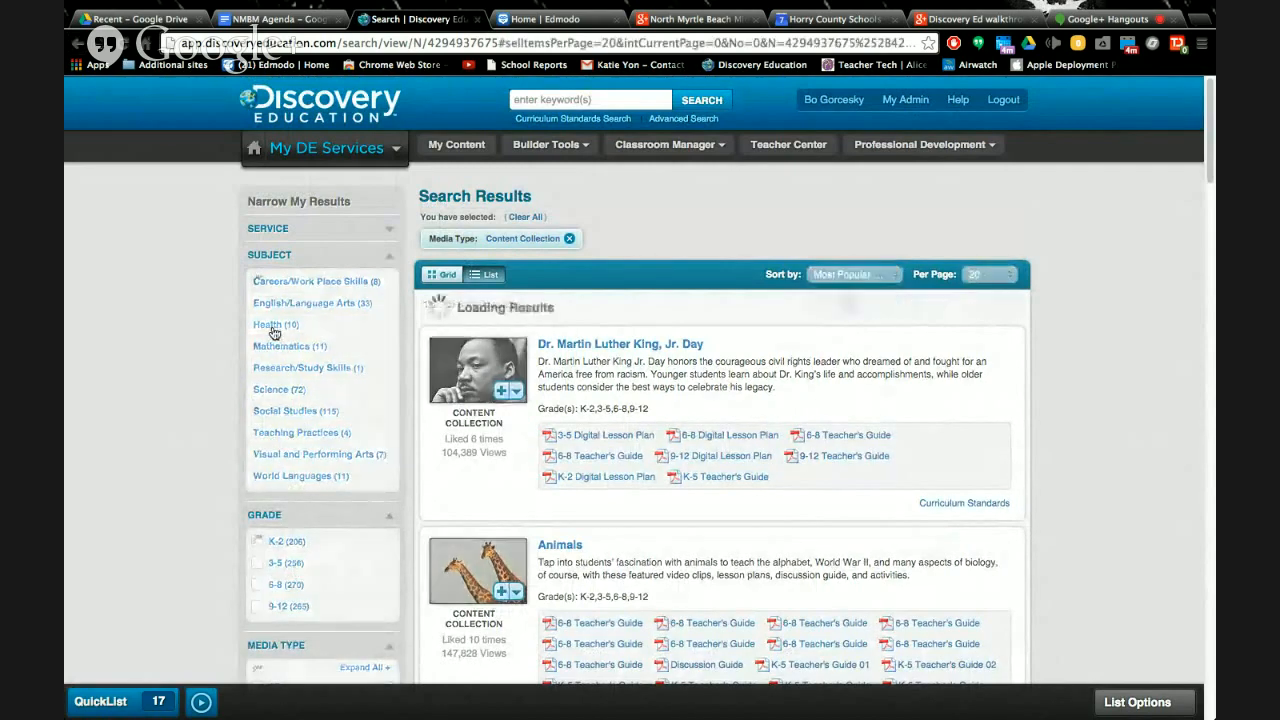
Filter the collection results to Health, leaving 10 collections led by Bullying and Food
{"action": "left_click", "coordinate": [268, 324]}
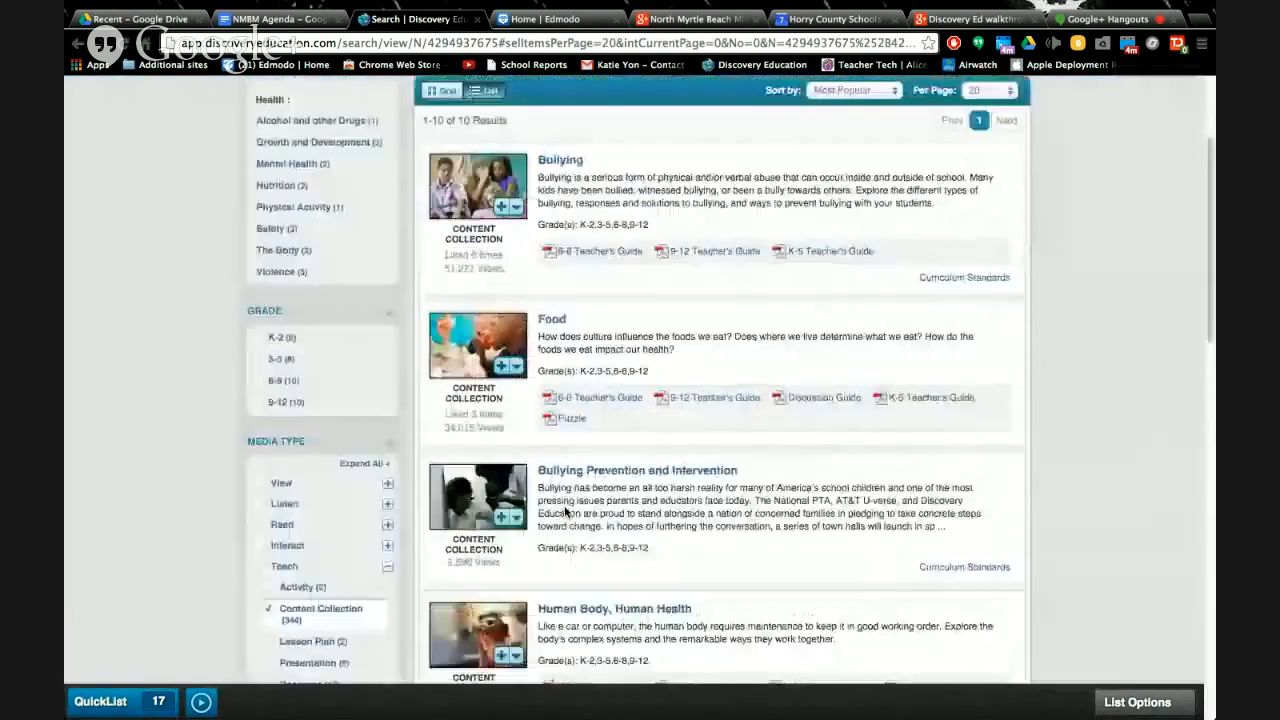
{"action": "scroll", "scroll_direction": "up", "scroll_amount": 3}
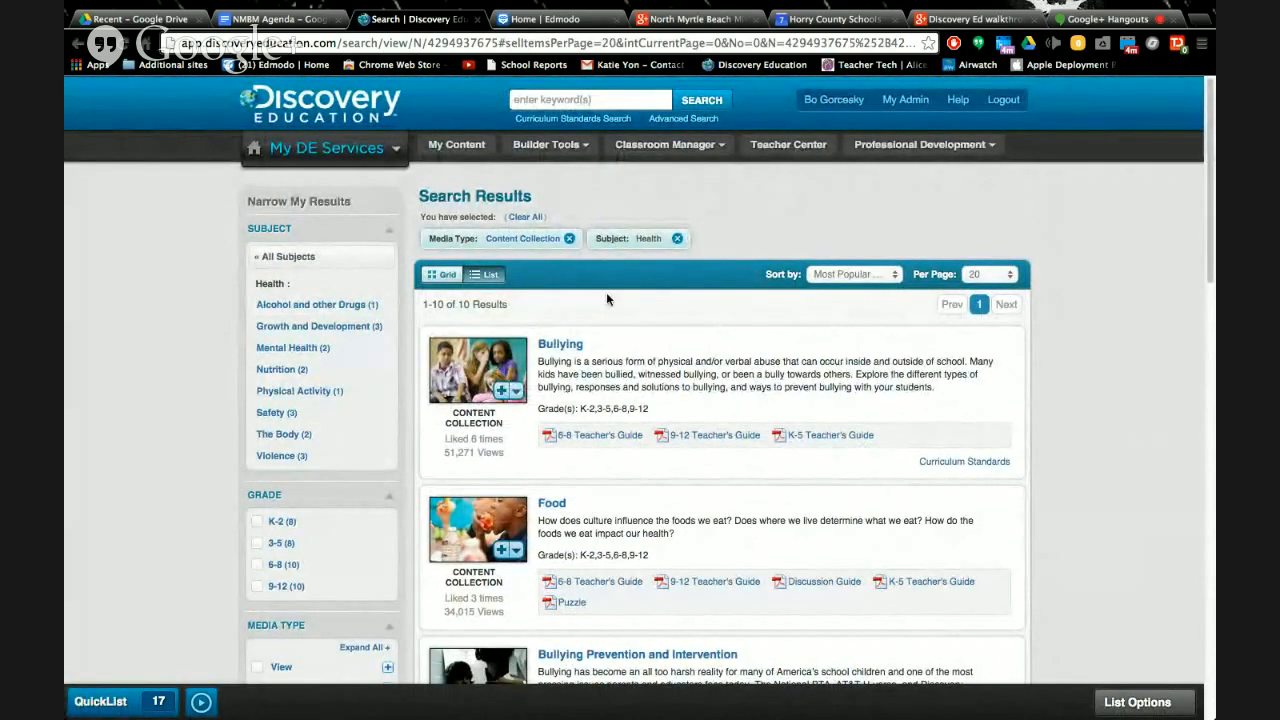
{"action": "left_click", "coordinate": [546, 145]}
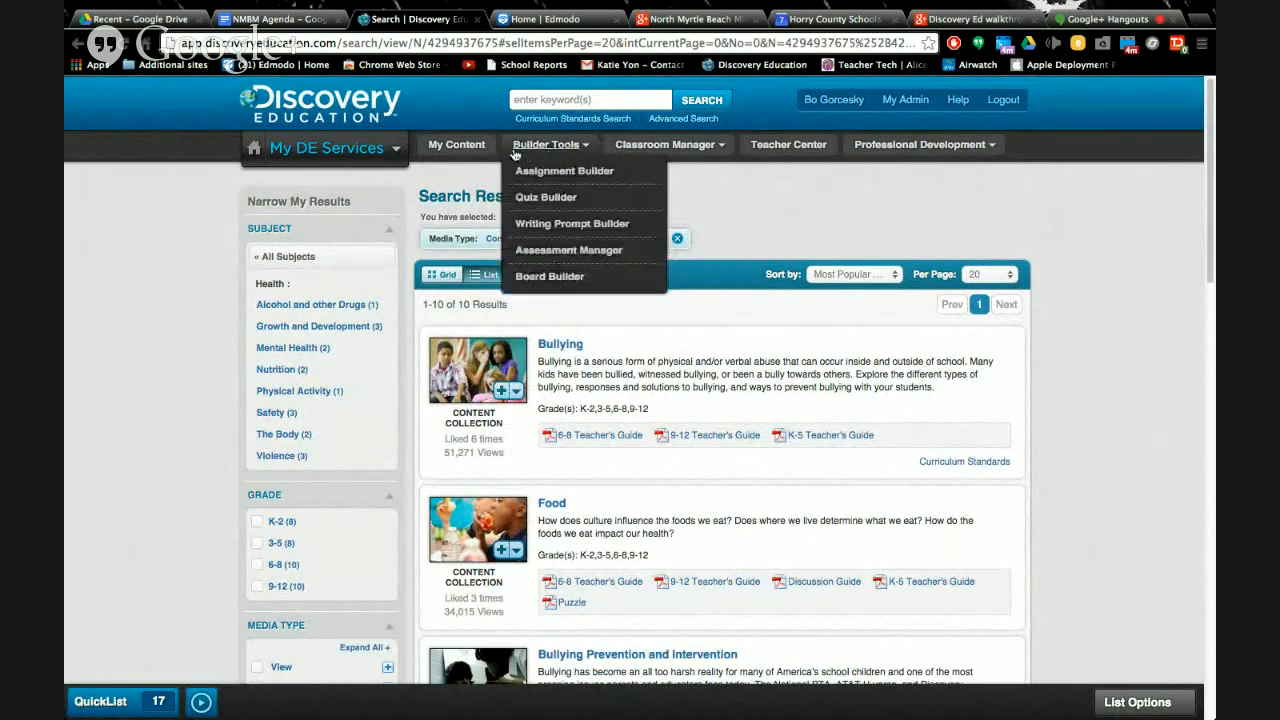
{"action": "mouse_move", "coordinate": [568, 250]}
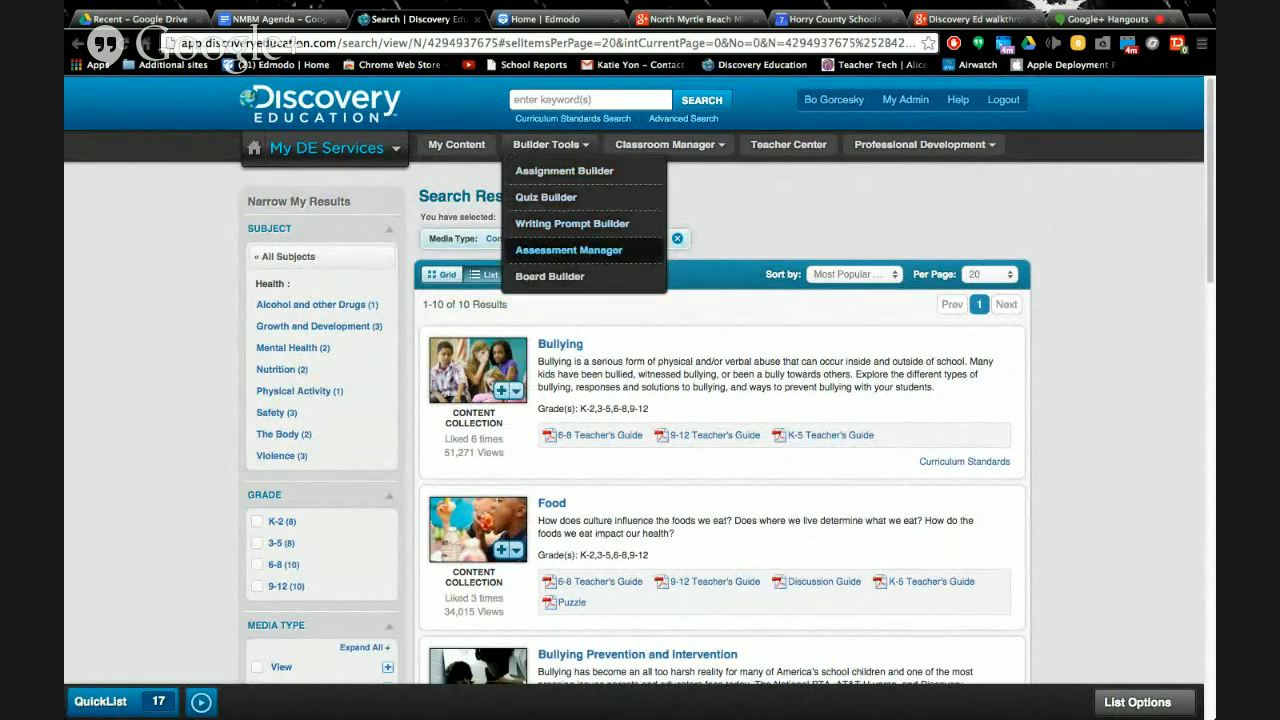
{"action": "mouse_move", "coordinate": [564, 170]}
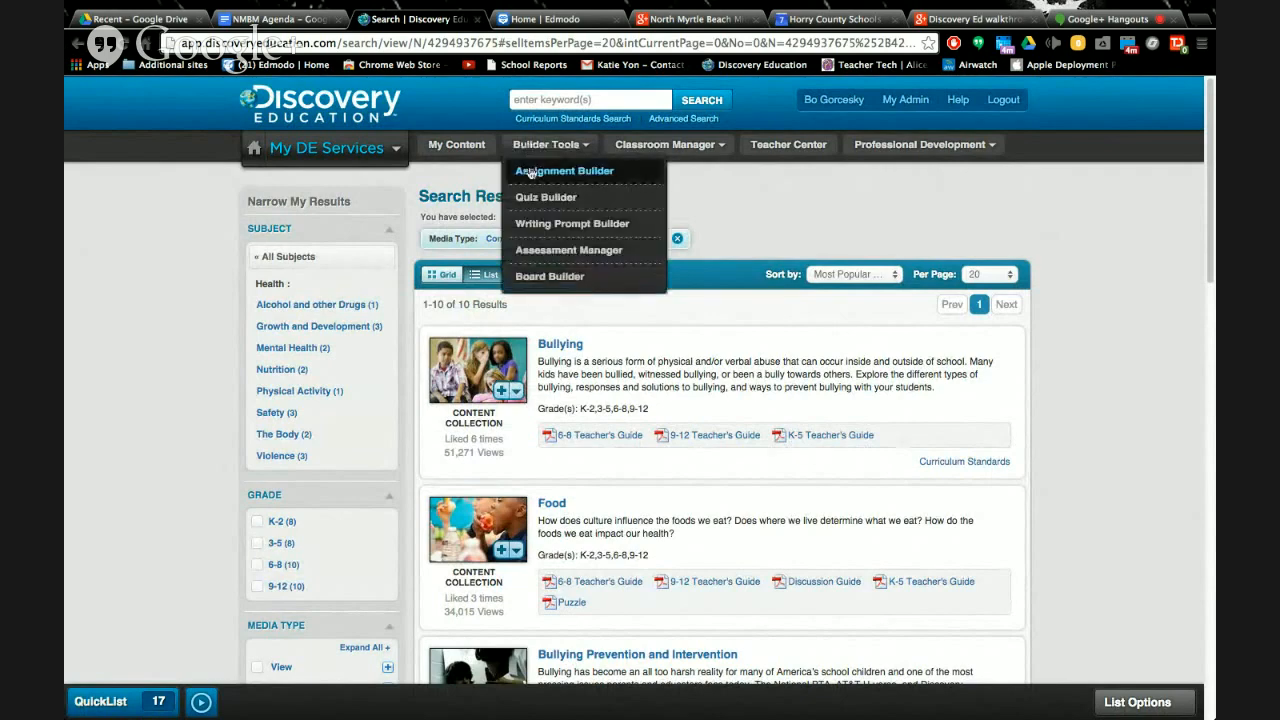
{"action": "mouse_move", "coordinate": [549, 276]}
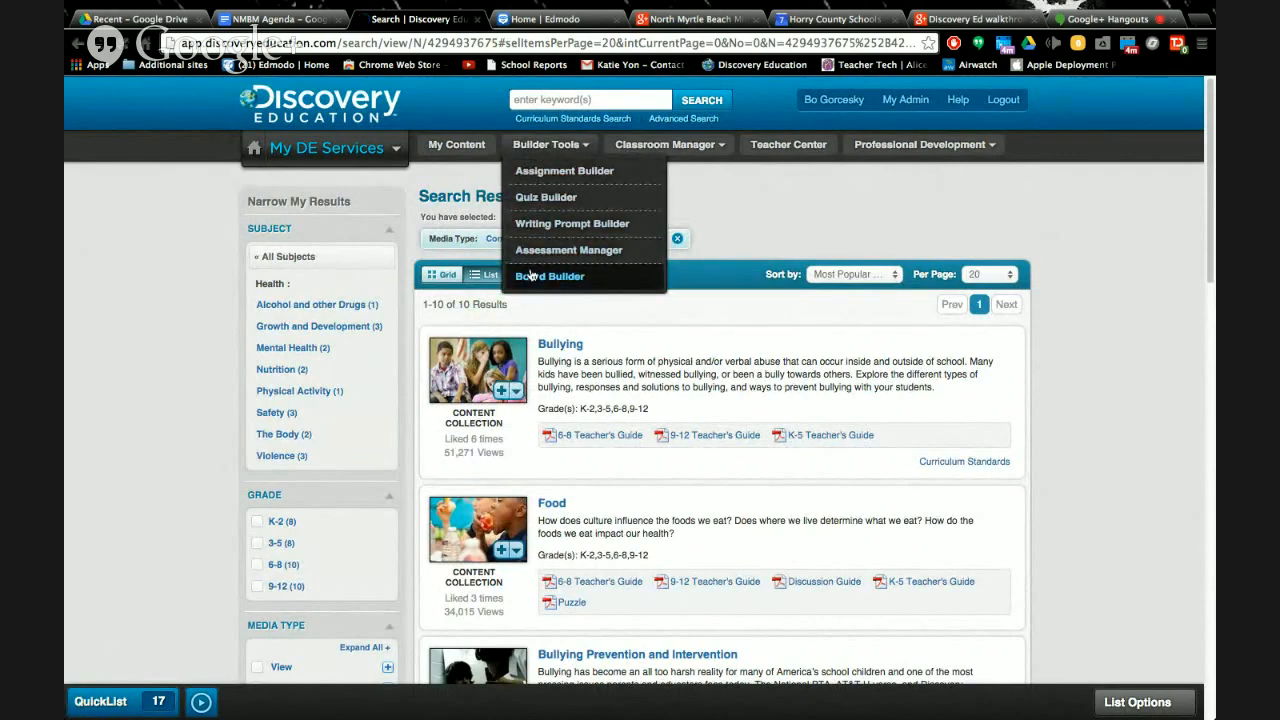
Launch Board Builder, showing Blank, Ocean, History and Notebook themes and saved boards
{"action": "left_click", "coordinate": [549, 276]}
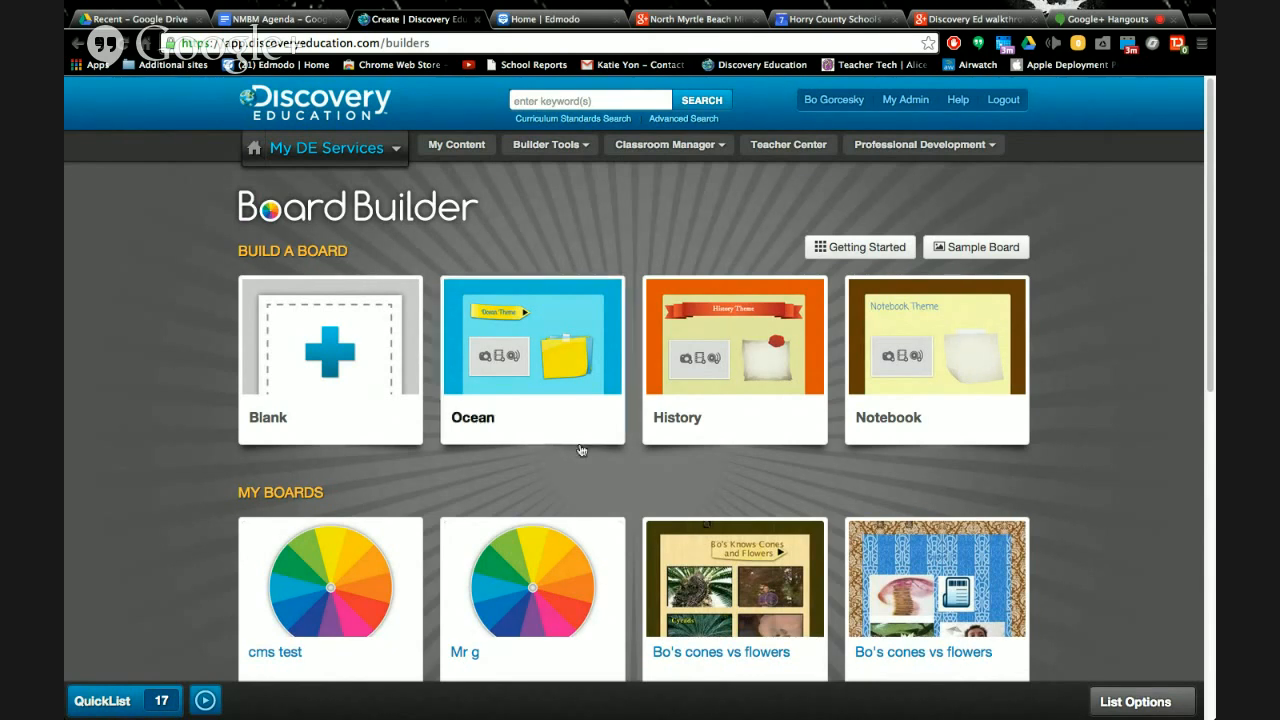
Edit the 'Bo's cones vs flowers' board, scroll its media, then view the NMBM Agenda tab
{"action": "scroll", "scroll_direction": "down", "scroll_amount": 3}
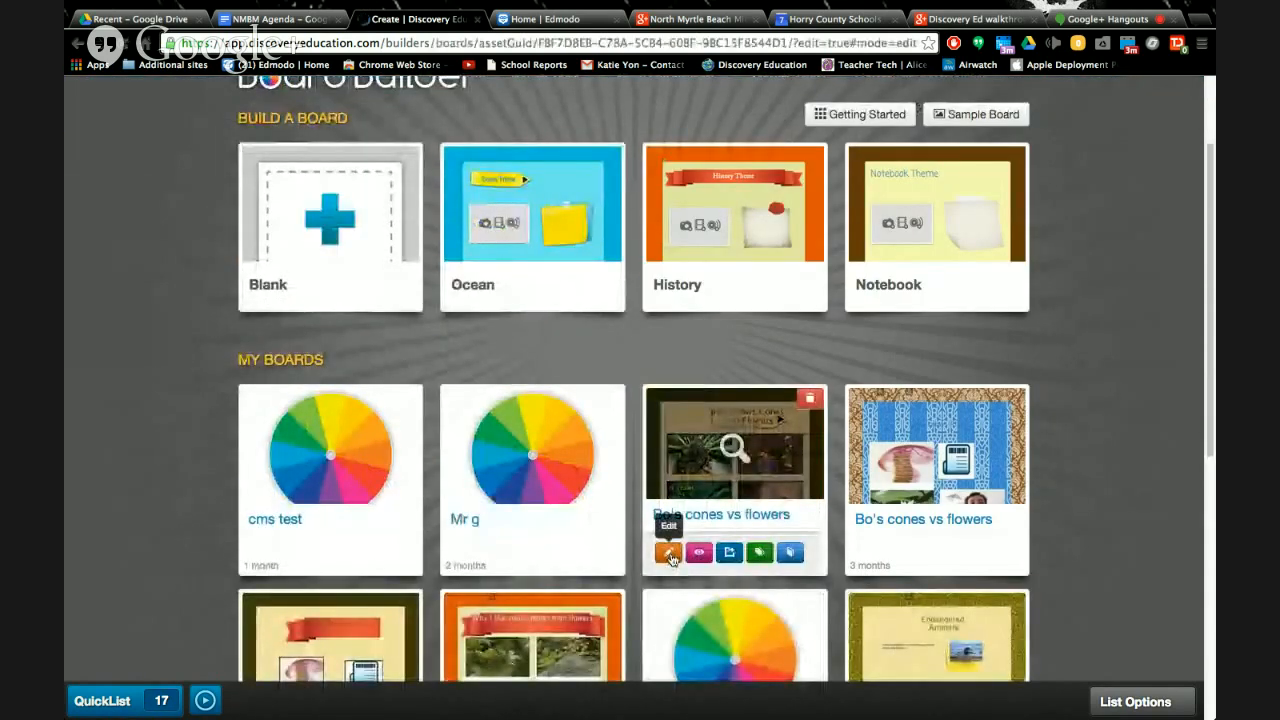
{"action": "left_click", "coordinate": [668, 552]}
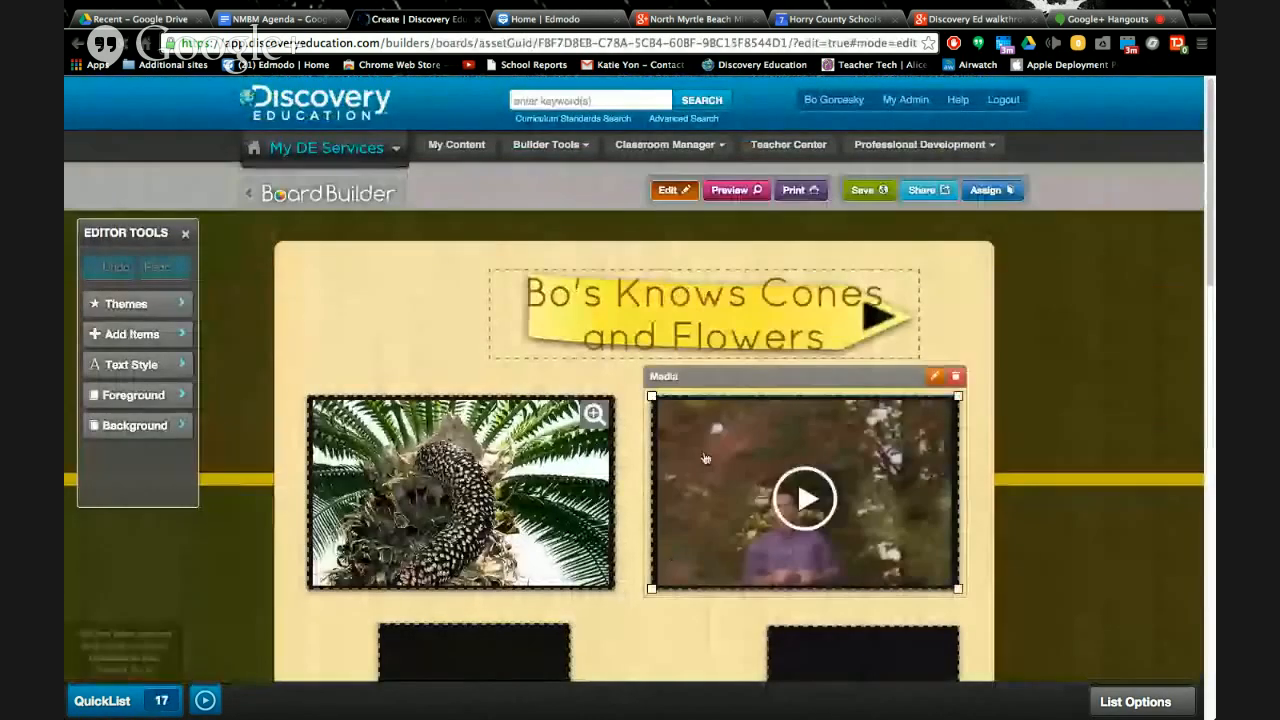
{"action": "scroll", "scroll_direction": "down", "scroll_amount": 3}
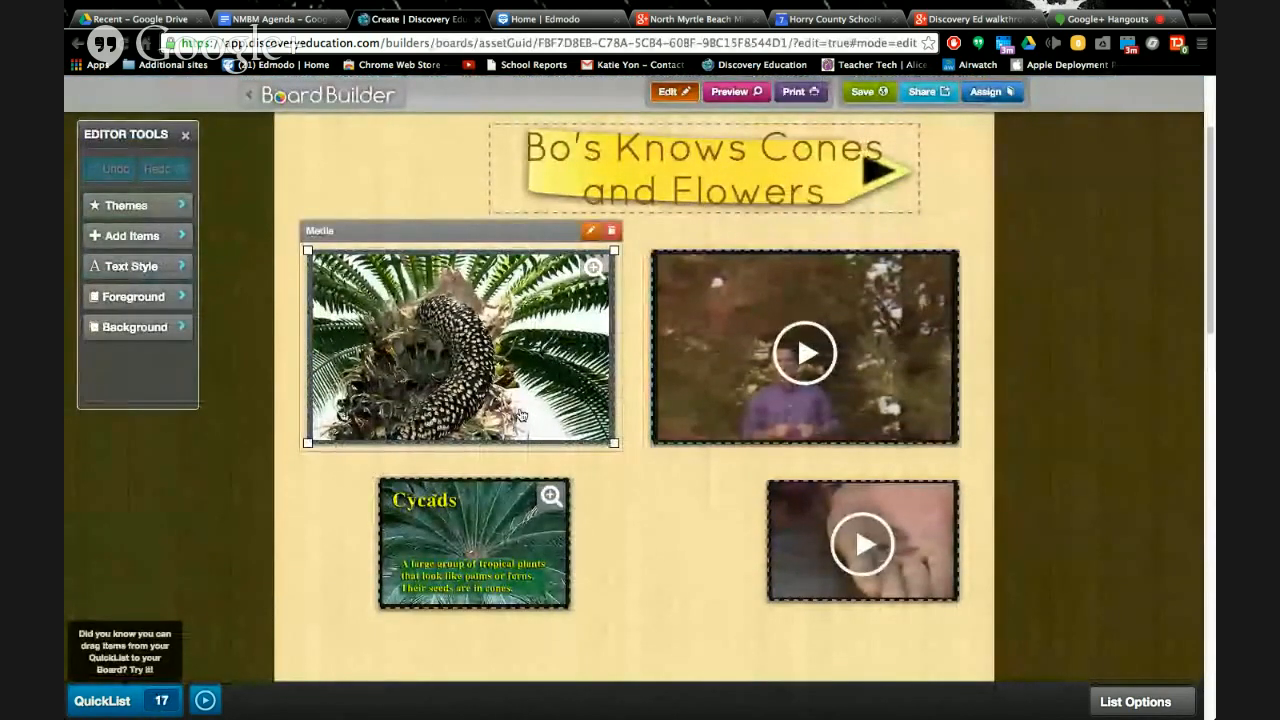
{"action": "scroll", "scroll_direction": "down", "scroll_amount": 3}
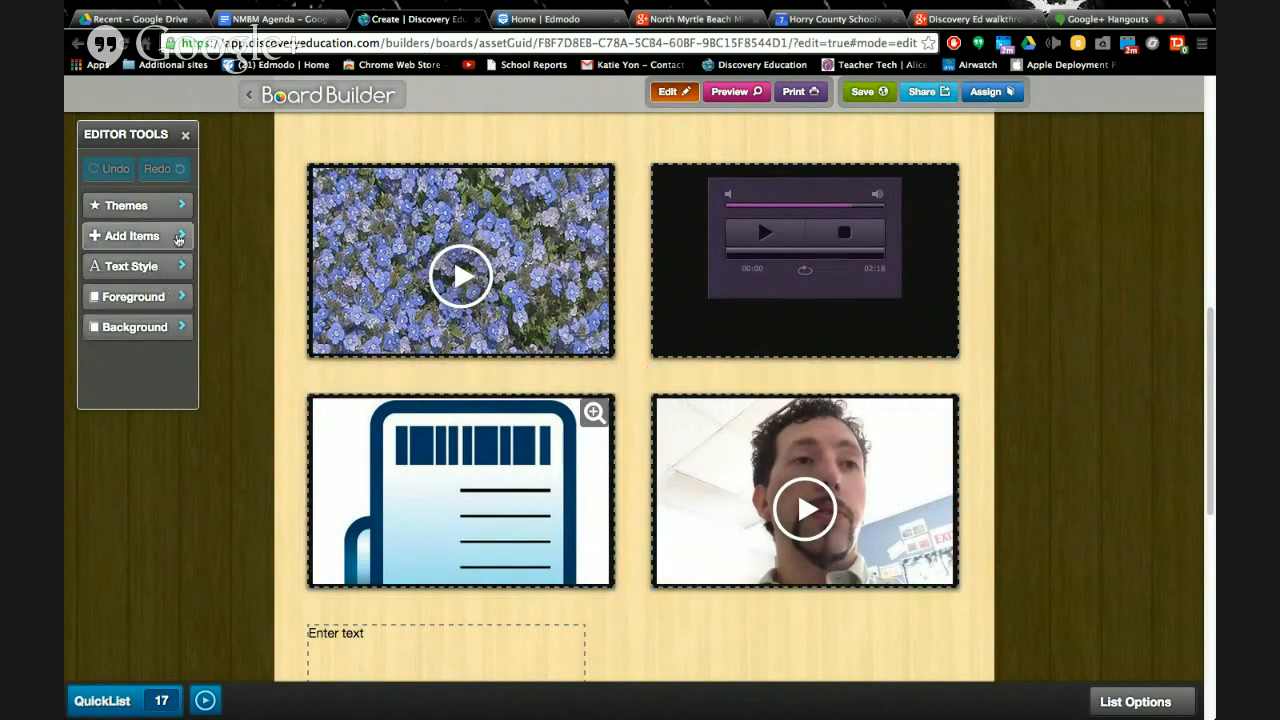
{"action": "left_click", "coordinate": [131, 236]}
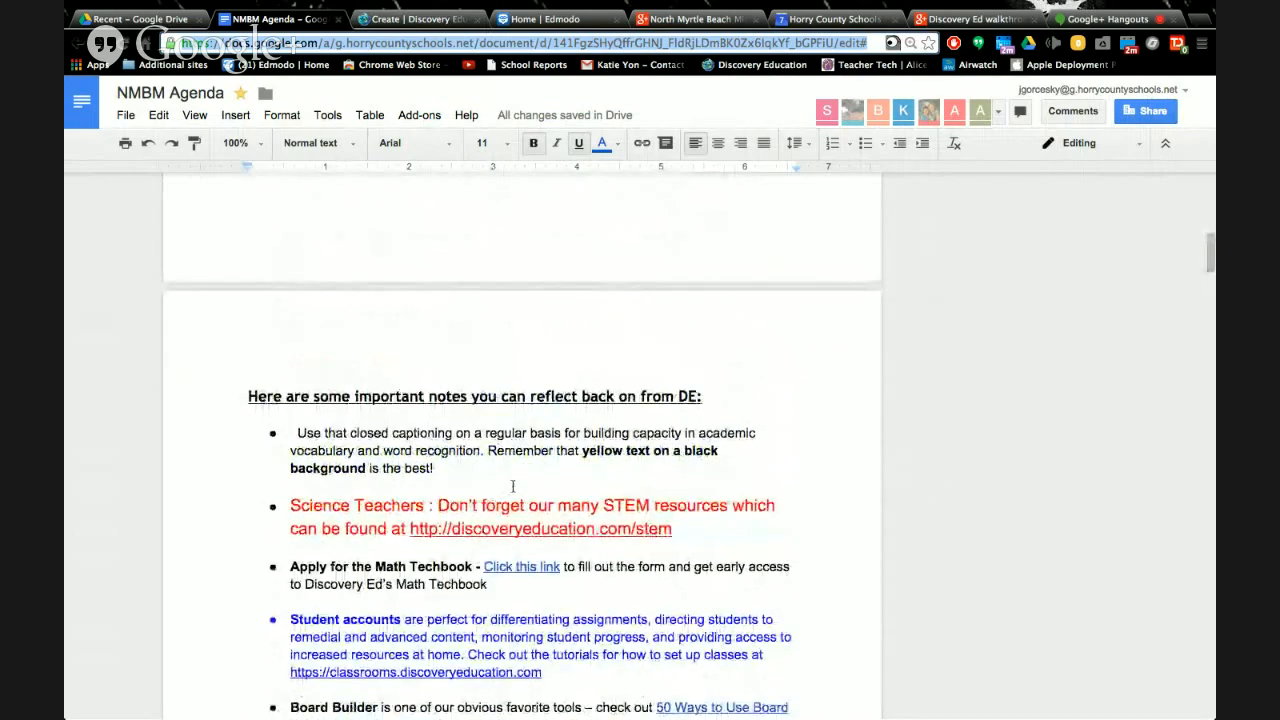
Scroll the NMBM Agenda's DE notes, then return to the Create | Discovery Ed board editor
{"action": "scroll", "scroll_direction": "down", "scroll_amount": 3}
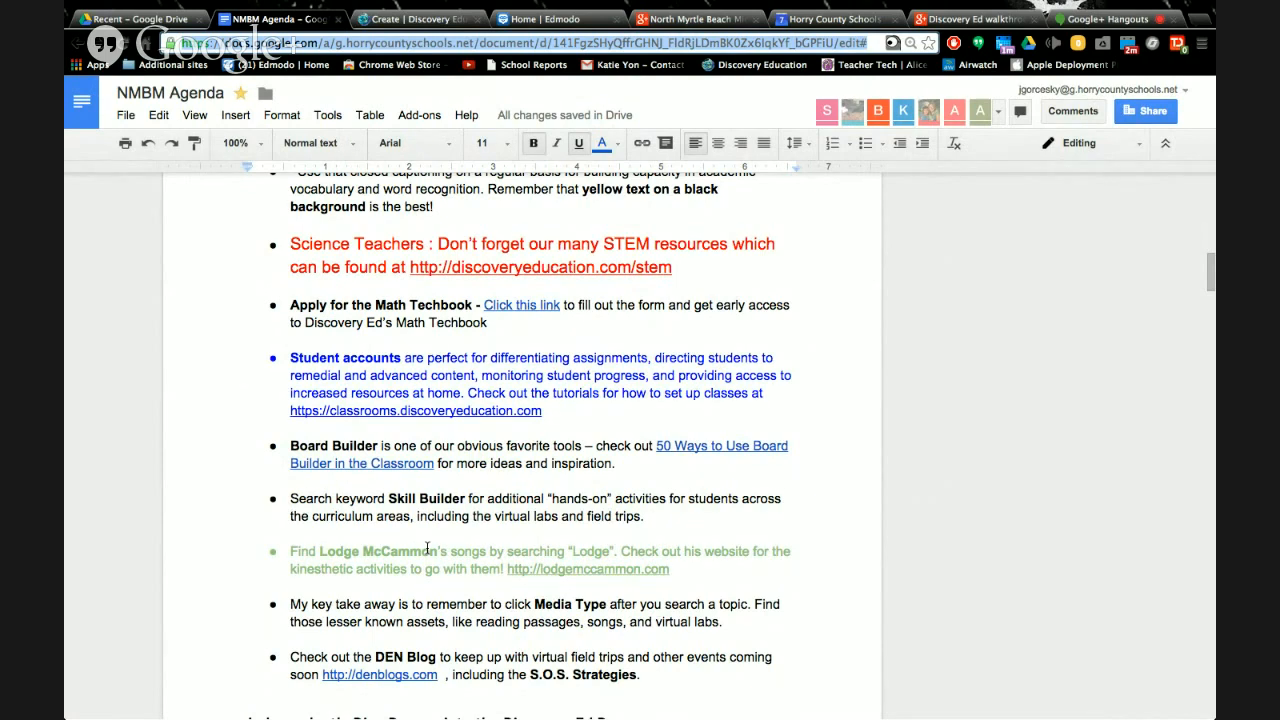
{"action": "scroll", "scroll_direction": "down", "scroll_amount": 3}
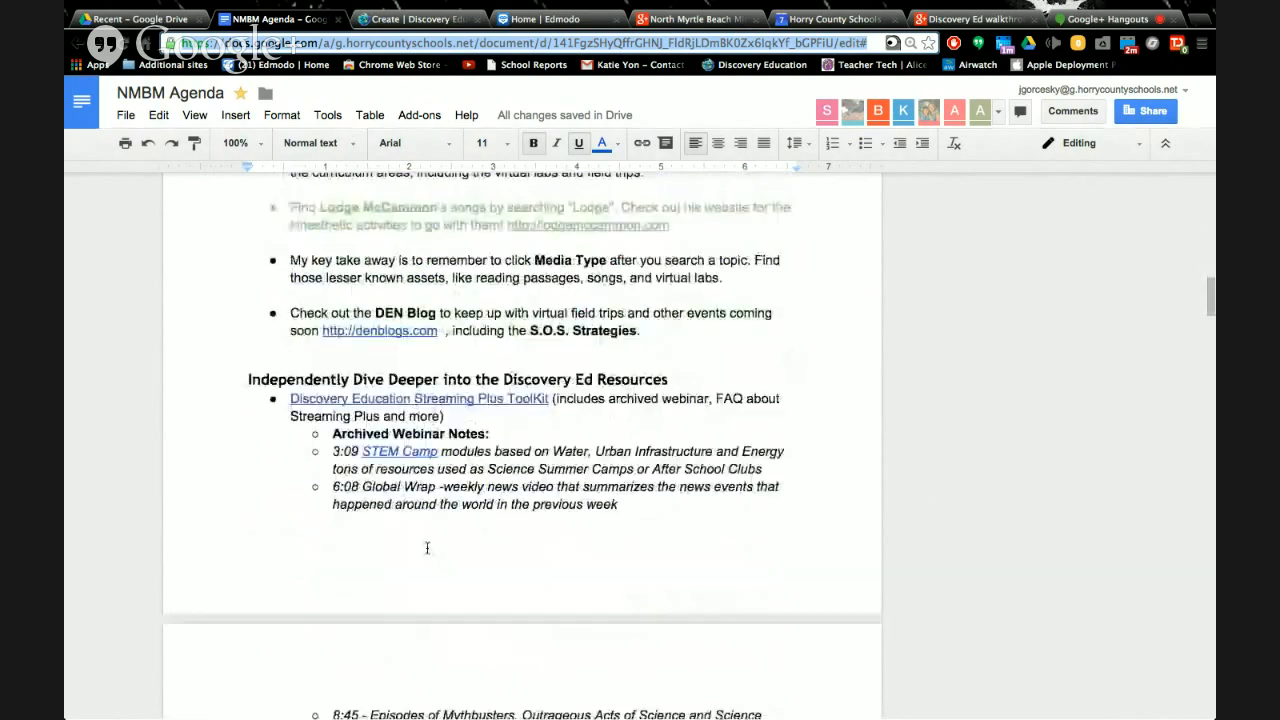
{"action": "scroll", "scroll_direction": "down", "scroll_amount": 3}
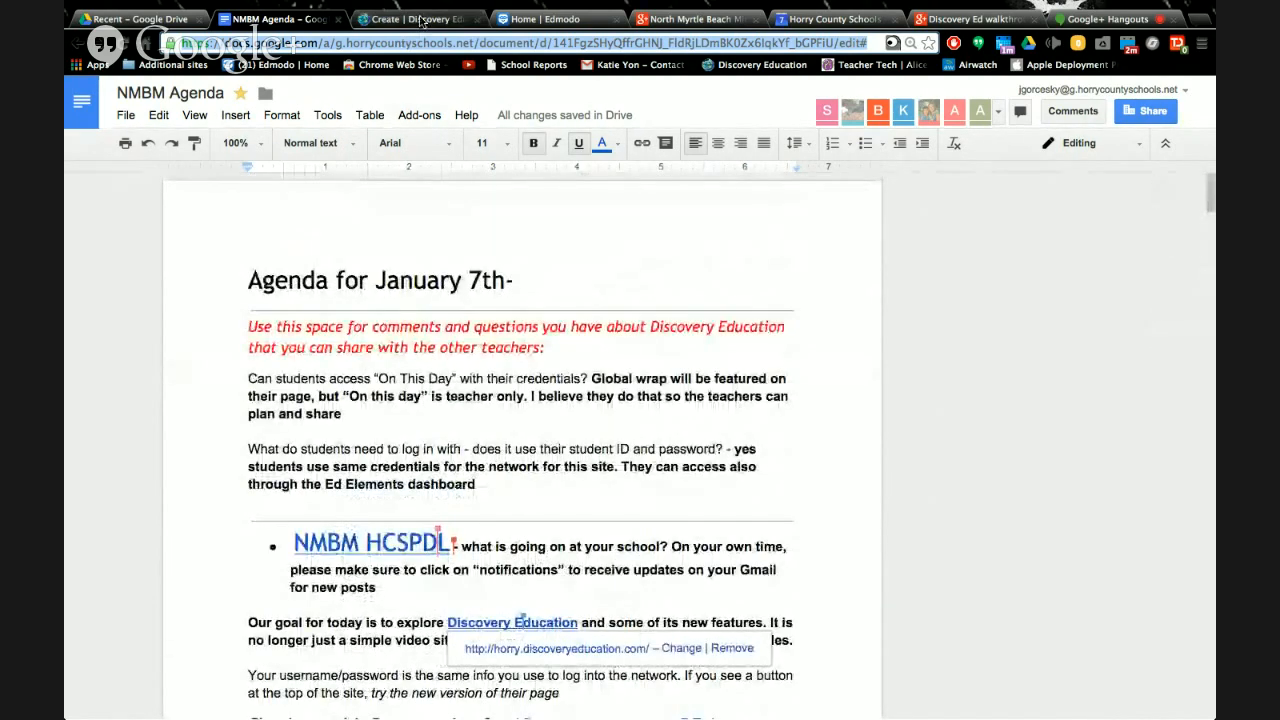
{"action": "left_click", "coordinate": [410, 18]}
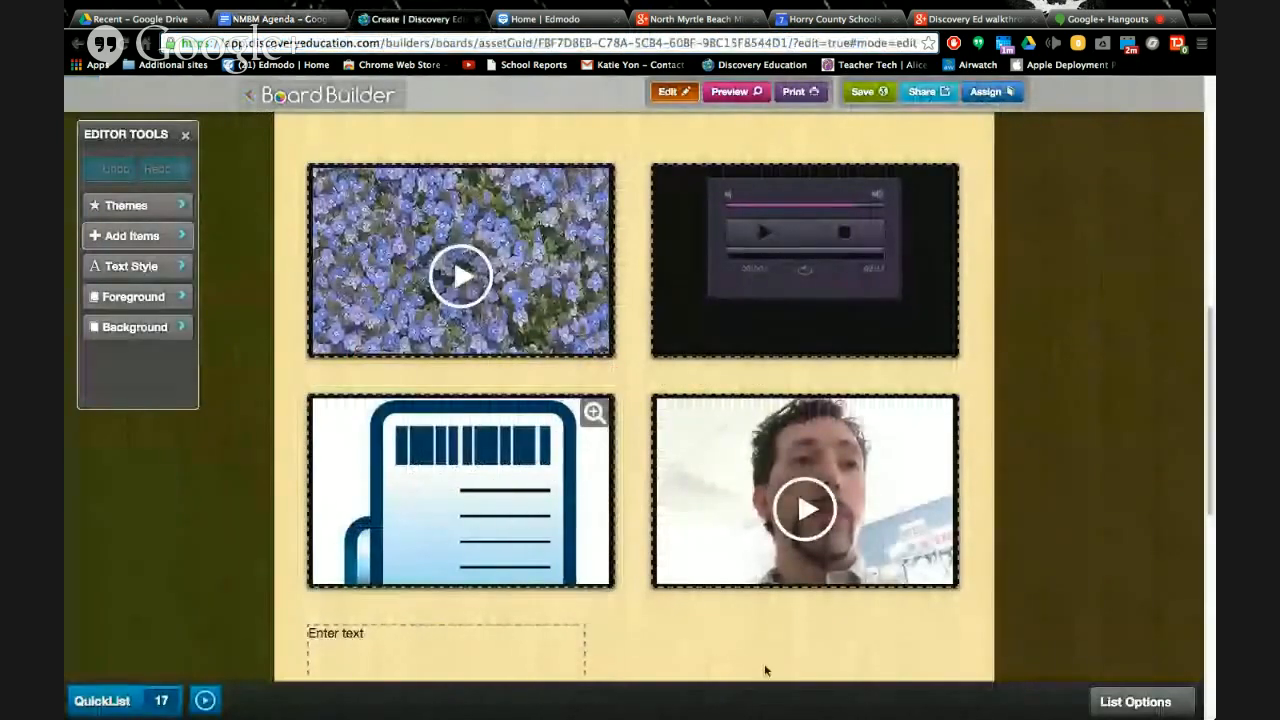